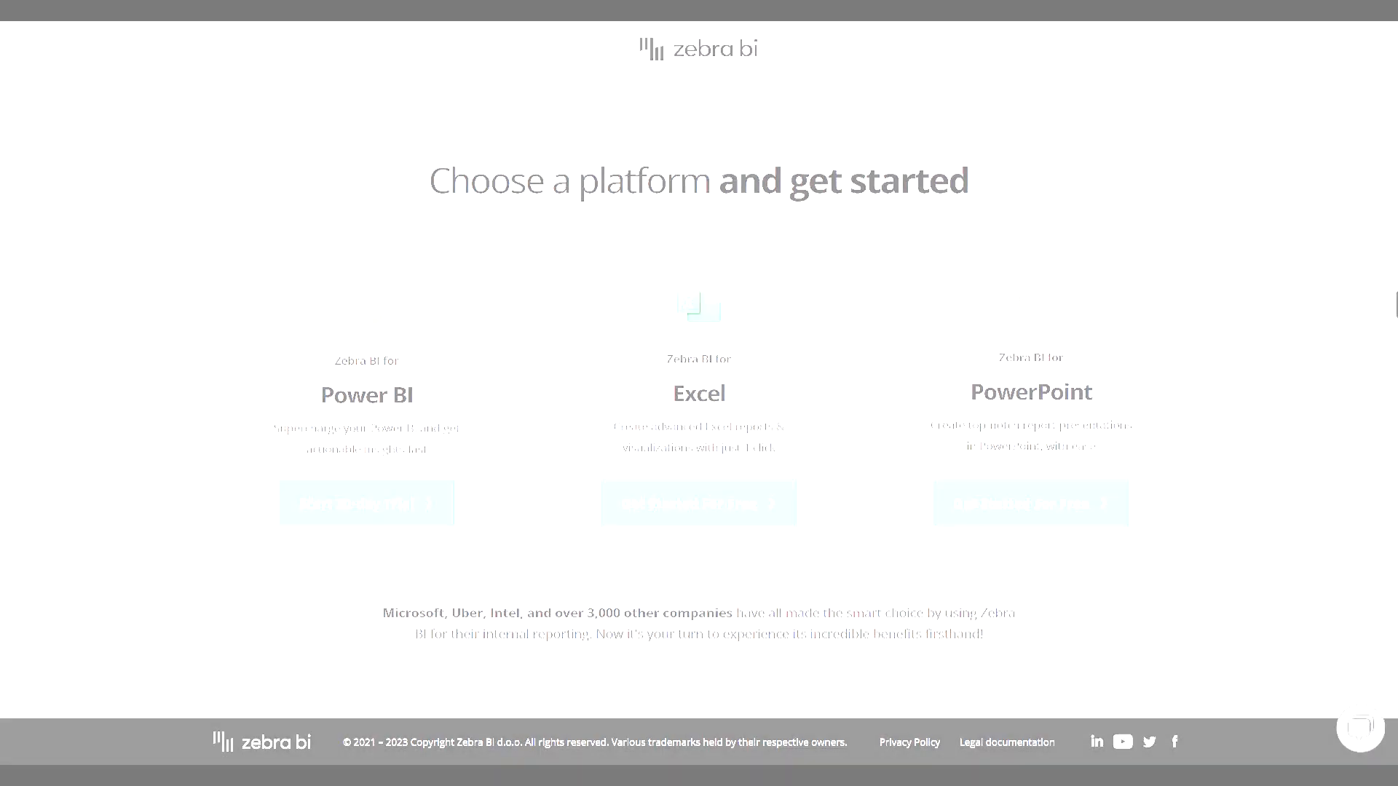
# Select A1:B8, the EBITDA table from 2021 (40350) to 2022 (41228), as chart data
pyautogui.click(697, 502)
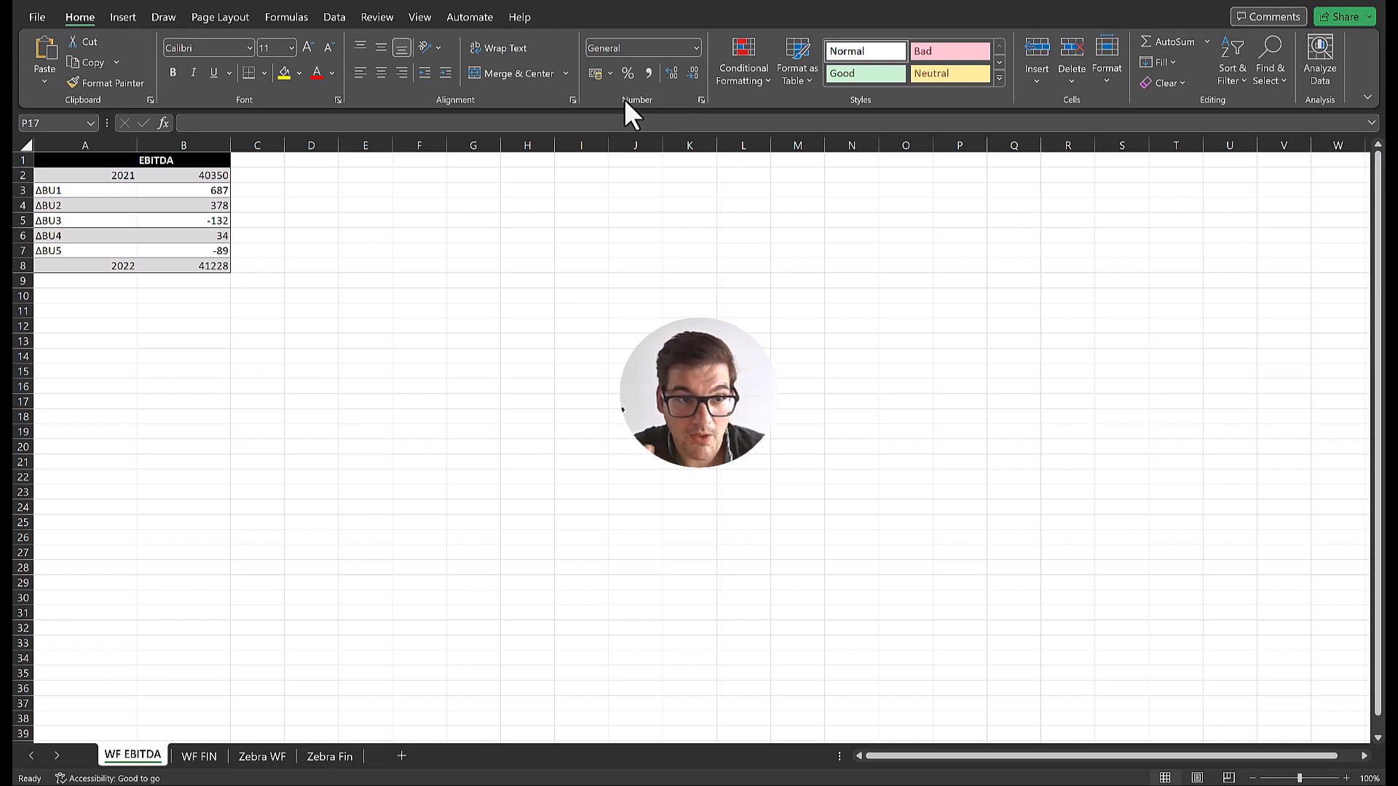
pyautogui.moveTo(62, 201)
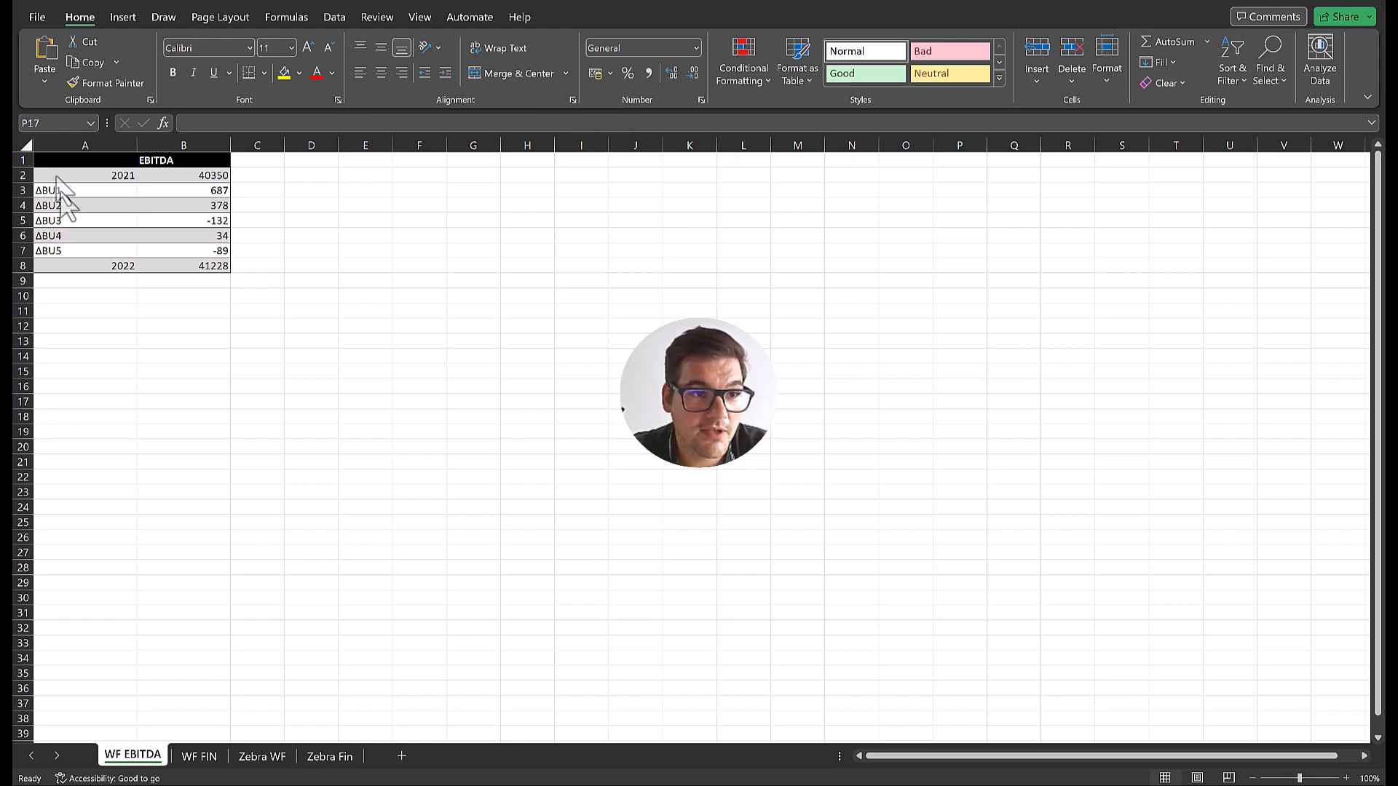
pyautogui.moveTo(85, 175); pyautogui.dragTo(184, 251)
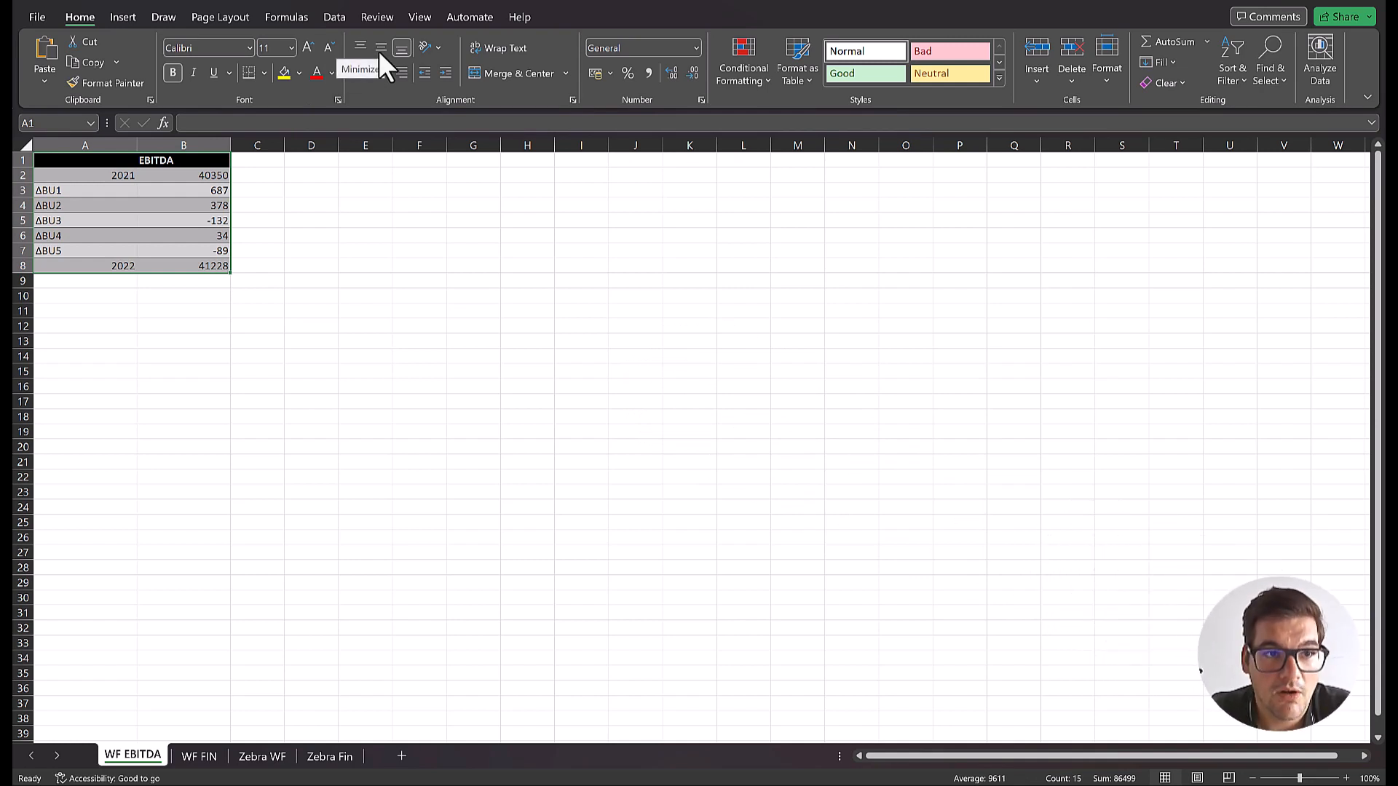
# Insert a waterfall chart of the EBITDA data and enlarge it to span columns D through O
pyautogui.click(123, 16)
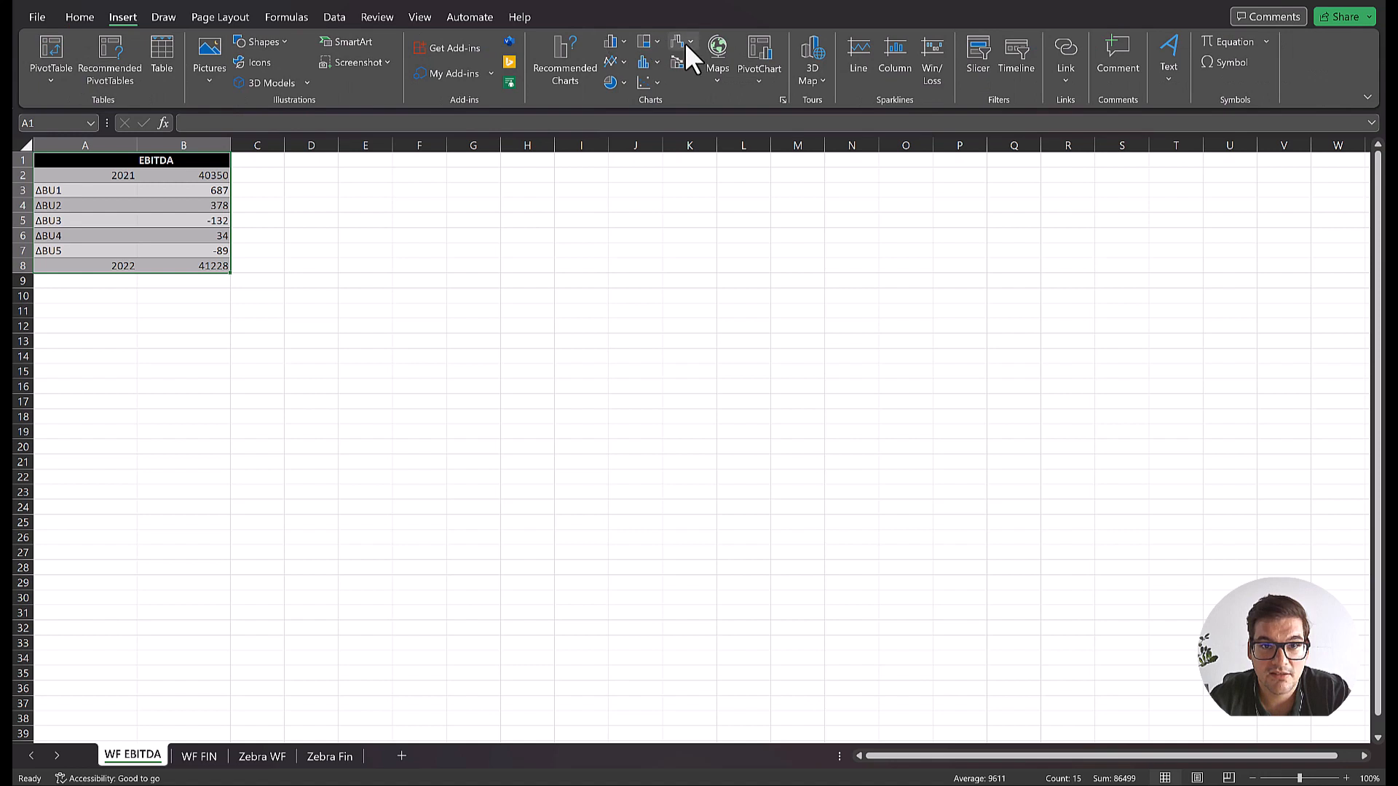
pyautogui.click(680, 42)
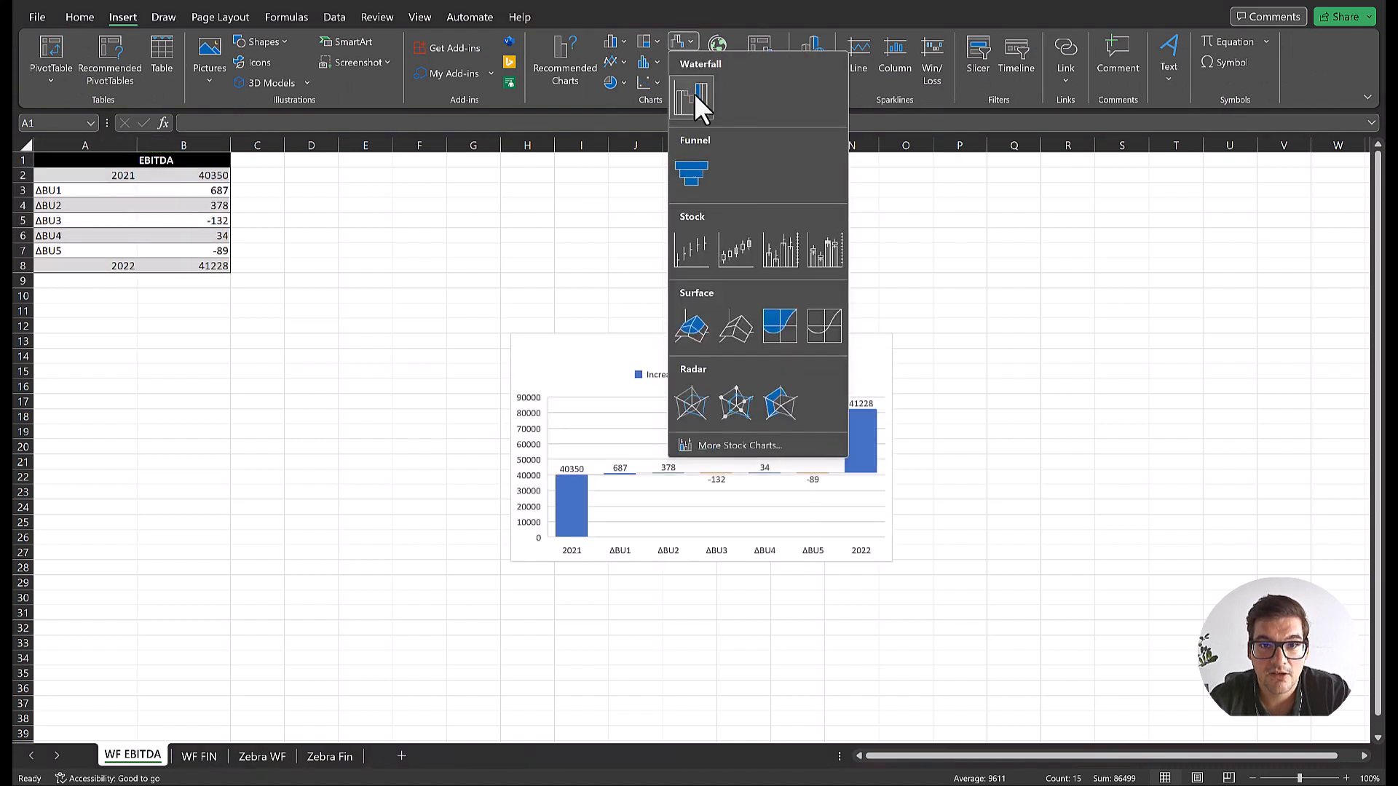
pyautogui.click(691, 96)
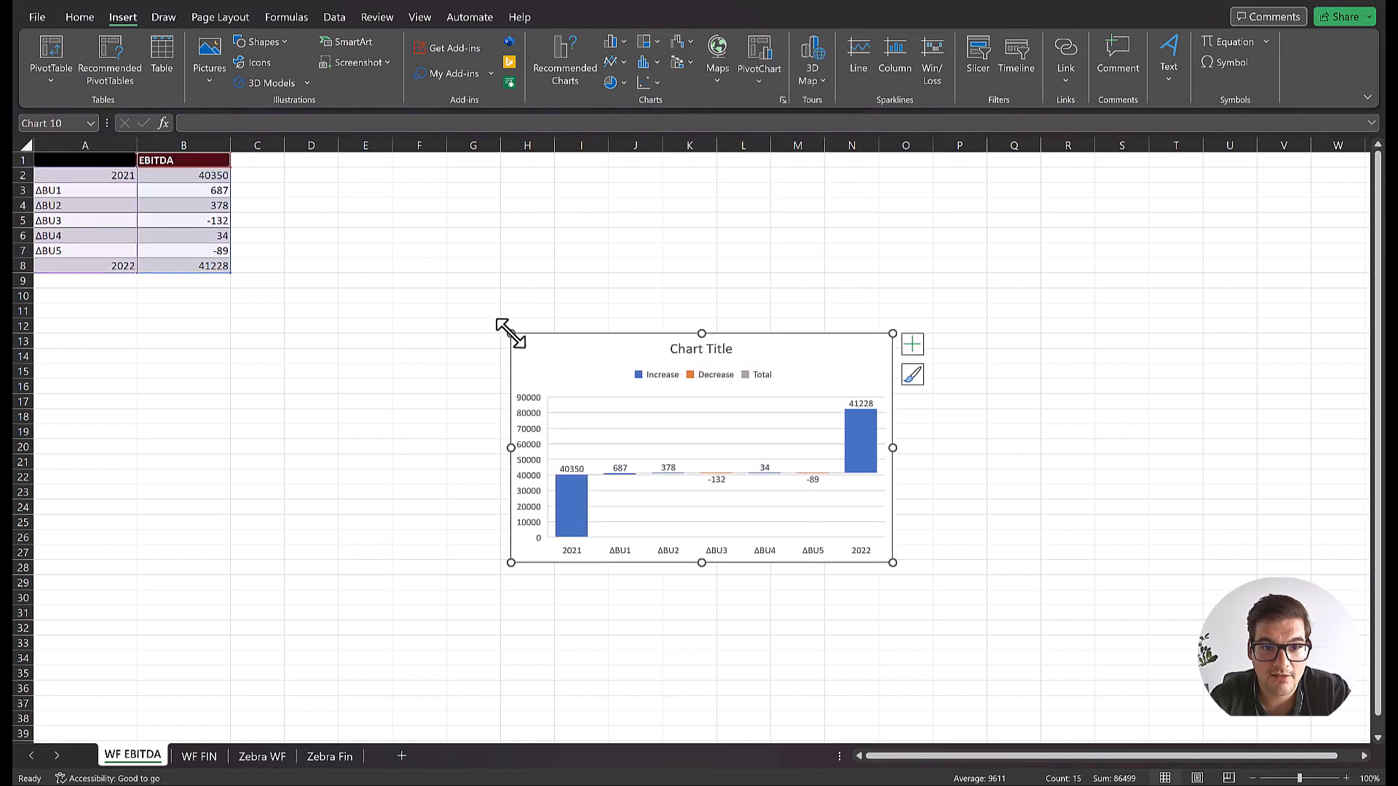
pyautogui.moveTo(510, 326); pyautogui.dragTo(287, 176)
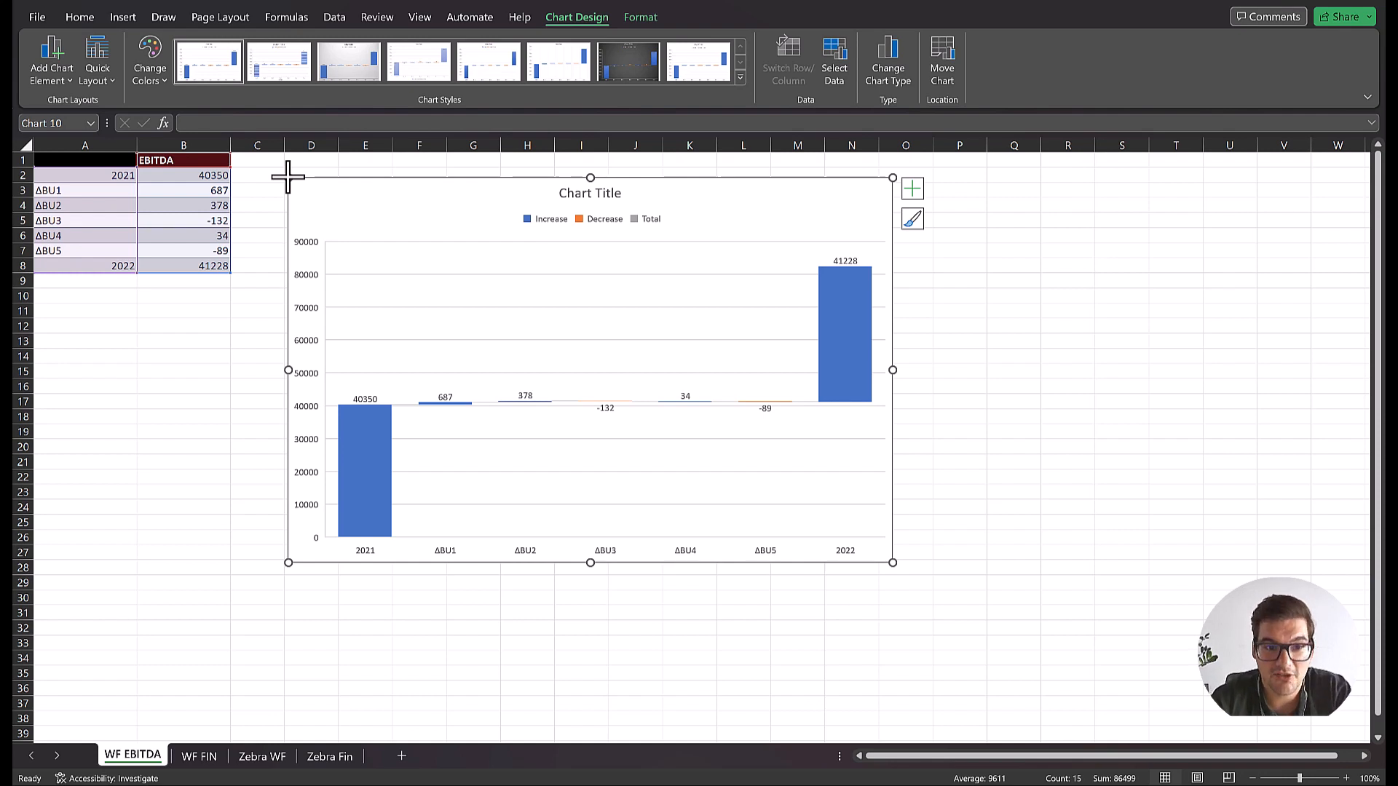
pyautogui.moveTo(374, 459)
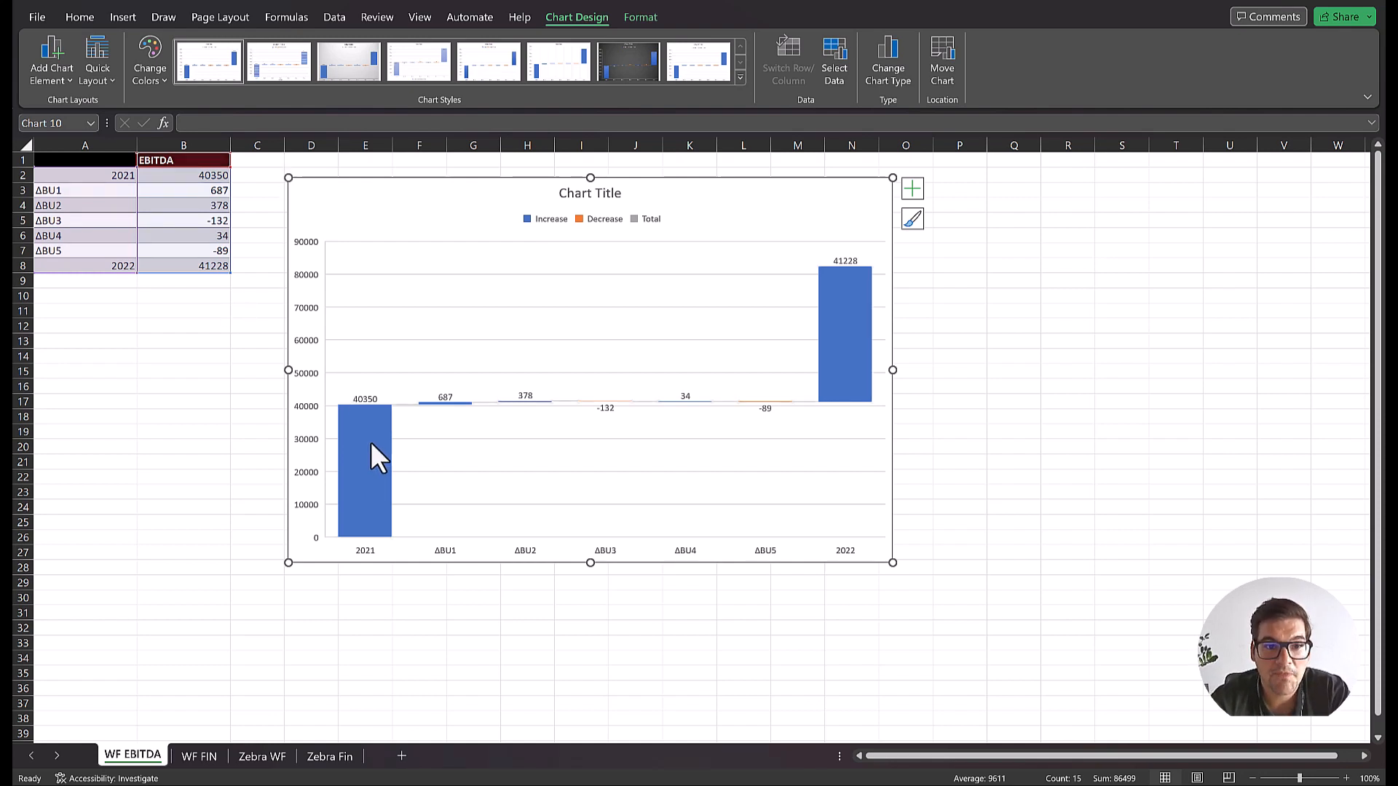
# Set the 2021 and 2022 bars as totals in the waterfall chart
pyautogui.click(843, 335)
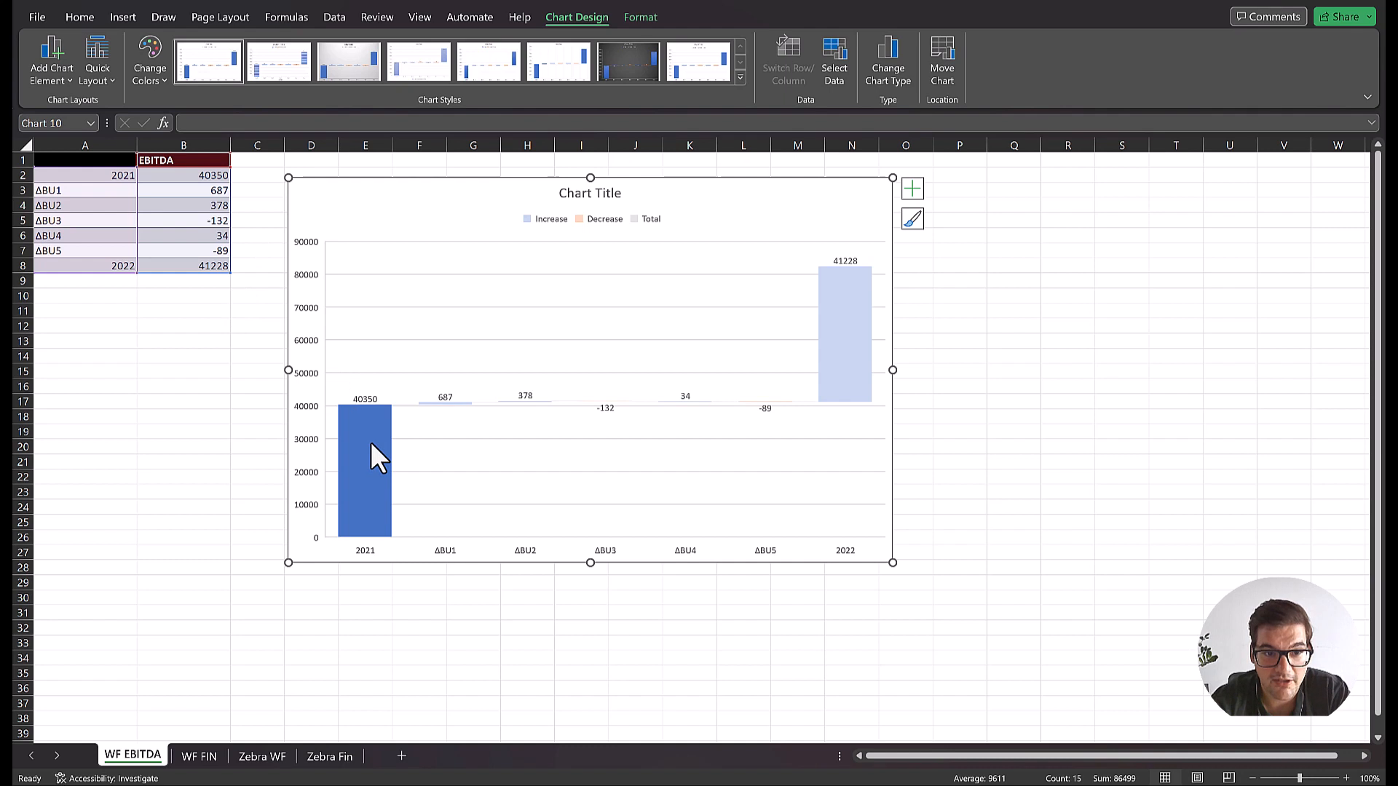
pyautogui.rightClick(364, 463)
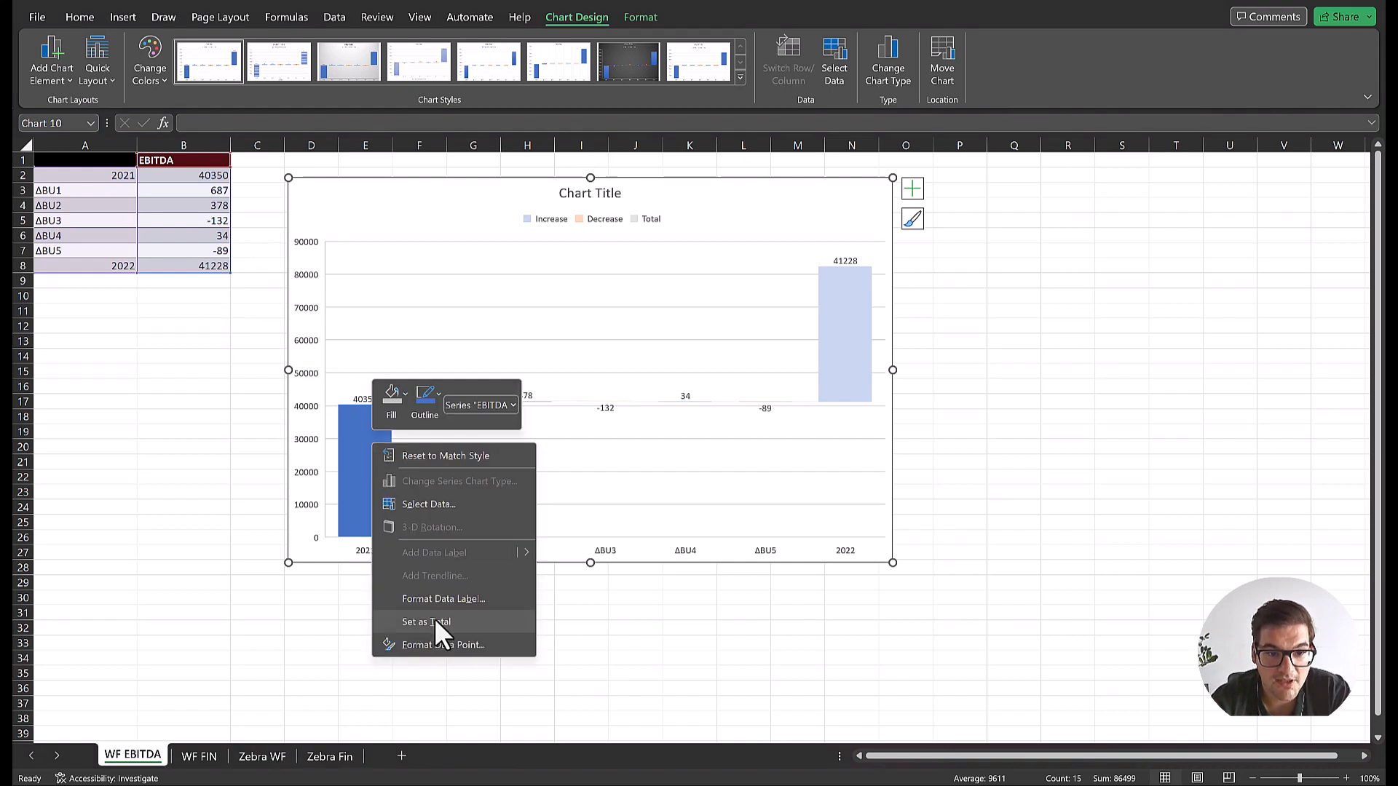
pyautogui.click(425, 621)
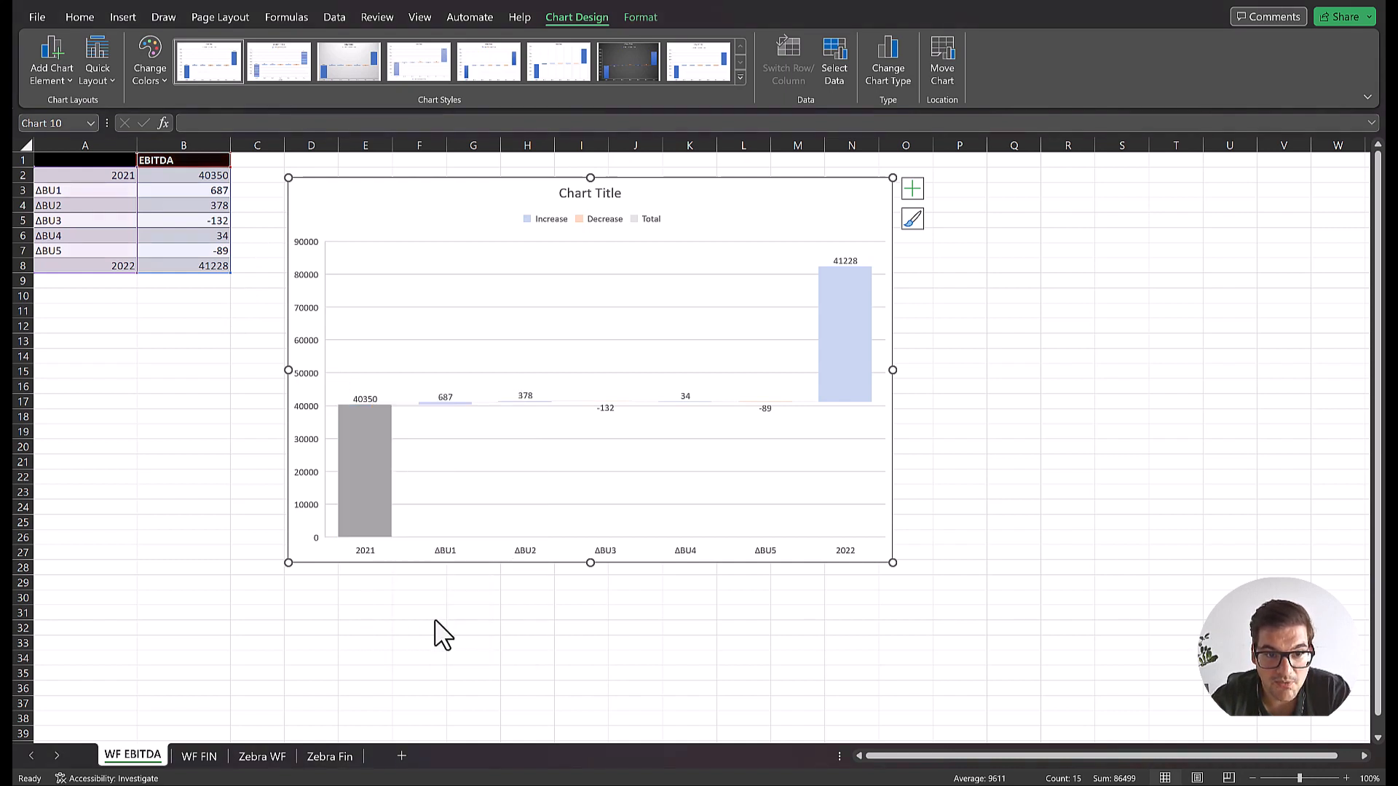
pyautogui.moveTo(795, 388)
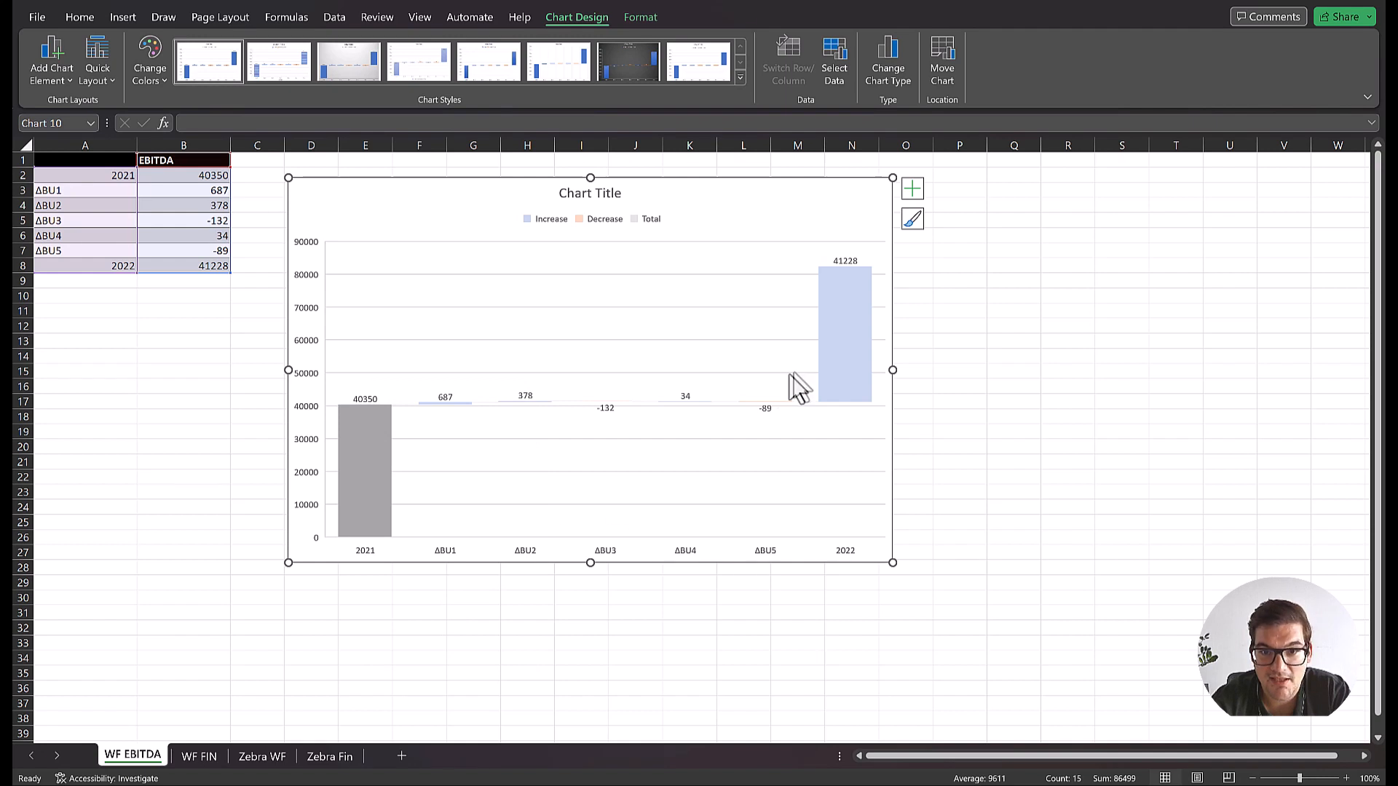
pyautogui.click(845, 357)
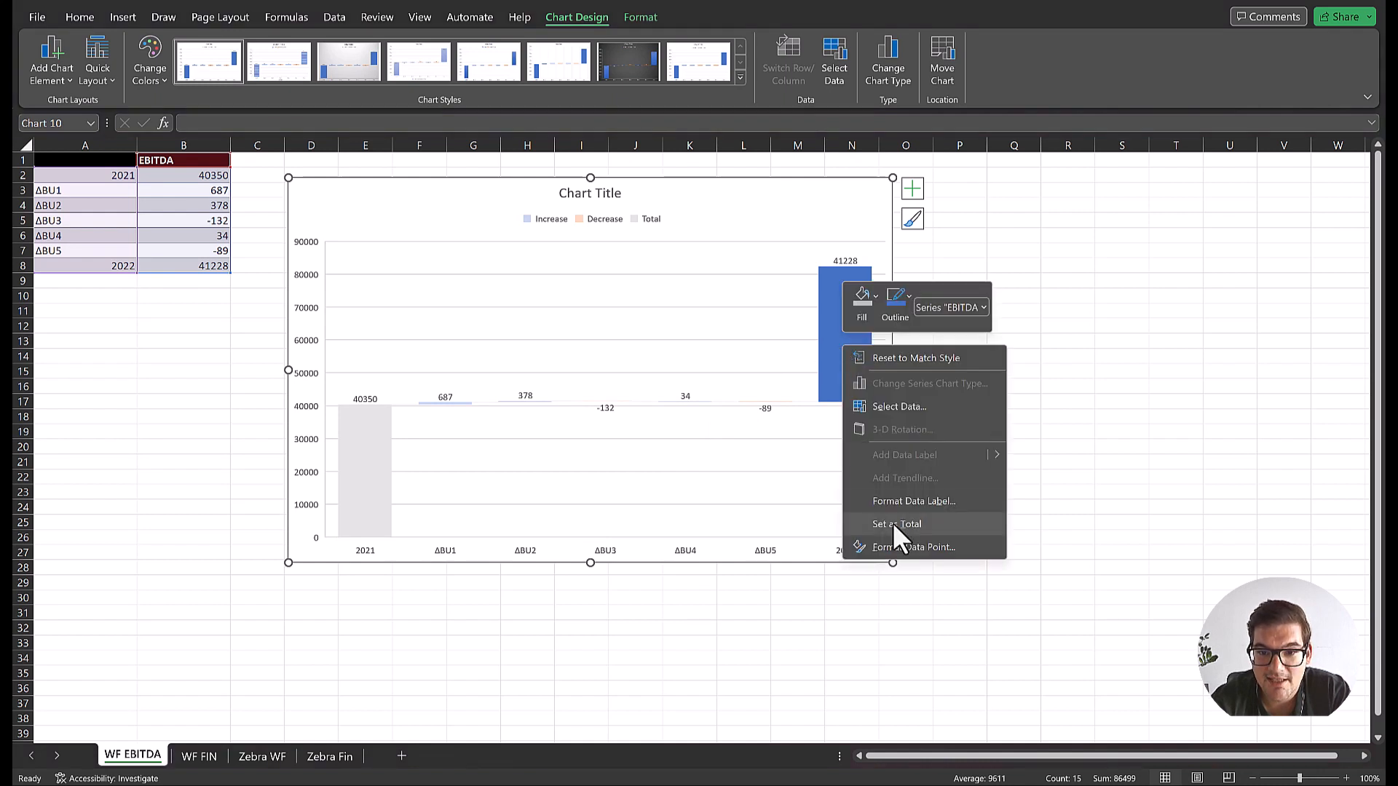
pyautogui.click(895, 523)
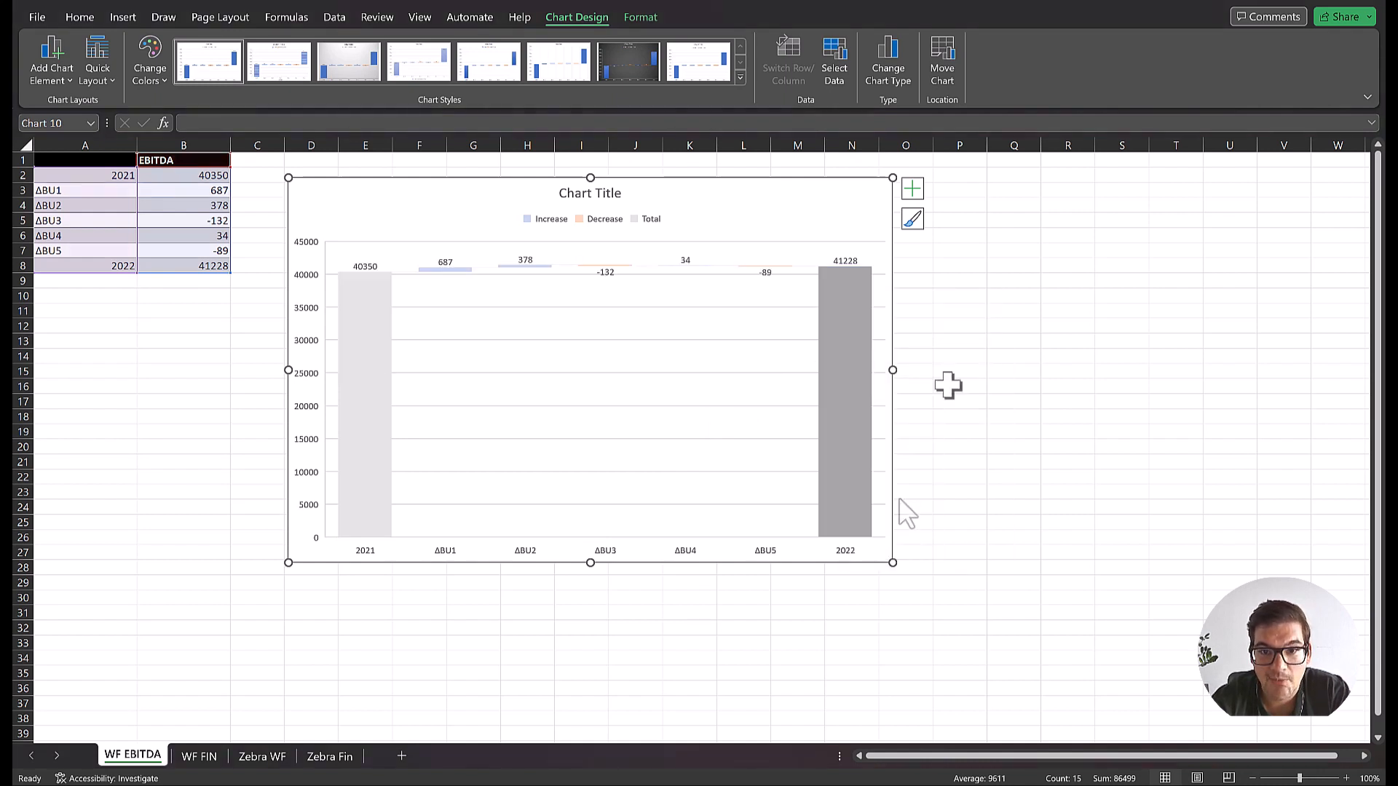
pyautogui.click(960, 324)
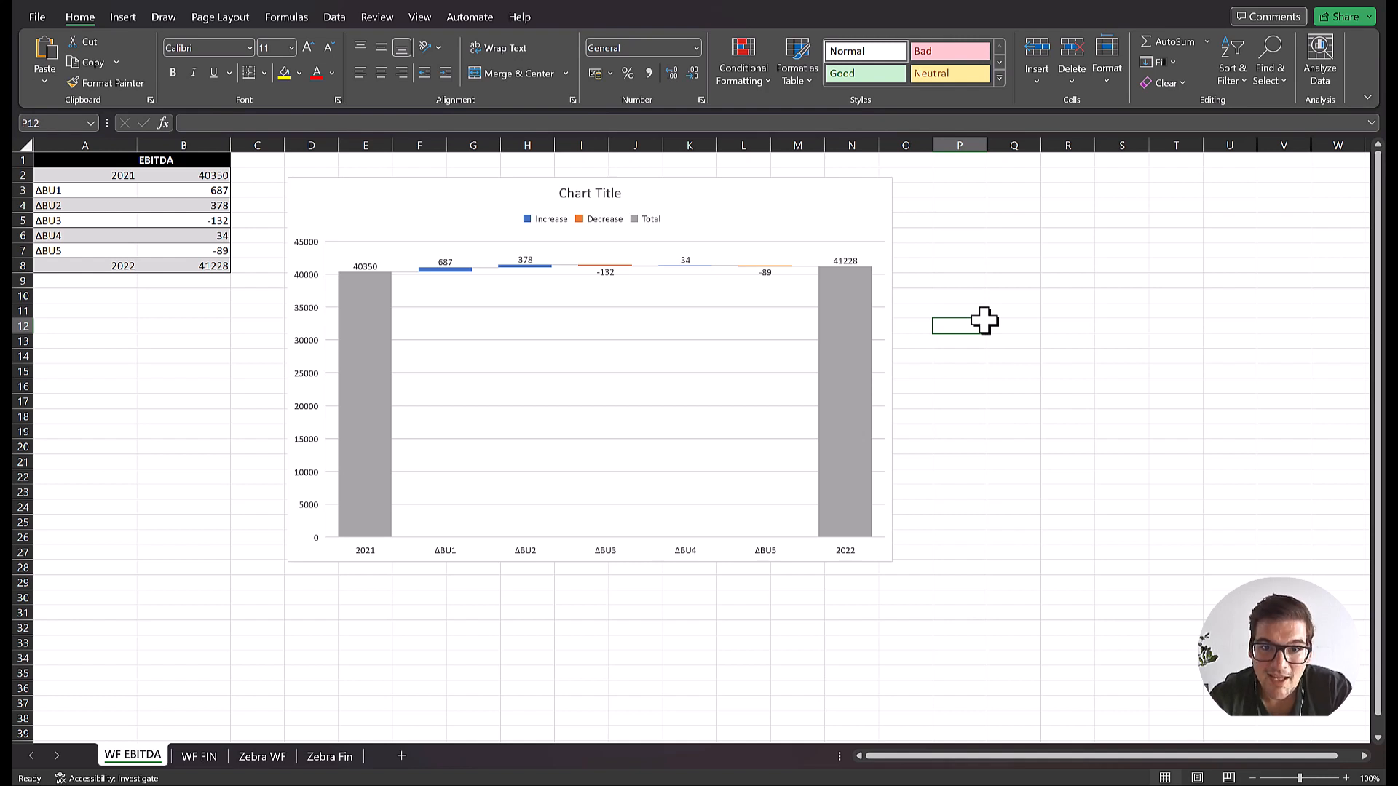
pyautogui.moveTo(520, 287)
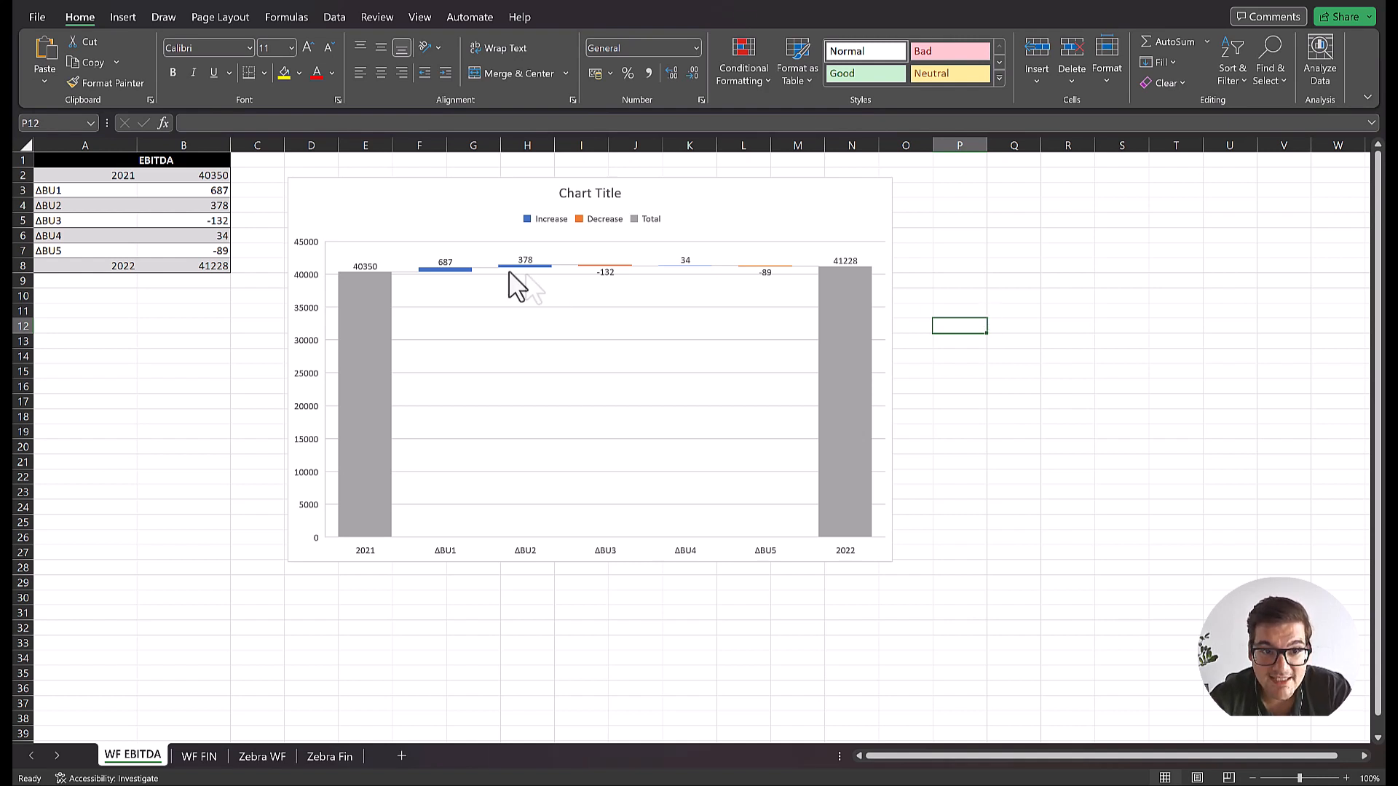
pyautogui.moveTo(513, 316)
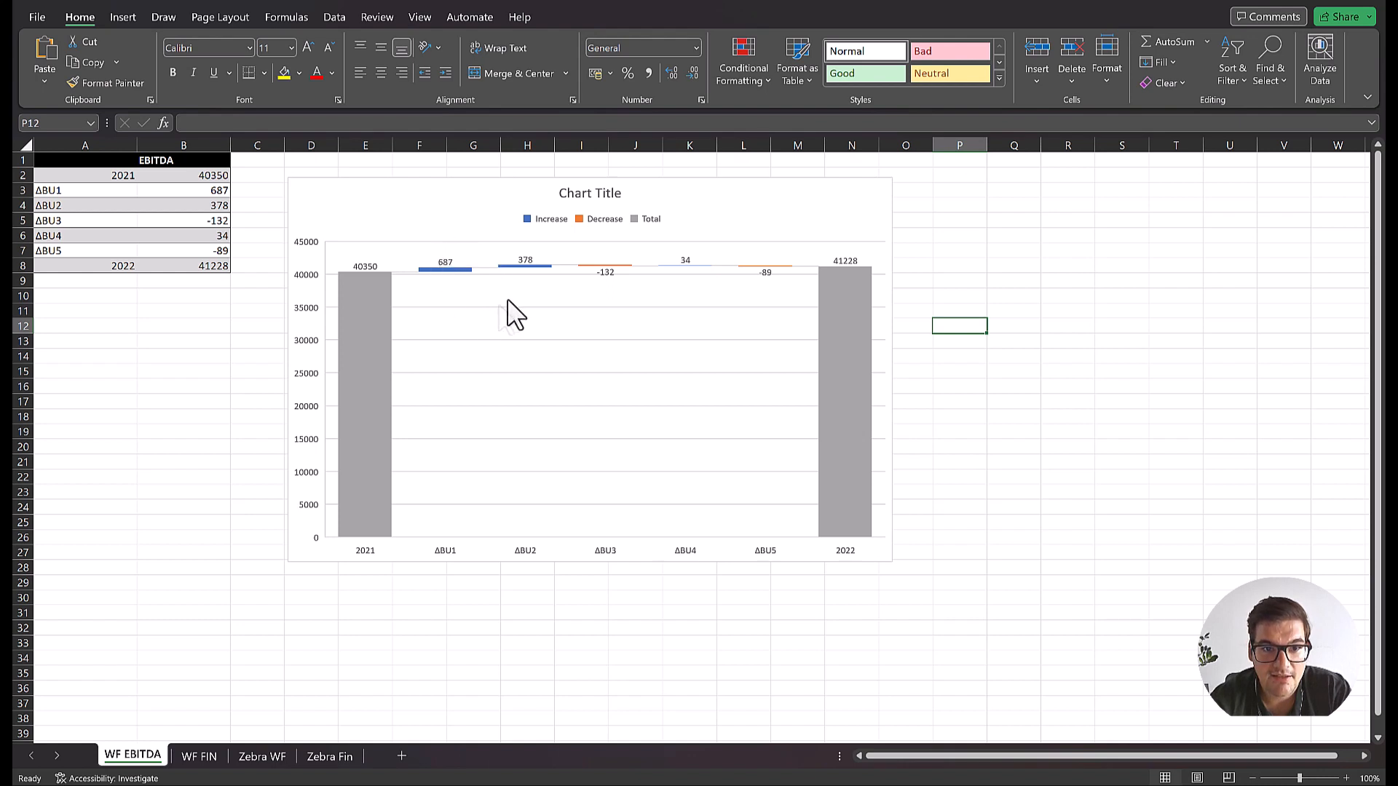
pyautogui.moveTo(680, 295)
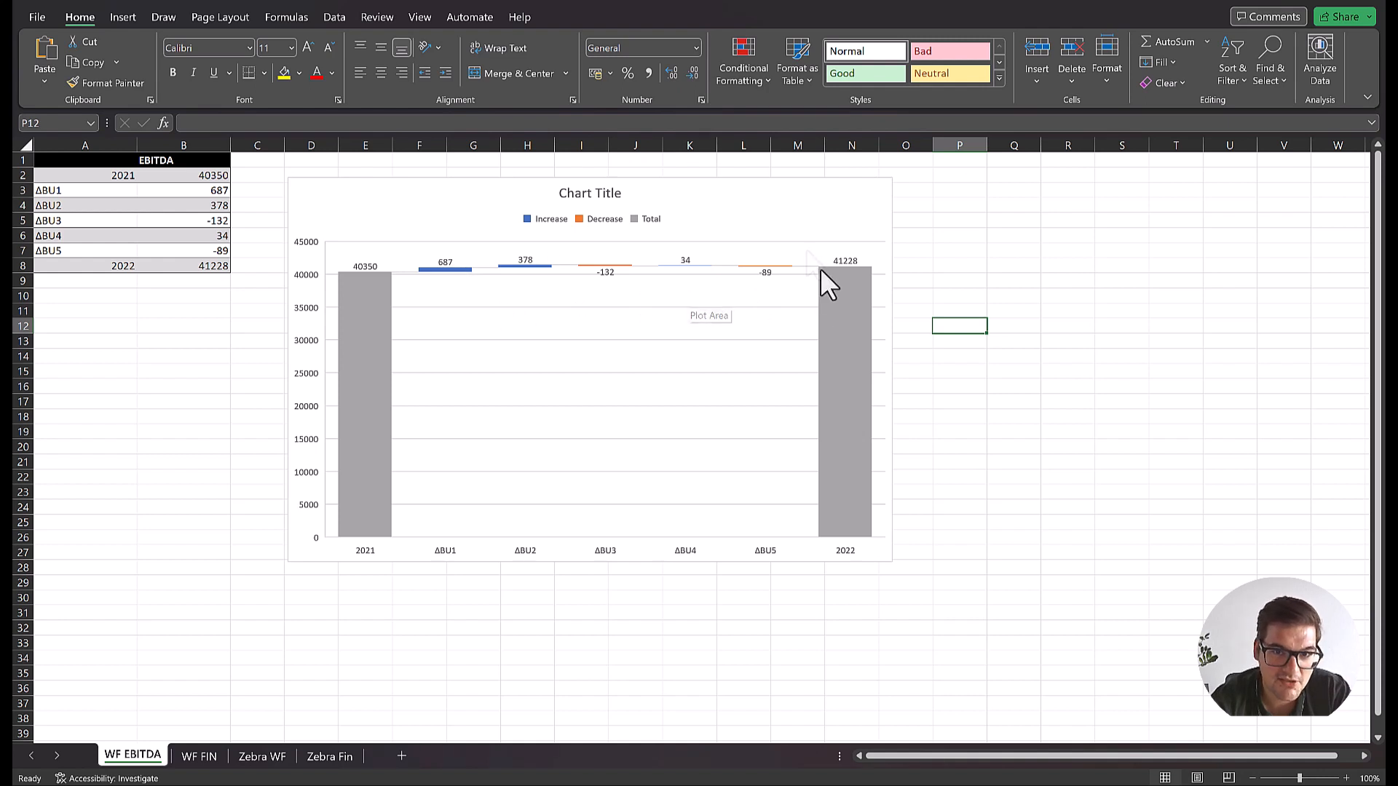
pyautogui.moveTo(760, 370)
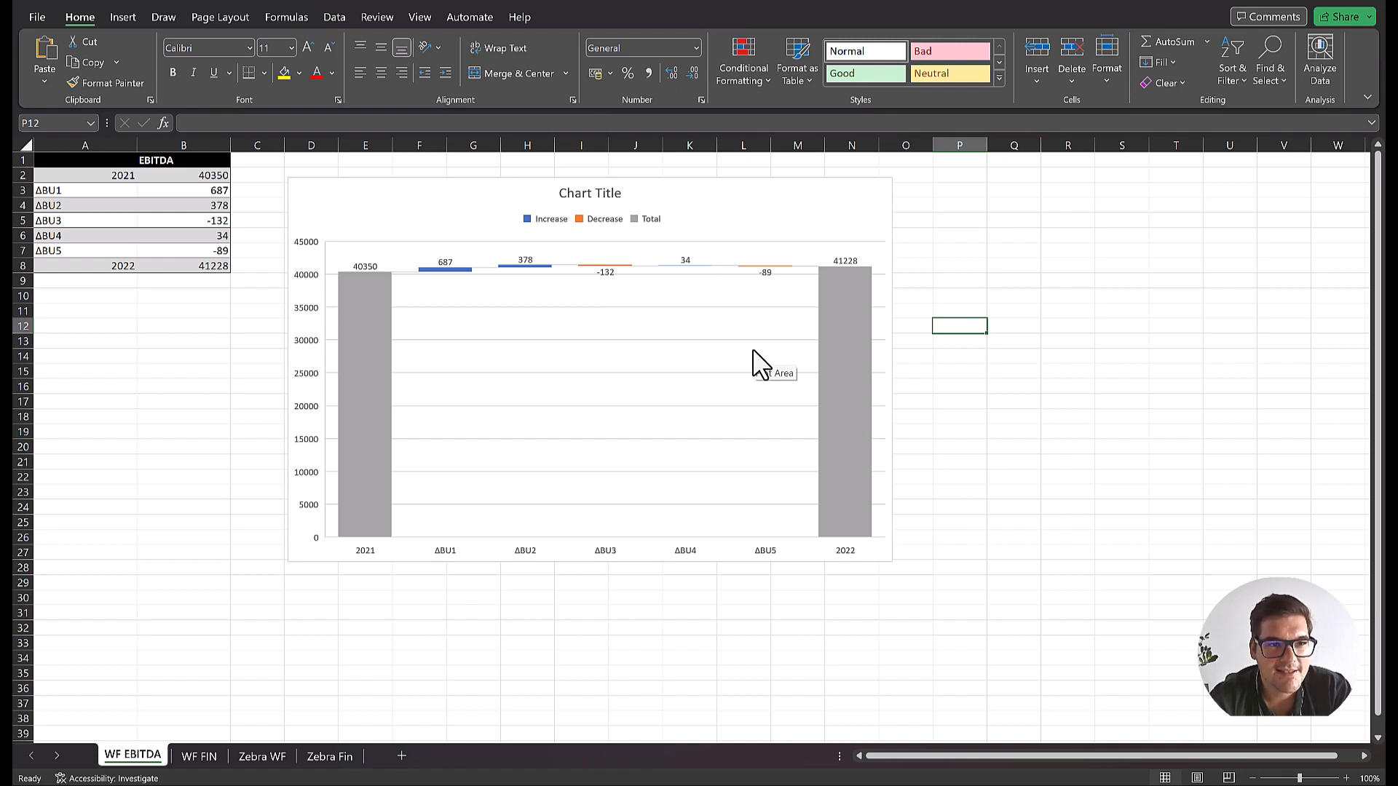
pyautogui.moveTo(634, 392)
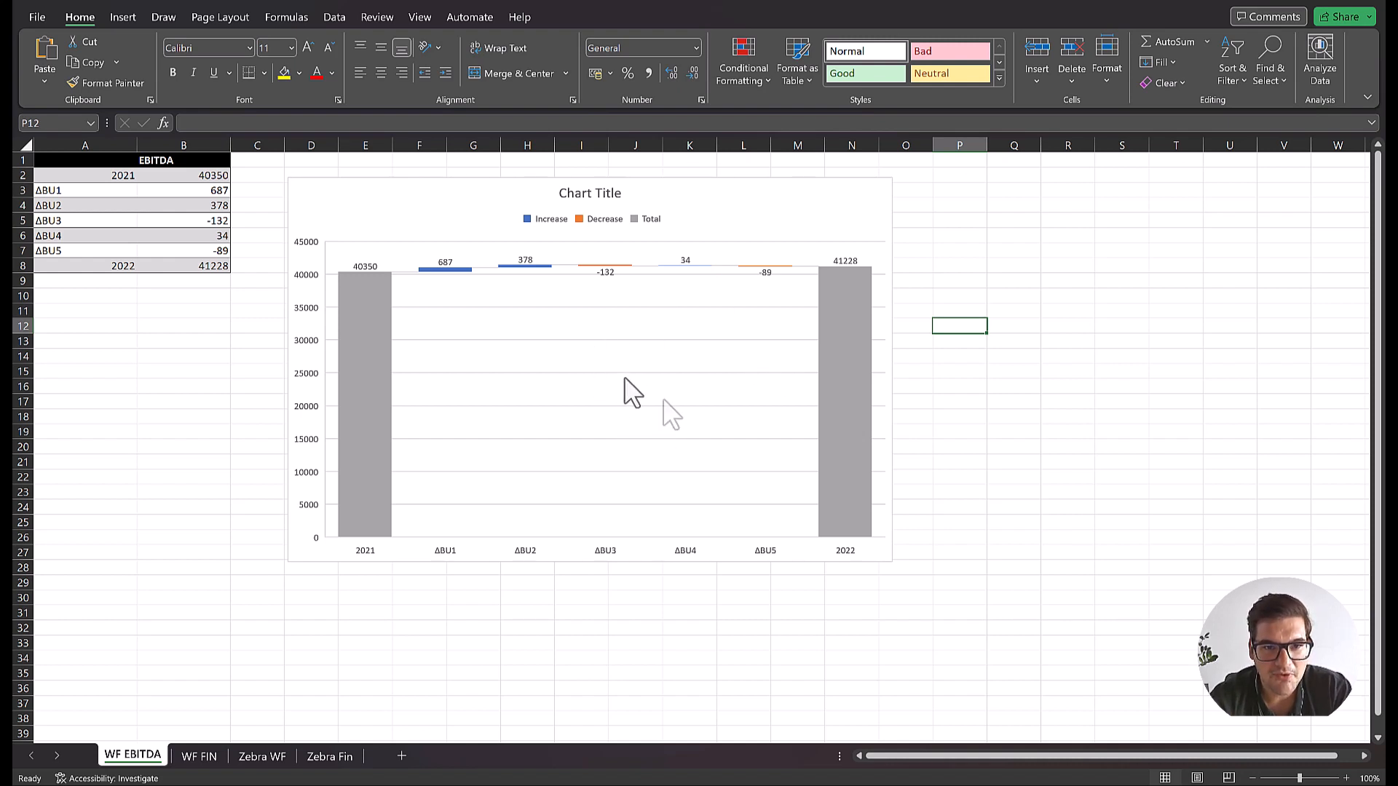
pyautogui.moveTo(794, 339)
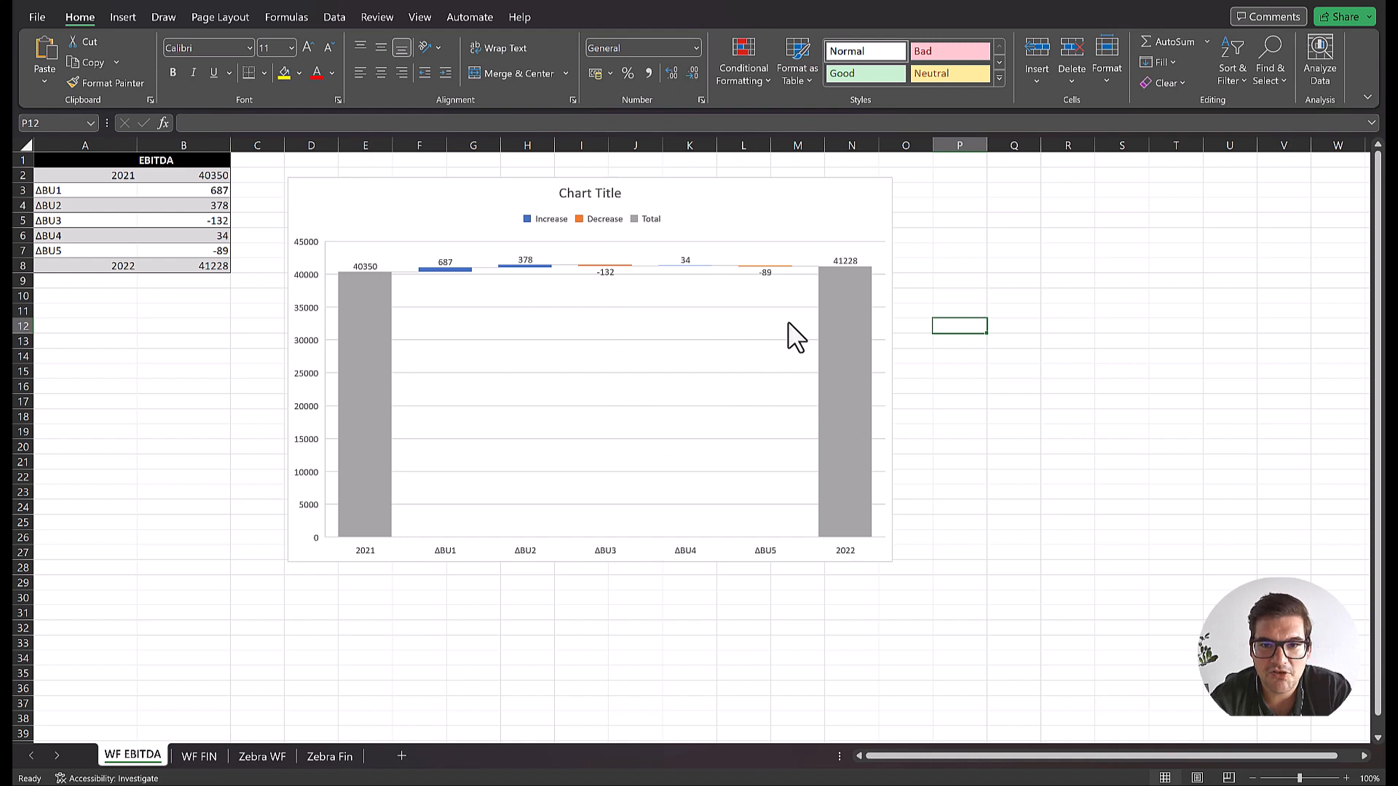
# Hide the chart's legend, gridlines and primary vertical axis via Chart Elements
pyautogui.click(590, 370)
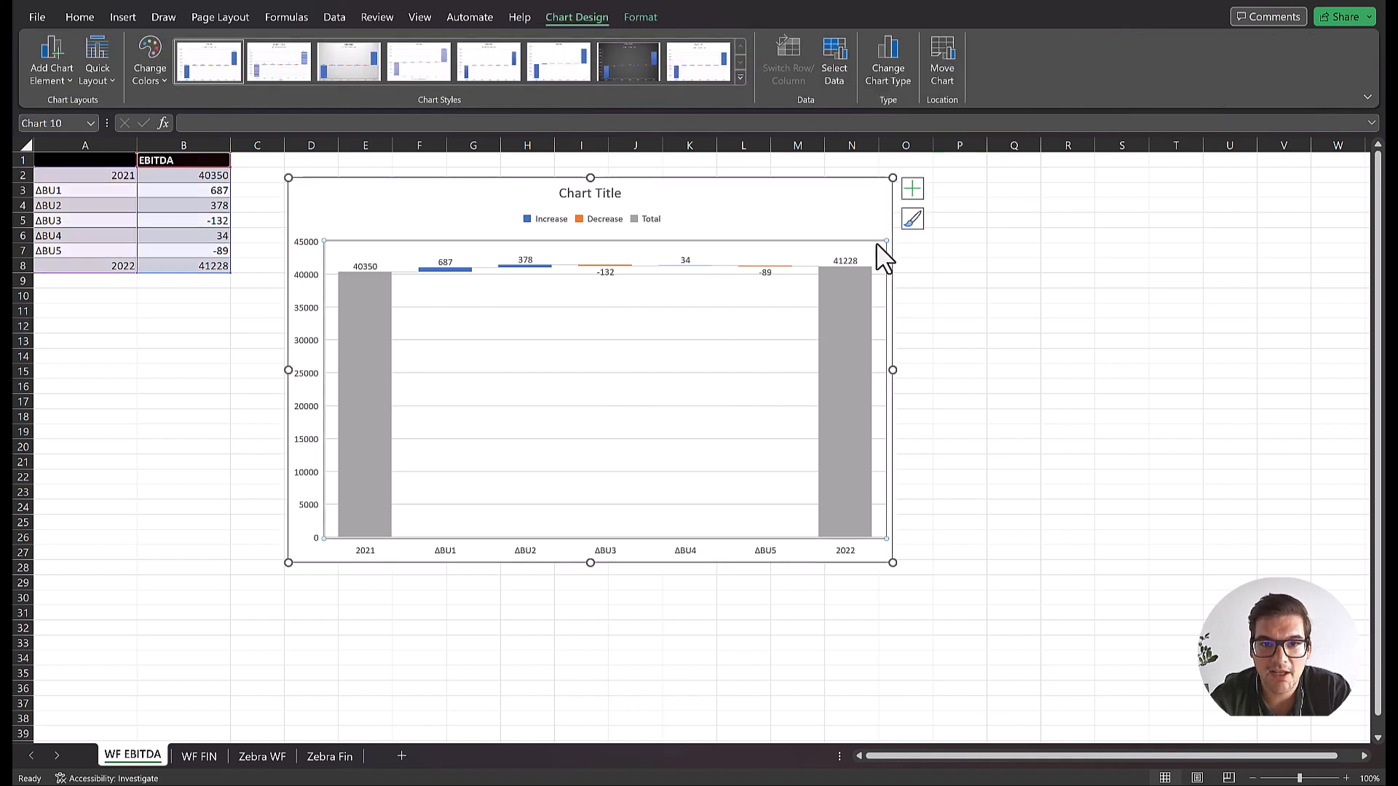
pyautogui.click(911, 188)
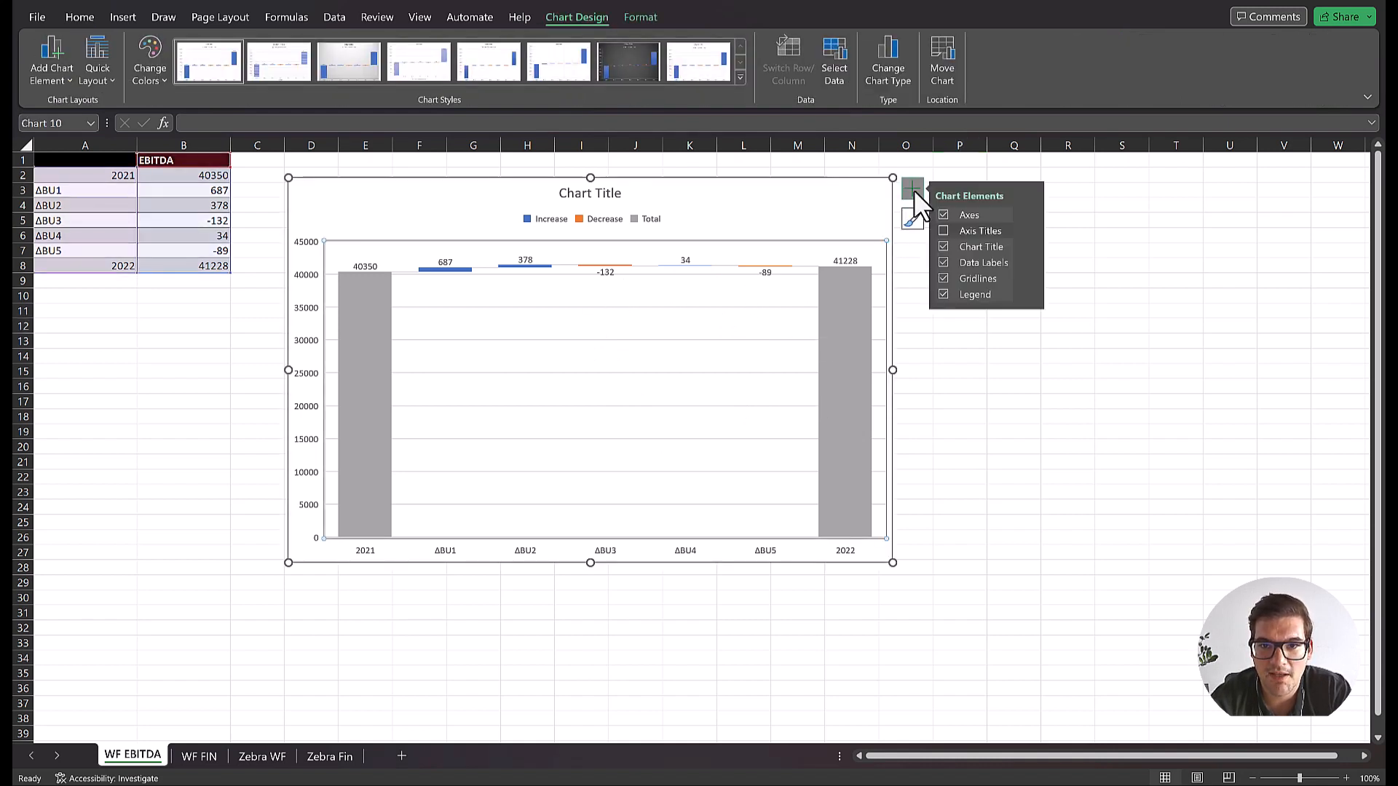
pyautogui.moveTo(953, 217)
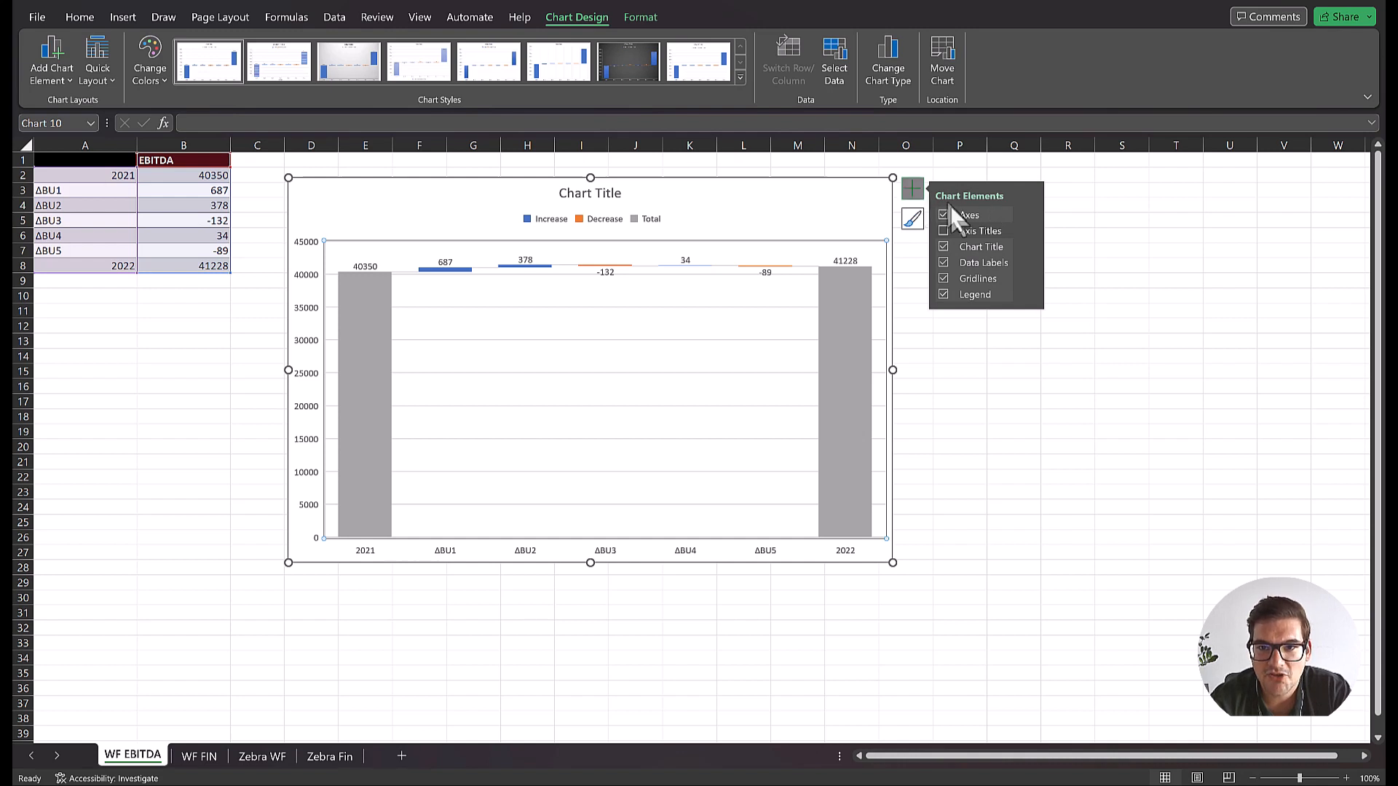
pyautogui.moveTo(977, 278)
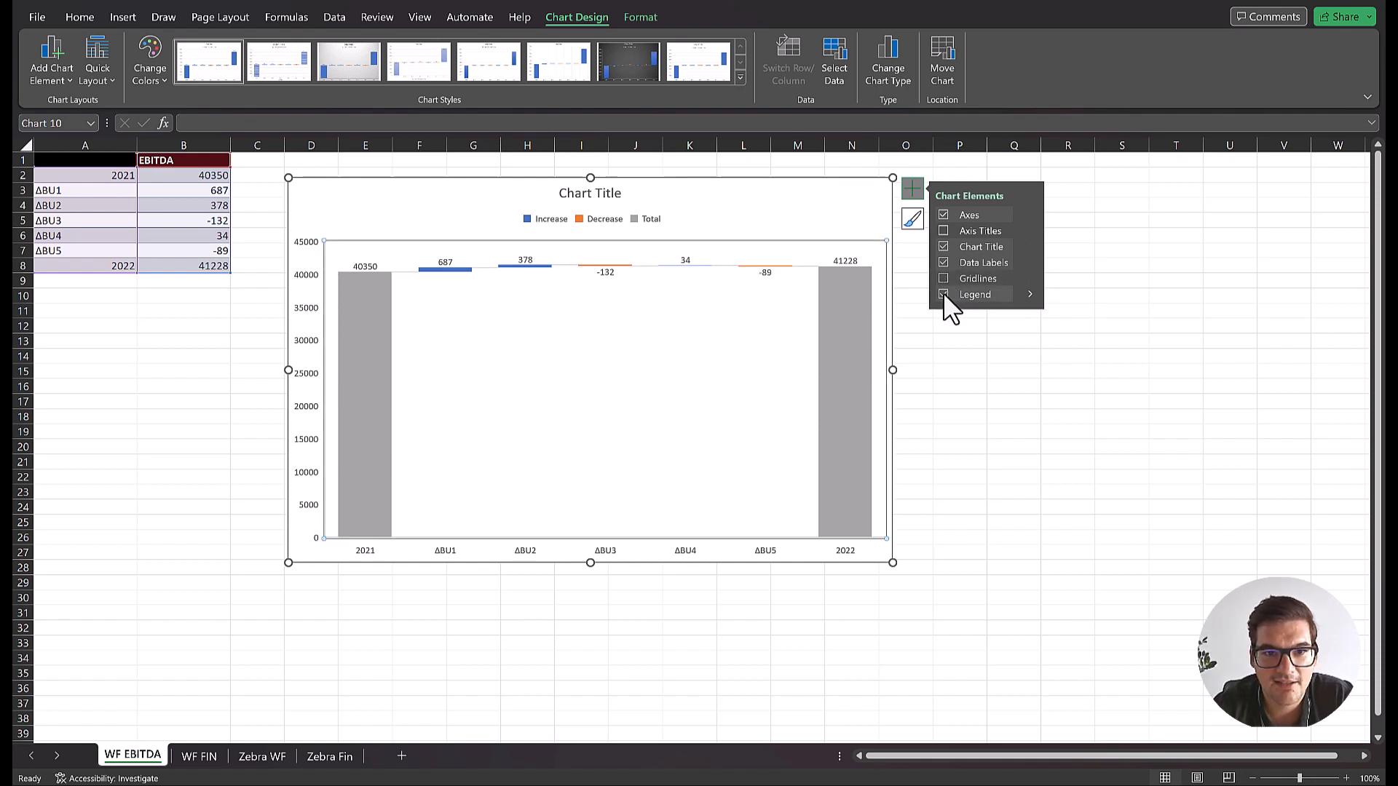
pyautogui.click(944, 294)
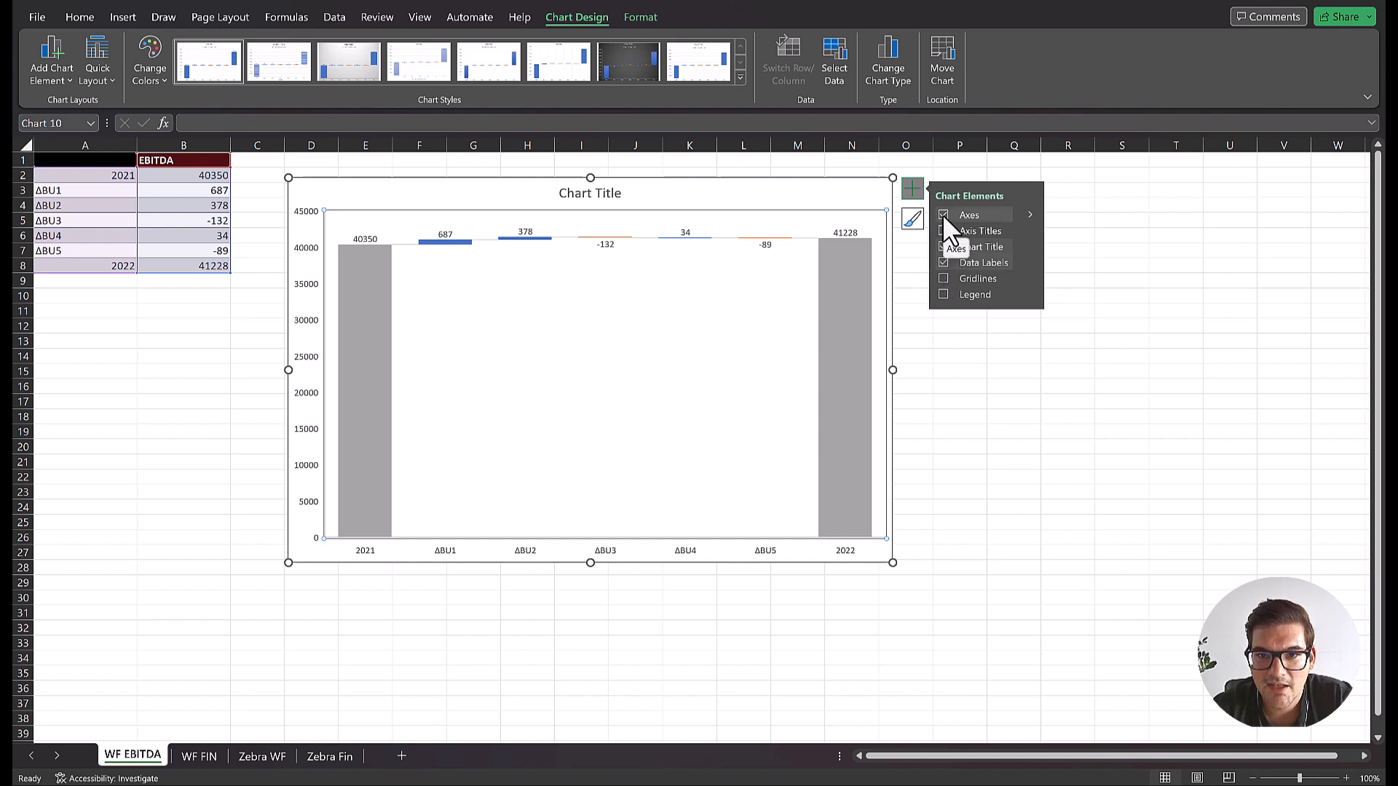
pyautogui.click(1029, 215)
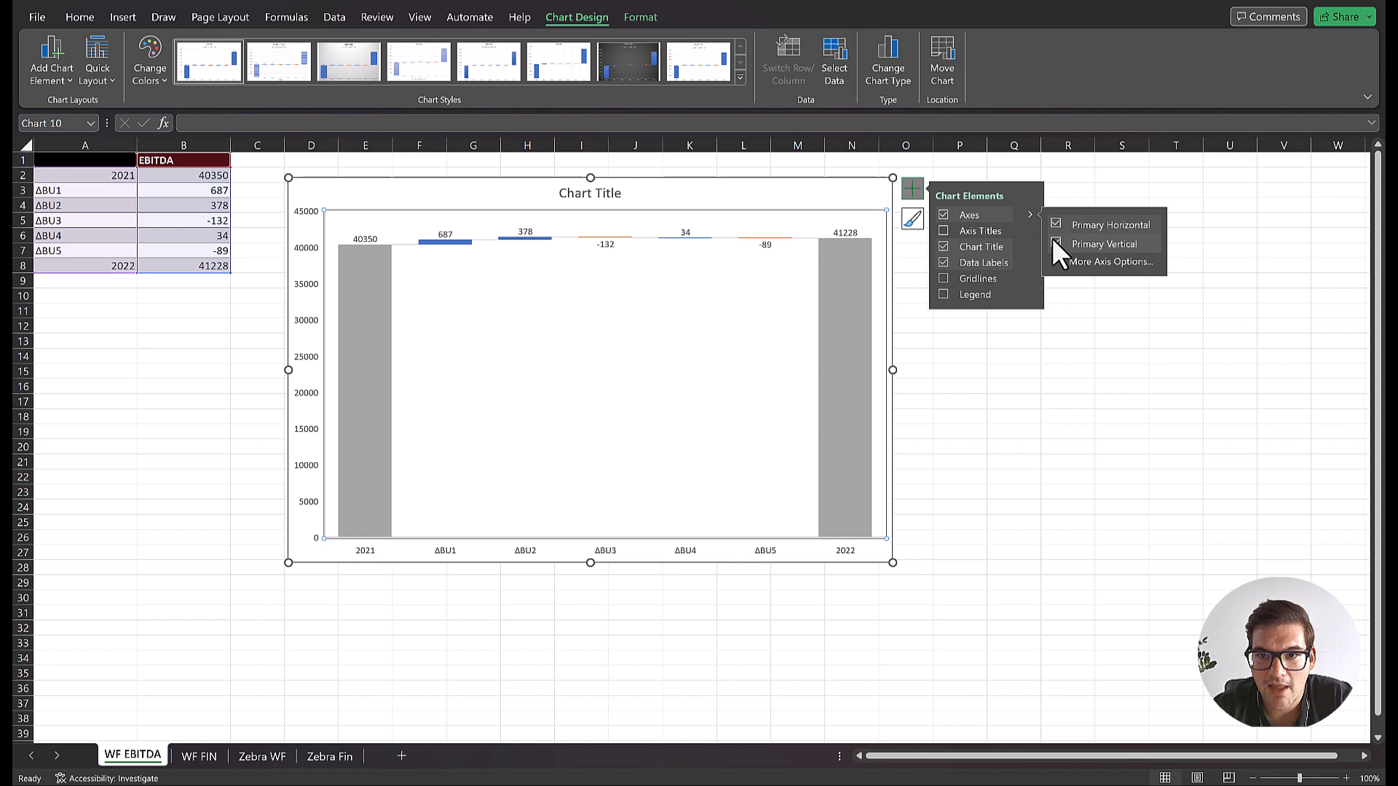
pyautogui.click(1057, 244)
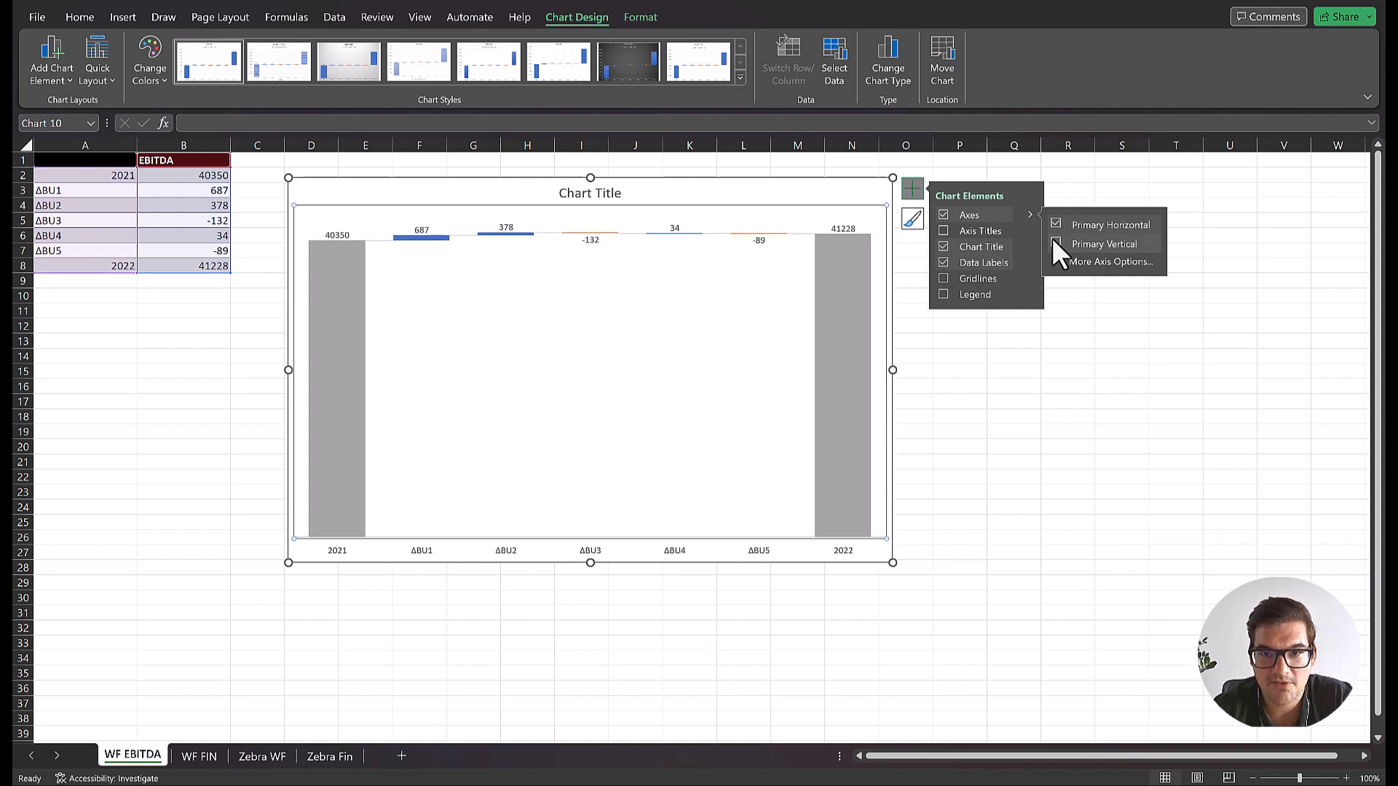
pyautogui.click(1067, 401)
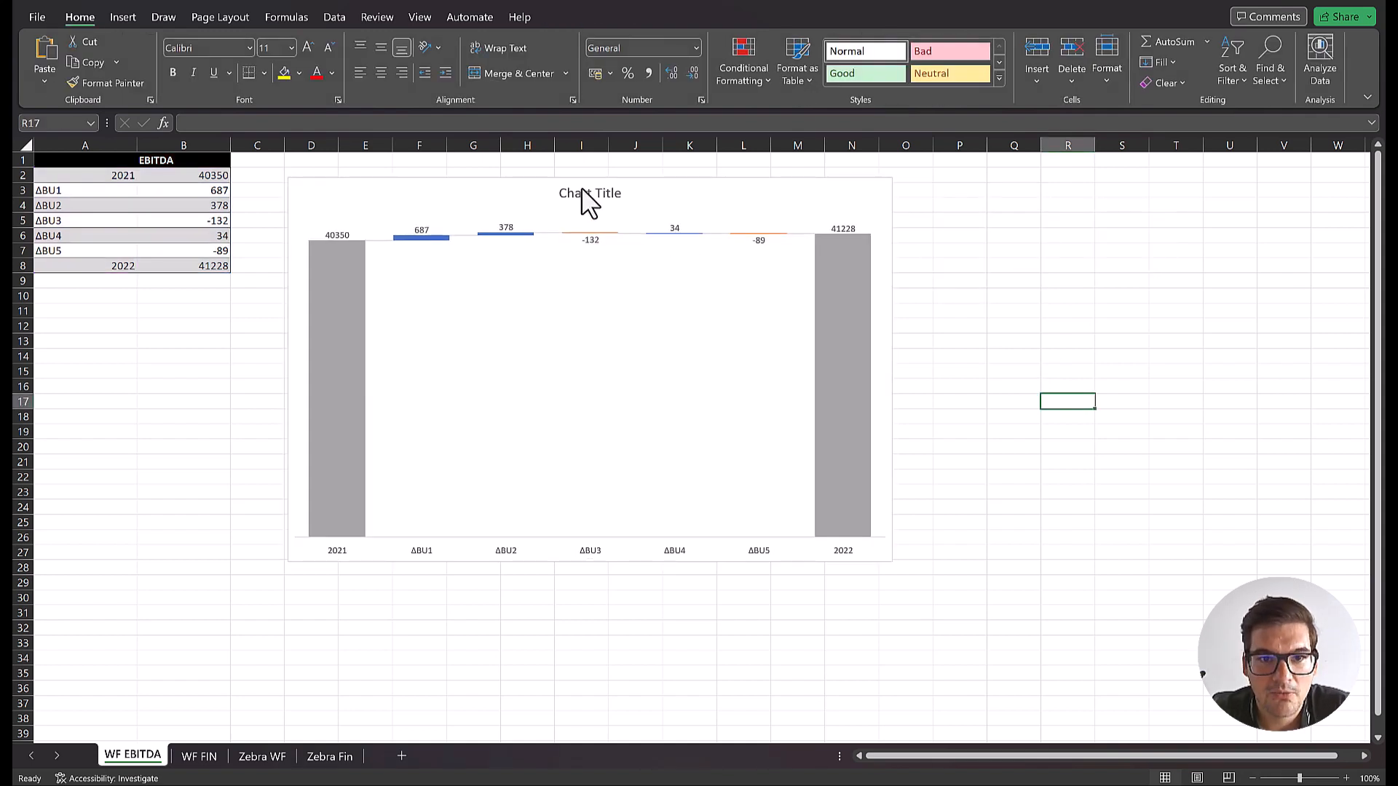
pyautogui.doubleClick(590, 194)
pyautogui.write('EBITDA')
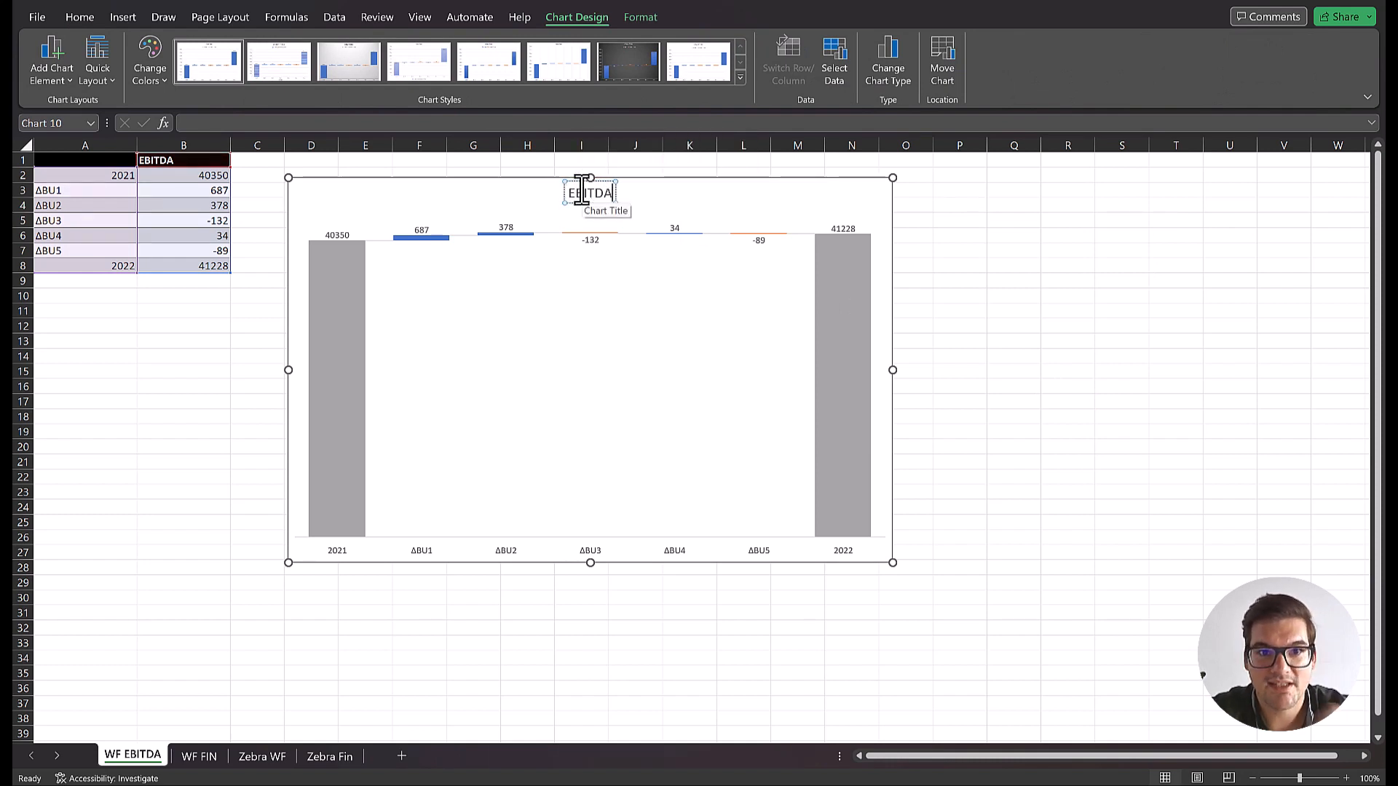
pyautogui.click(1013, 260)
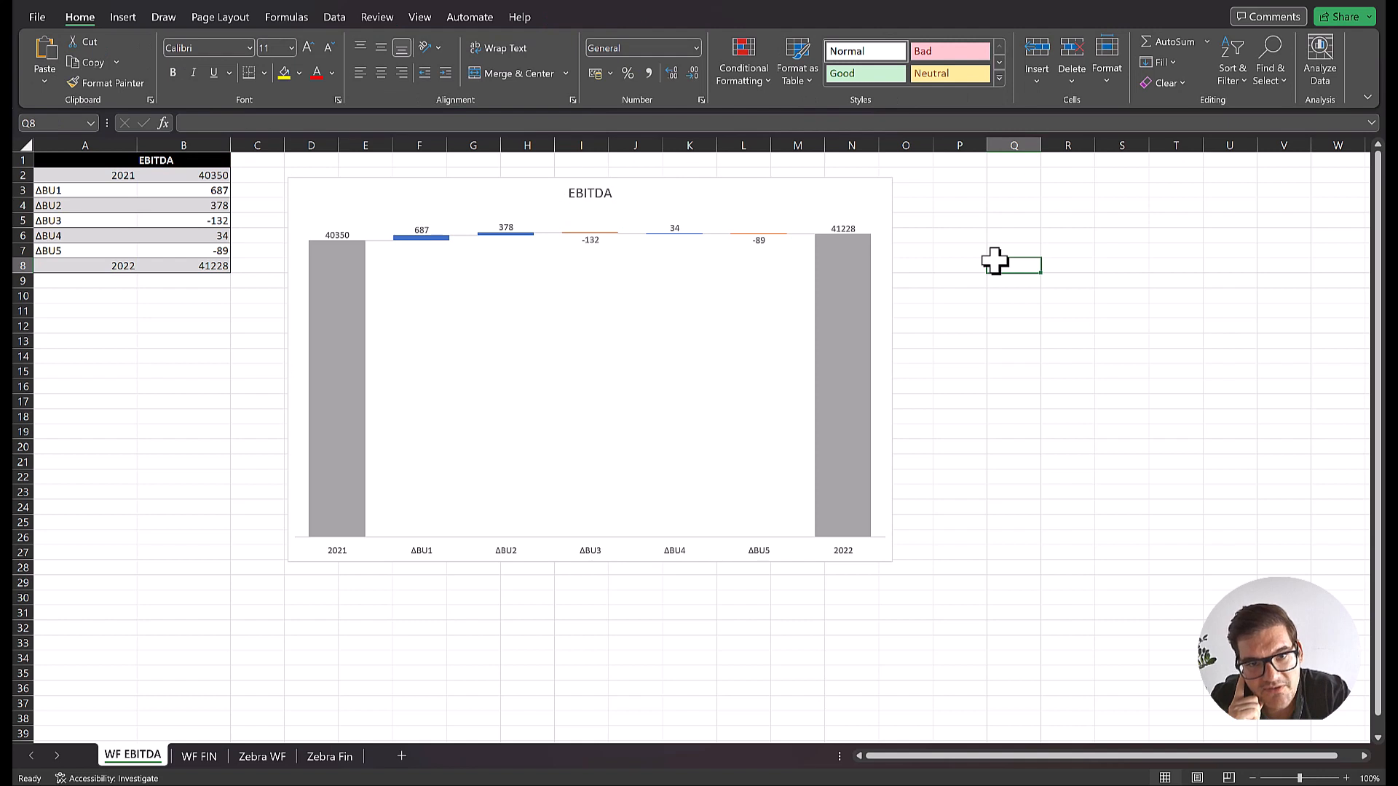
pyautogui.moveTo(694, 231)
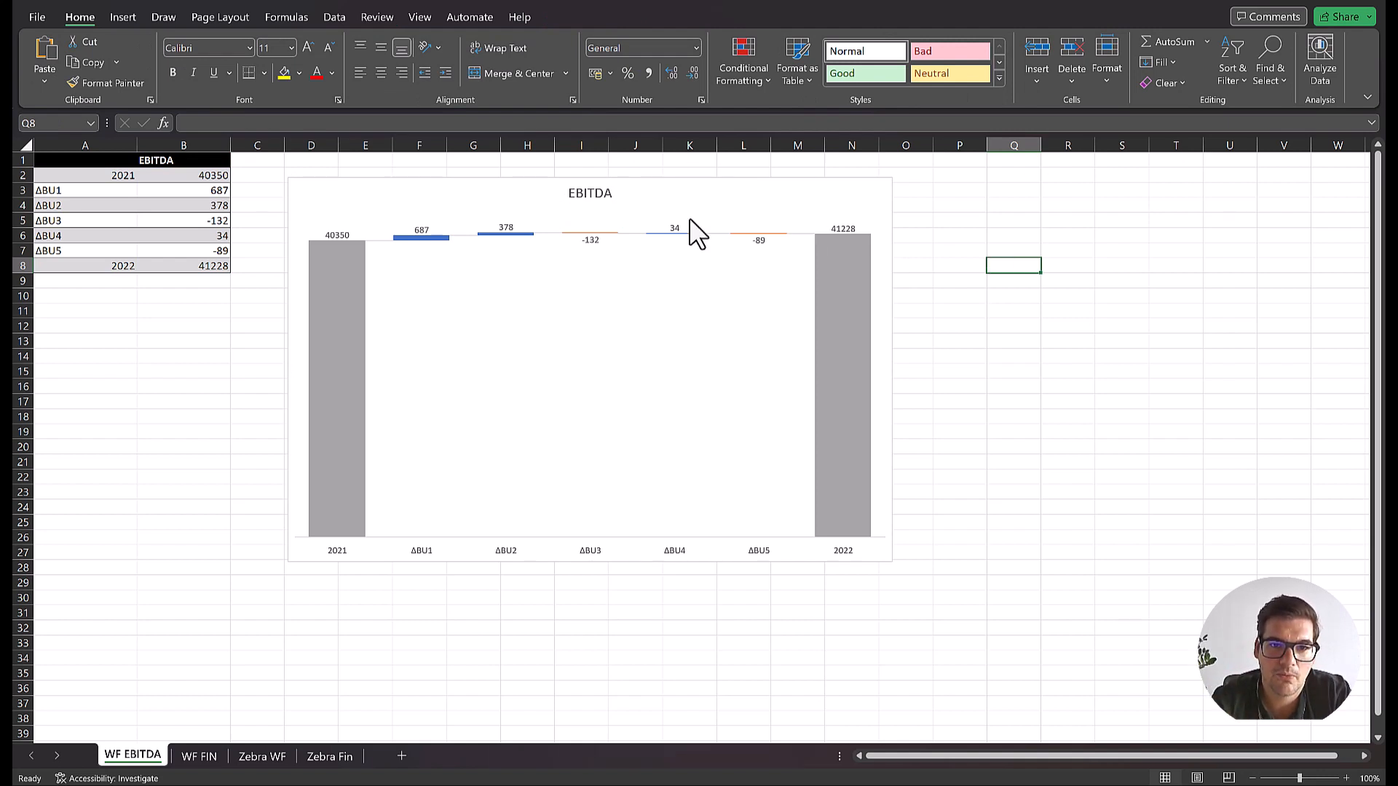
pyautogui.moveTo(760, 276)
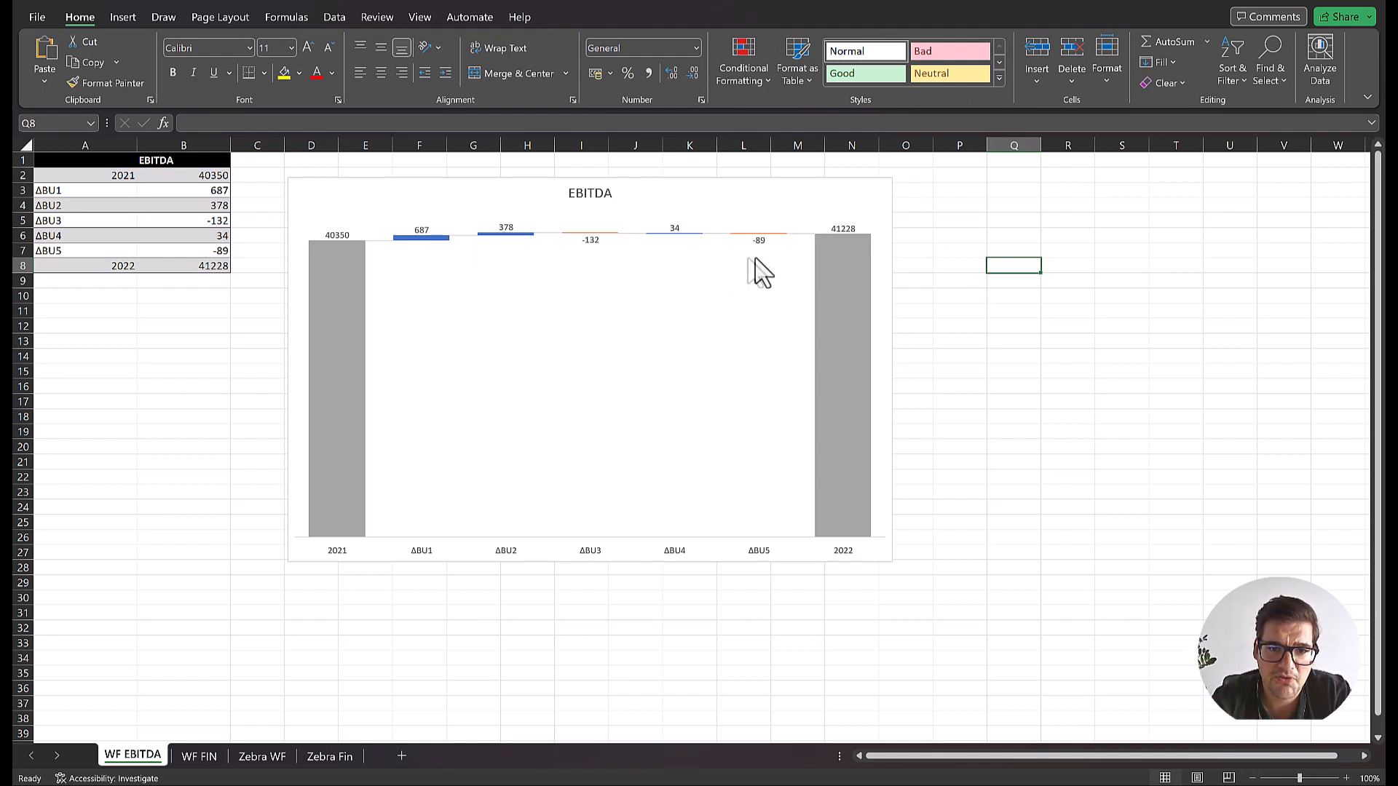
pyautogui.moveTo(681, 272)
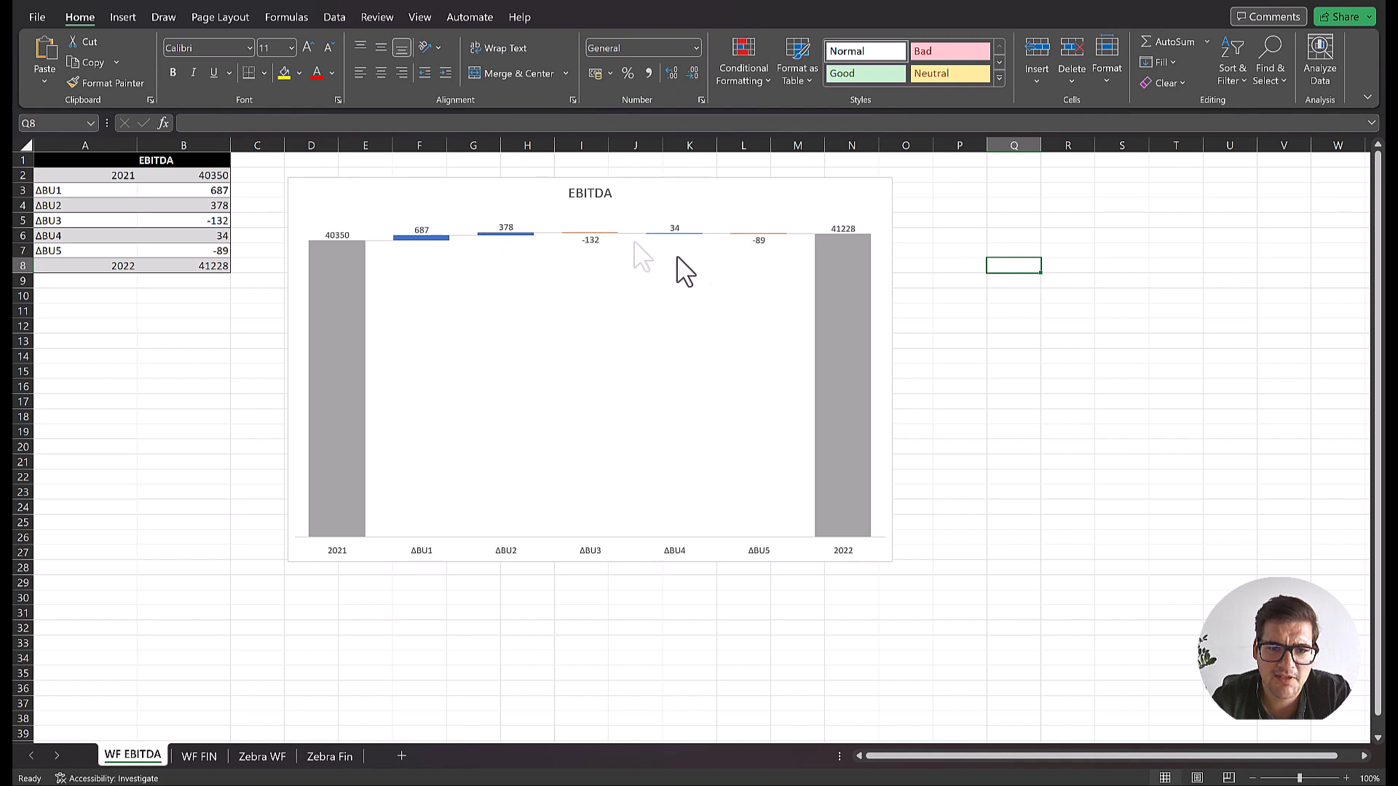
pyautogui.moveTo(648, 312)
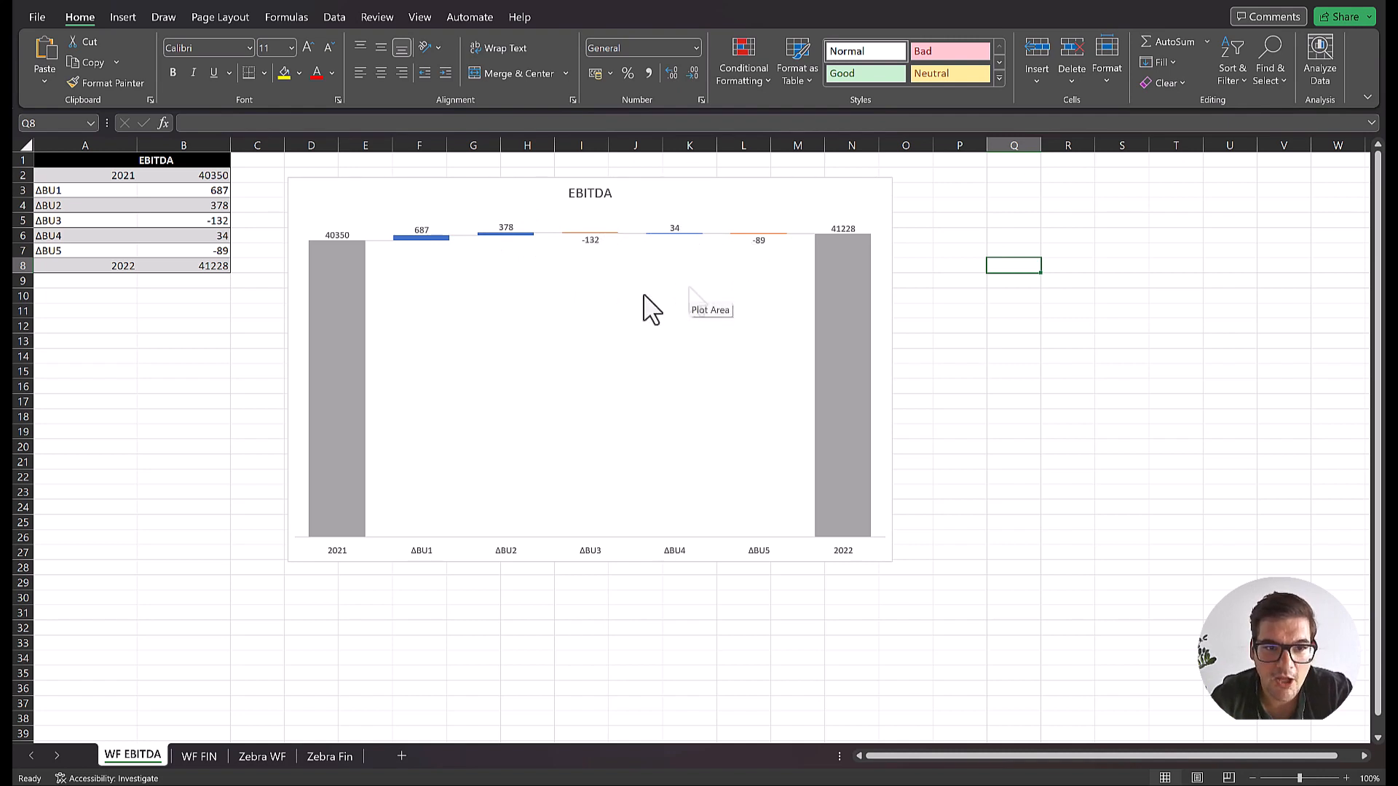
pyautogui.moveTo(472, 399)
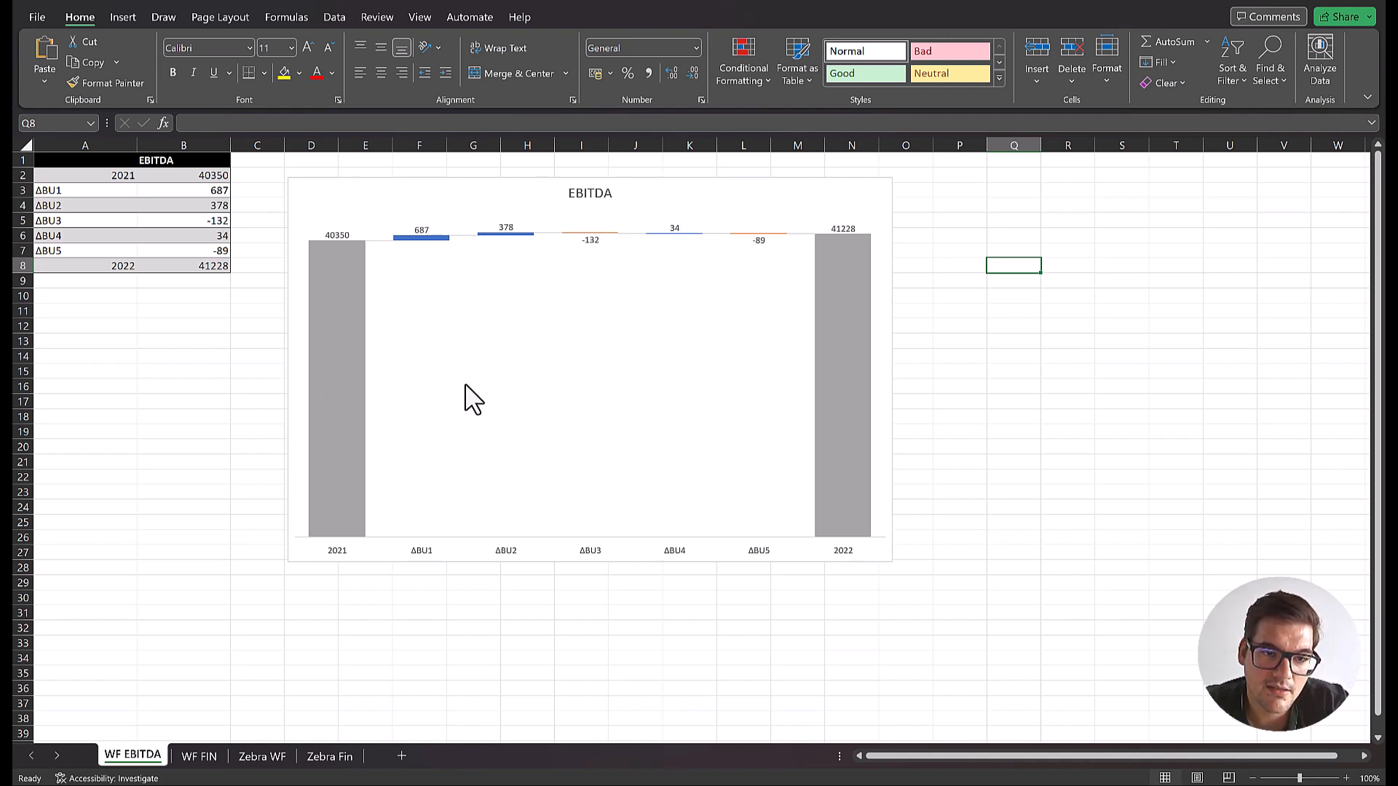
pyautogui.moveTo(473, 397)
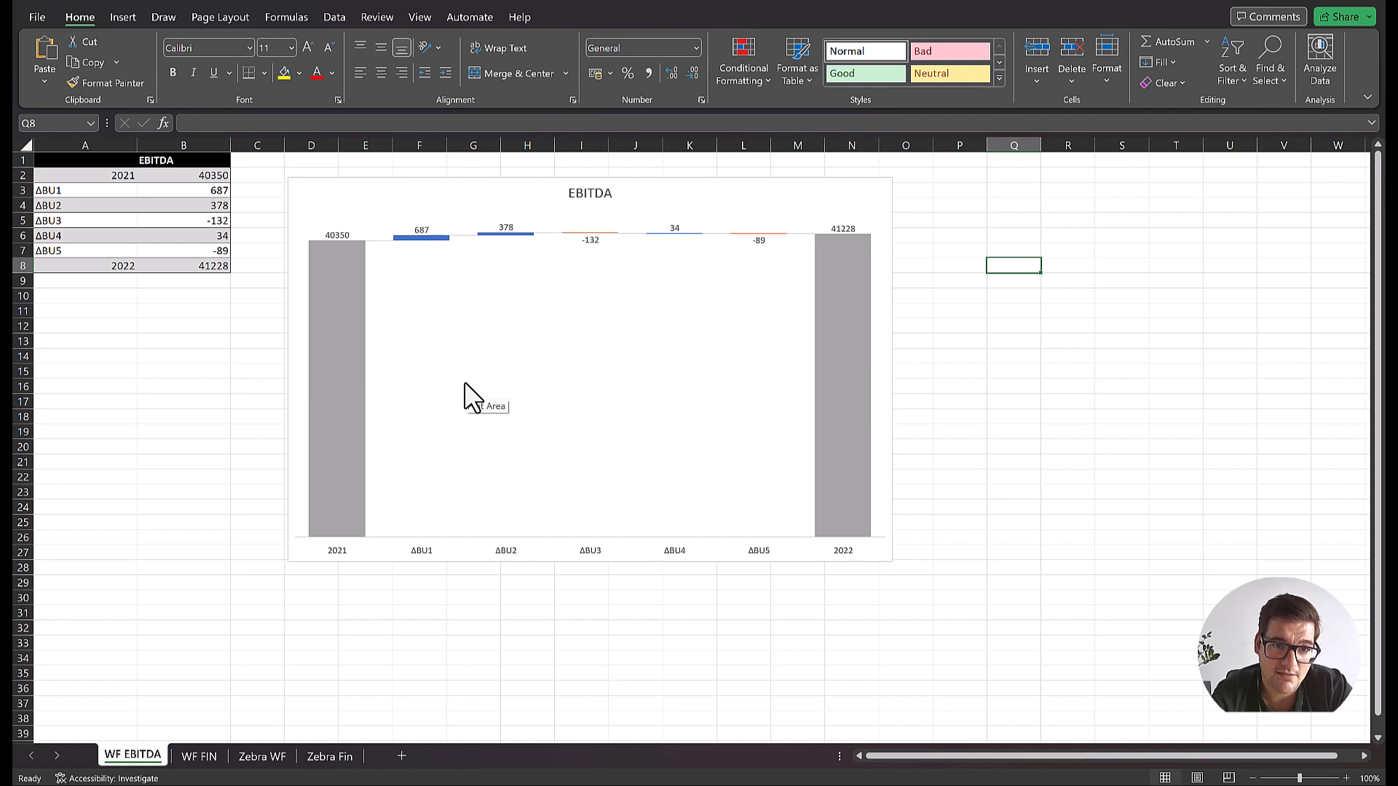
pyautogui.moveTo(446, 302)
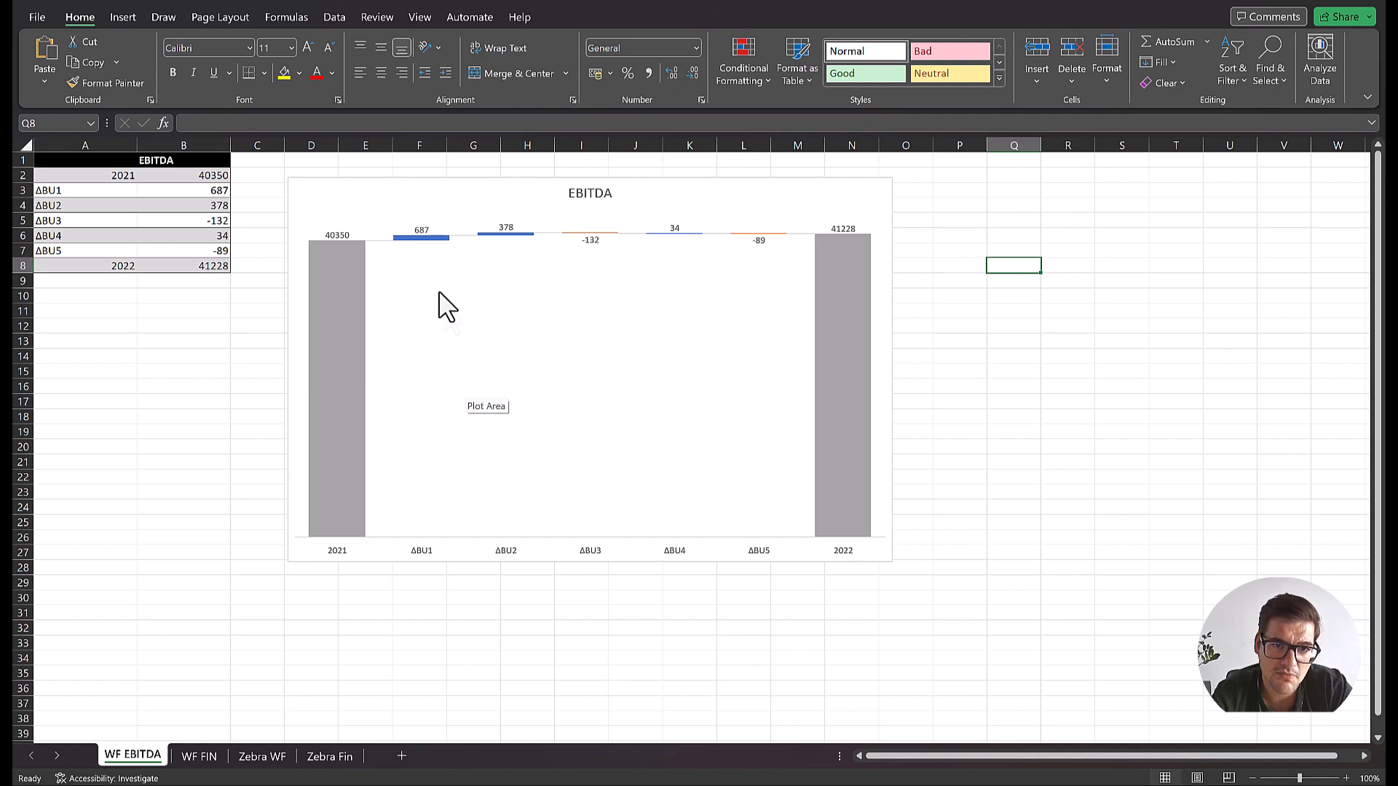
pyautogui.moveTo(339, 281)
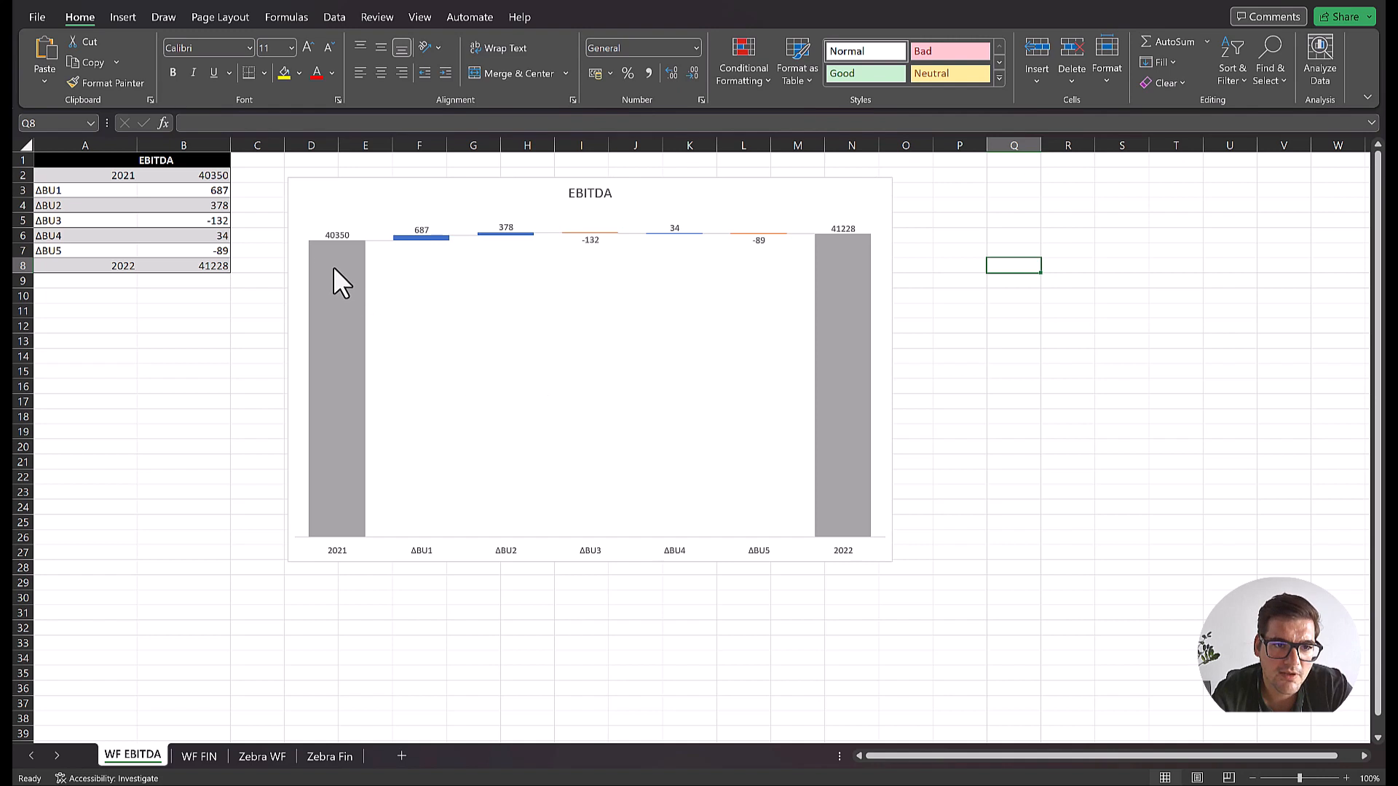
pyautogui.moveTo(861, 306)
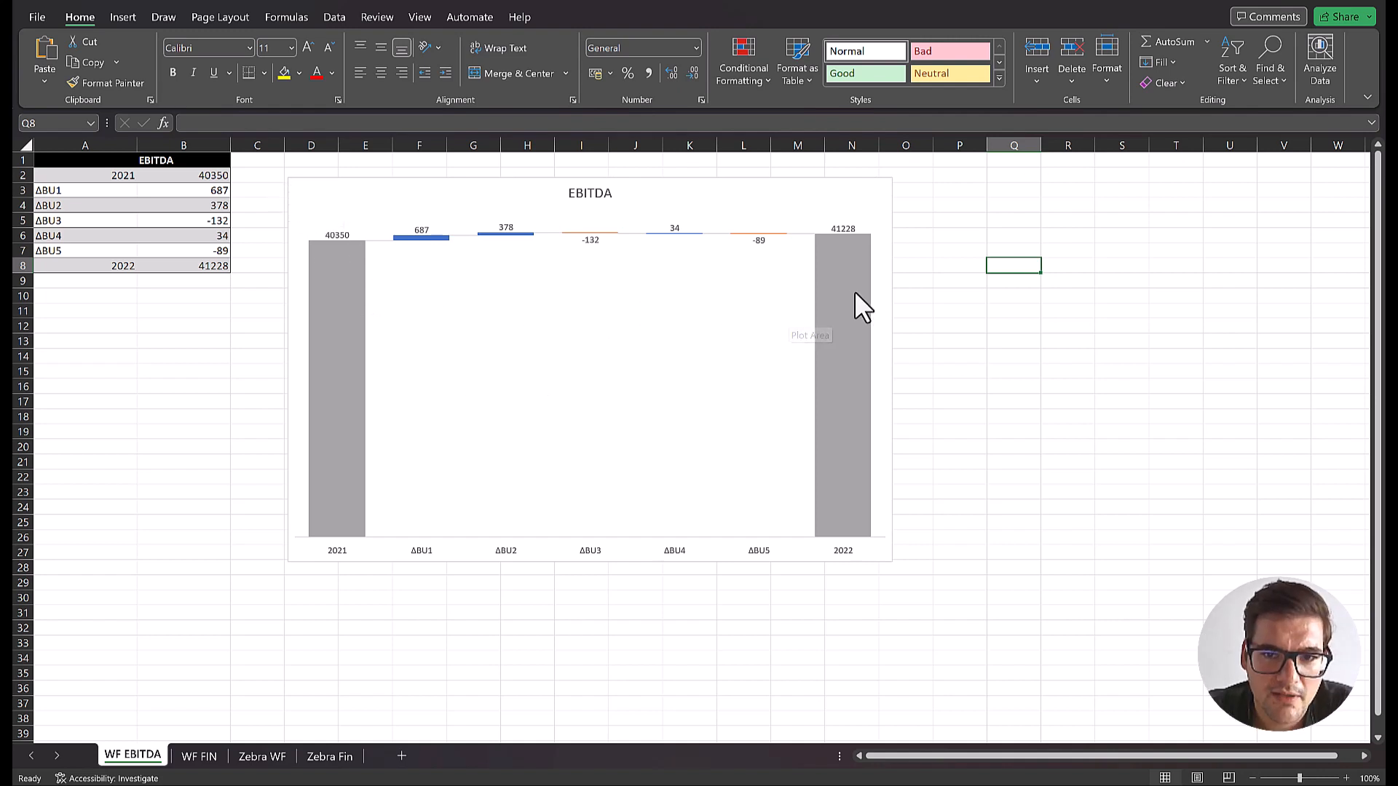
pyautogui.moveTo(527, 366)
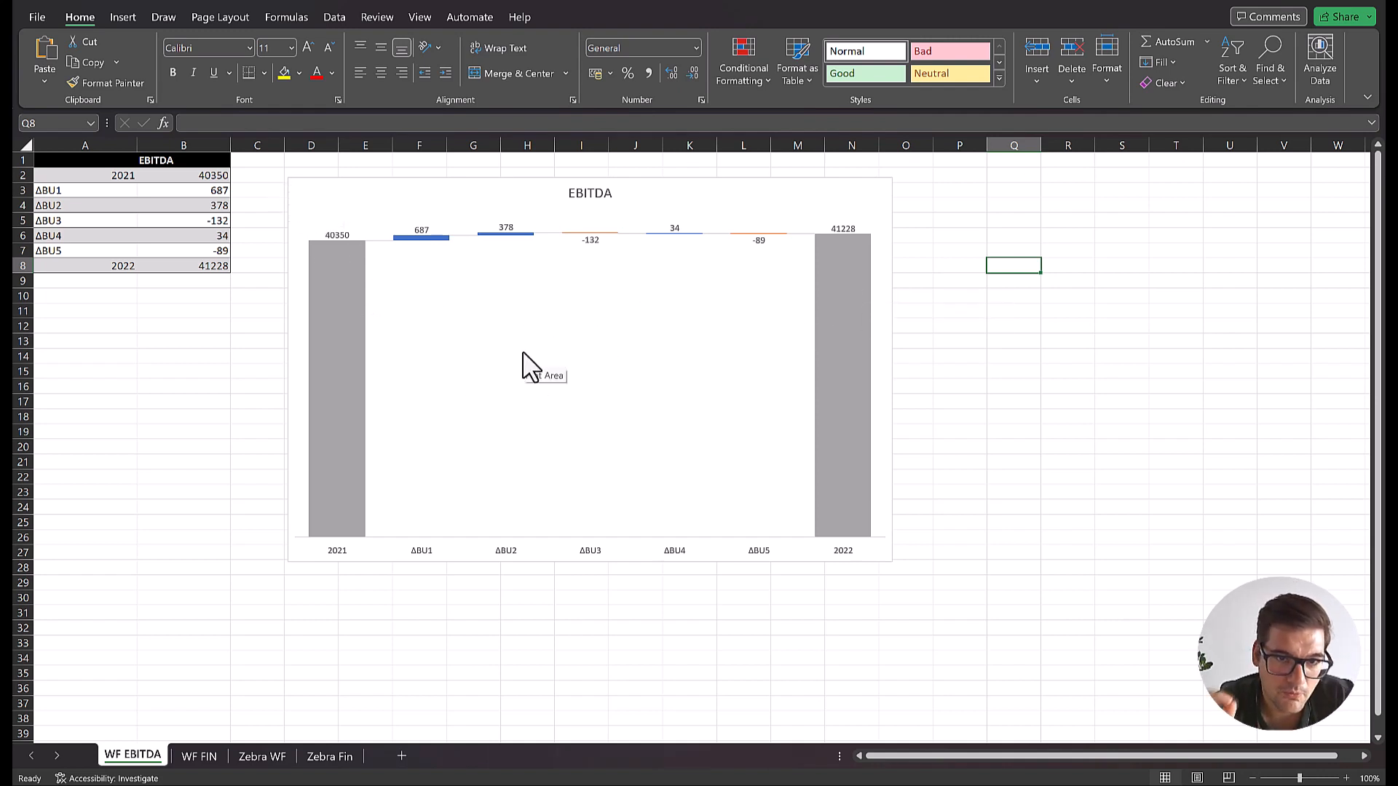
pyautogui.moveTo(833, 228)
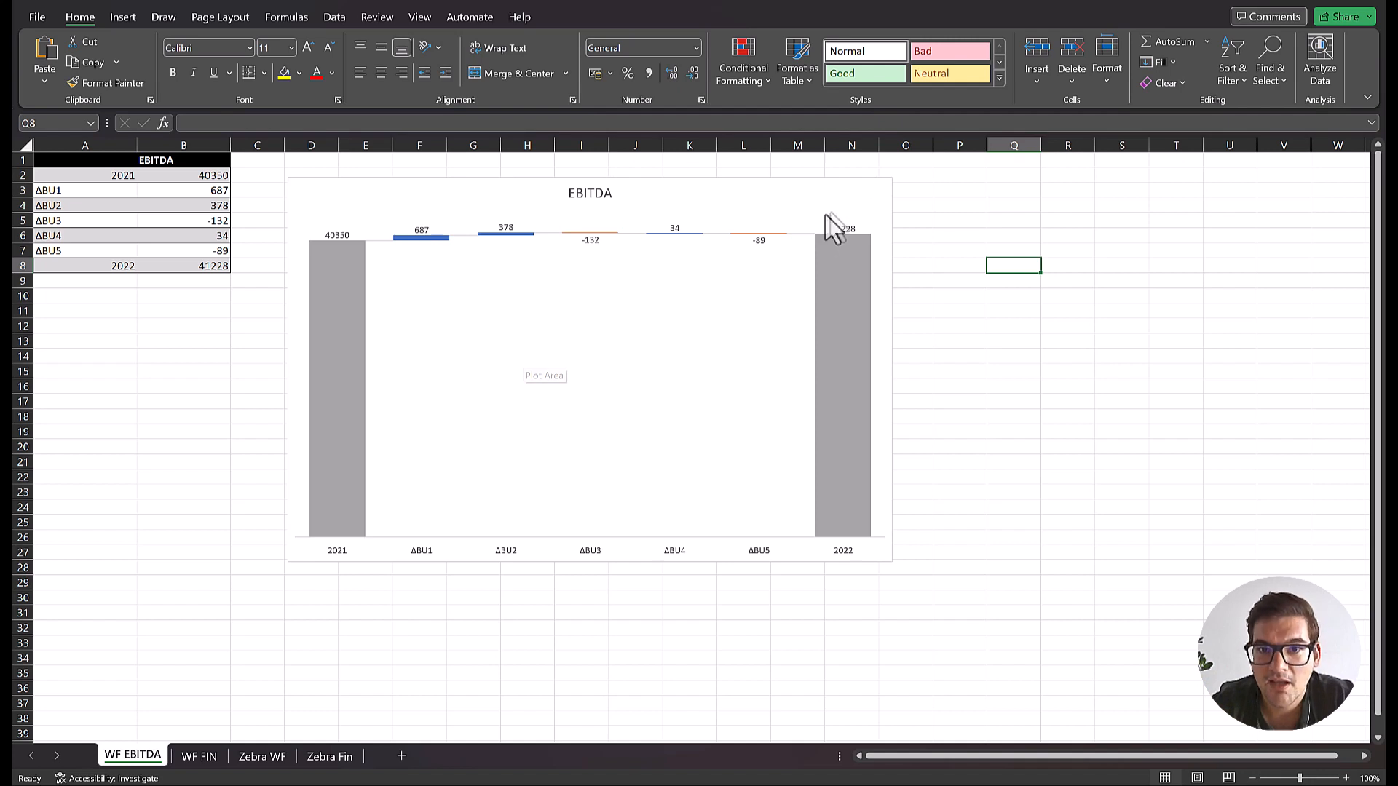
# Restore the vertical axis and set its minimum bound to 35000 in Format Axis
pyautogui.click(588, 374)
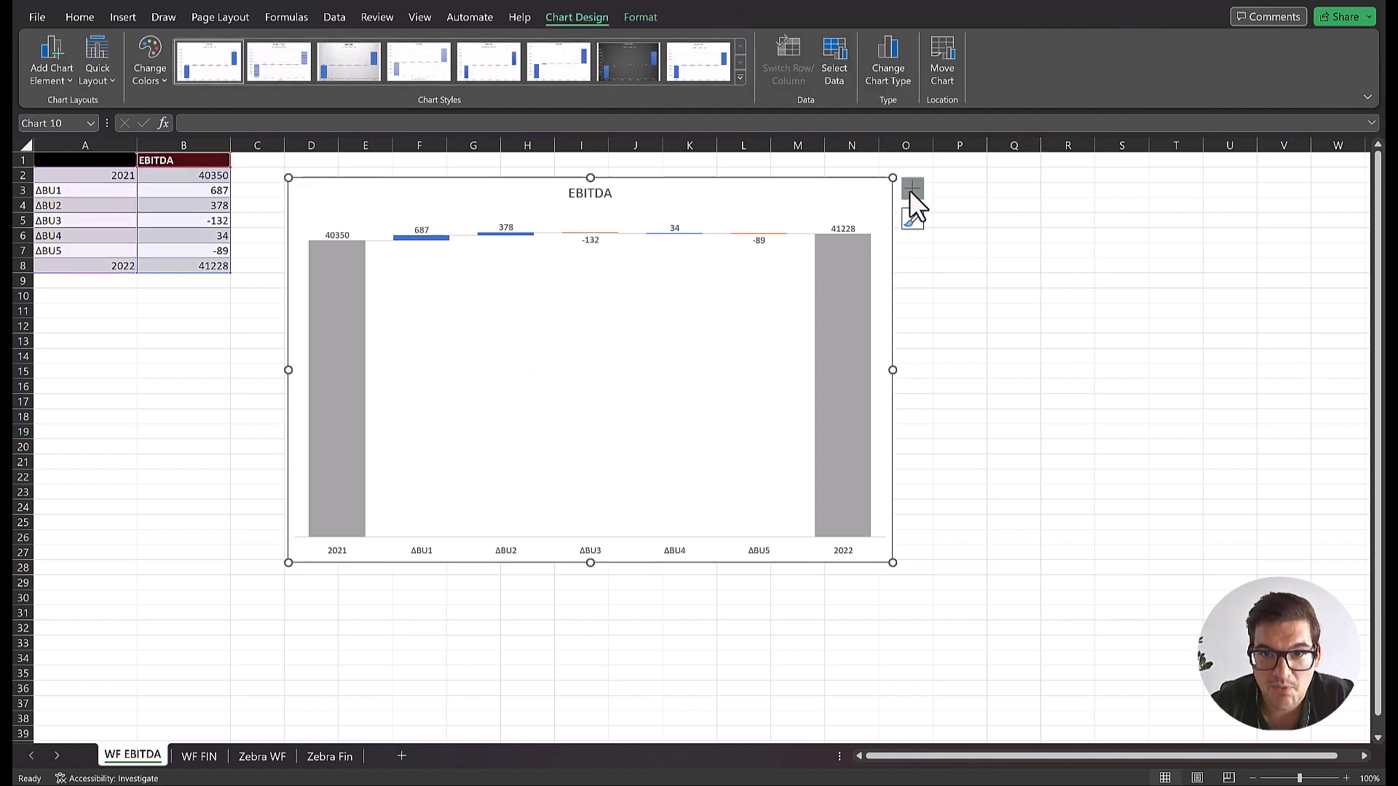
pyautogui.click(912, 188)
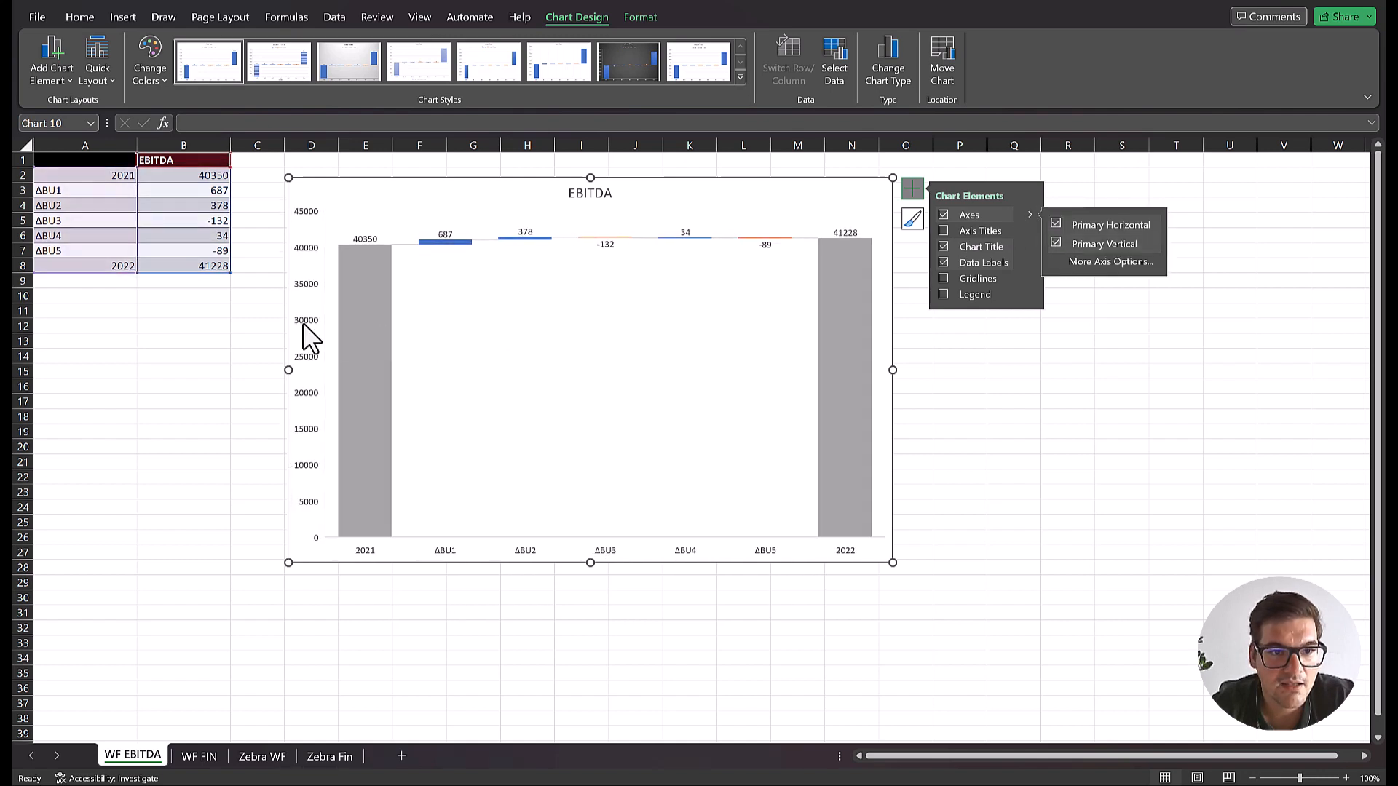
pyautogui.rightClick(308, 320)
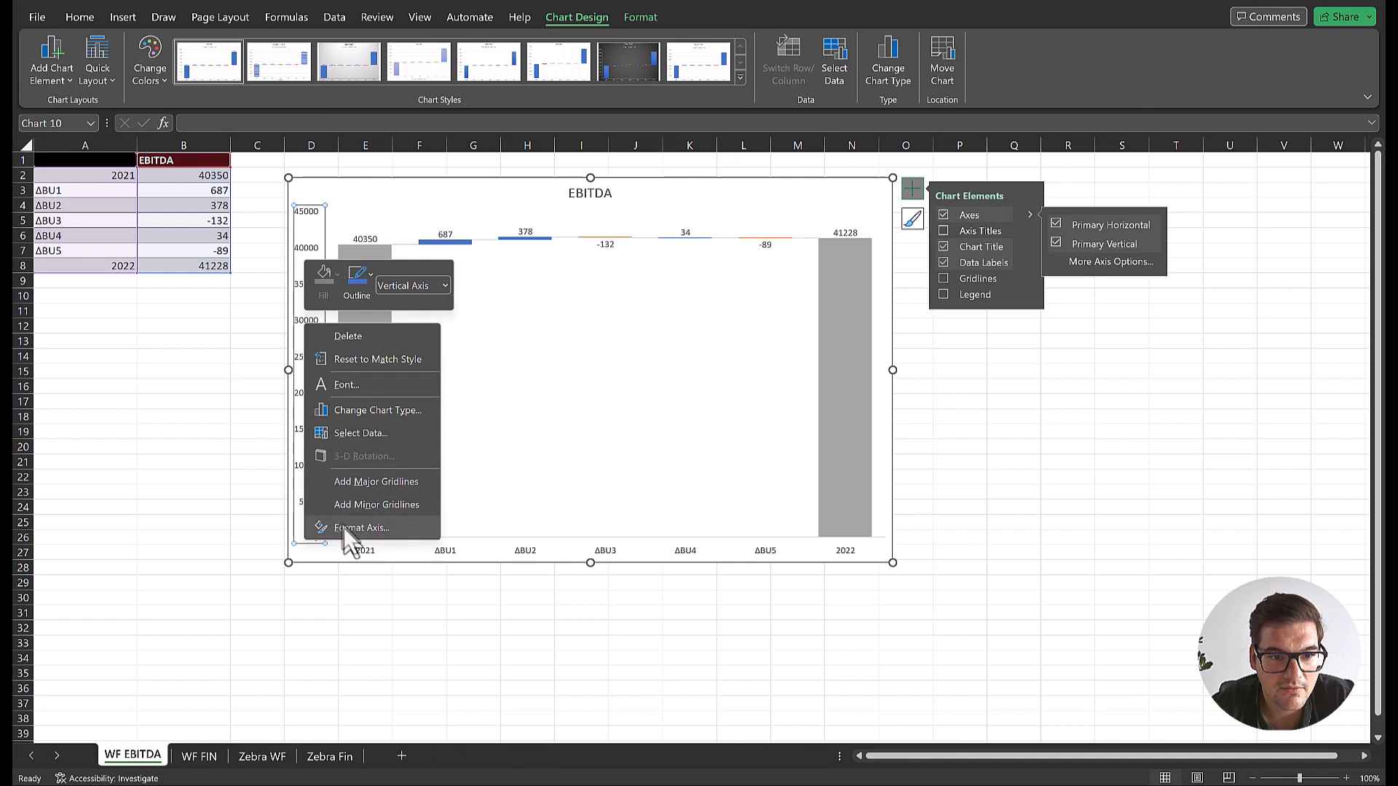
pyautogui.click(361, 527)
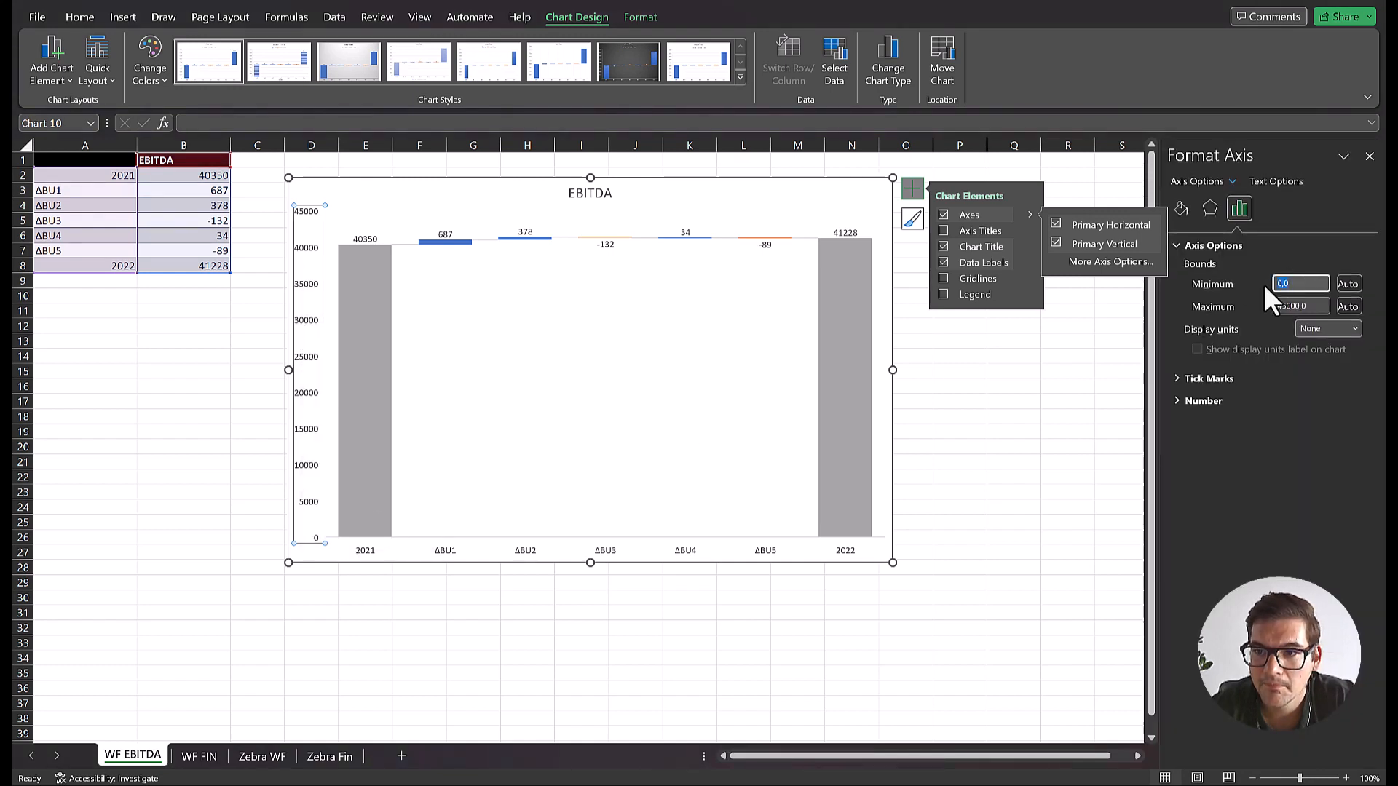
pyautogui.write('35000')
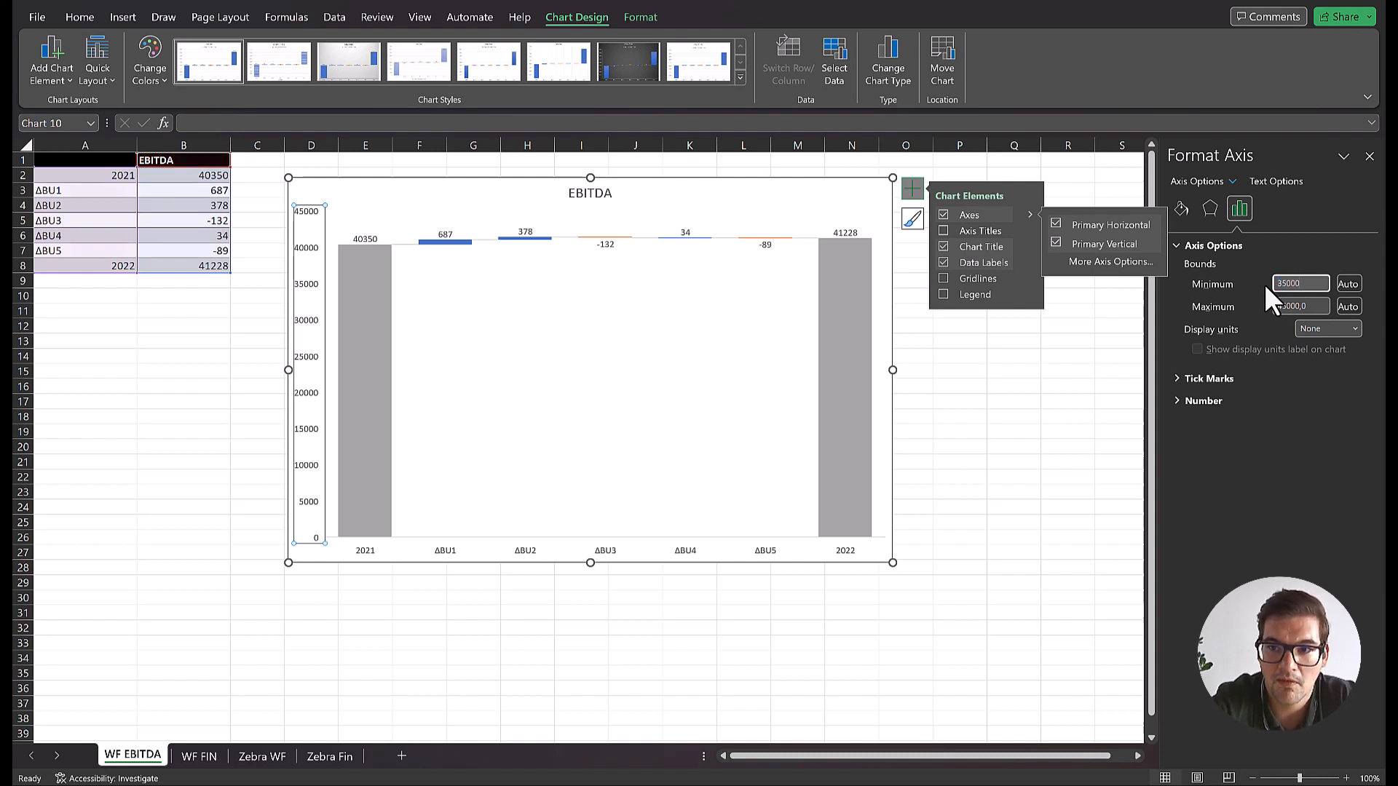
pyautogui.write('45000,0')
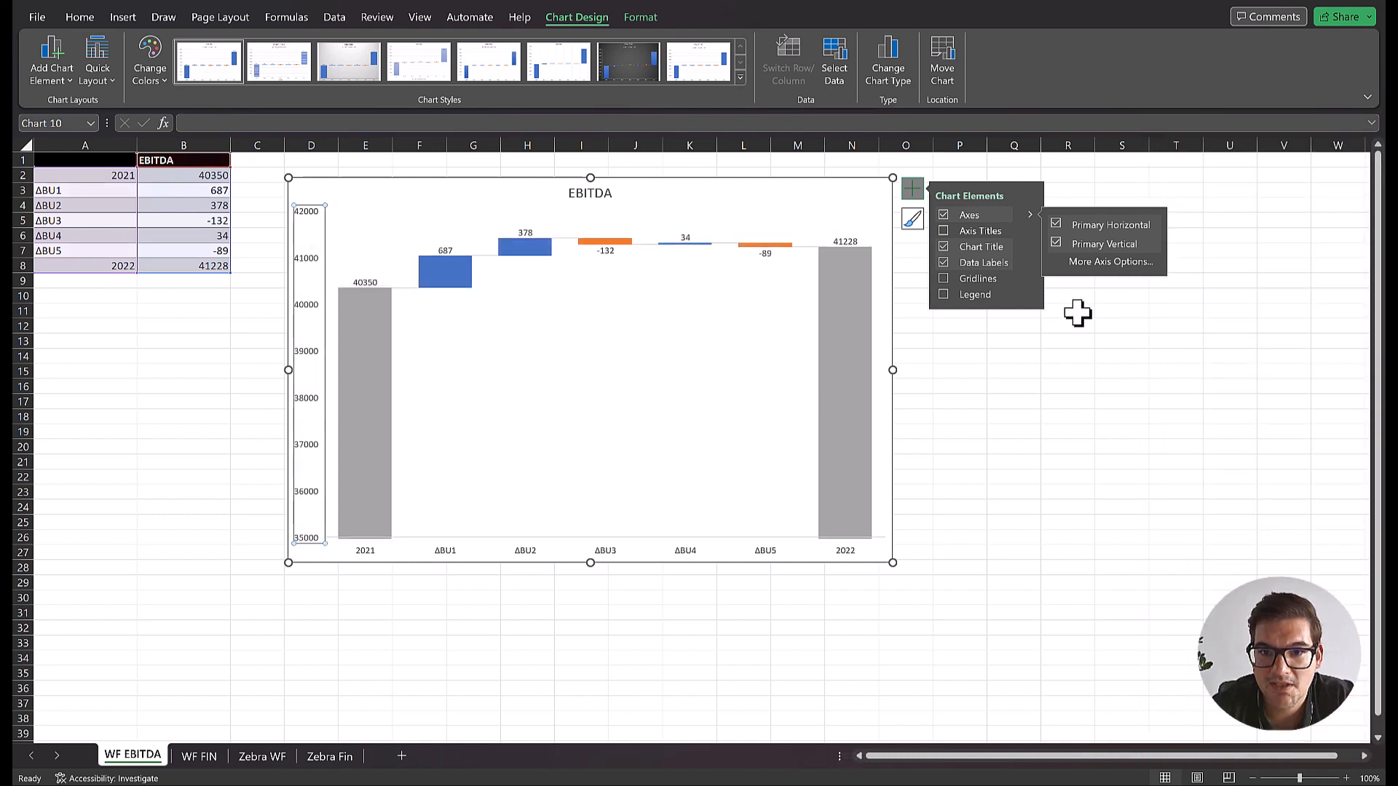
pyautogui.moveTo(615, 227)
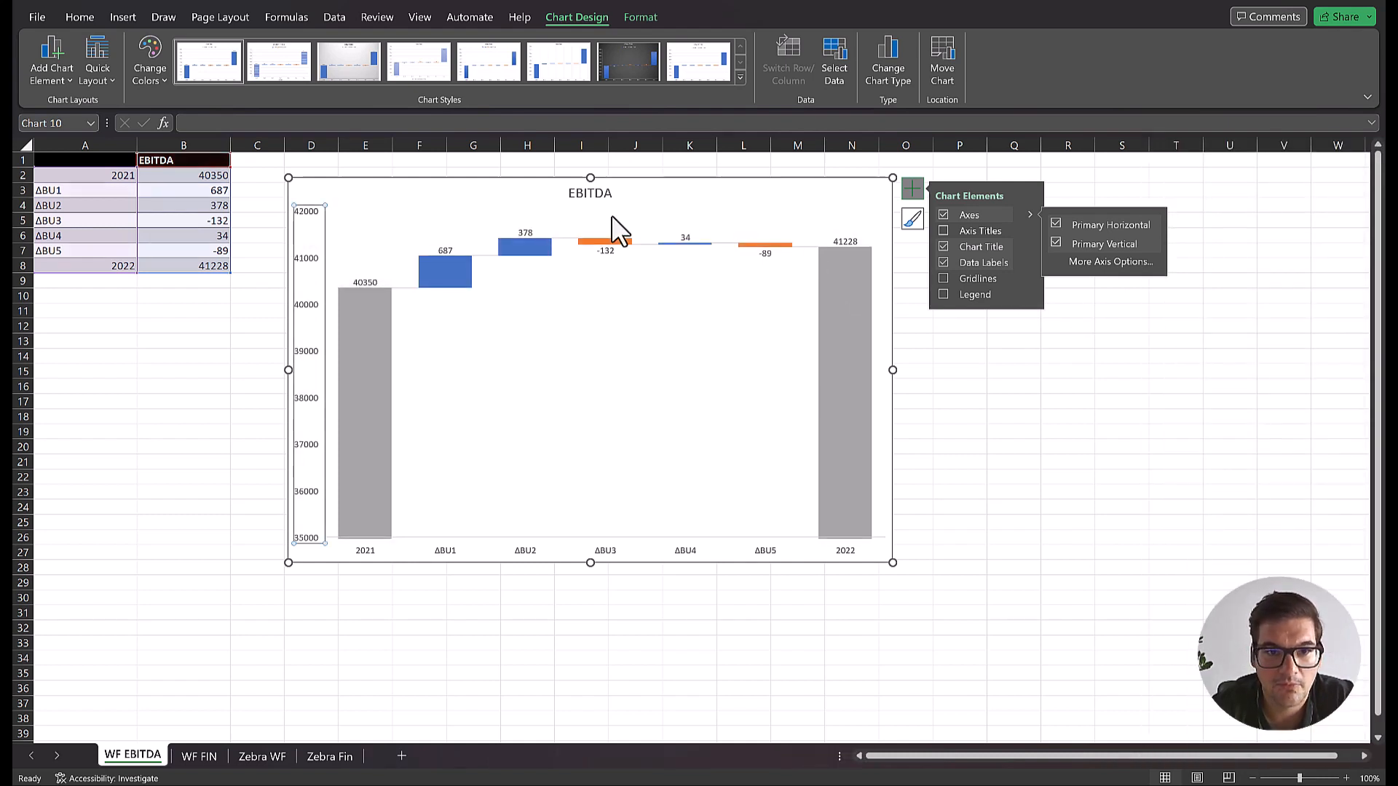
pyautogui.moveTo(638, 307)
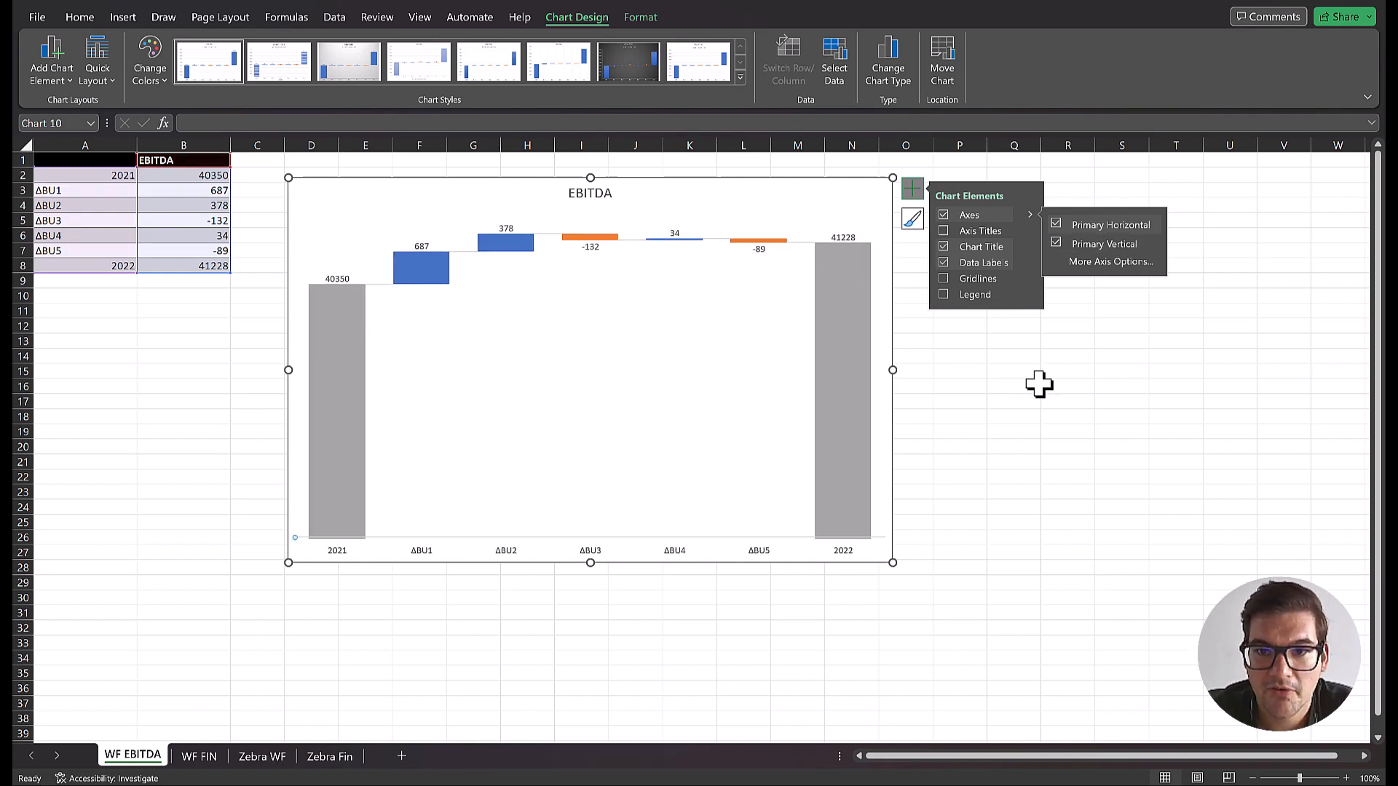
pyautogui.click(1014, 385)
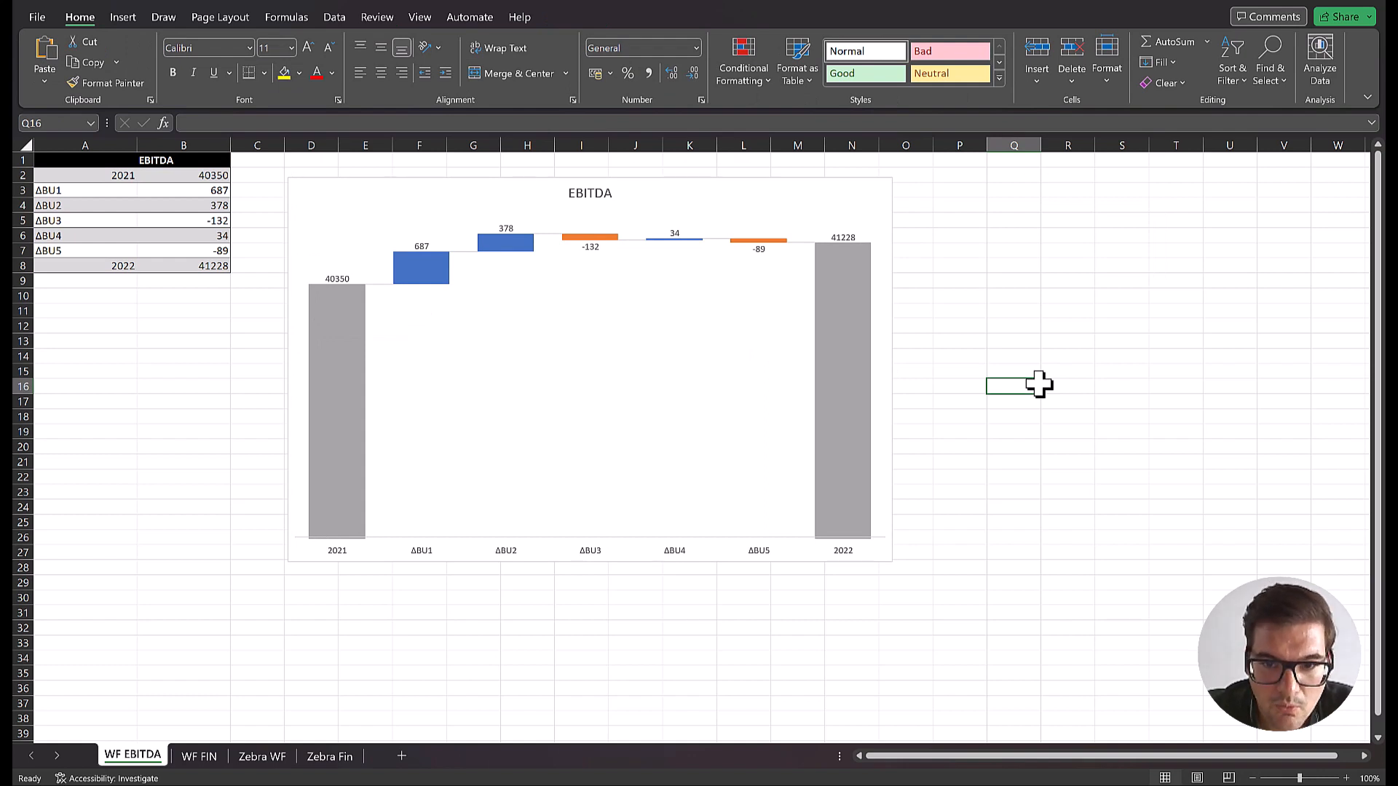
pyautogui.moveTo(962, 336)
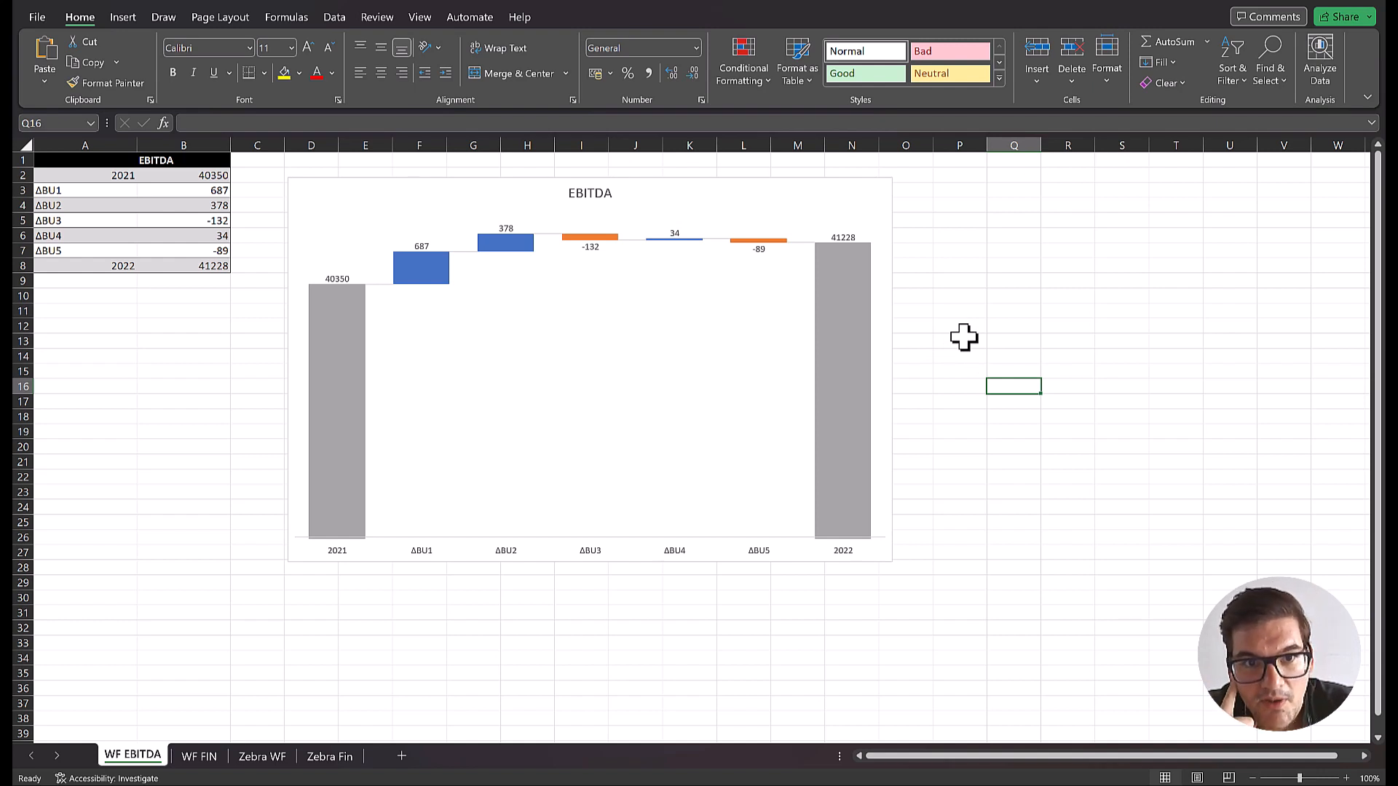
pyautogui.moveTo(526, 249)
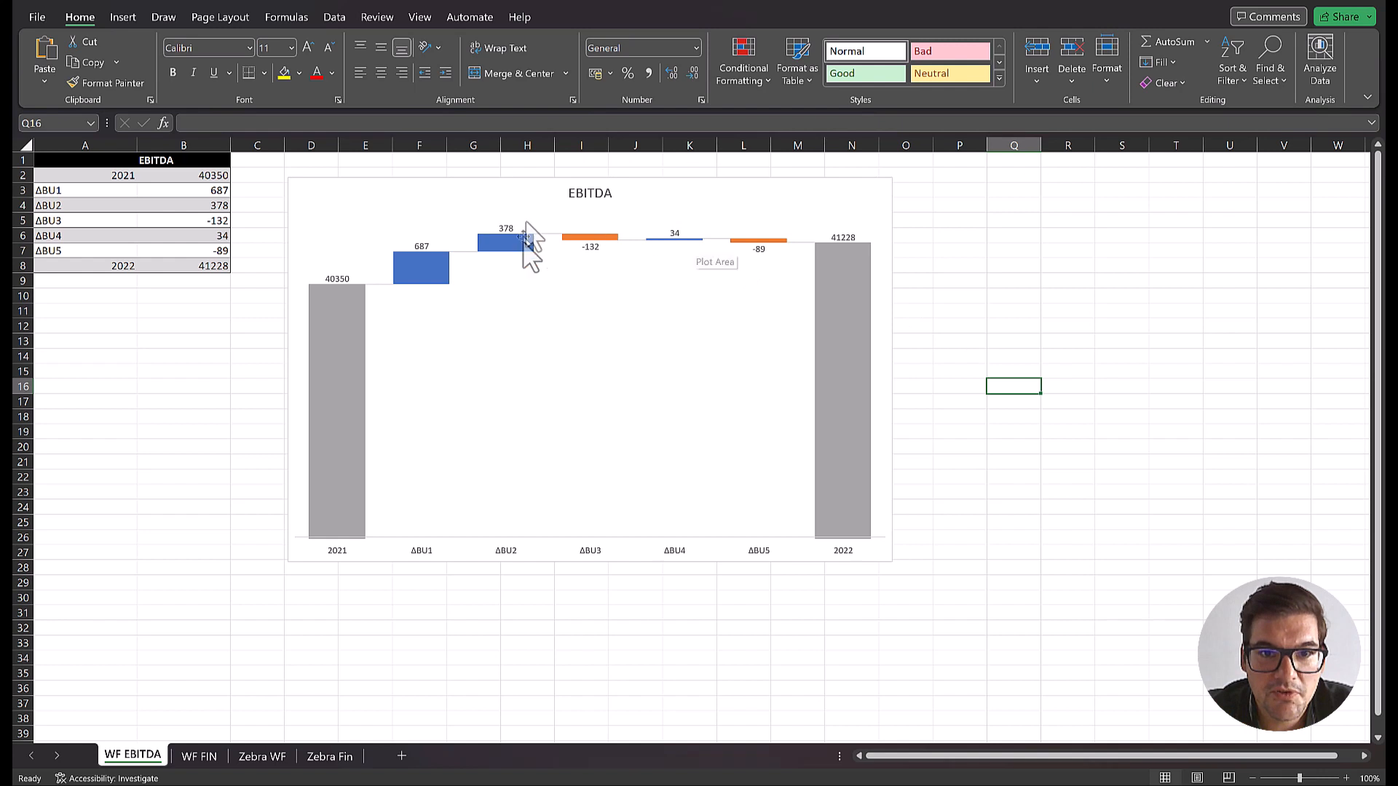
pyautogui.moveTo(526, 511)
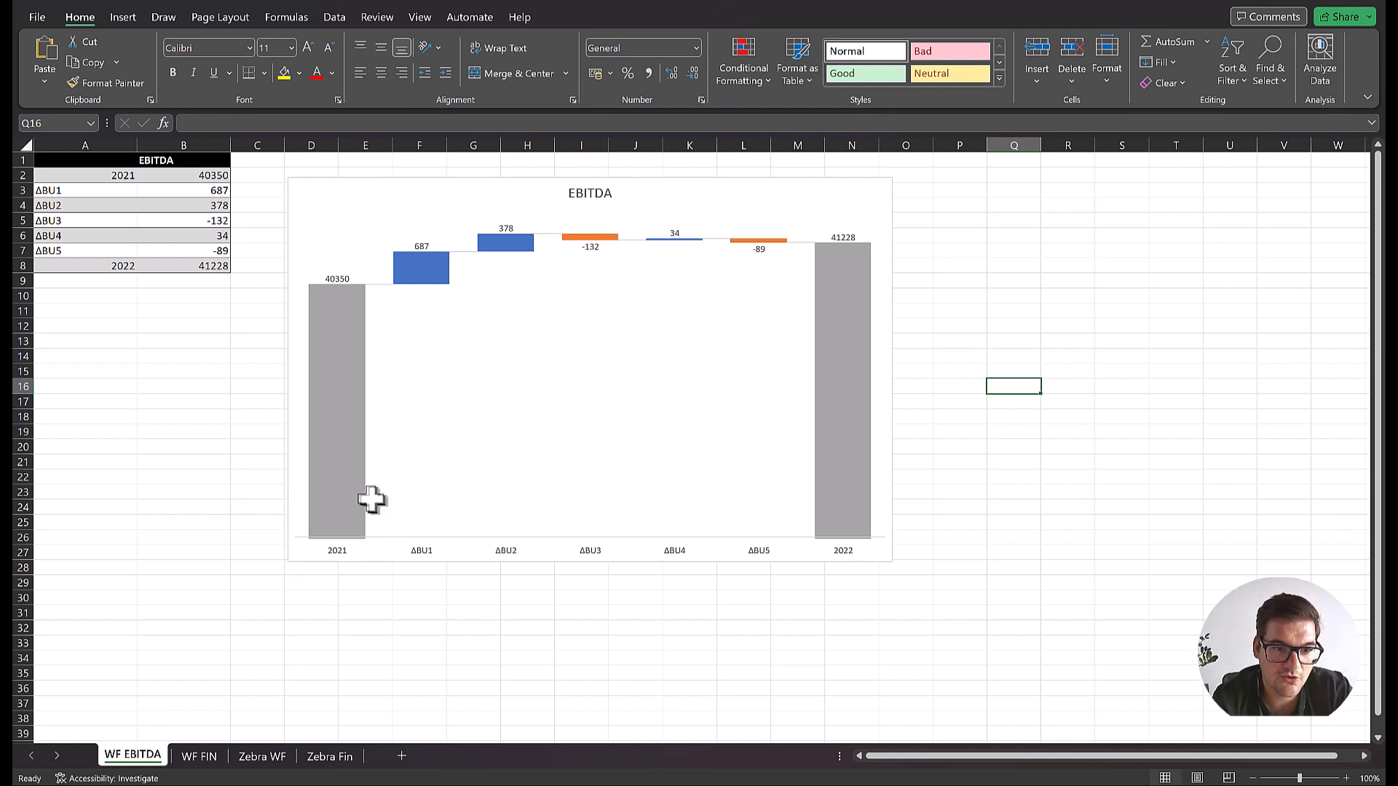
pyautogui.moveTo(352, 424)
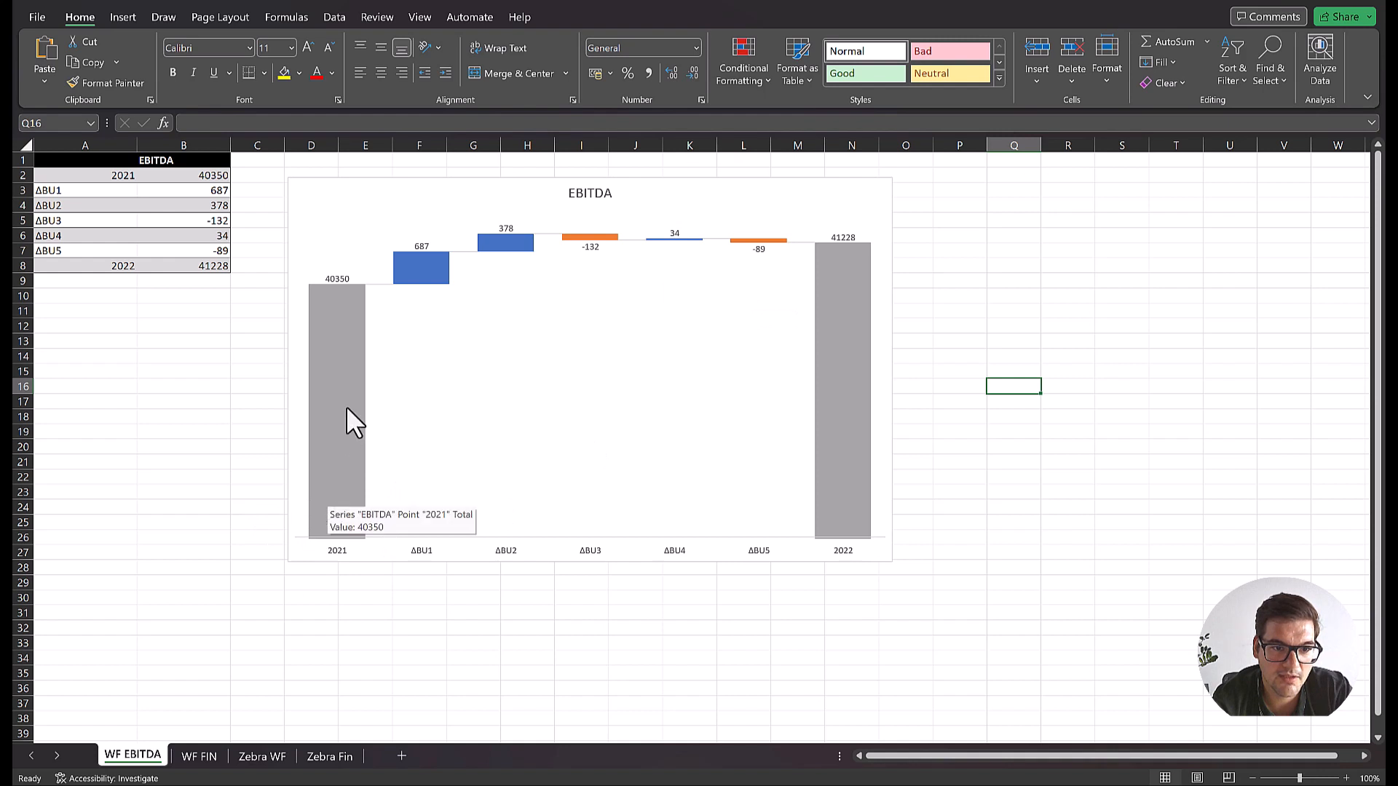
pyautogui.moveTo(373, 517)
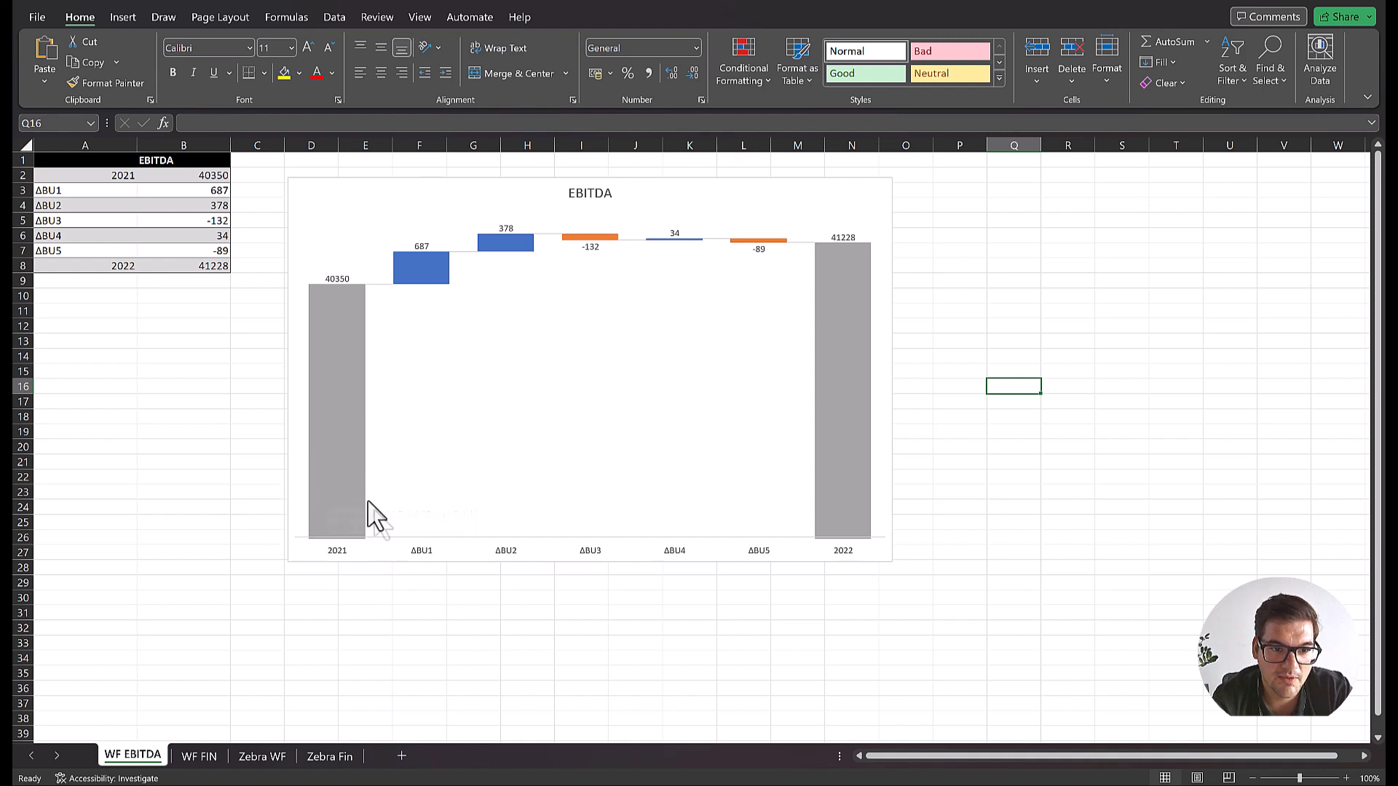
pyautogui.moveTo(411, 564)
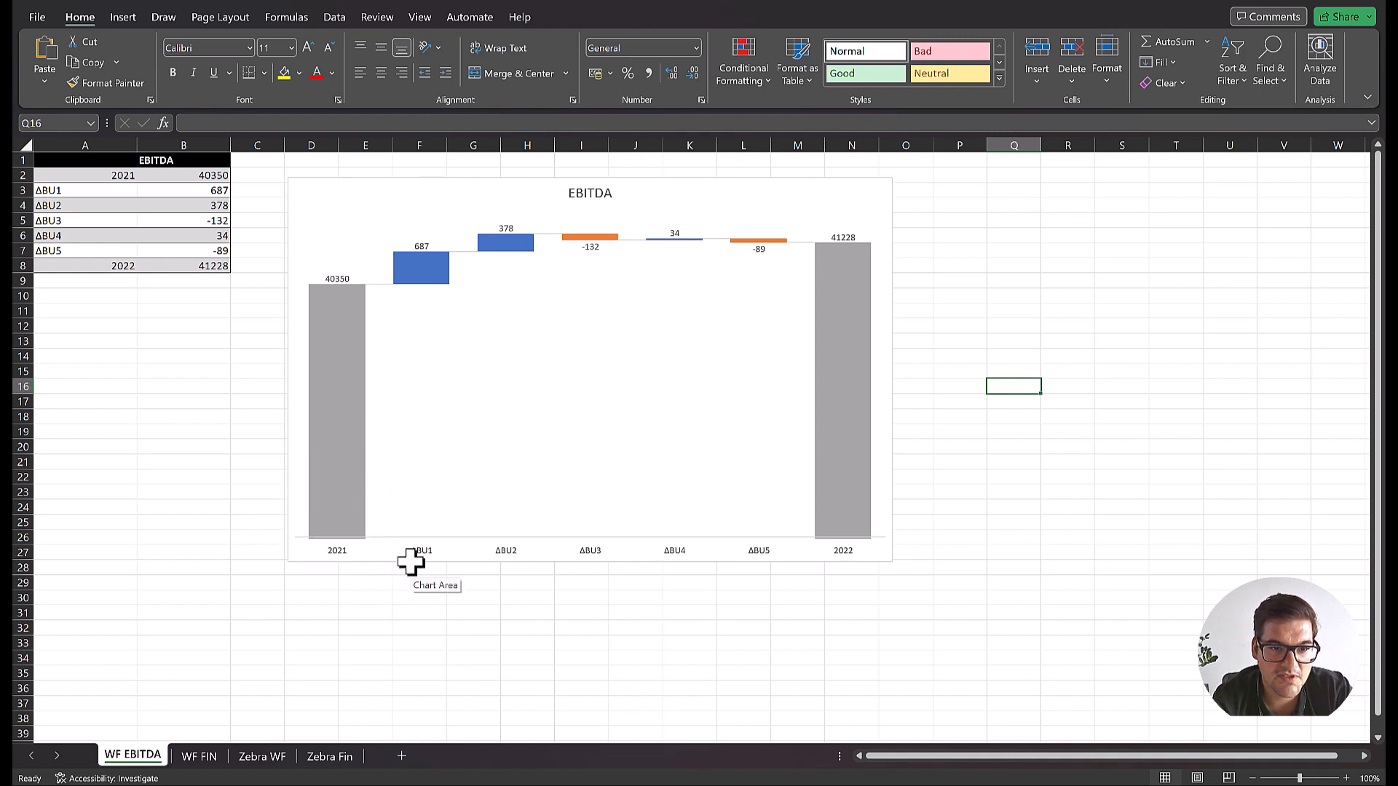
pyautogui.moveTo(399, 515)
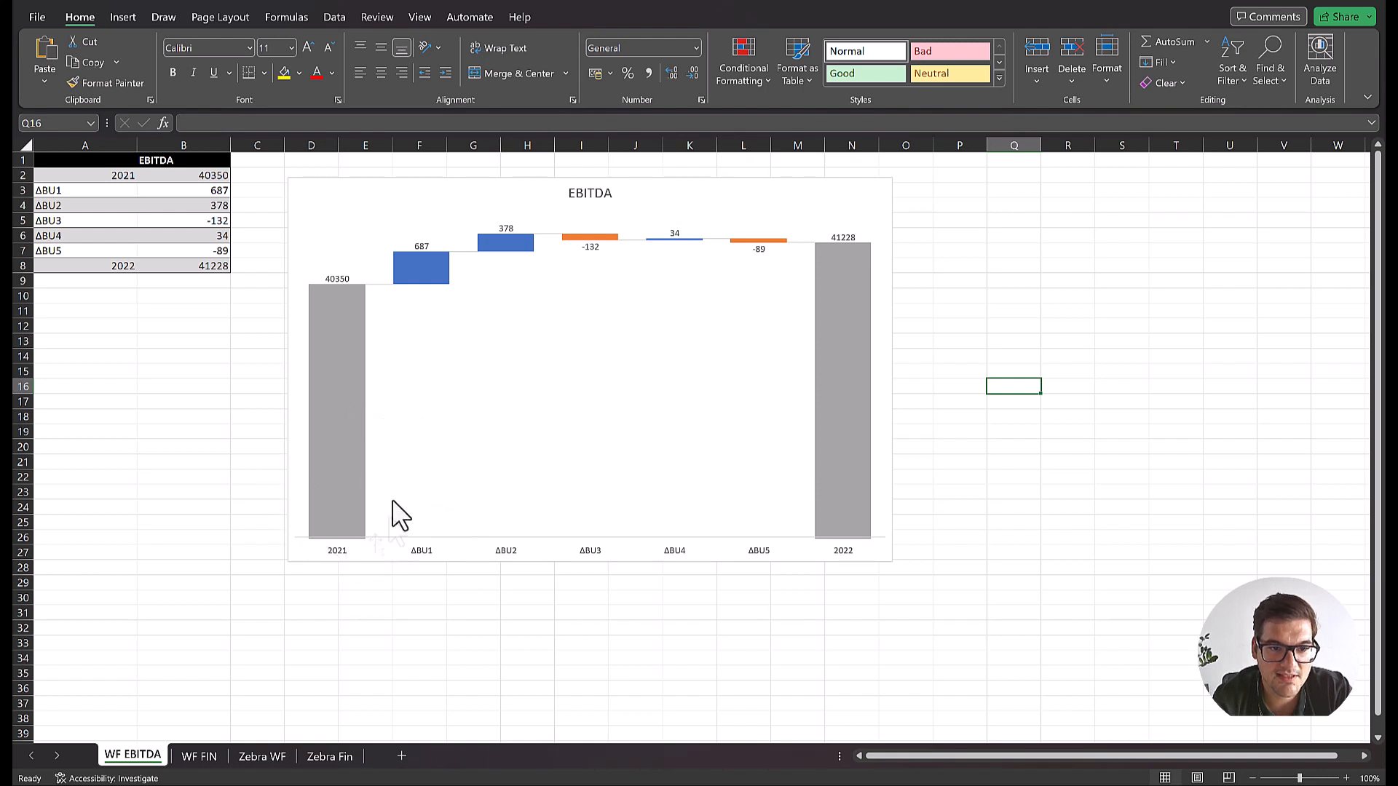
pyautogui.moveTo(435, 407)
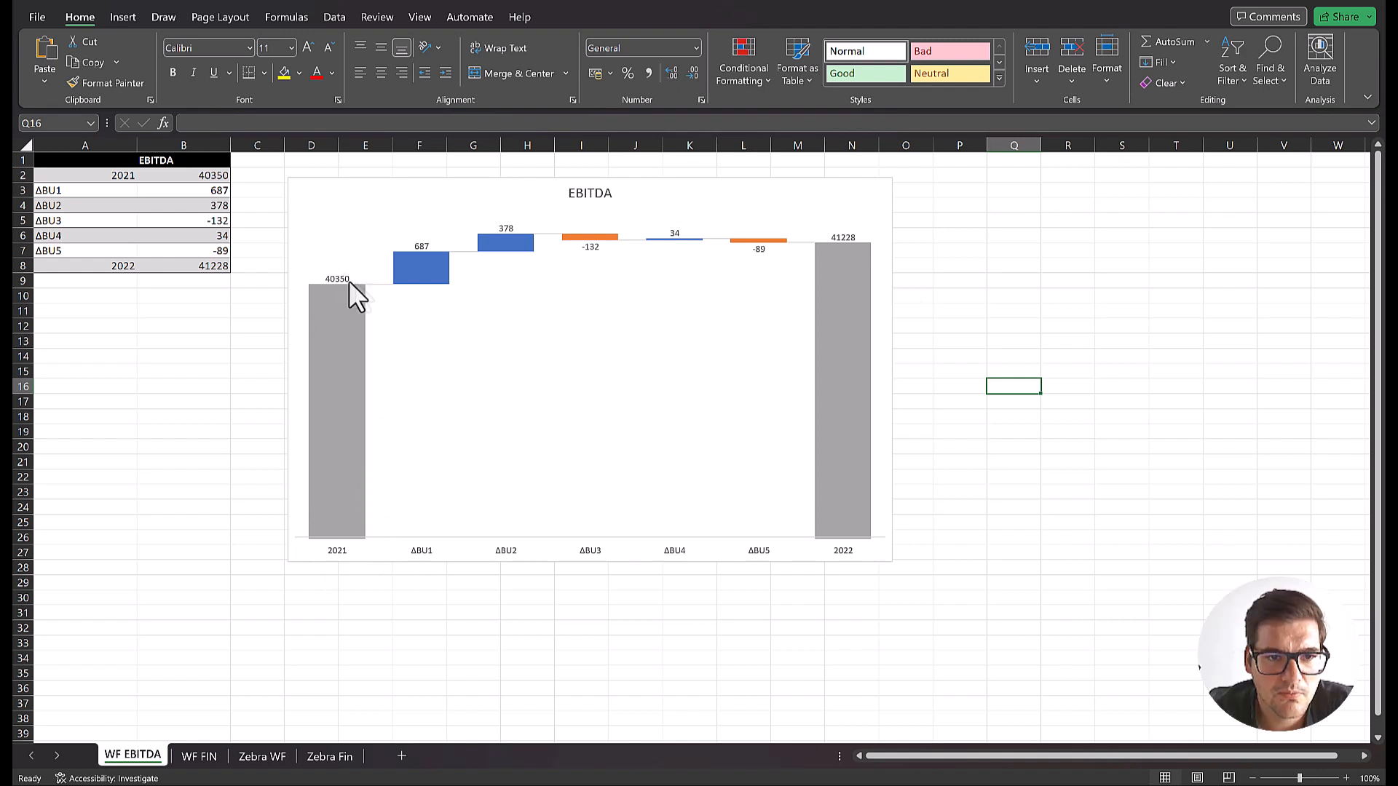
pyautogui.moveTo(772, 304)
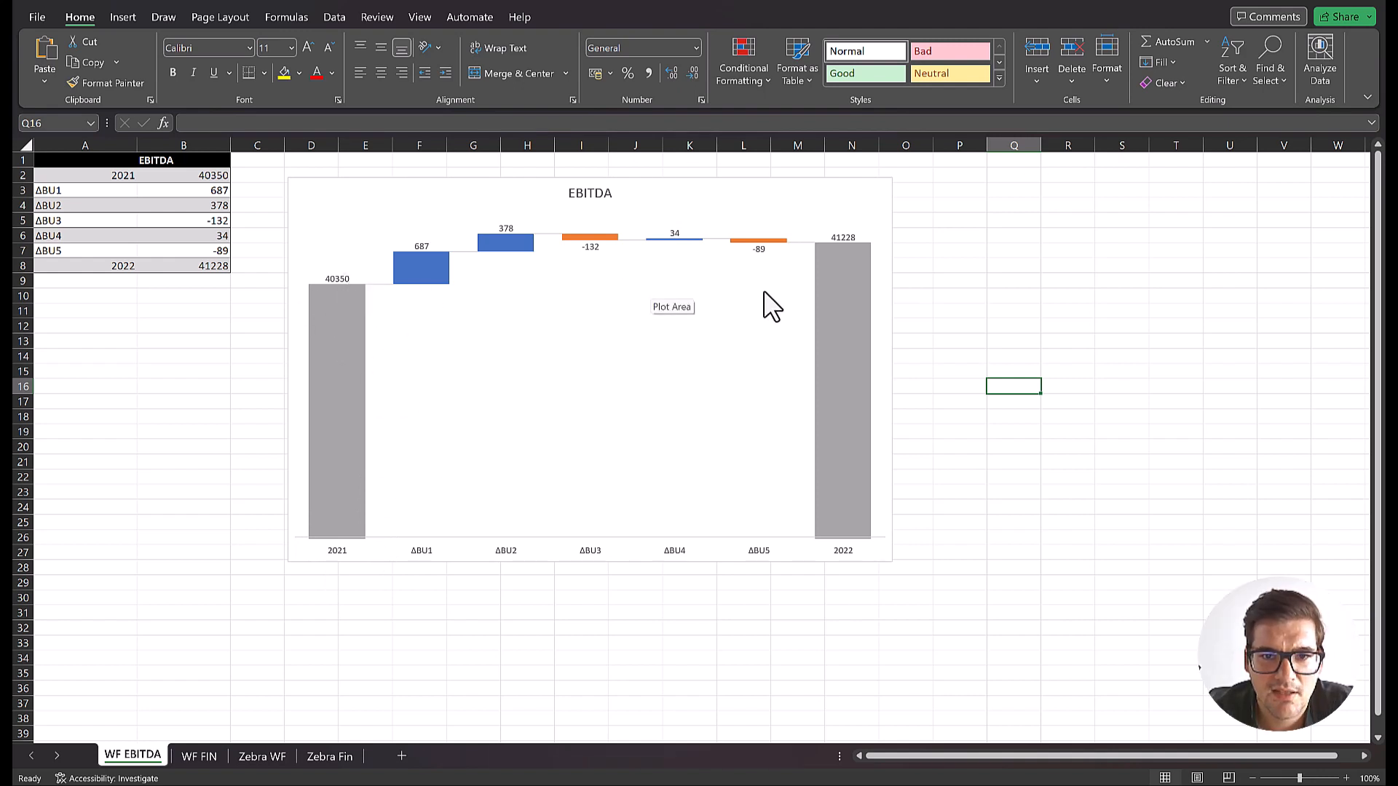
pyautogui.moveTo(440, 294)
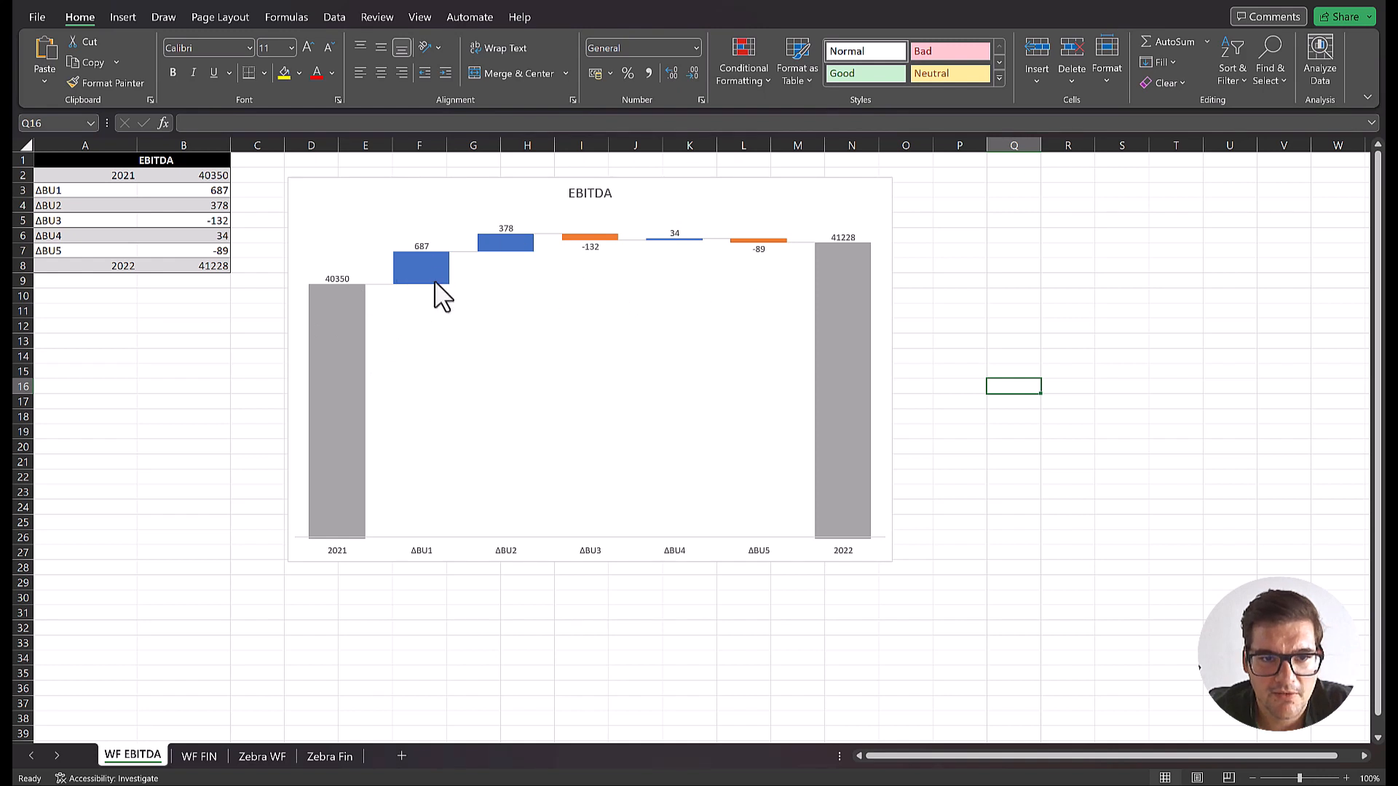
pyautogui.moveTo(625, 336)
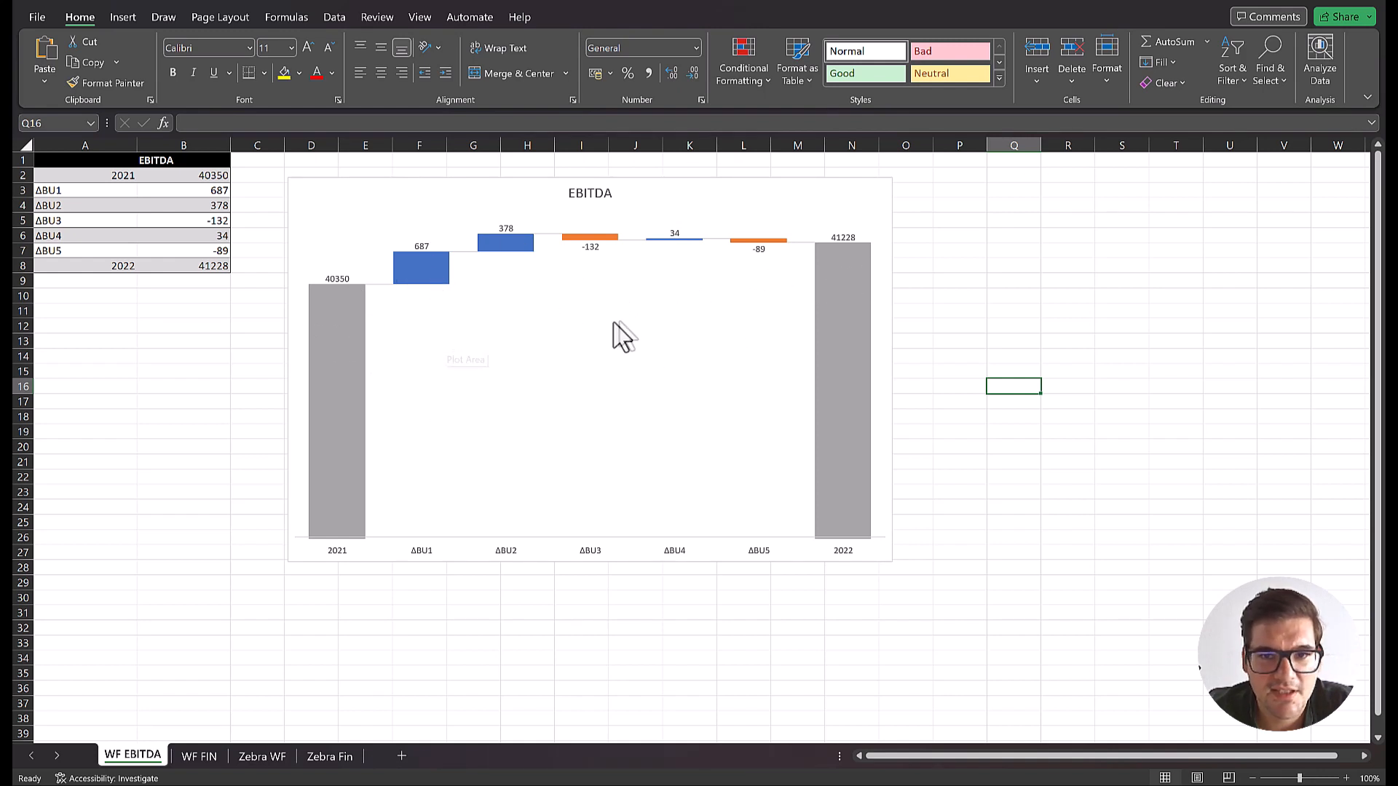
pyautogui.moveTo(361, 298)
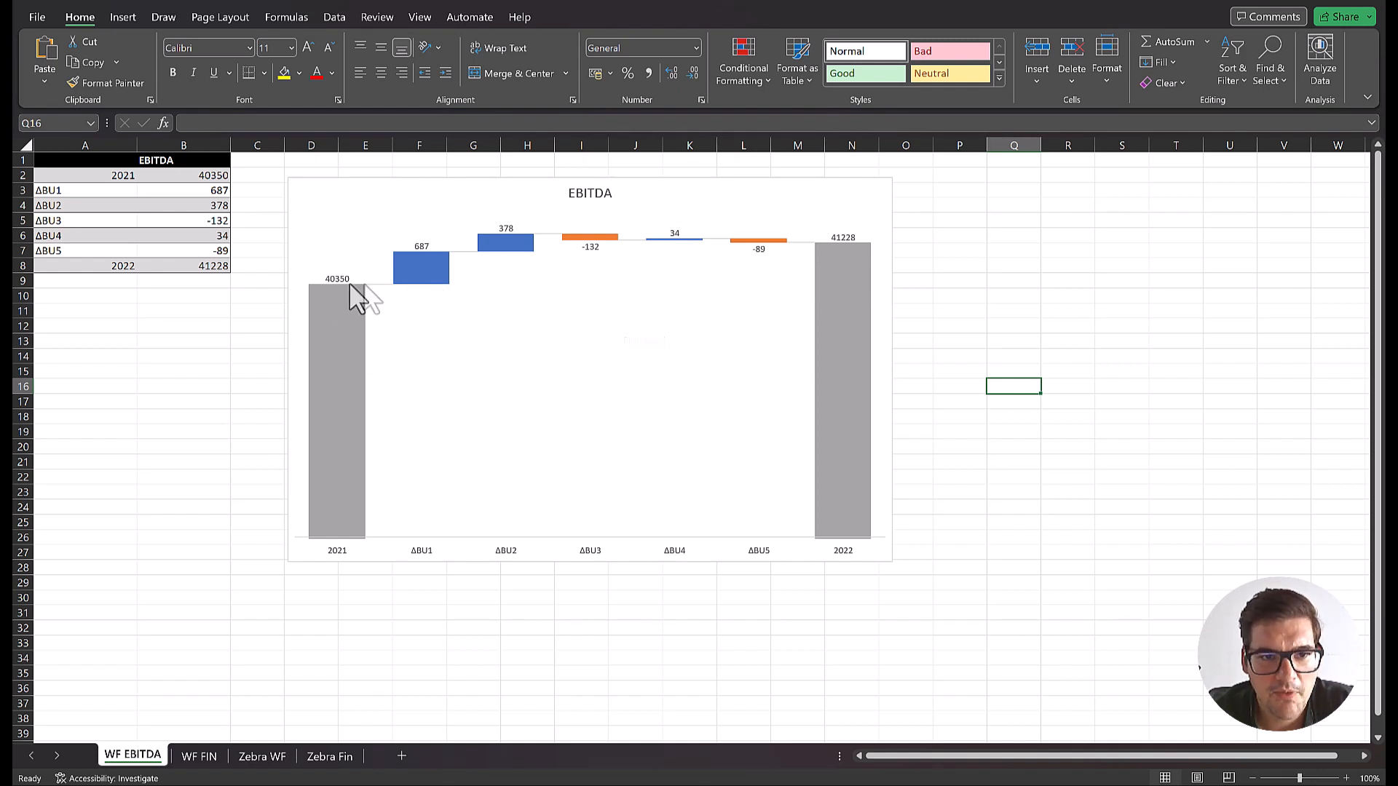
pyautogui.moveTo(873, 307)
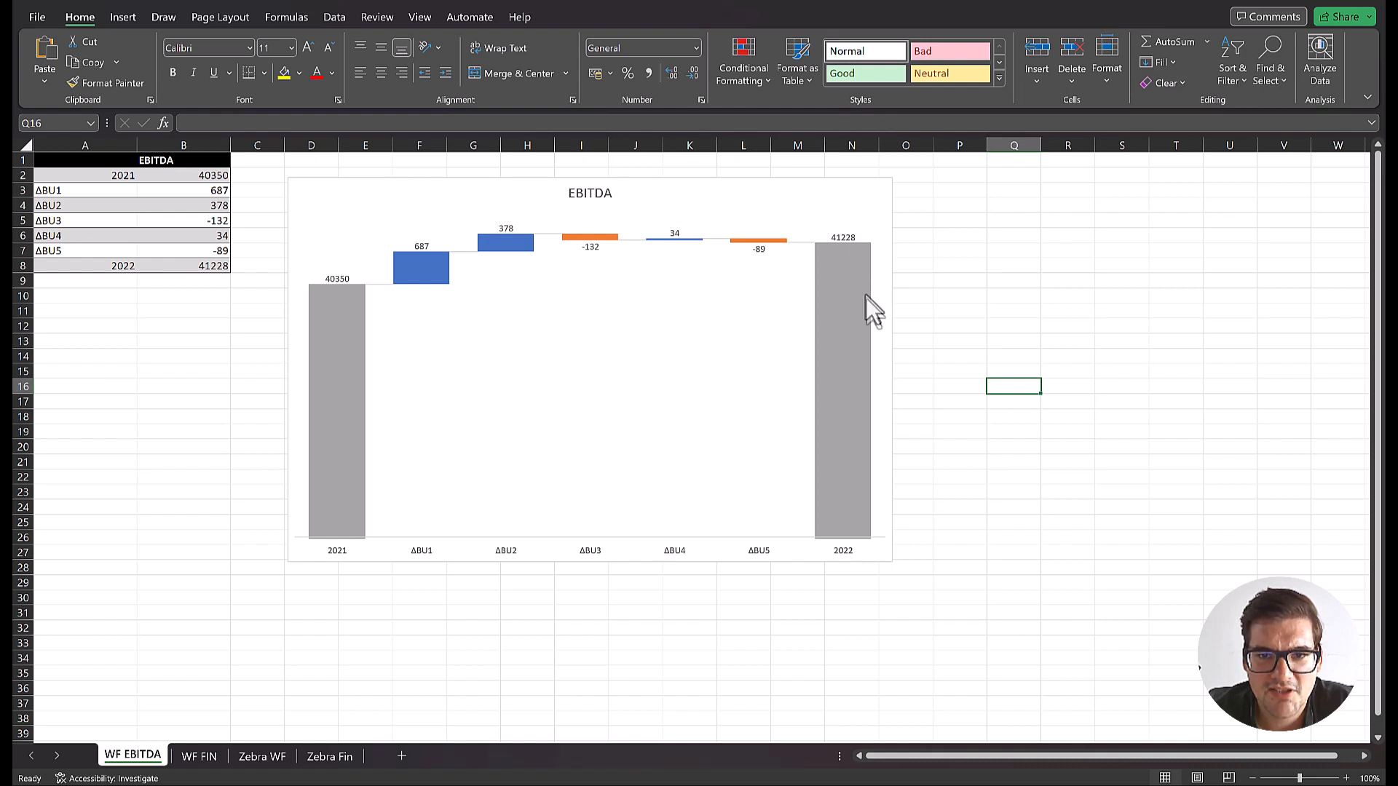
pyautogui.moveTo(896, 240)
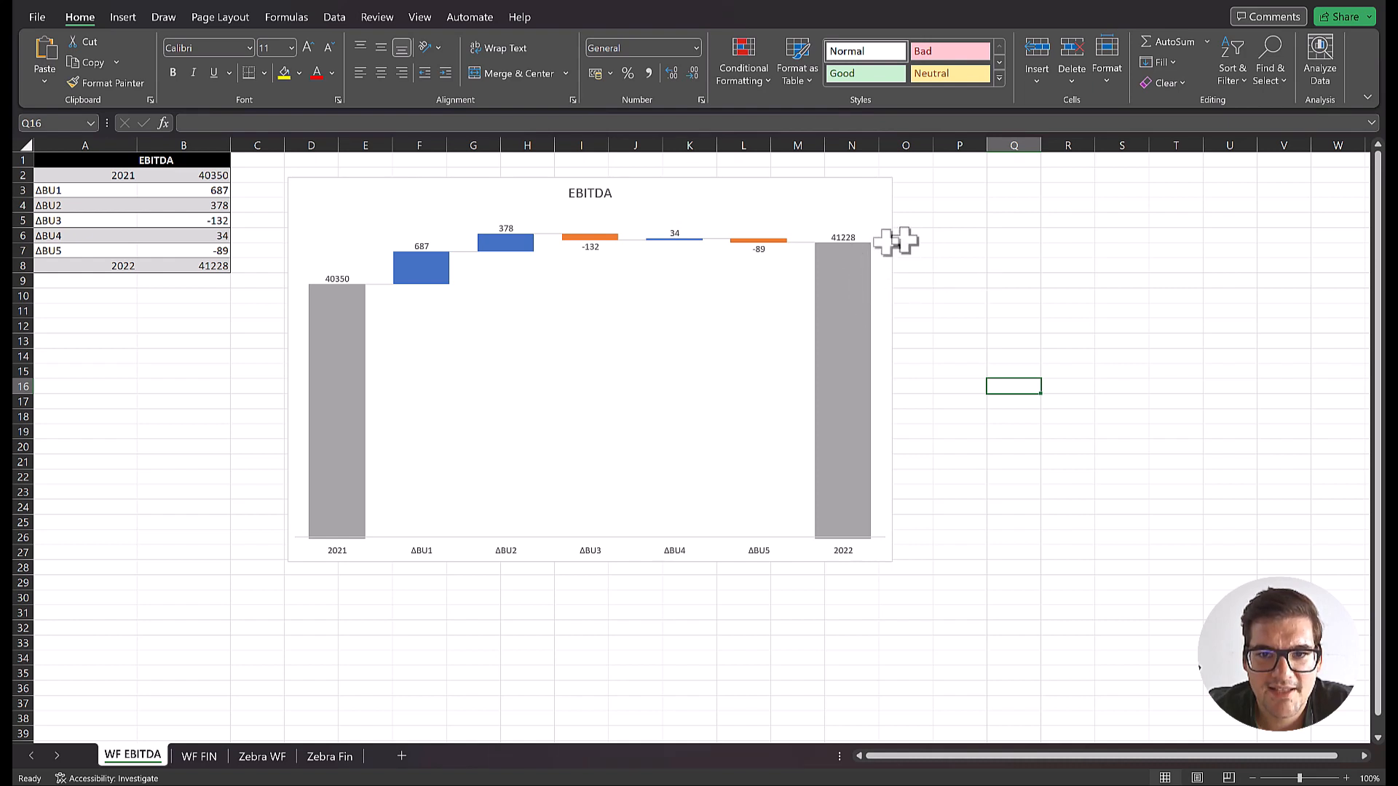
pyautogui.moveTo(955, 371)
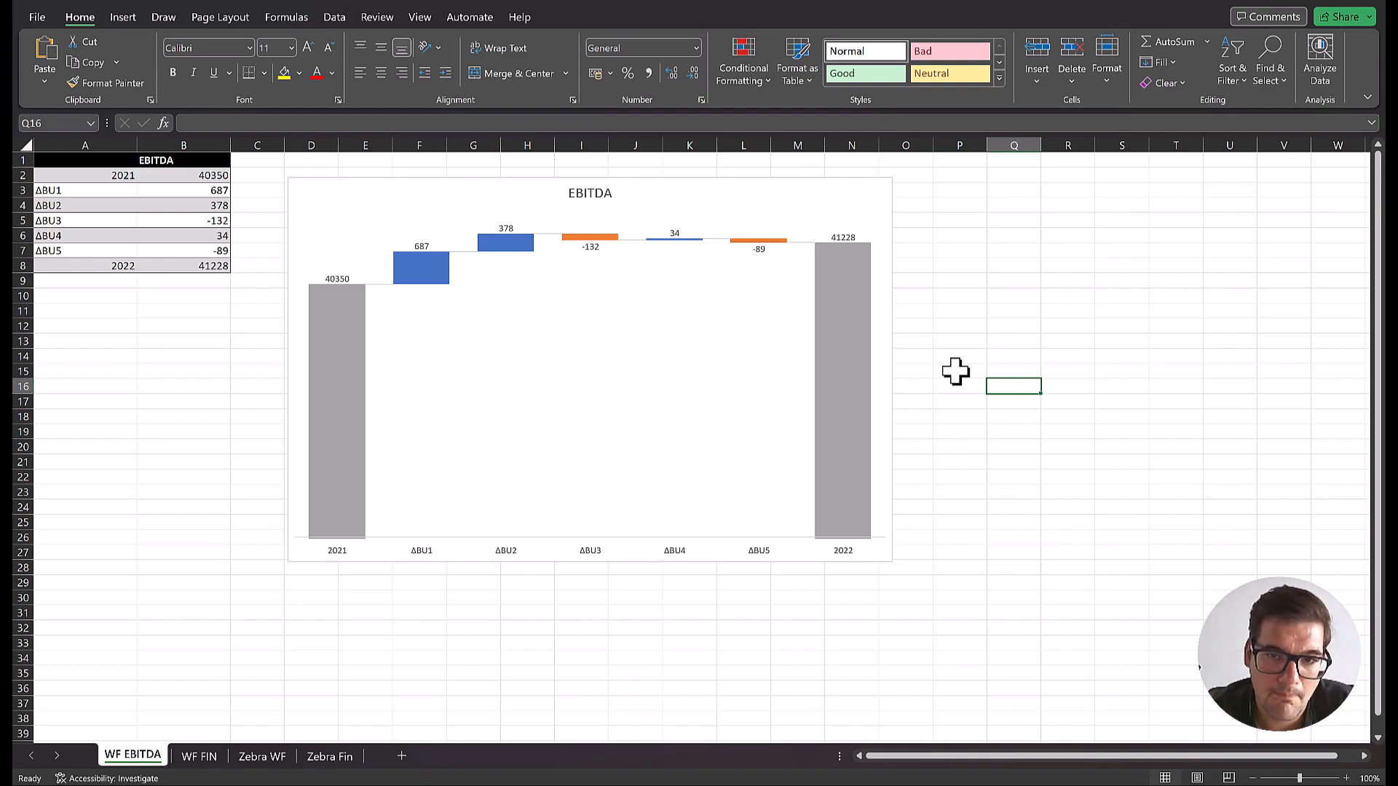
pyautogui.moveTo(211, 722)
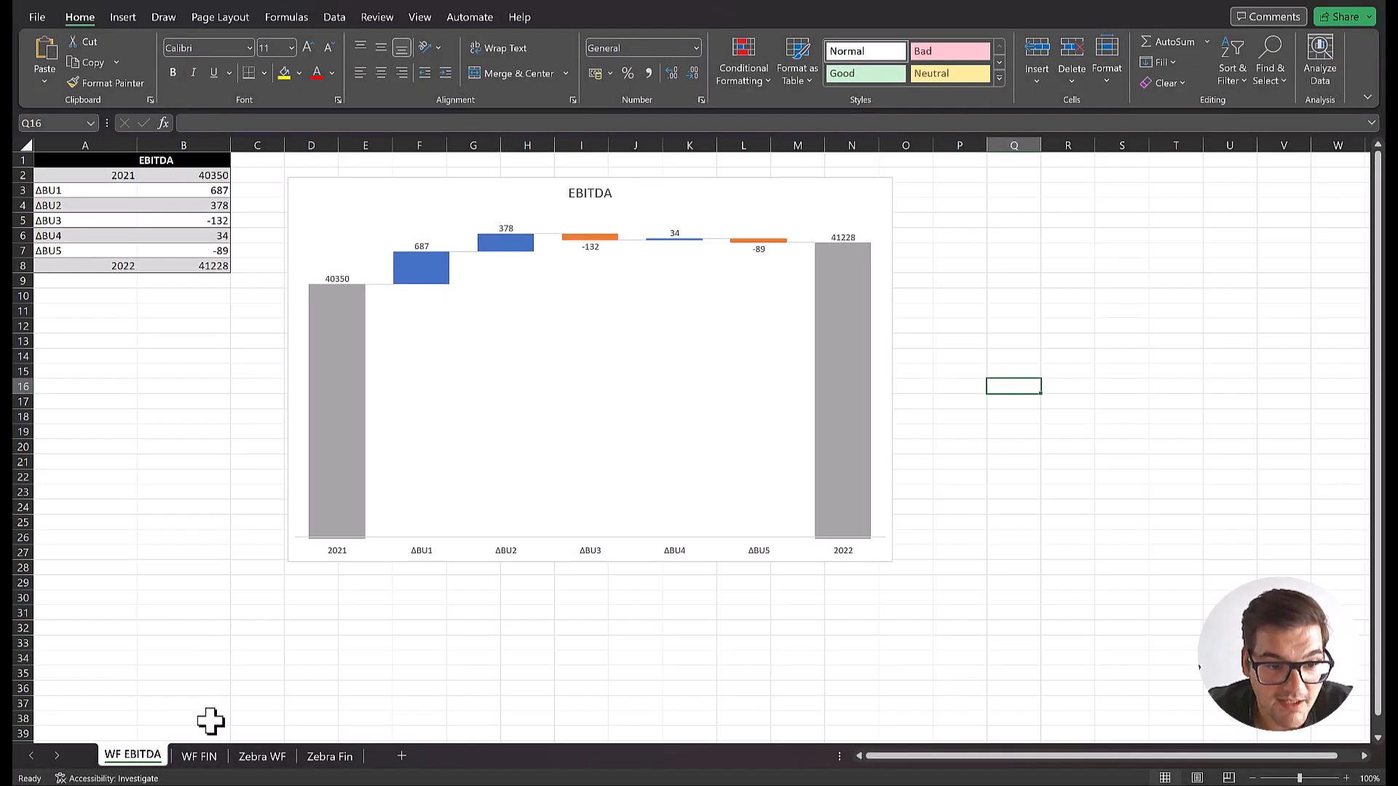
# On the WF FIN sheet, select A2:B15 from Gross Revenue down to Net income
pyautogui.click(200, 756)
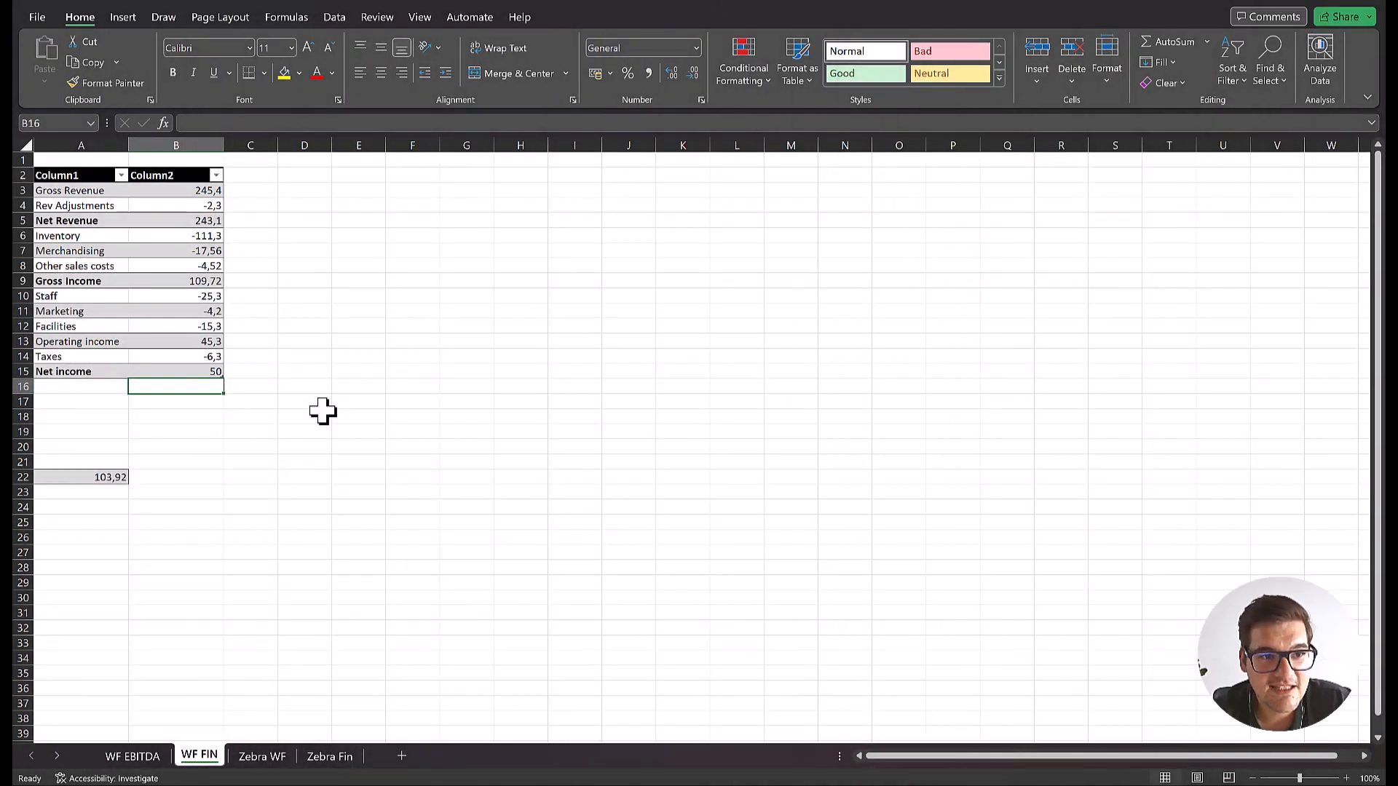
pyautogui.moveTo(102, 214)
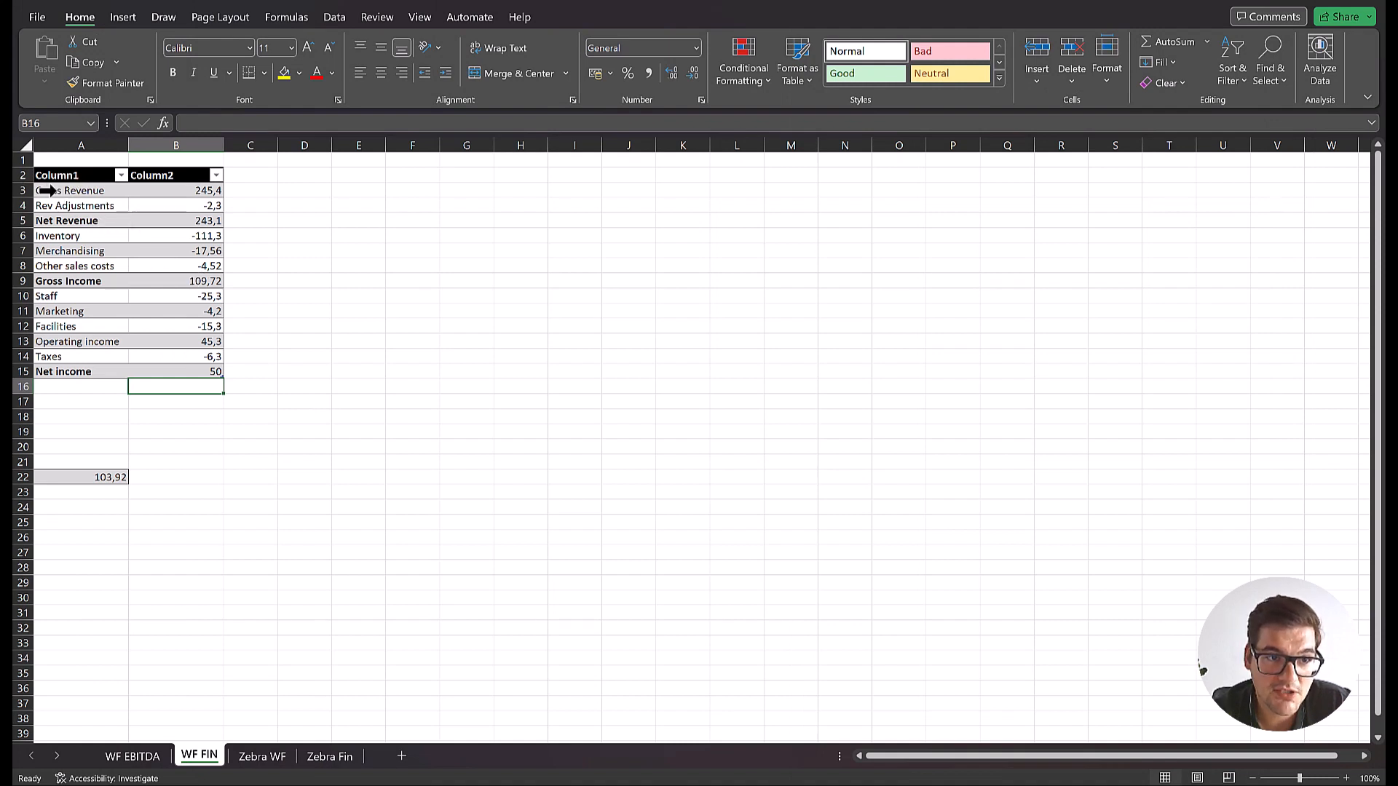
pyautogui.moveTo(76, 375)
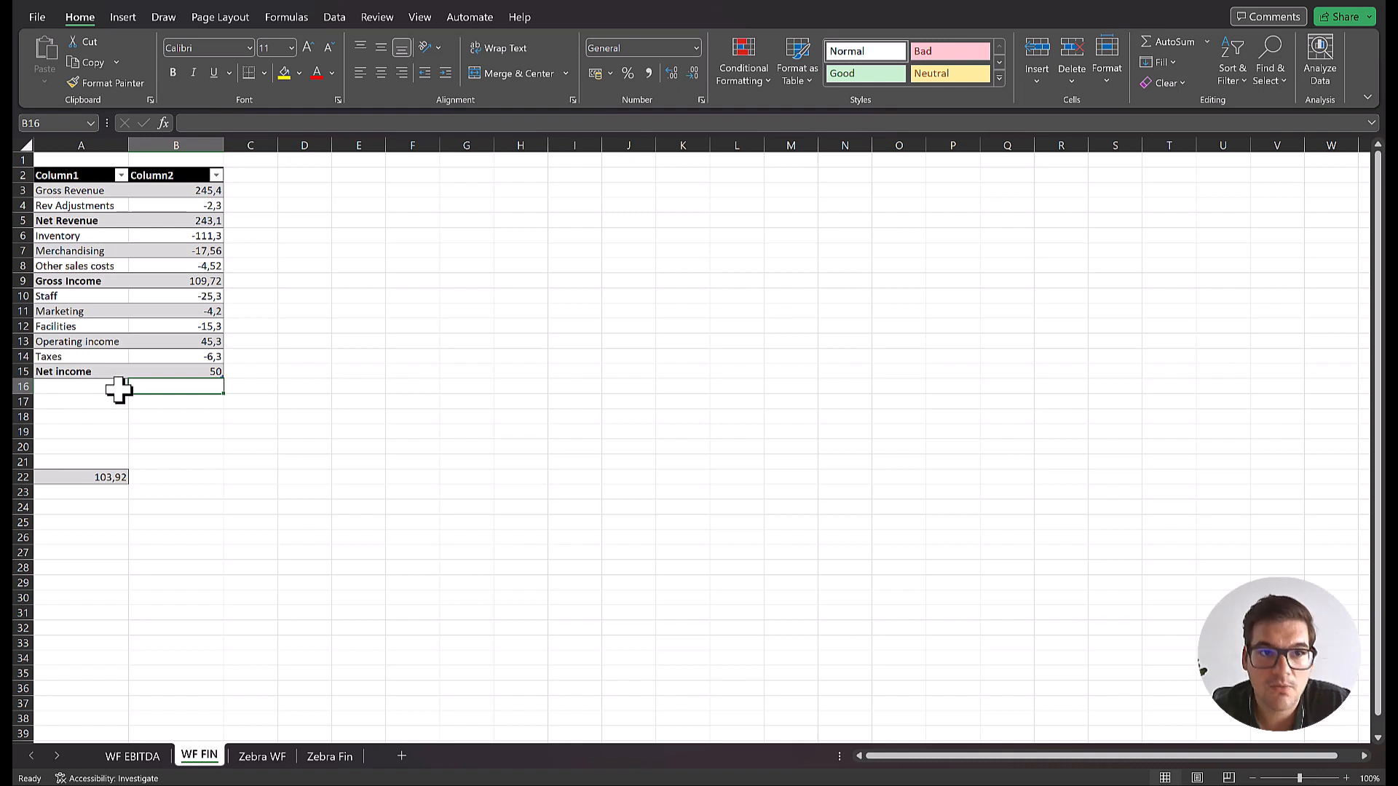
pyautogui.moveTo(102, 312)
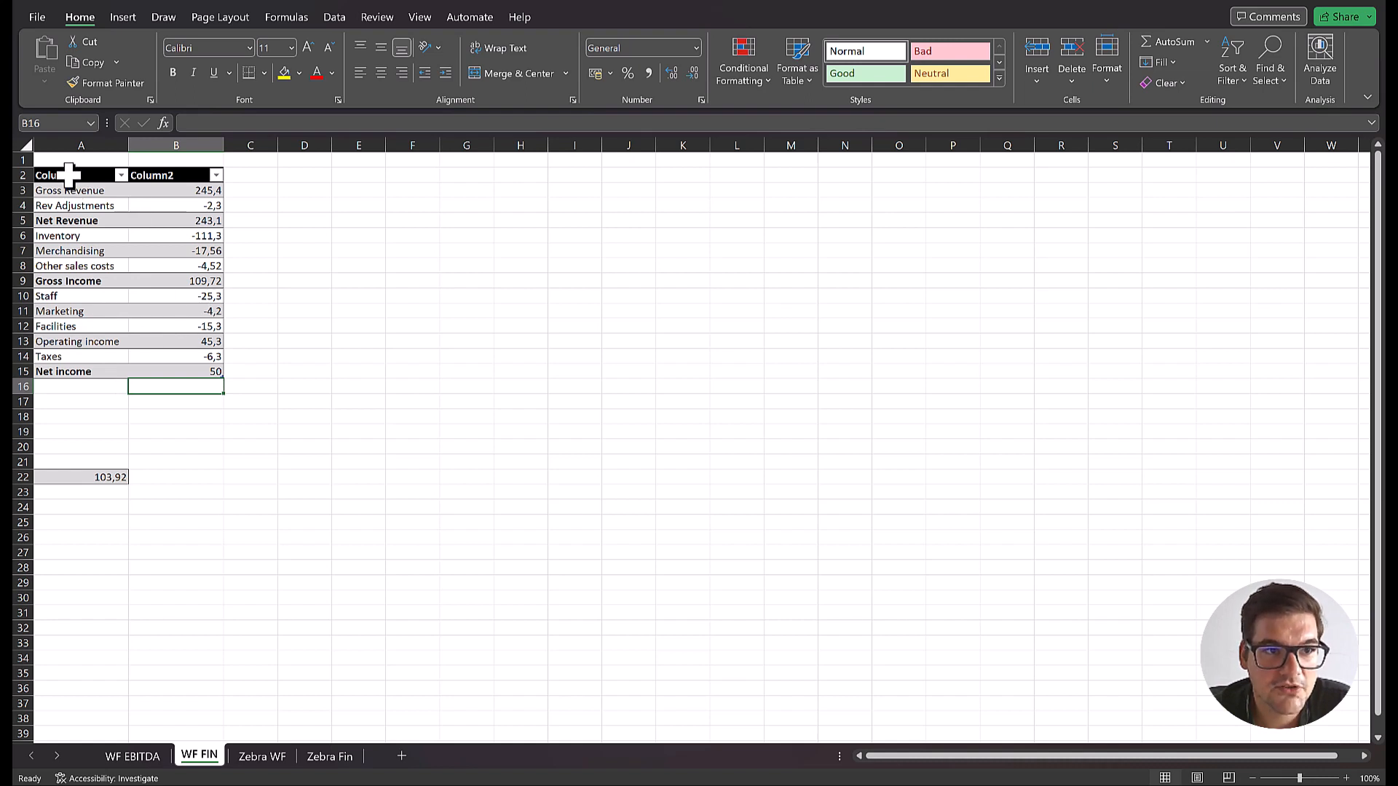
pyautogui.moveTo(89, 432)
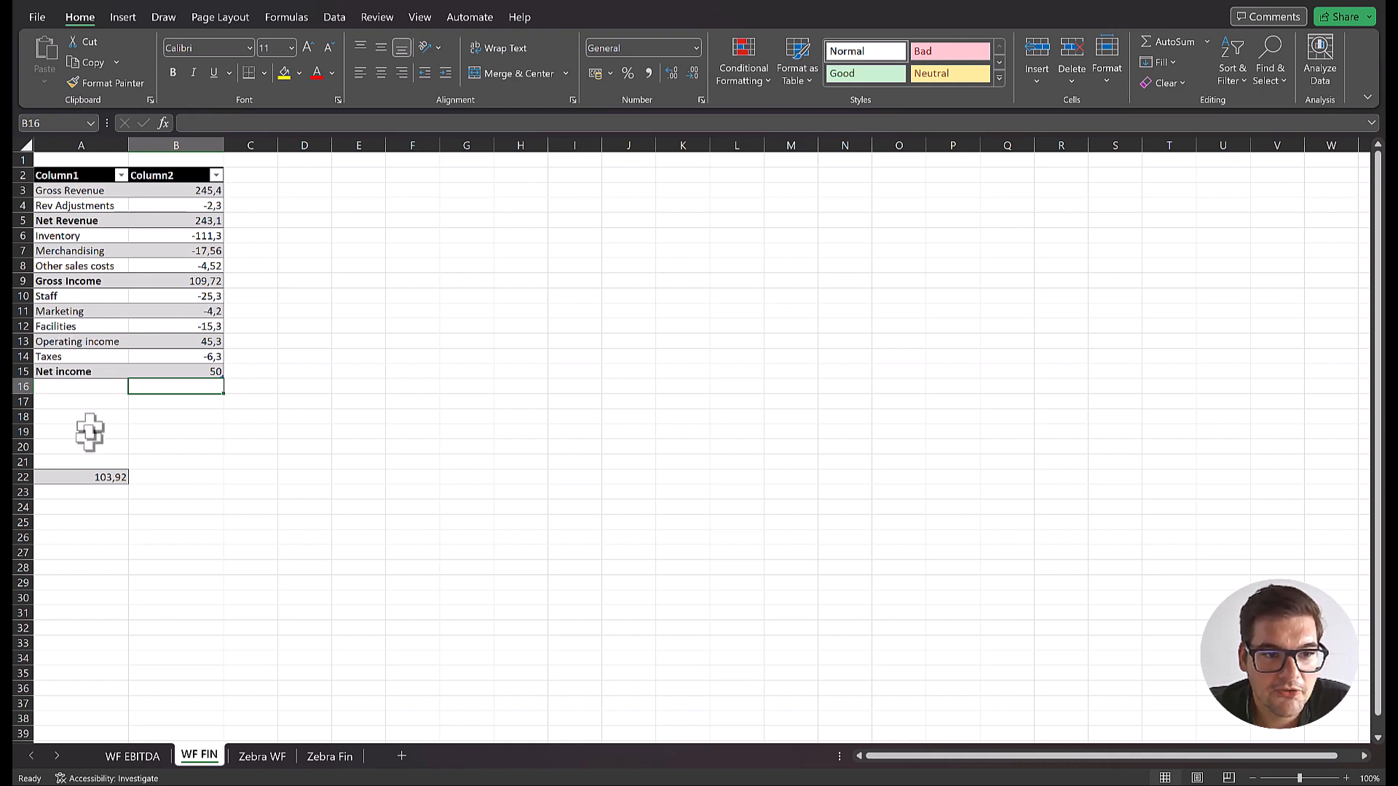
pyautogui.moveTo(67, 247)
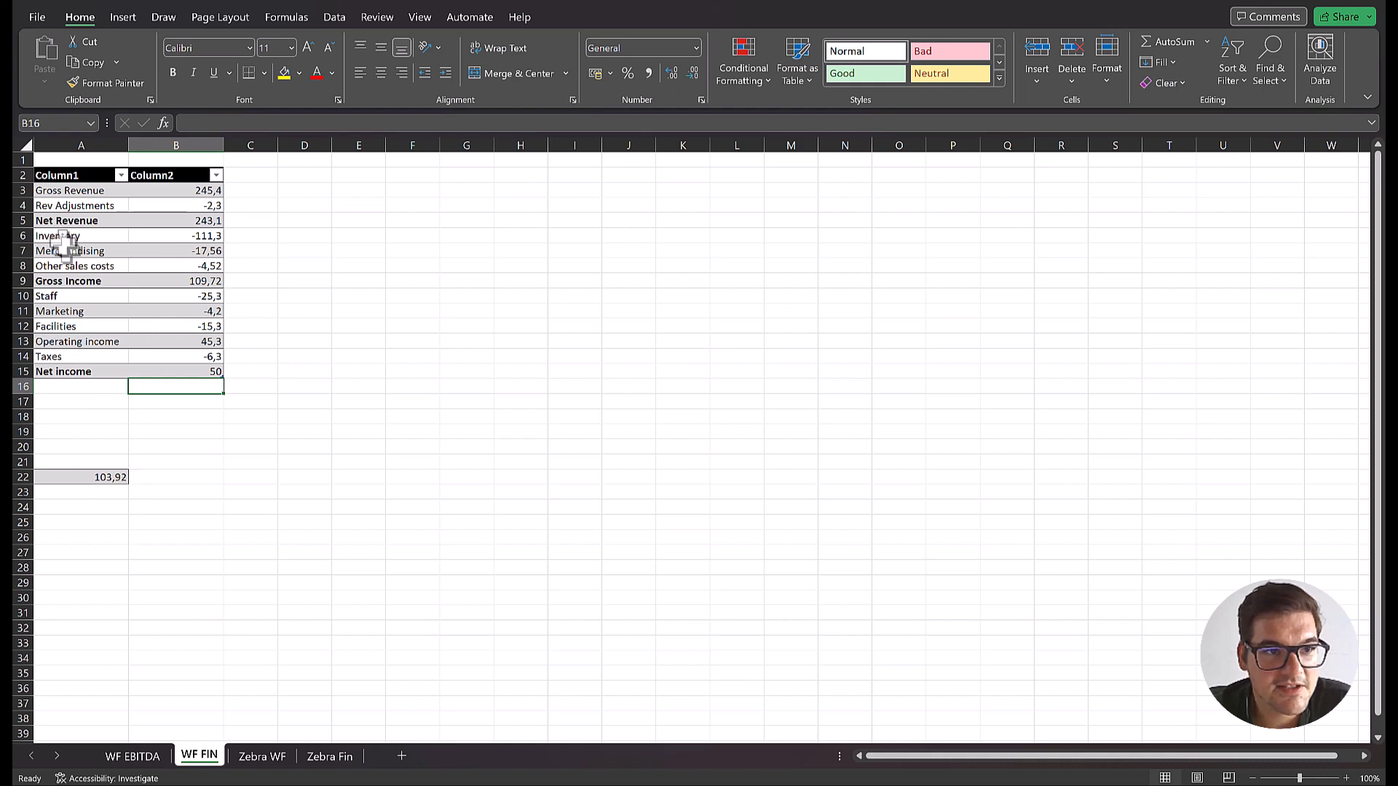
pyautogui.moveTo(80, 174); pyautogui.dragTo(177, 324)
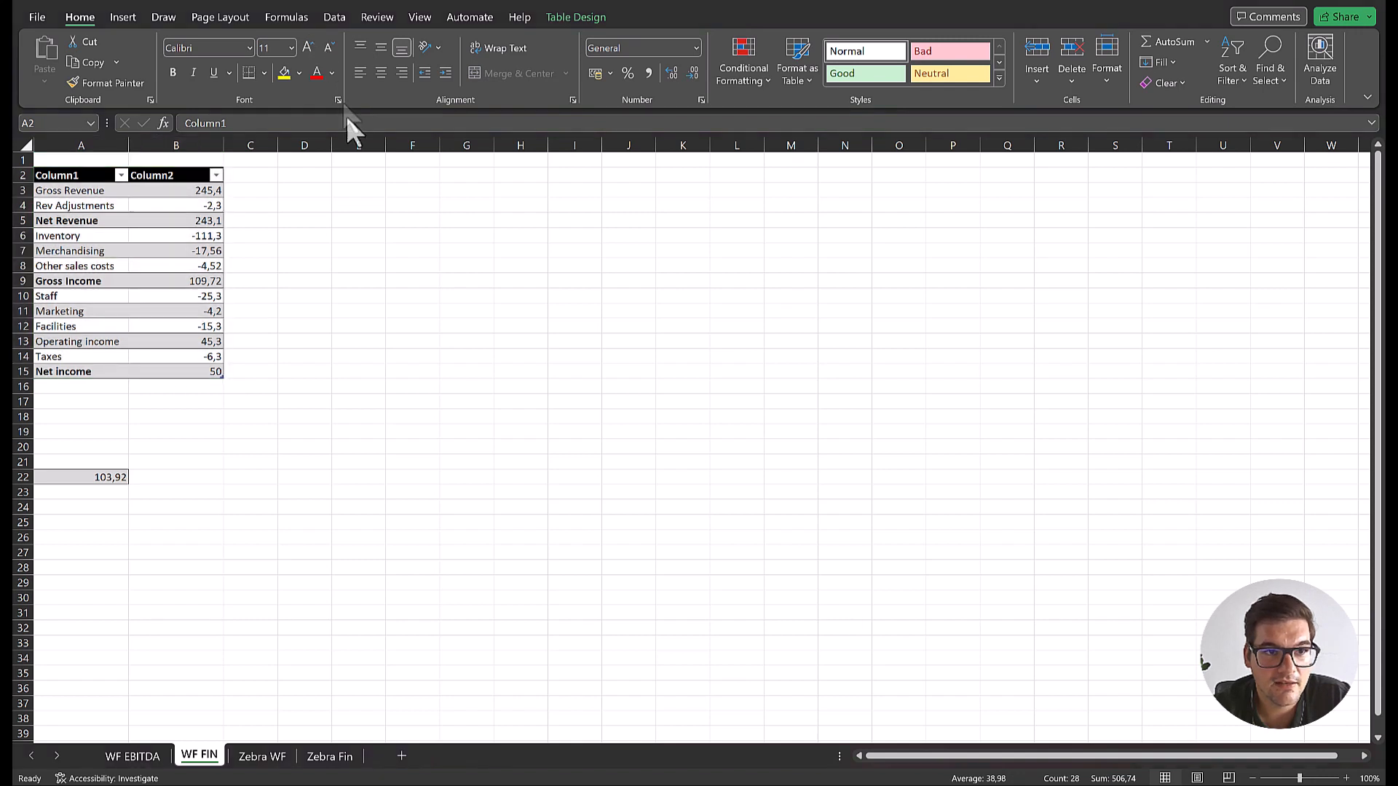
pyautogui.moveTo(123, 26)
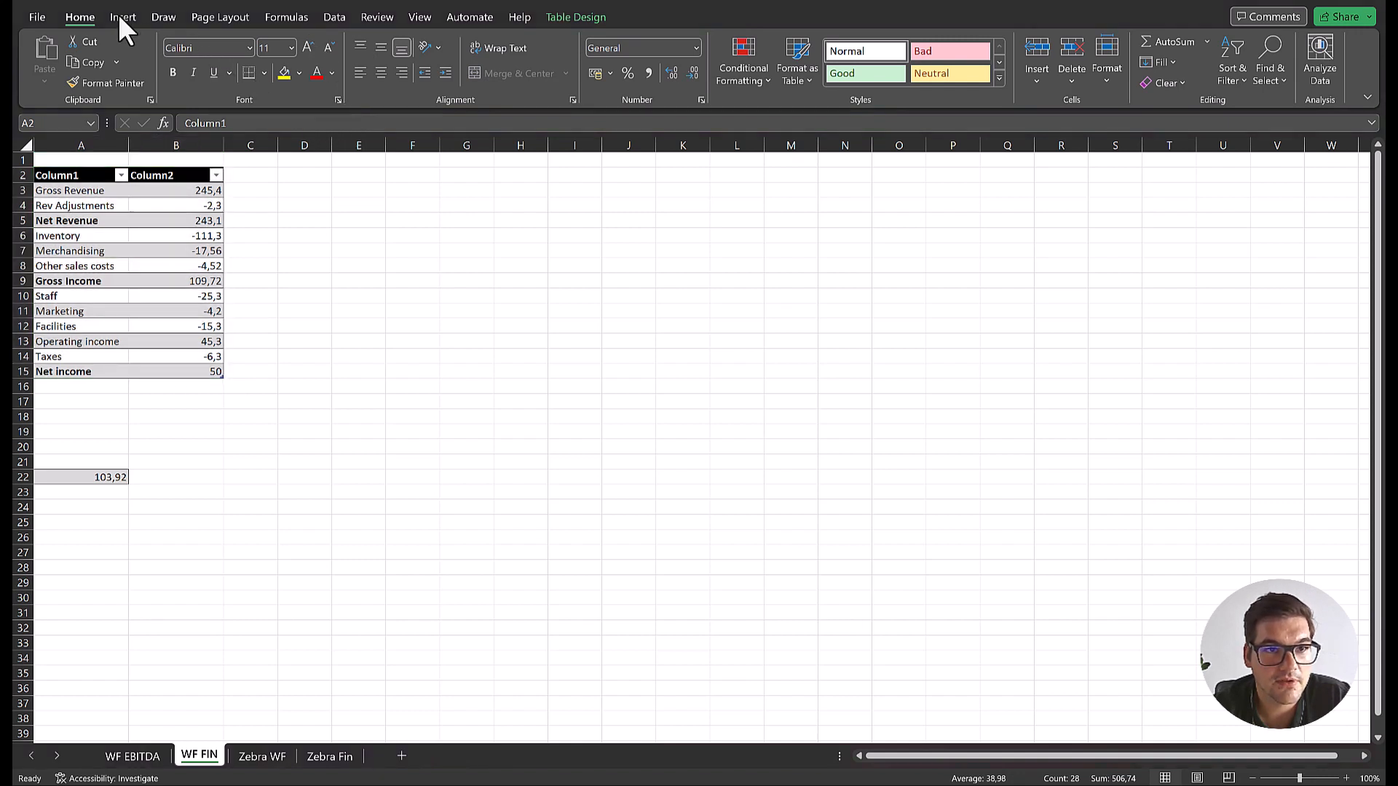
# Insert a waterfall chart of the financial table and place it beside the table
pyautogui.click(122, 16)
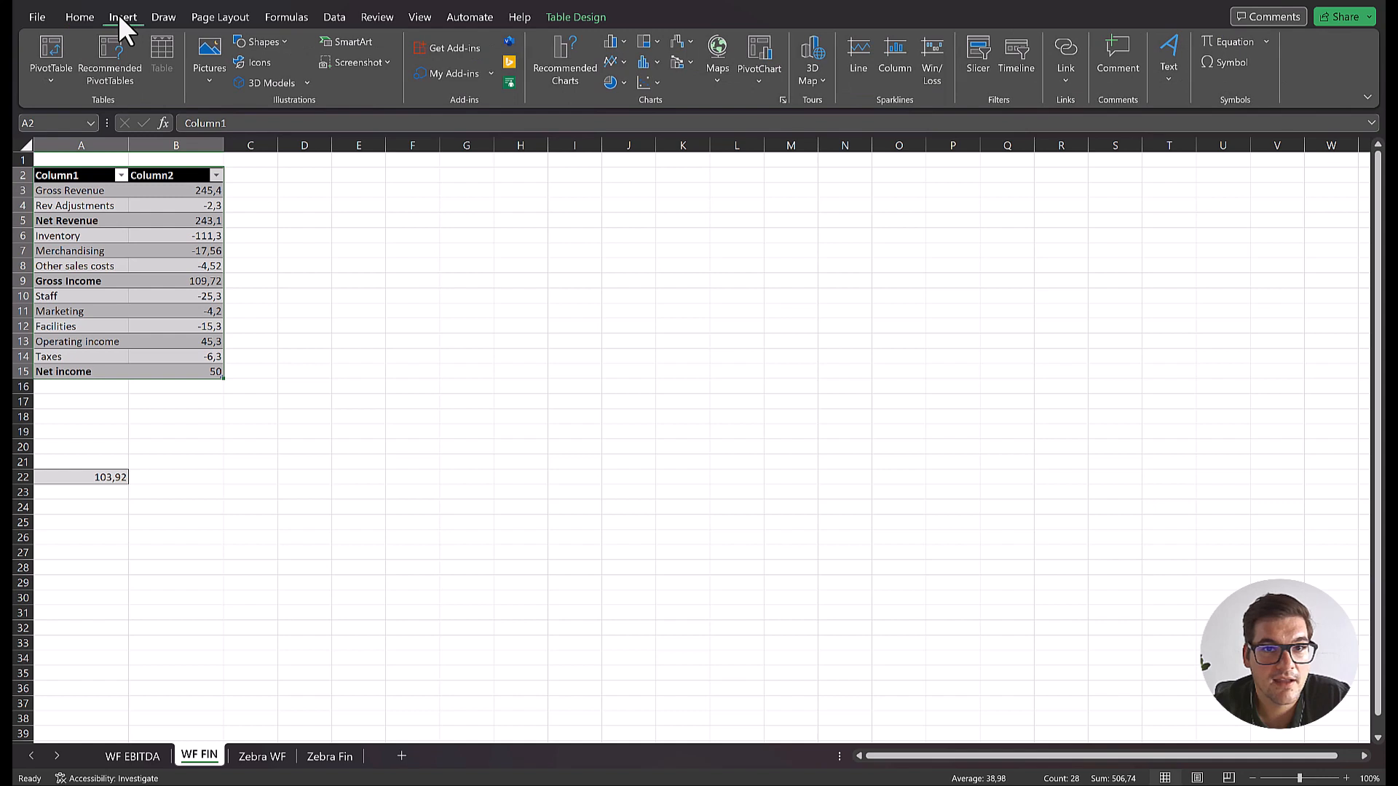
pyautogui.moveTo(685, 54)
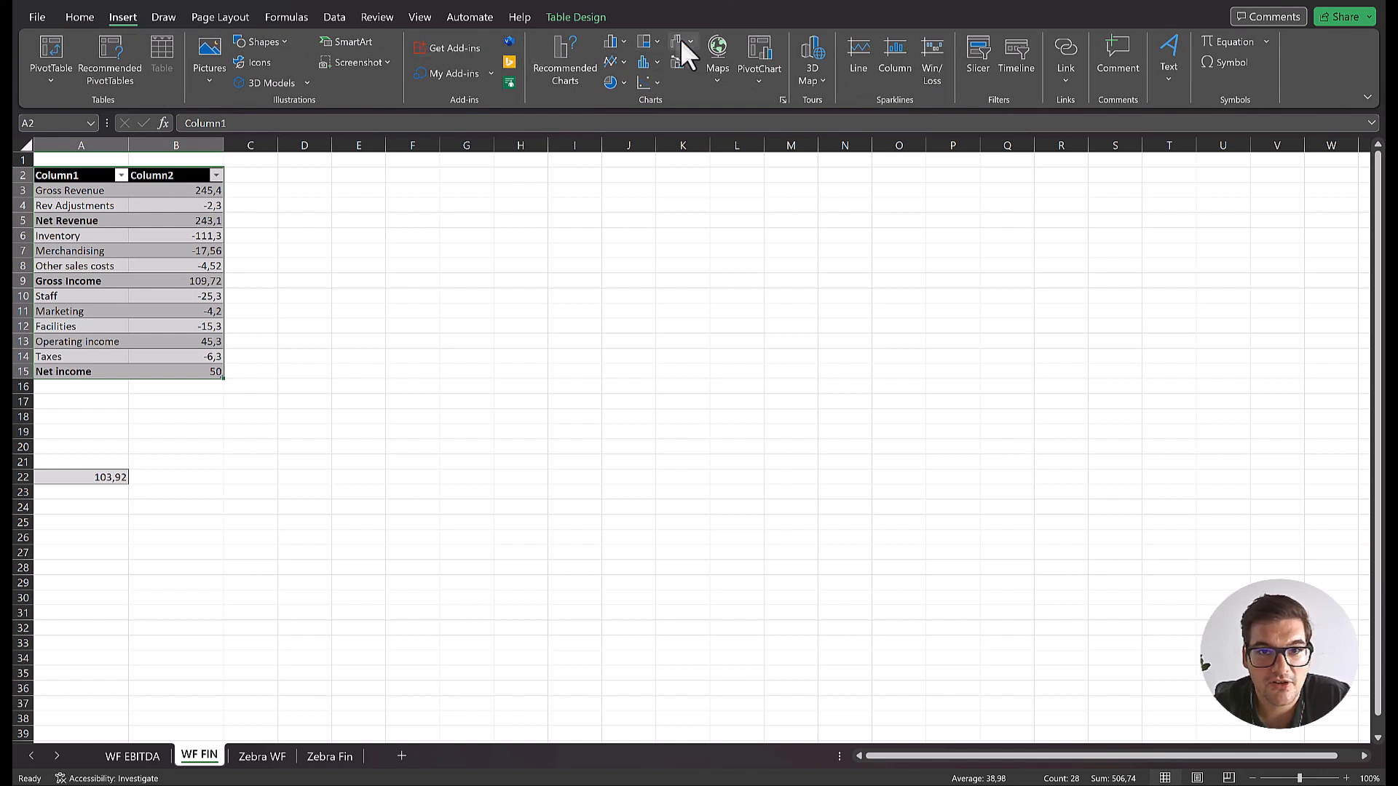
pyautogui.click(682, 42)
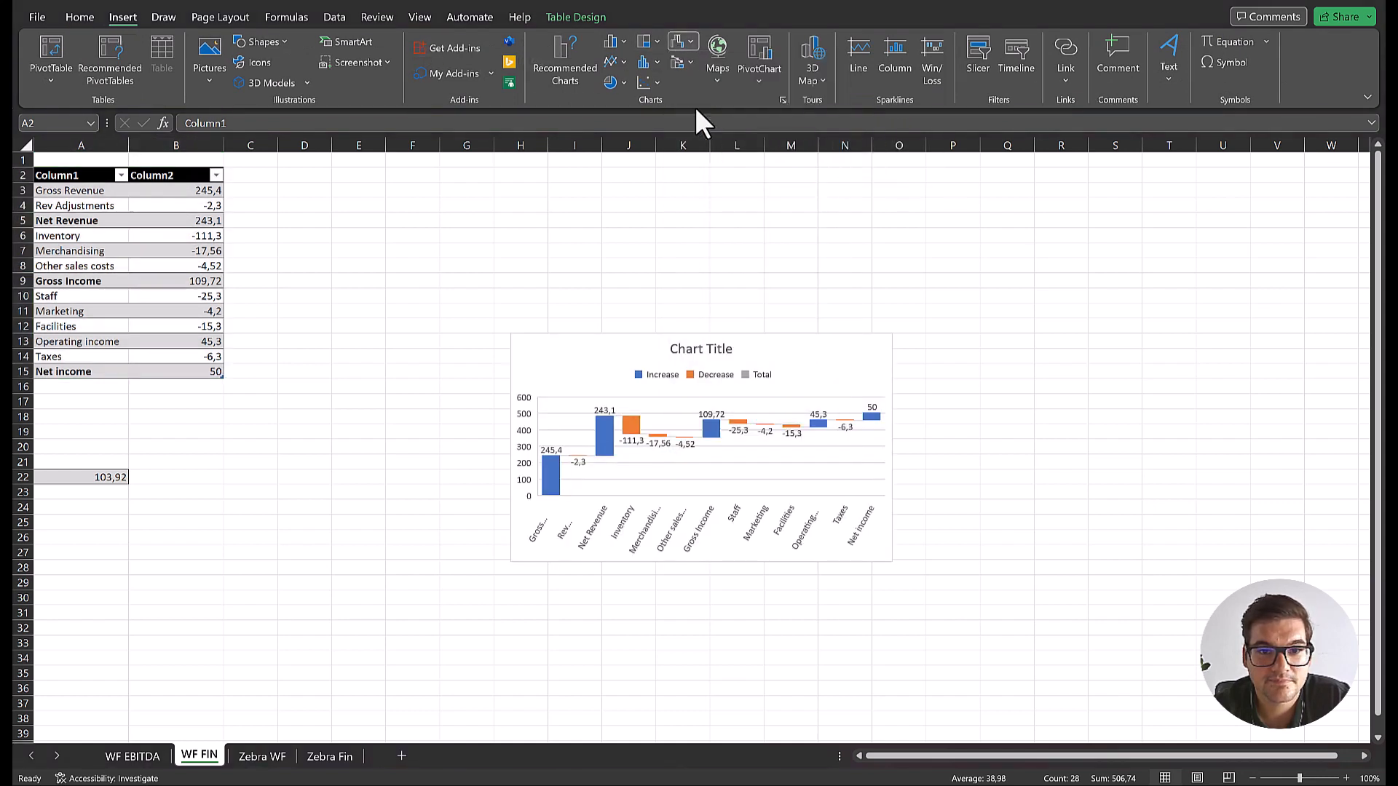
pyautogui.click(700, 446)
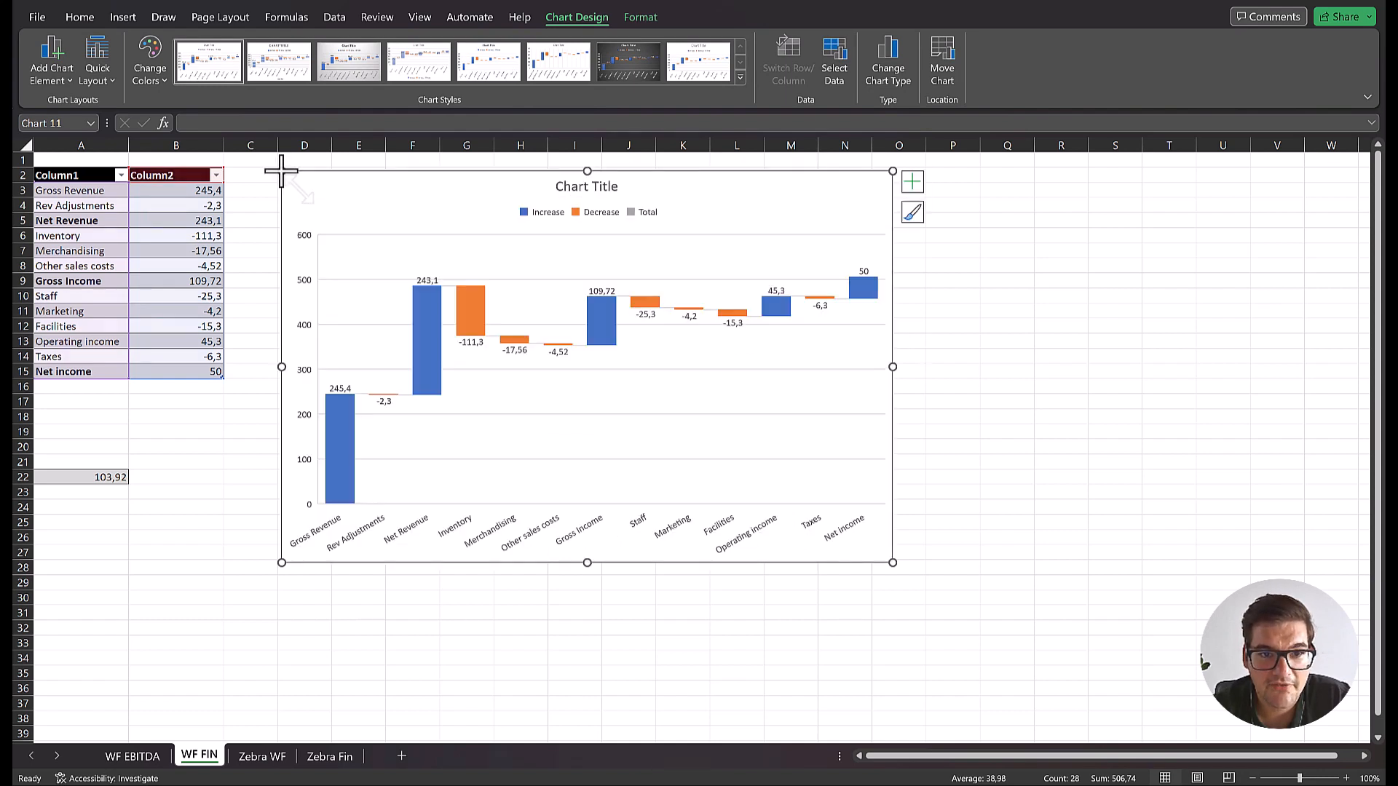
pyautogui.moveTo(399, 327)
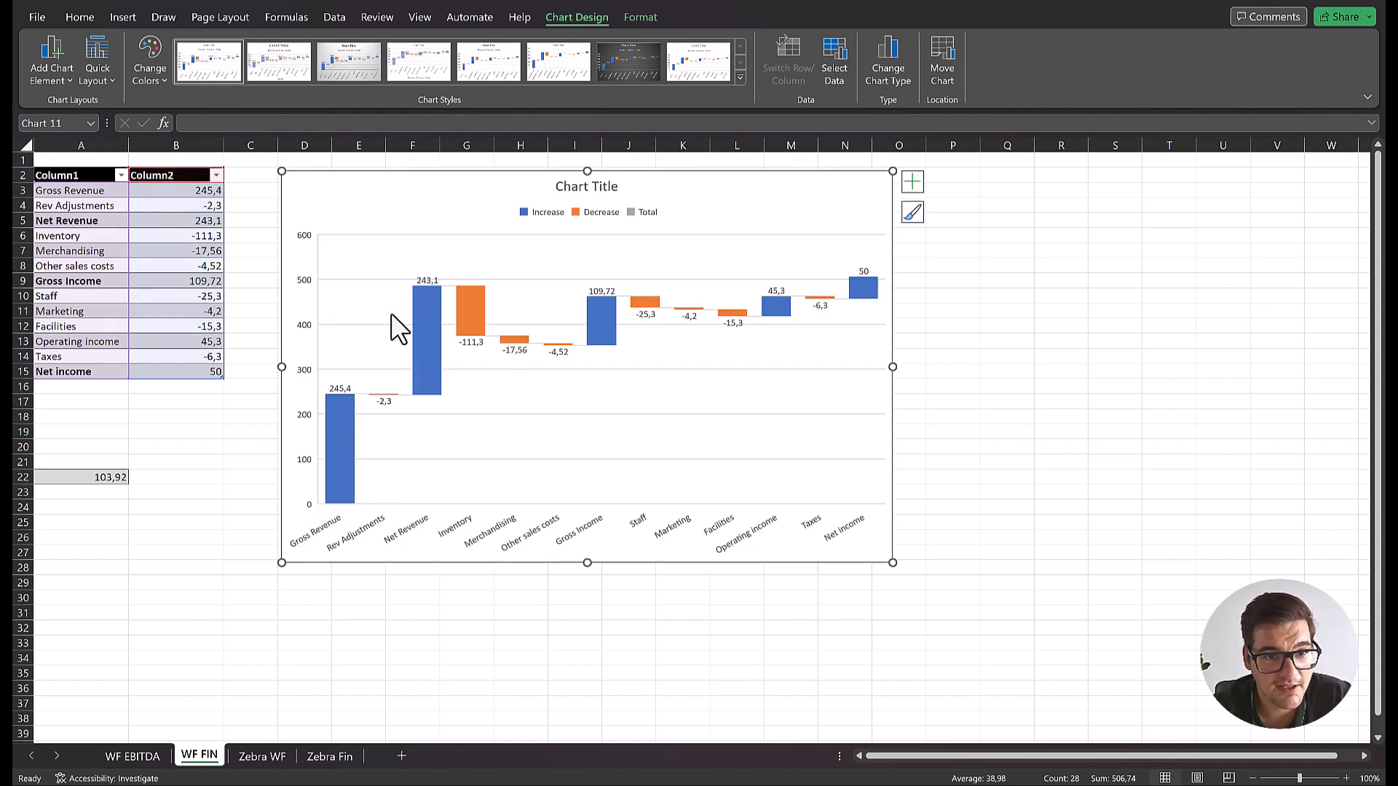
pyautogui.moveTo(399, 328)
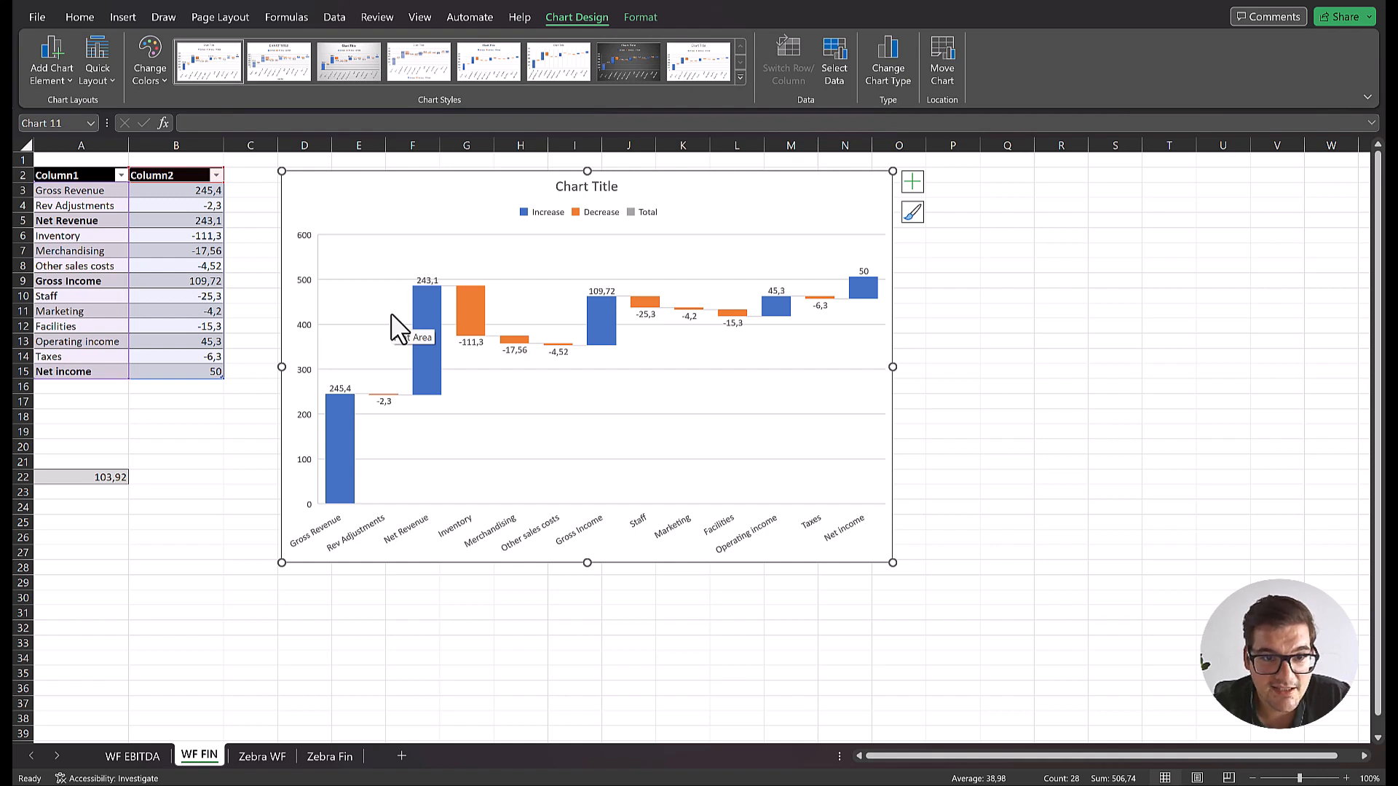
pyautogui.moveTo(340, 433)
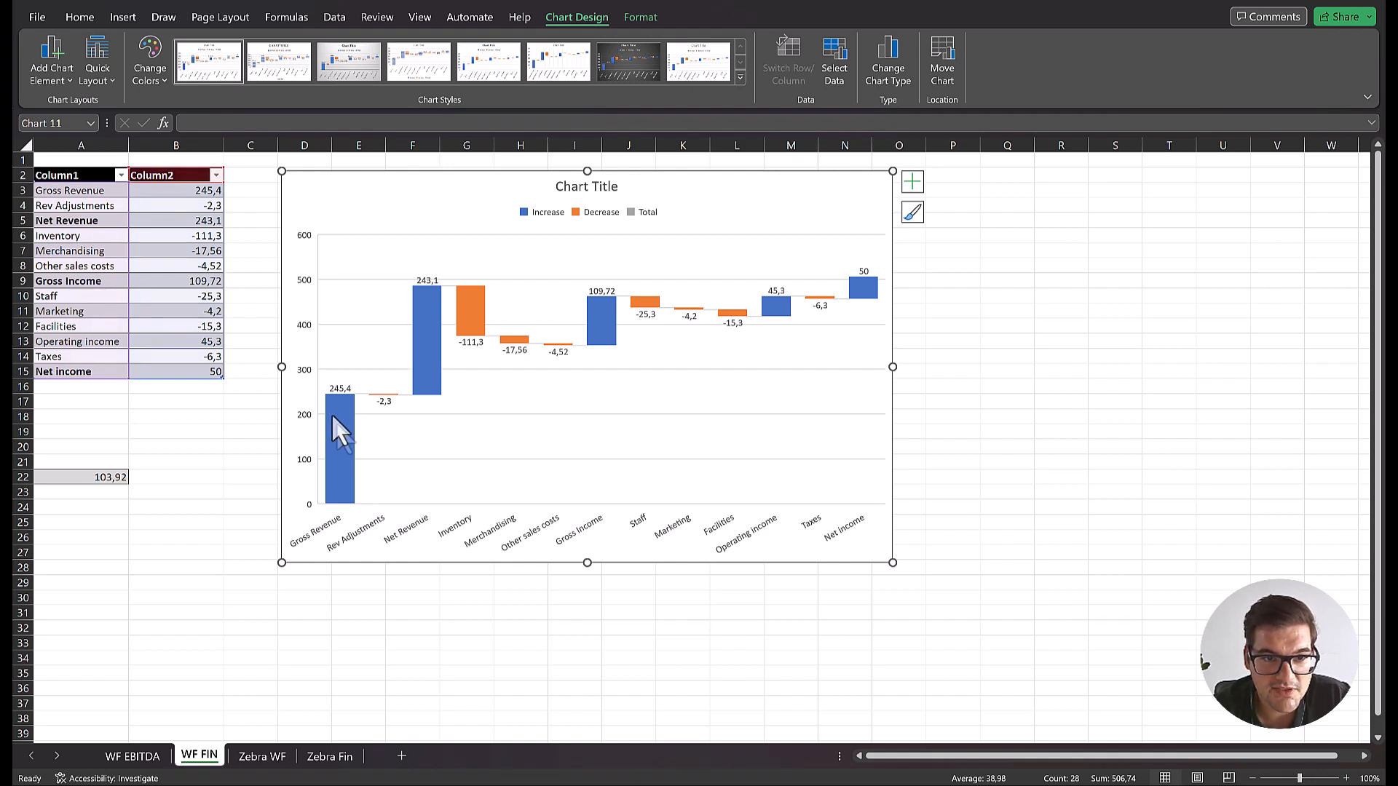
# Set the Net Revenue, Gross Income and Net income bars as totals
pyautogui.click(426, 348)
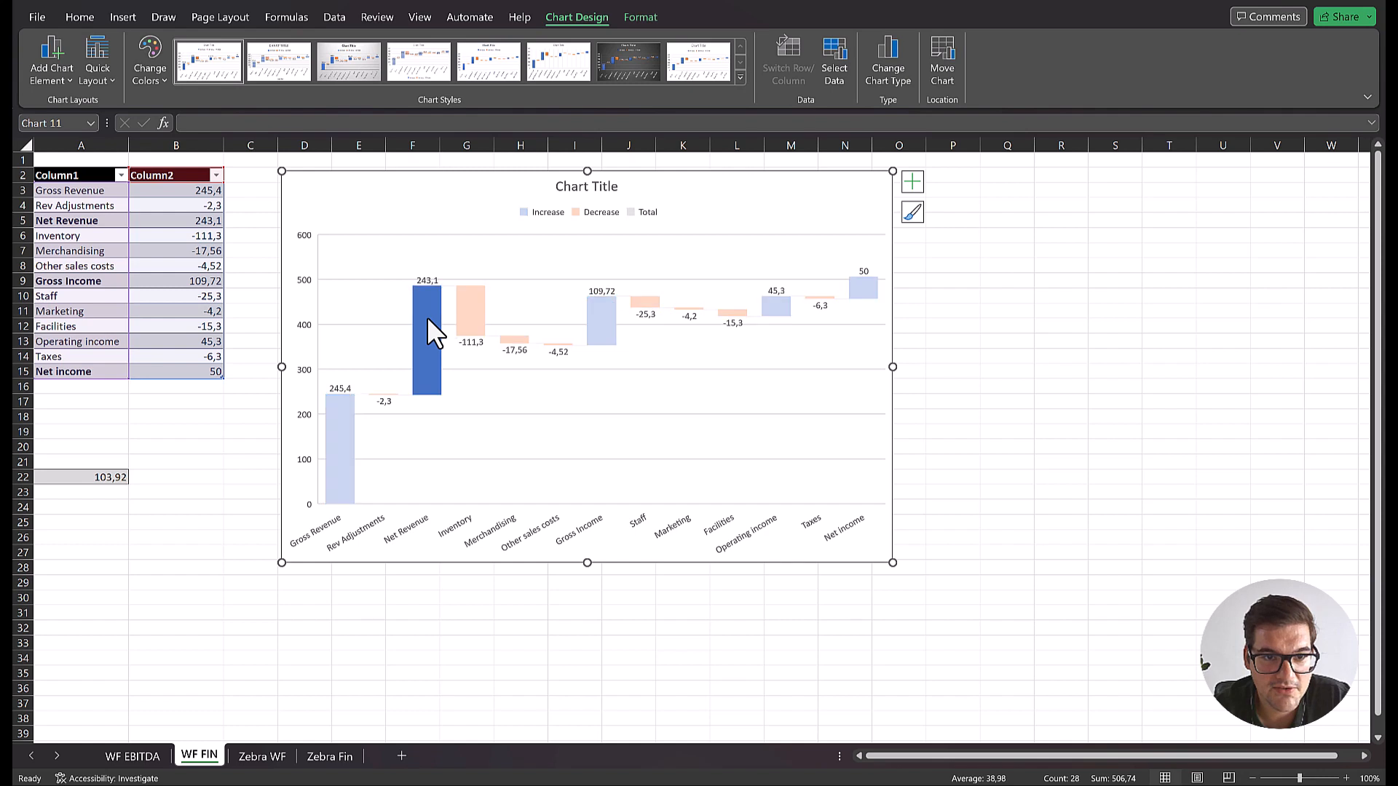
pyautogui.rightClick(427, 331)
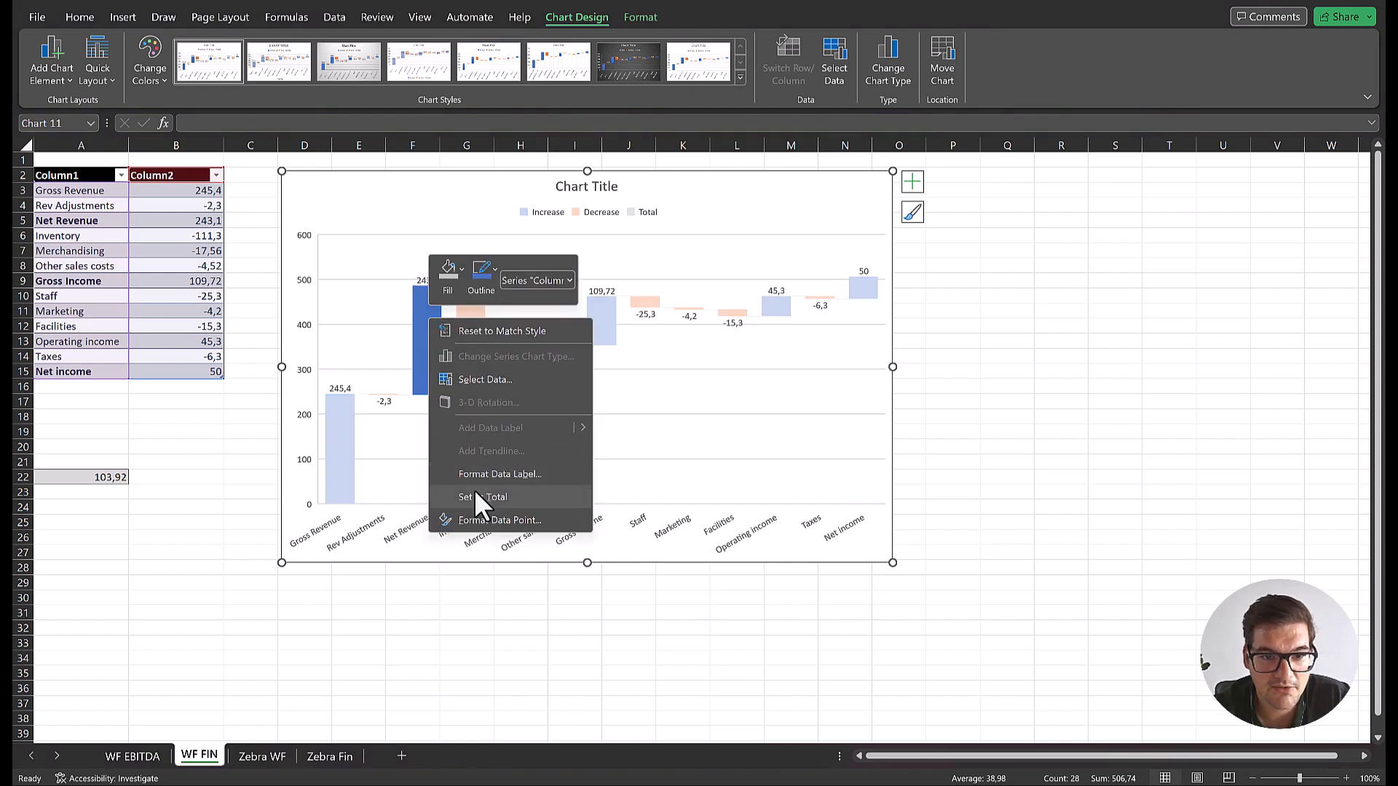
pyautogui.click(483, 496)
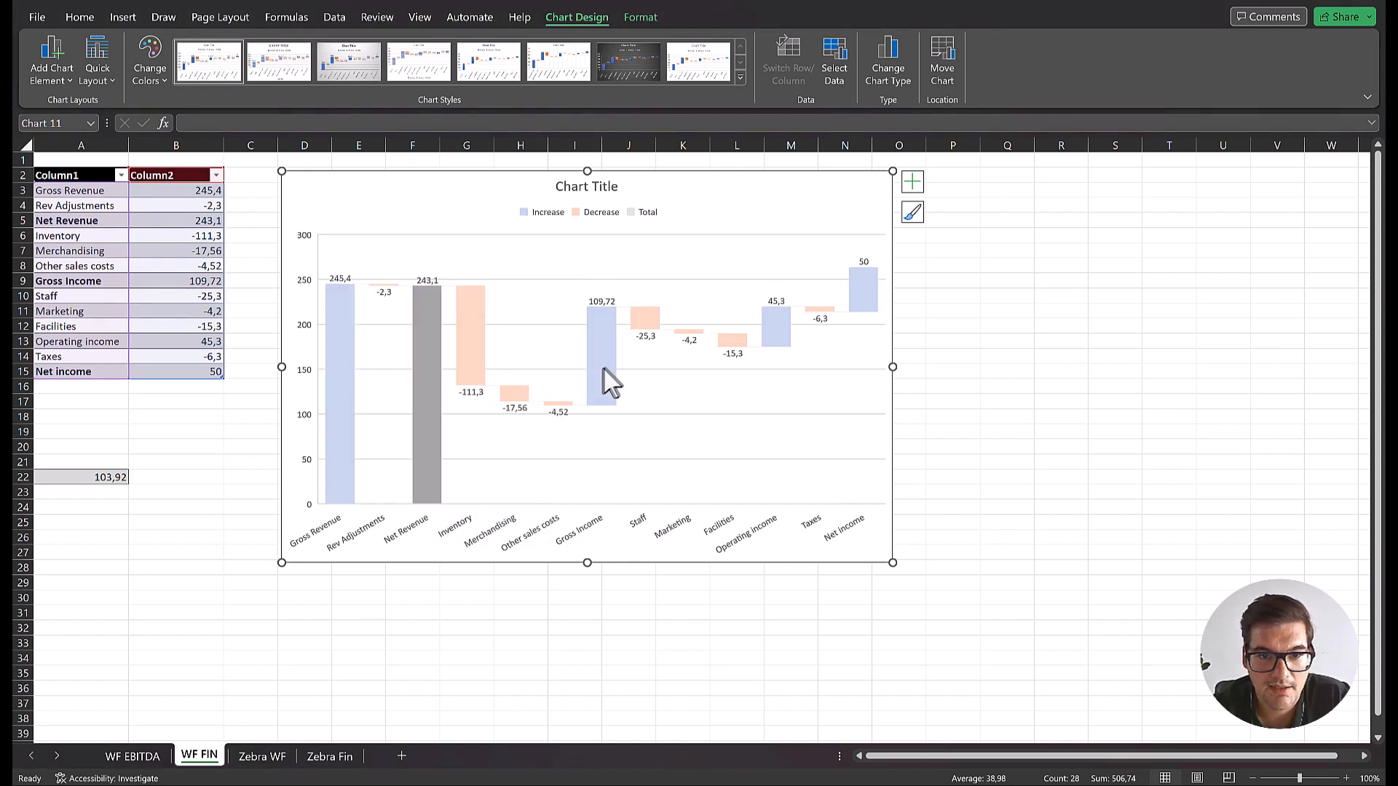
pyautogui.click(601, 356)
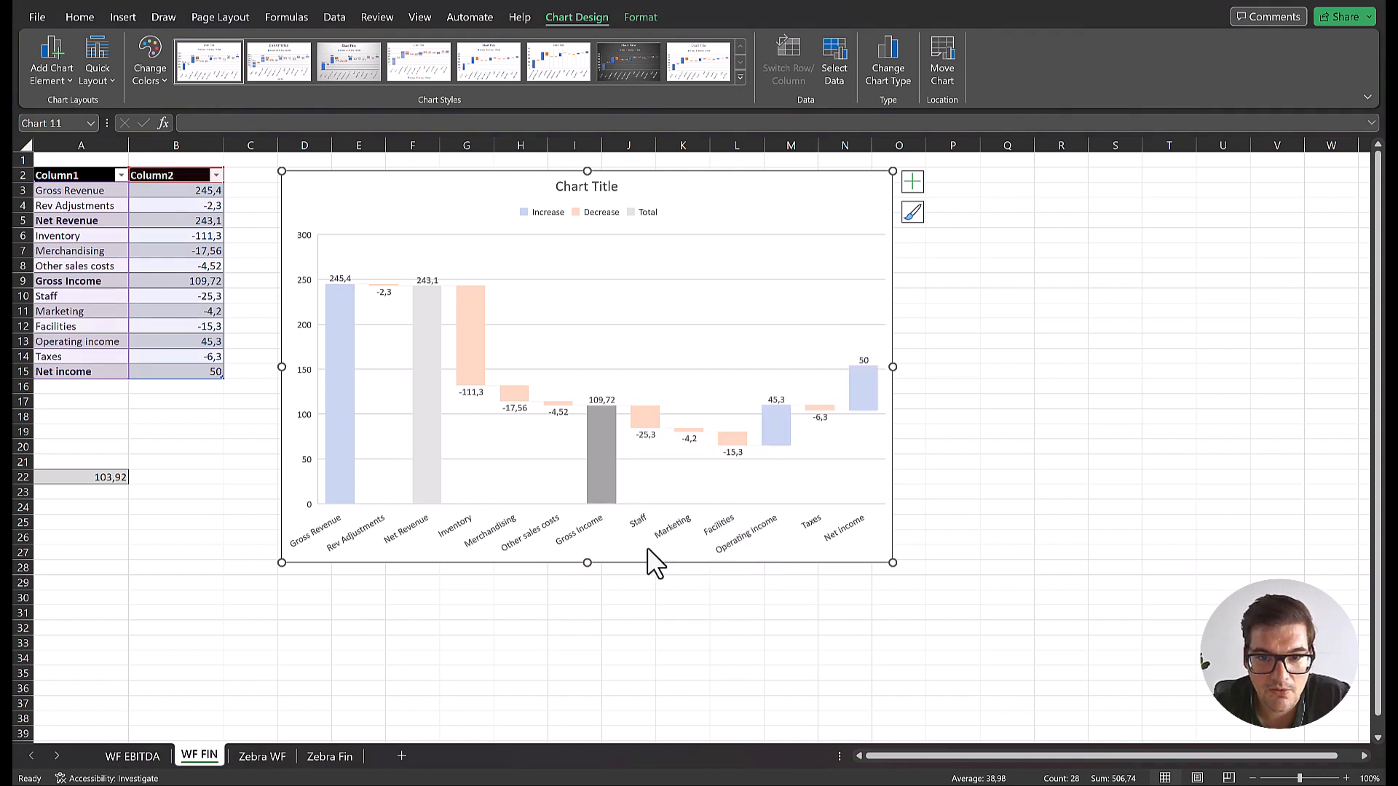
pyautogui.click(862, 388)
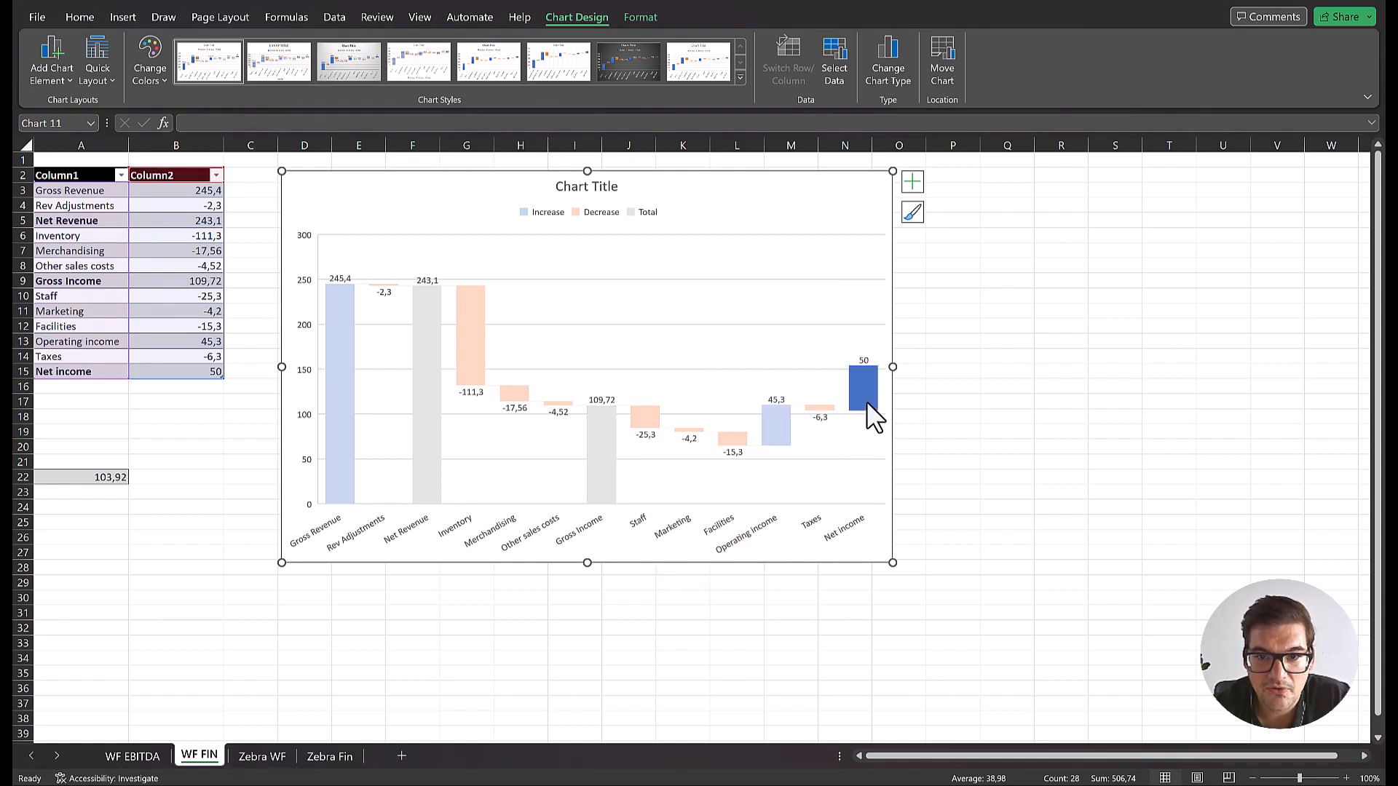
pyautogui.rightClick(863, 388)
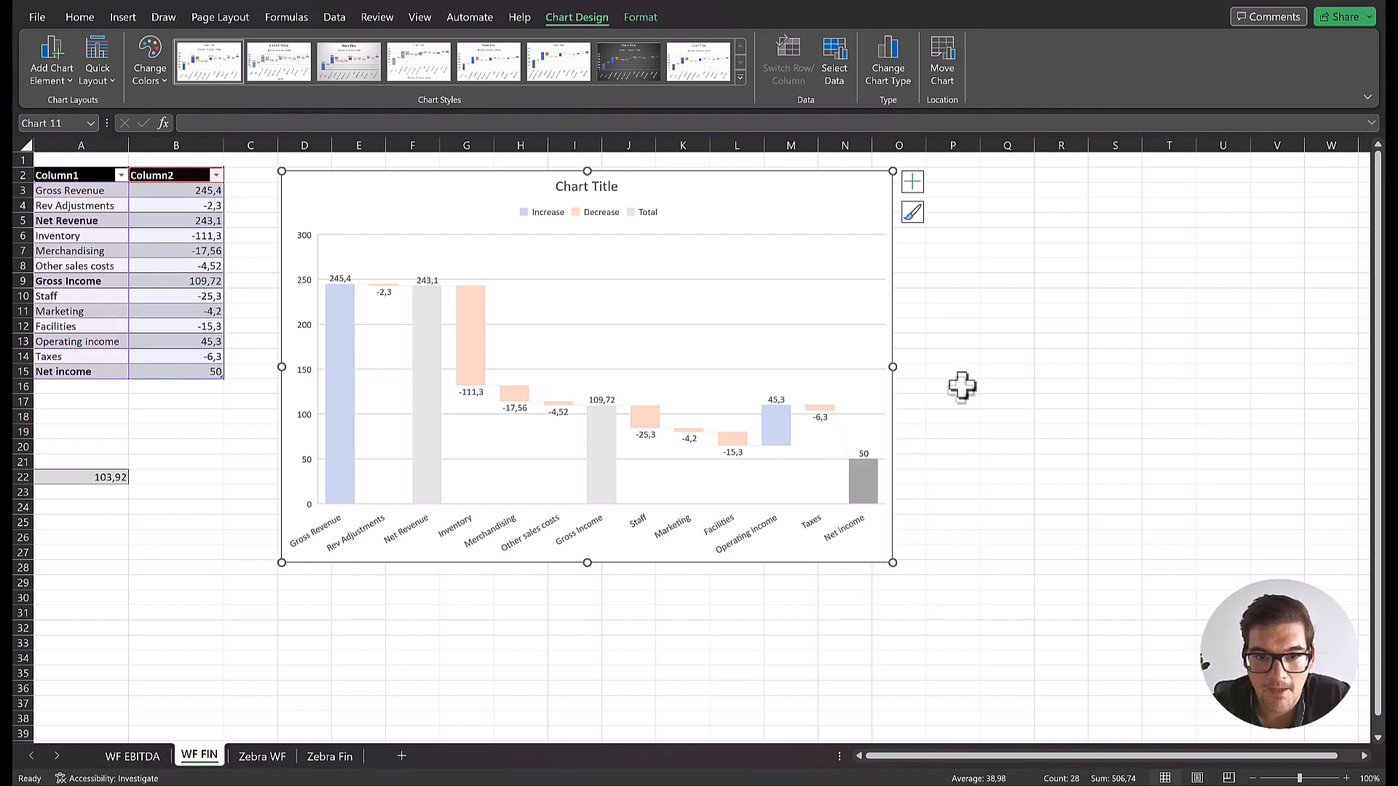
pyautogui.click(953, 384)
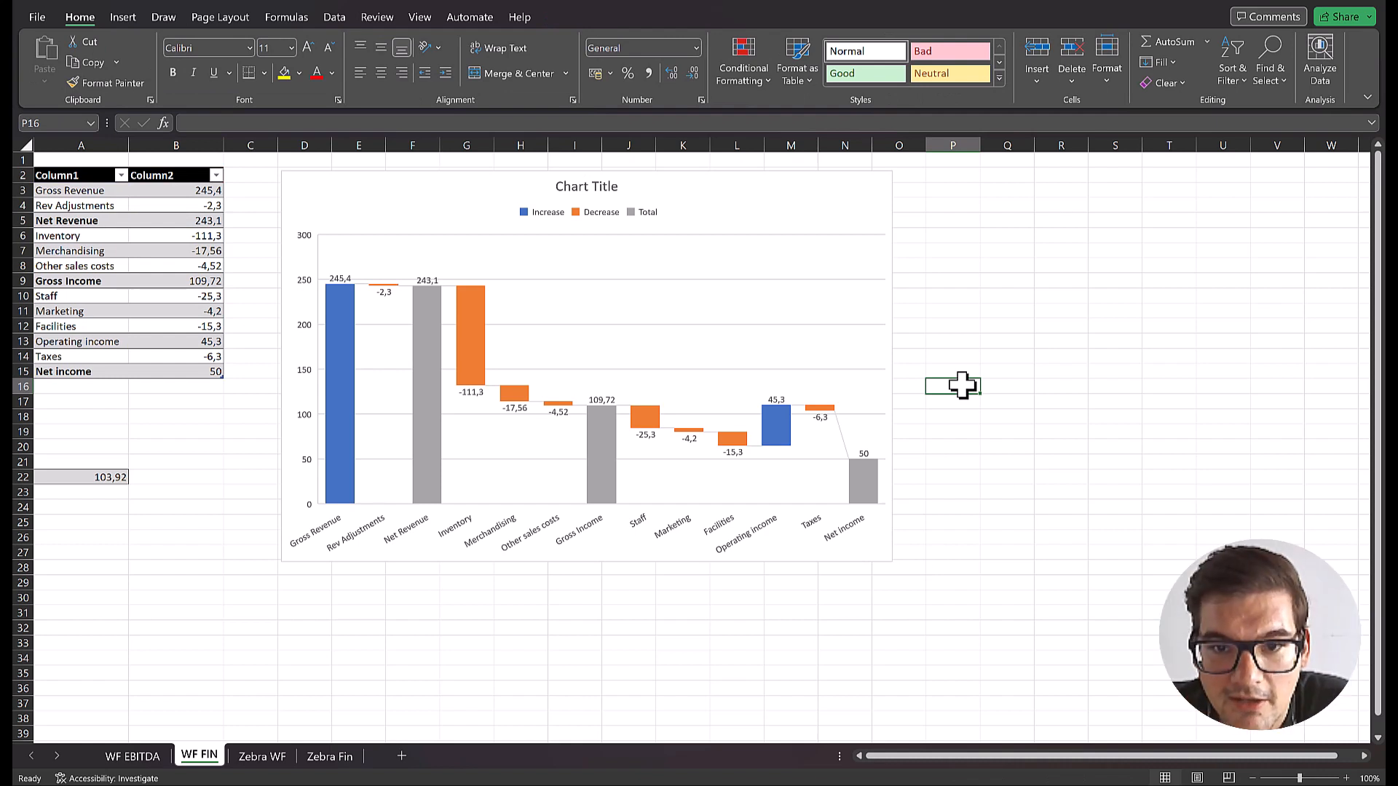
pyautogui.moveTo(883, 454)
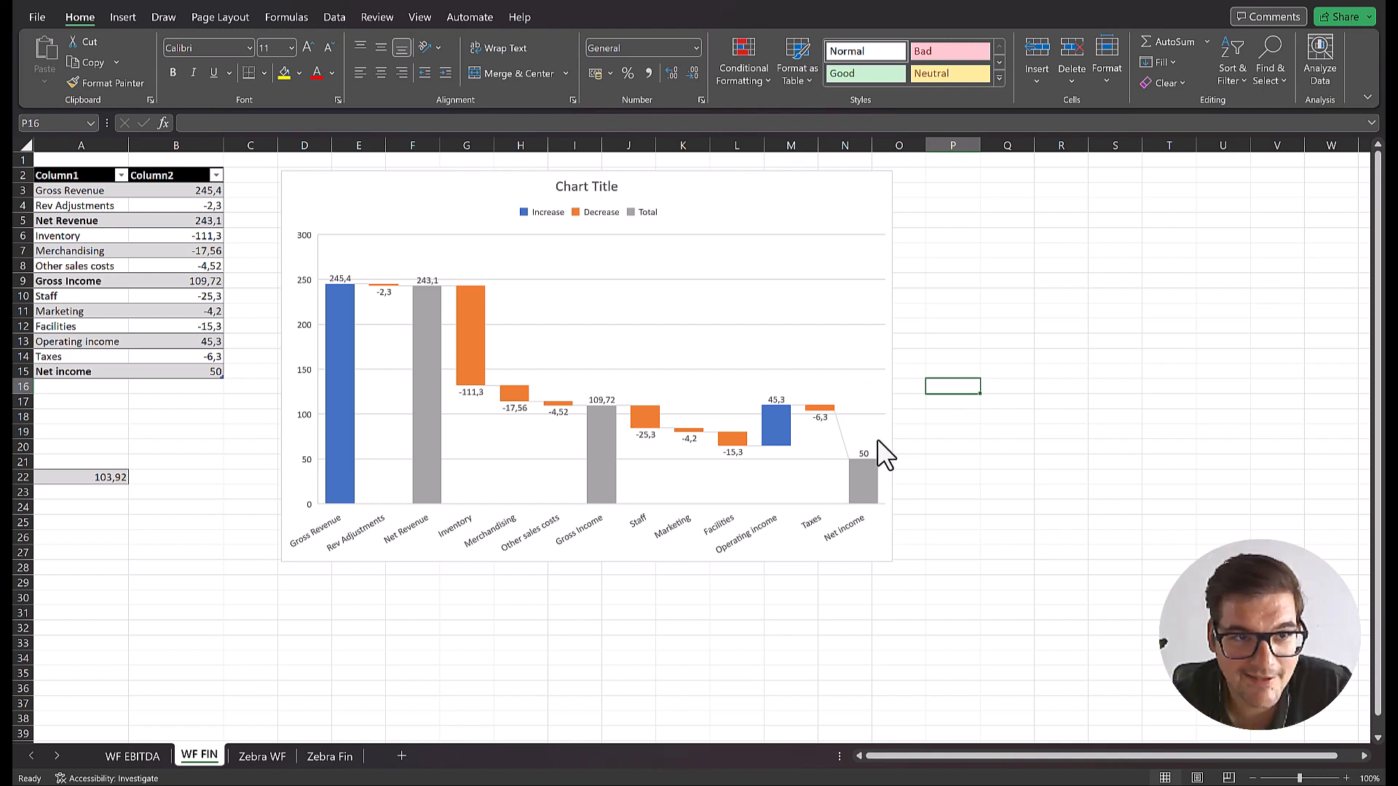
pyautogui.moveTo(901, 420)
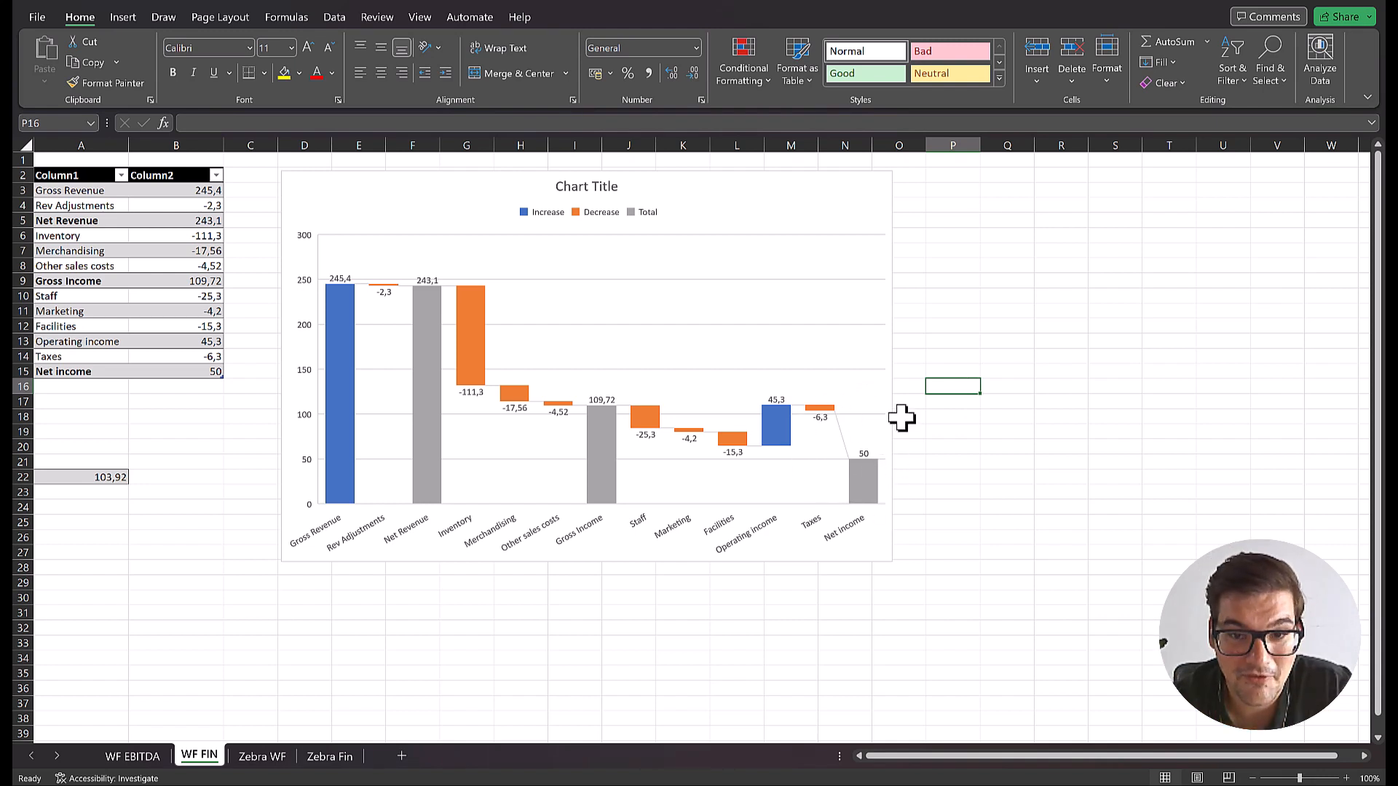
pyautogui.moveTo(962, 348)
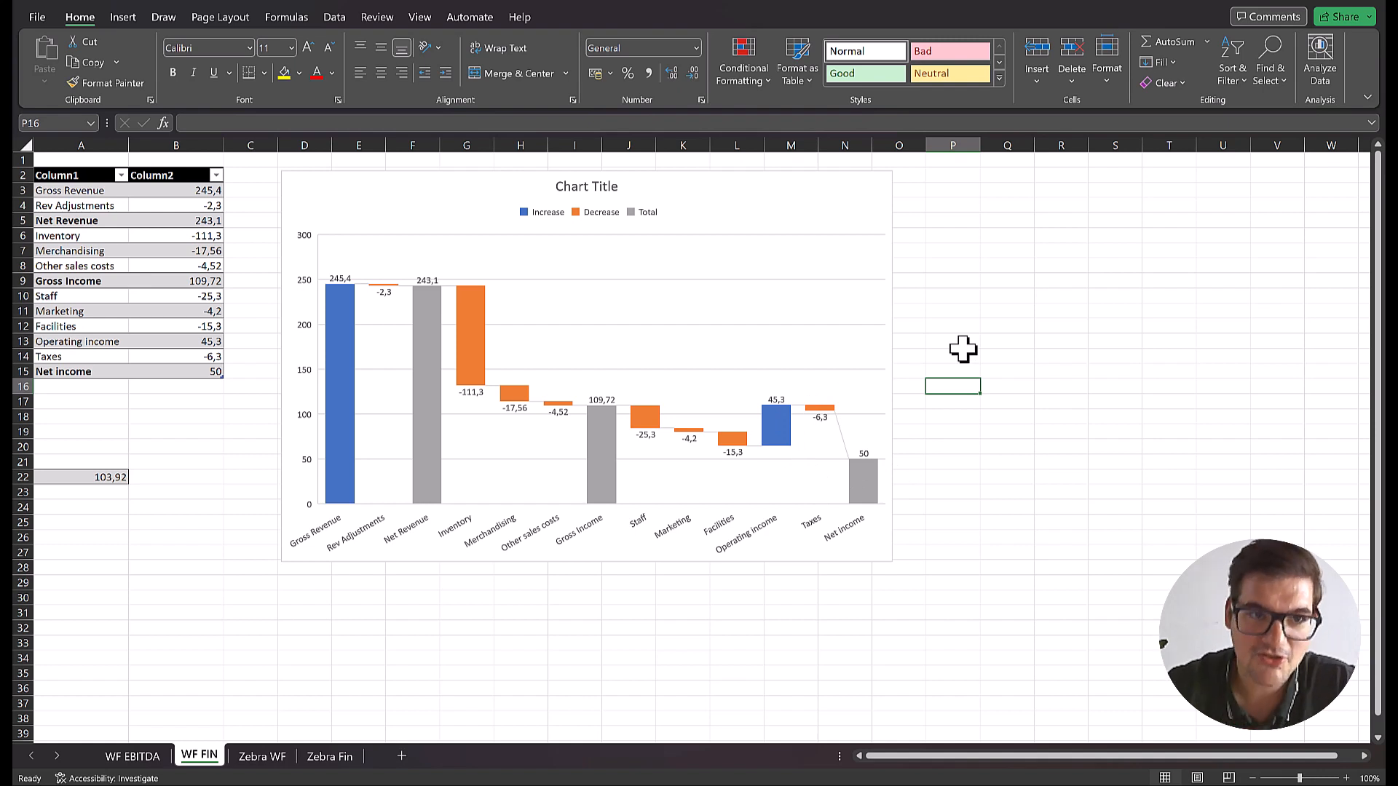
pyautogui.moveTo(845, 392)
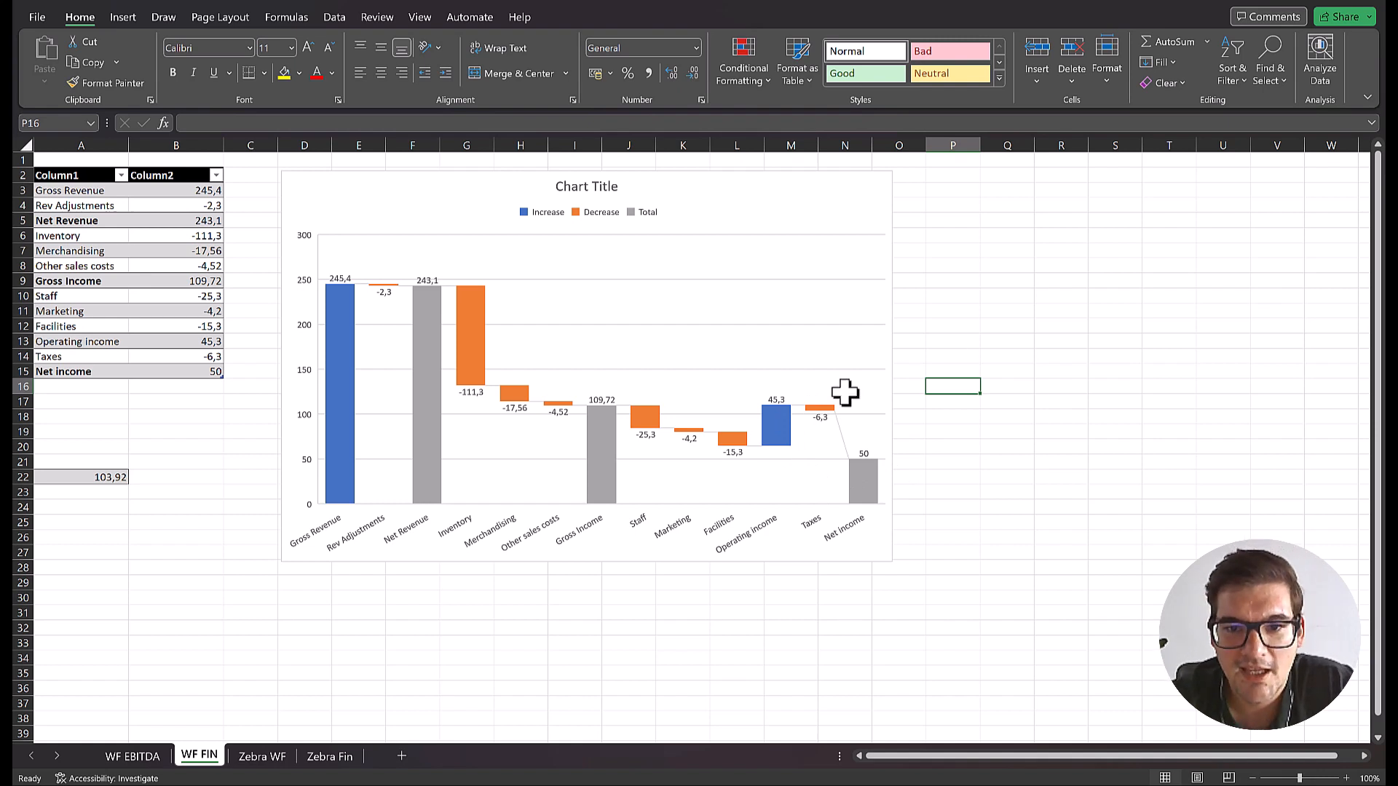
pyautogui.moveTo(860, 478)
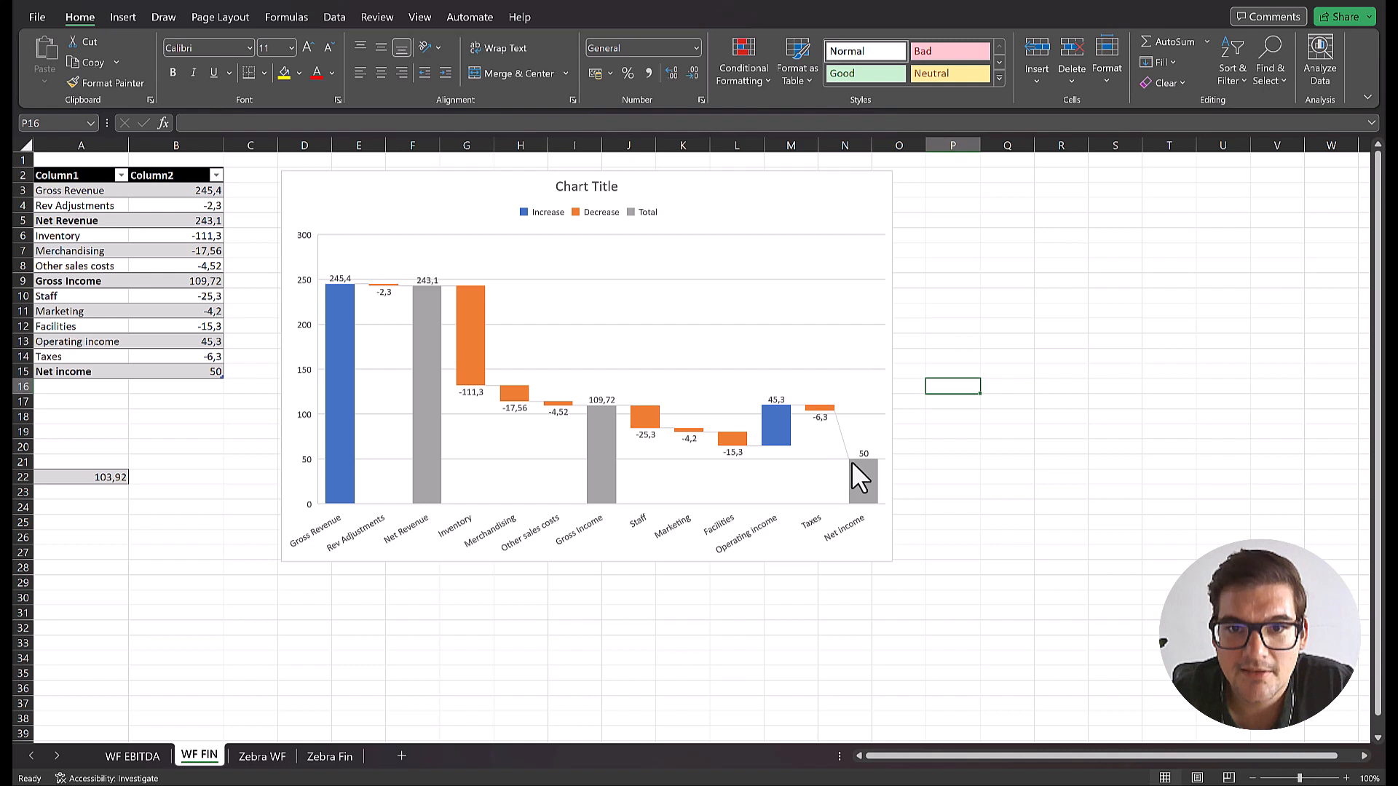
# Uncheck Legend, Gridlines, Chart Title and Axes so only bars and labels remain
pyautogui.click(586, 366)
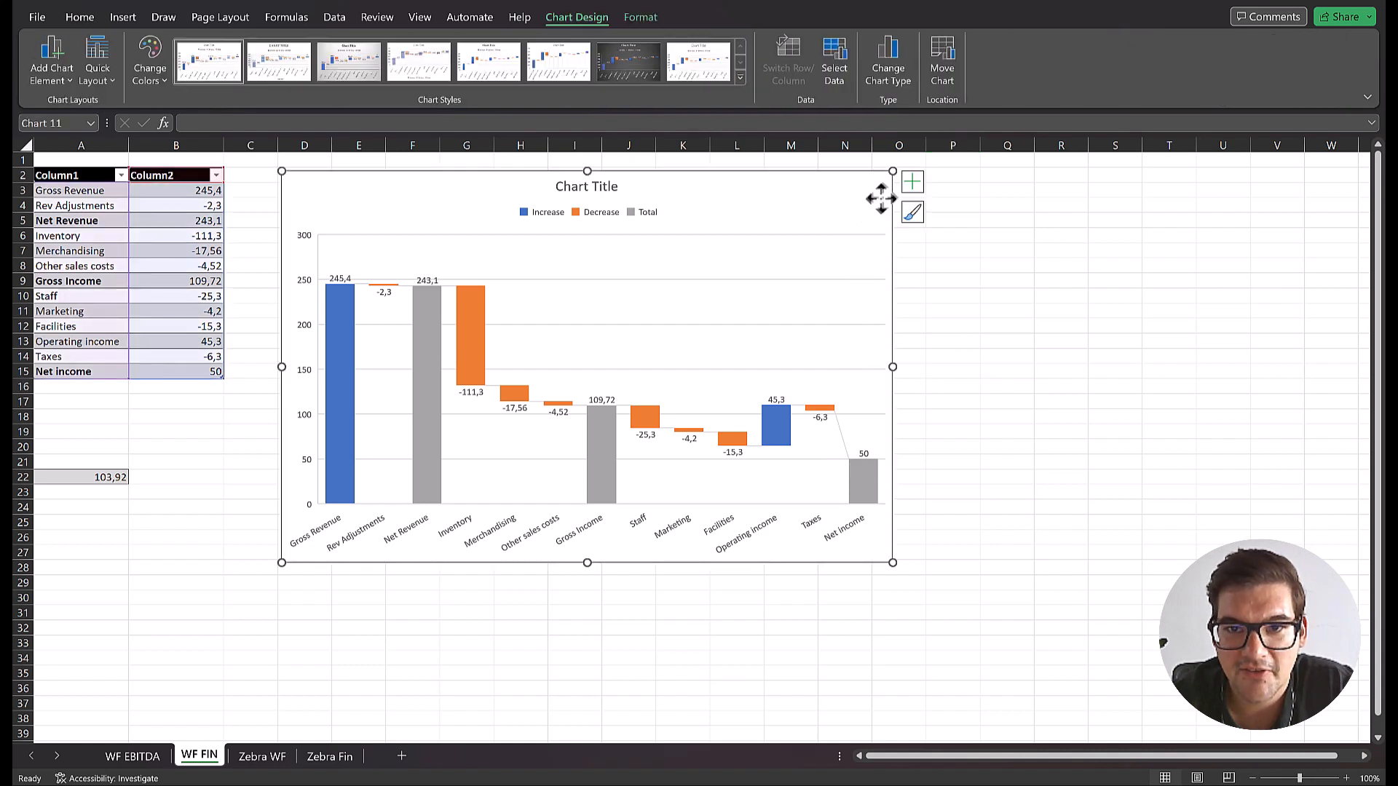
pyautogui.click(912, 180)
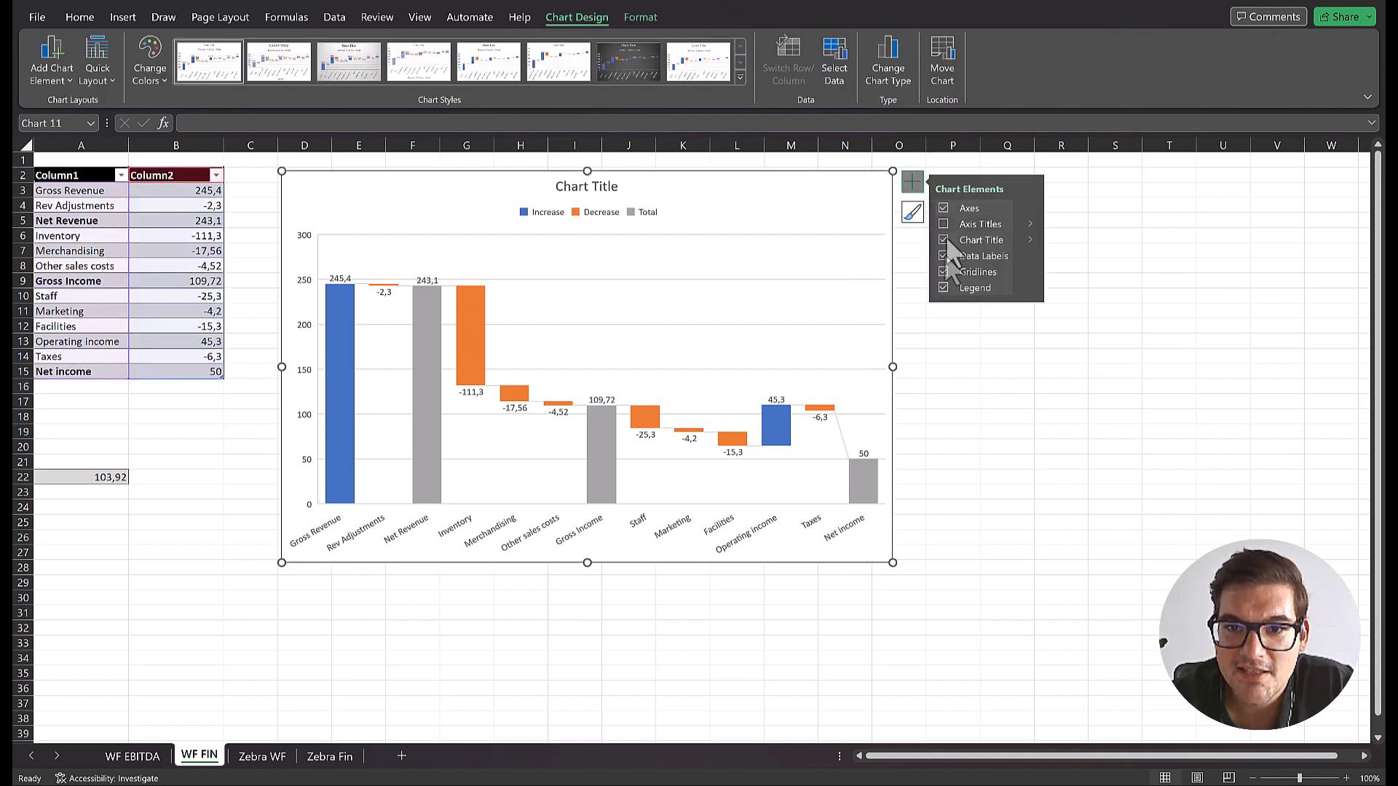
pyautogui.click(944, 286)
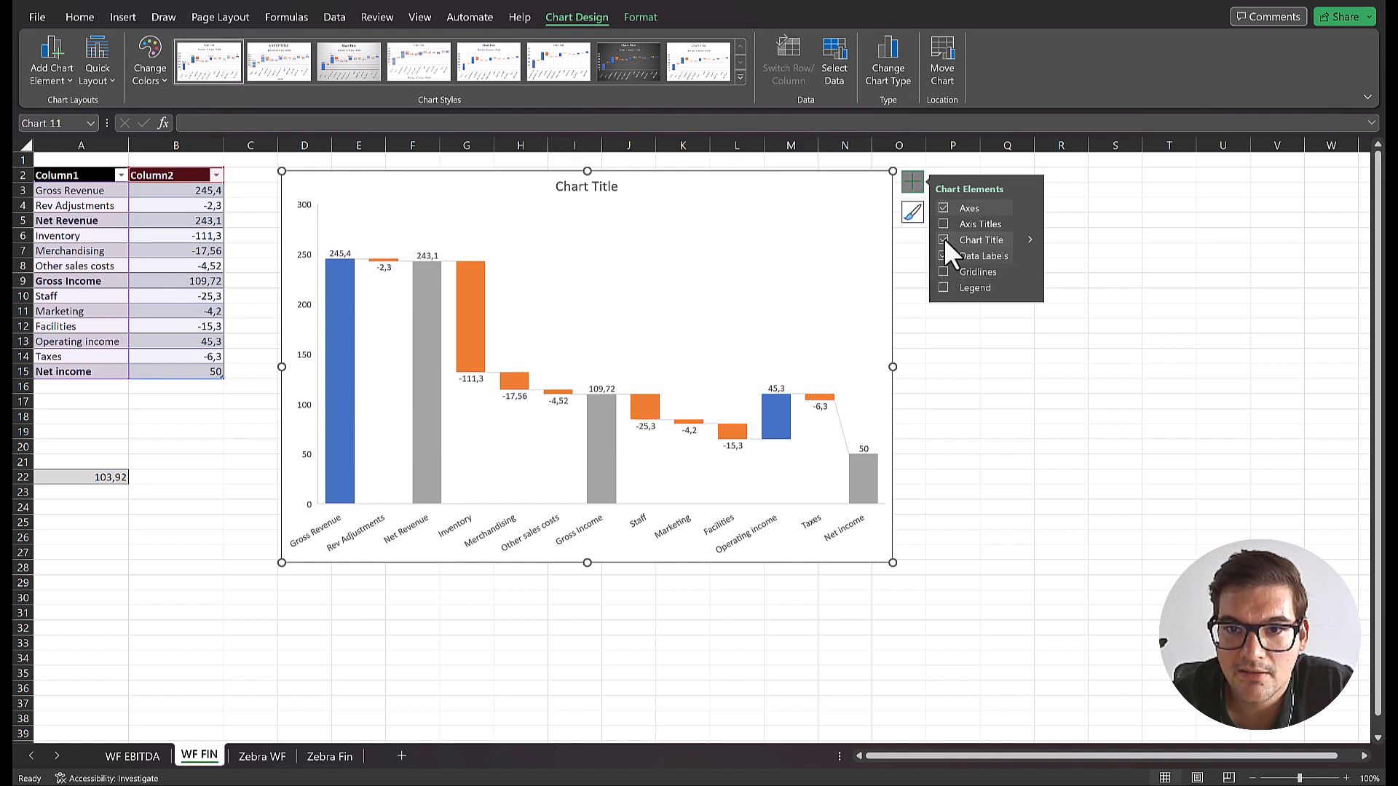
pyautogui.click(944, 241)
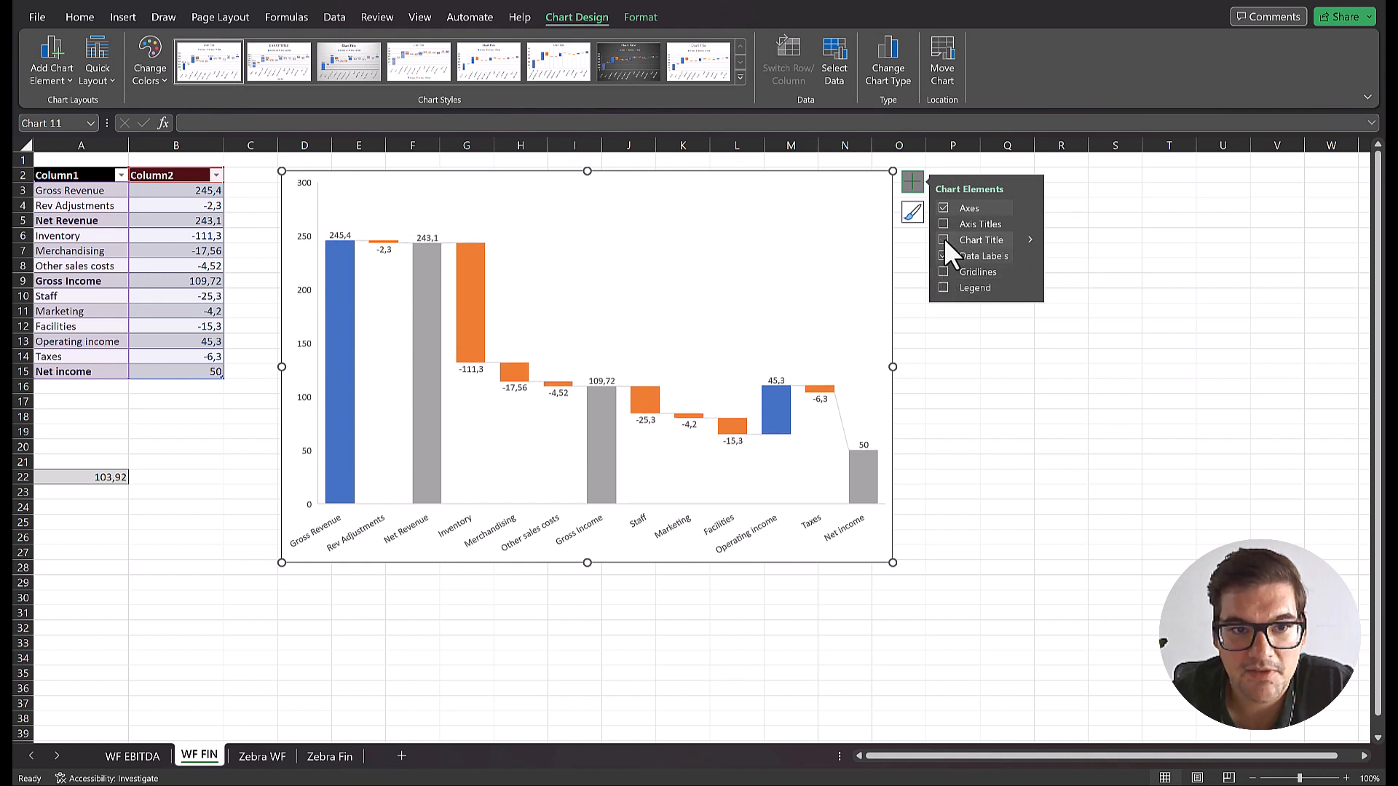
pyautogui.click(944, 256)
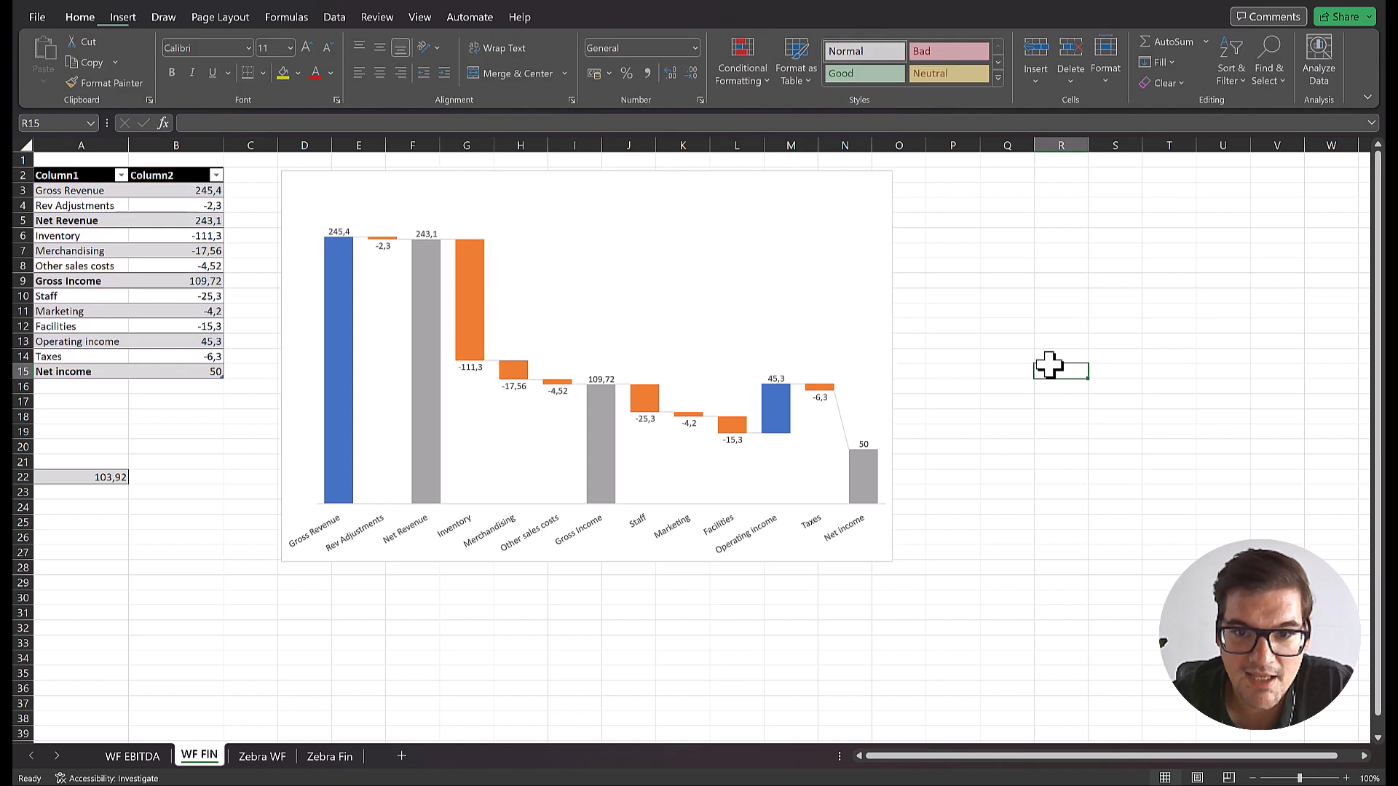
pyautogui.moveTo(749, 332)
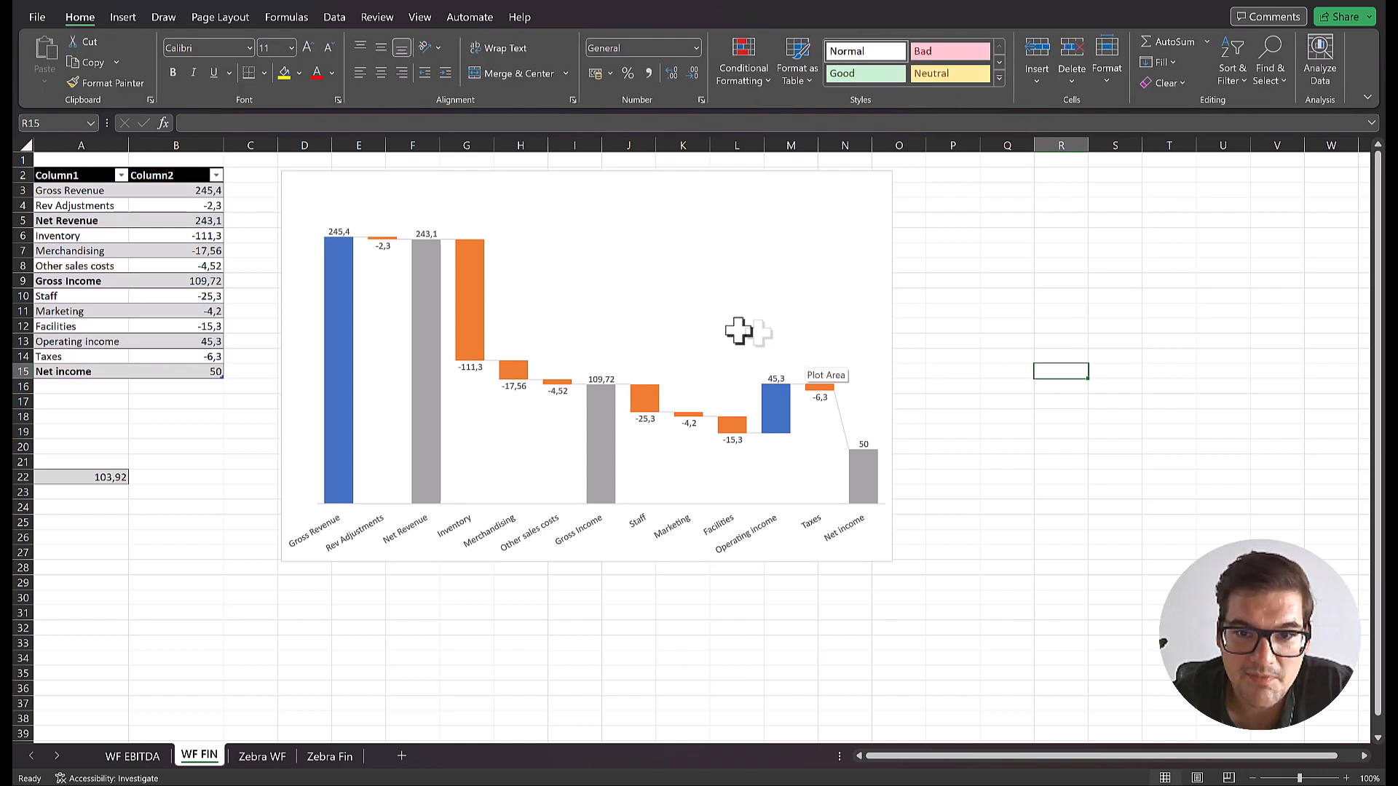
pyautogui.moveTo(891, 437)
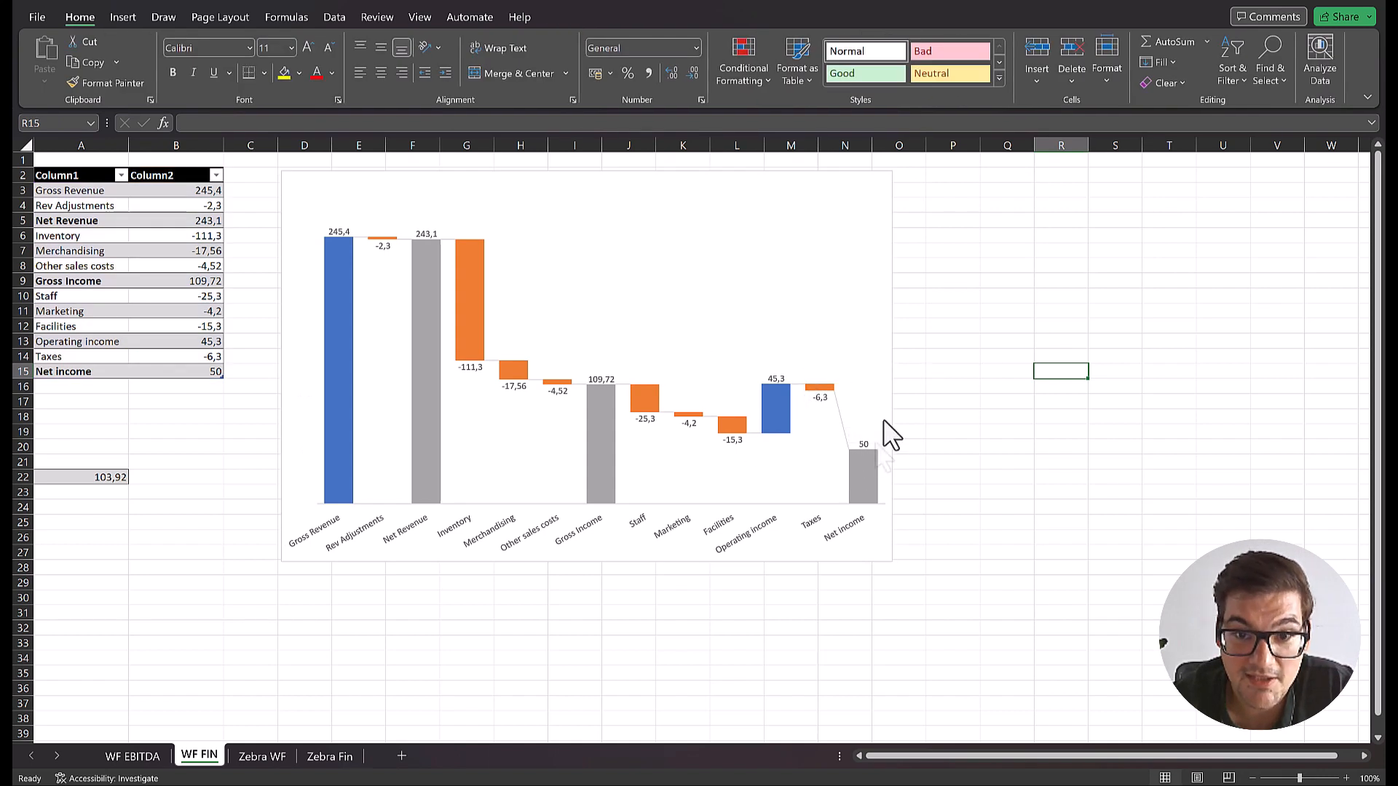
pyautogui.moveTo(921, 428)
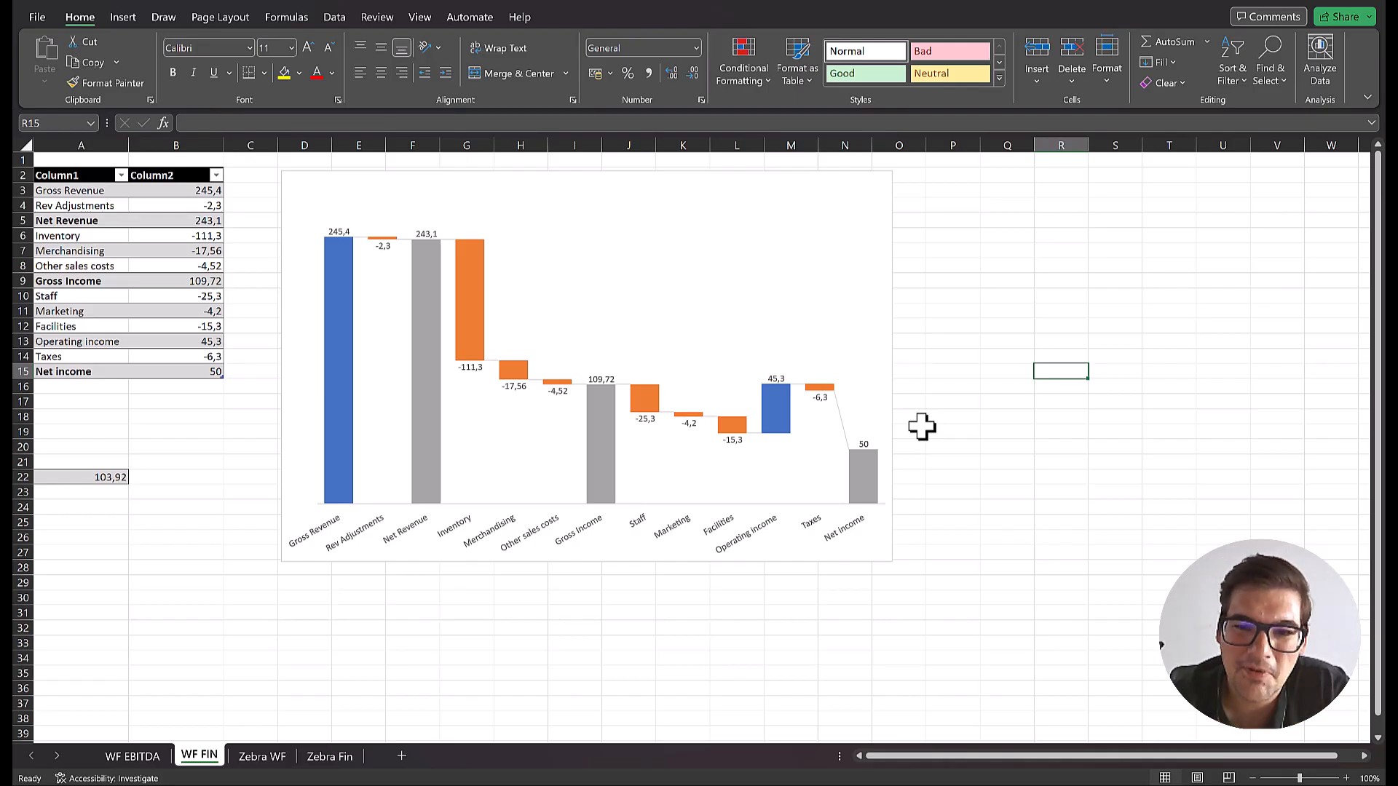
pyautogui.moveTo(661, 331)
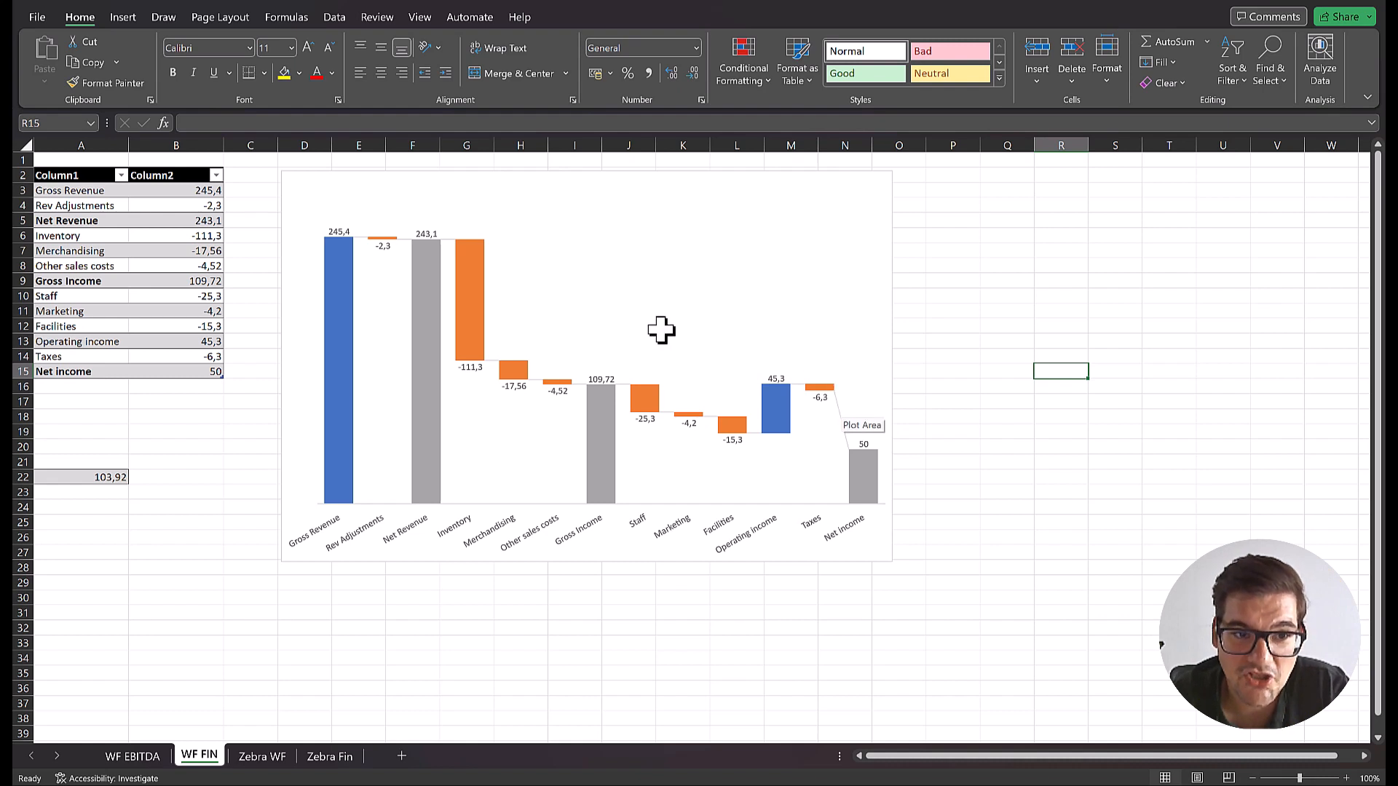
pyautogui.moveTo(811, 444)
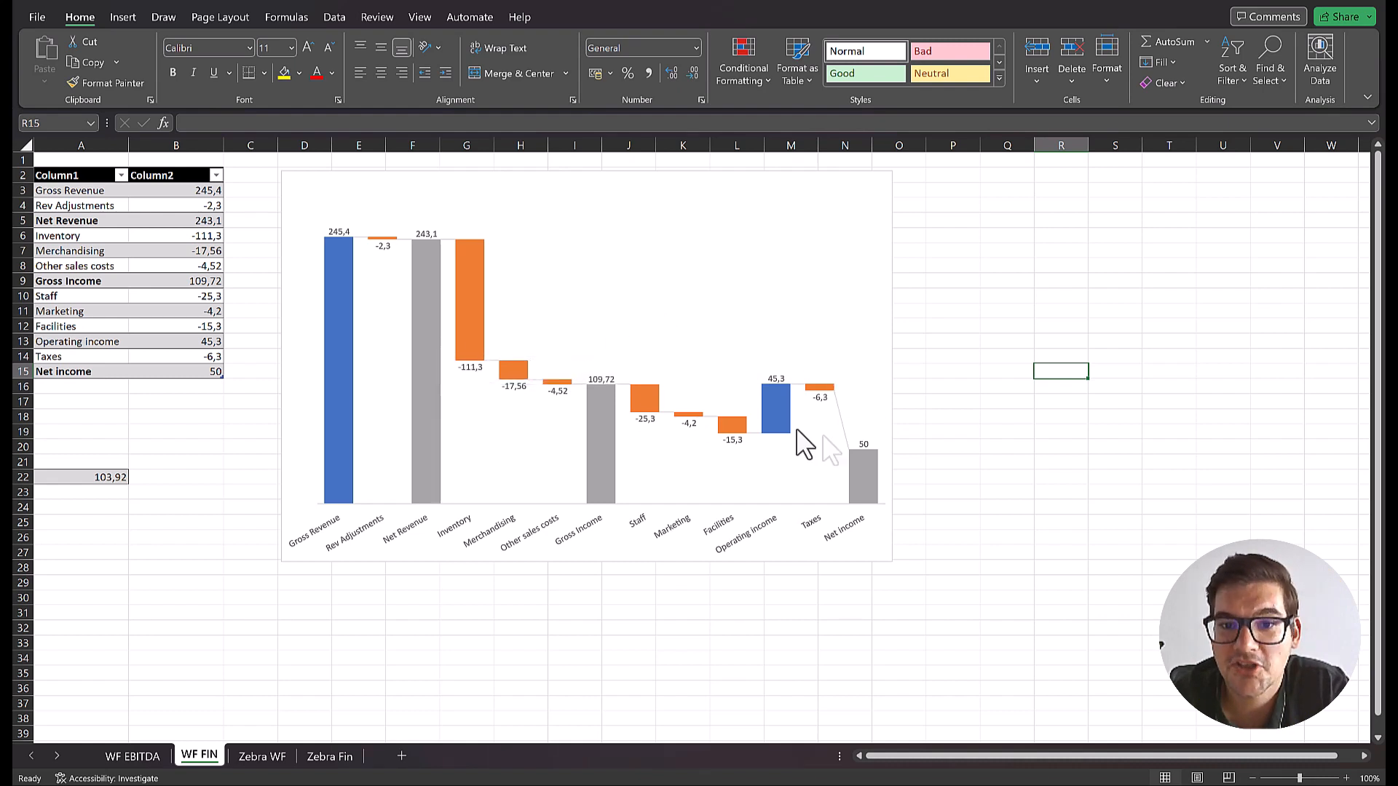
pyautogui.moveTo(948, 426)
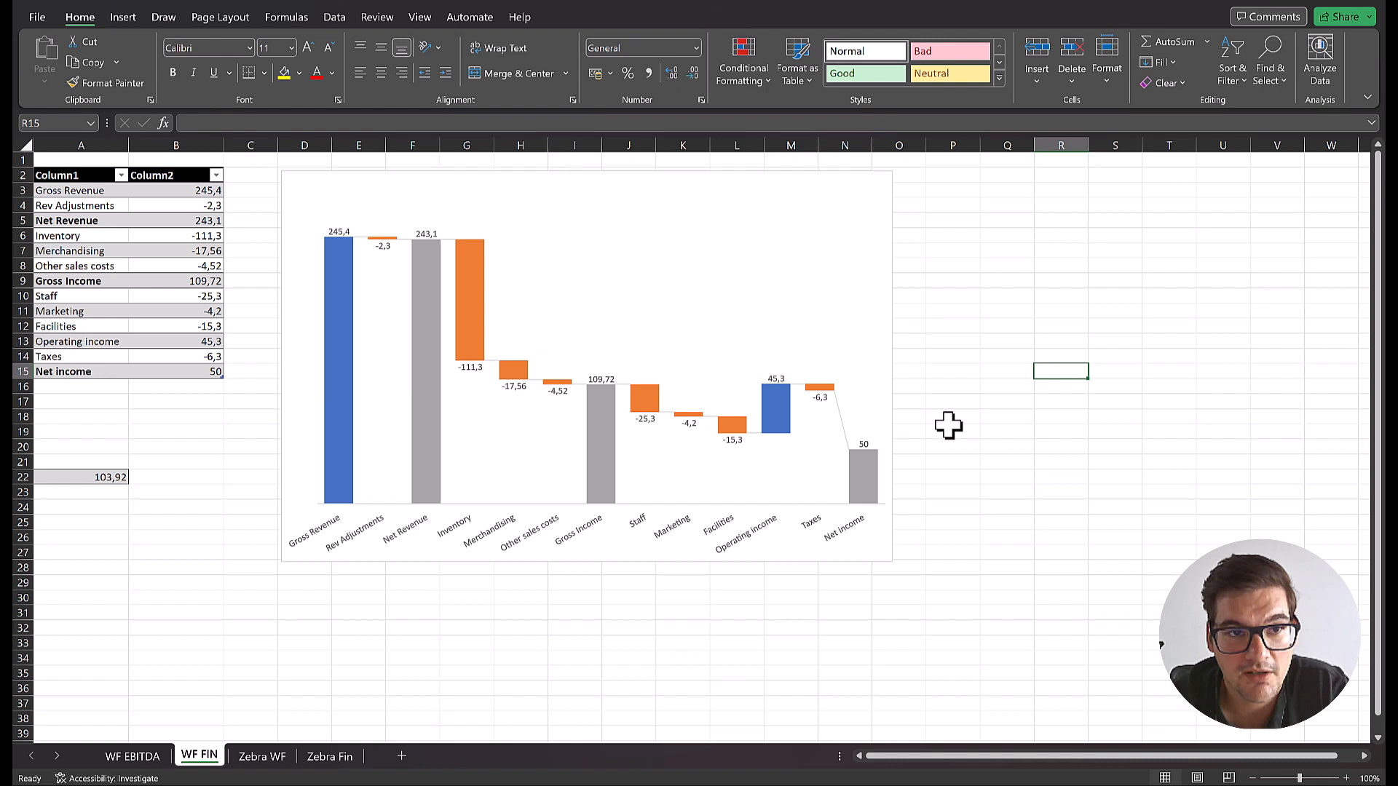
pyautogui.moveTo(799, 357)
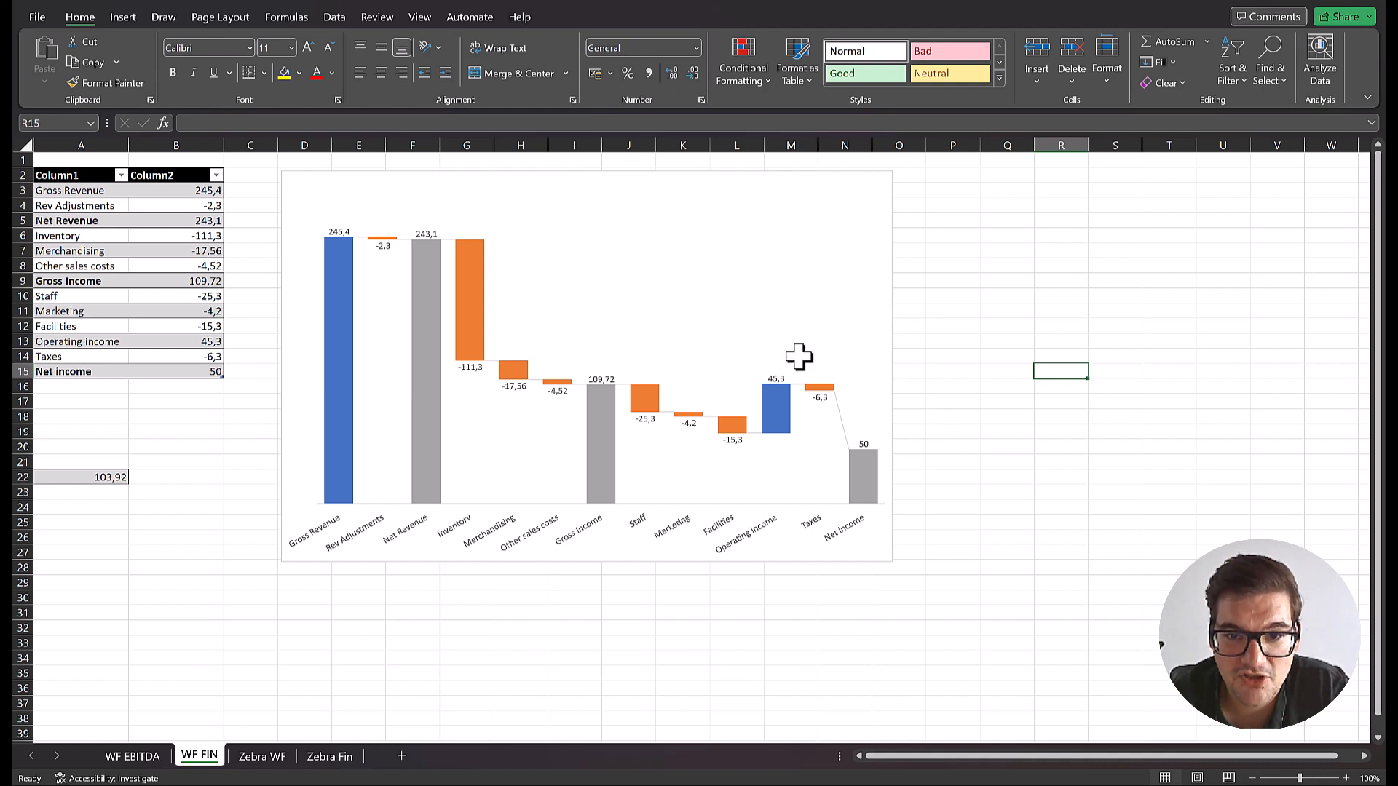
pyautogui.moveTo(843, 411)
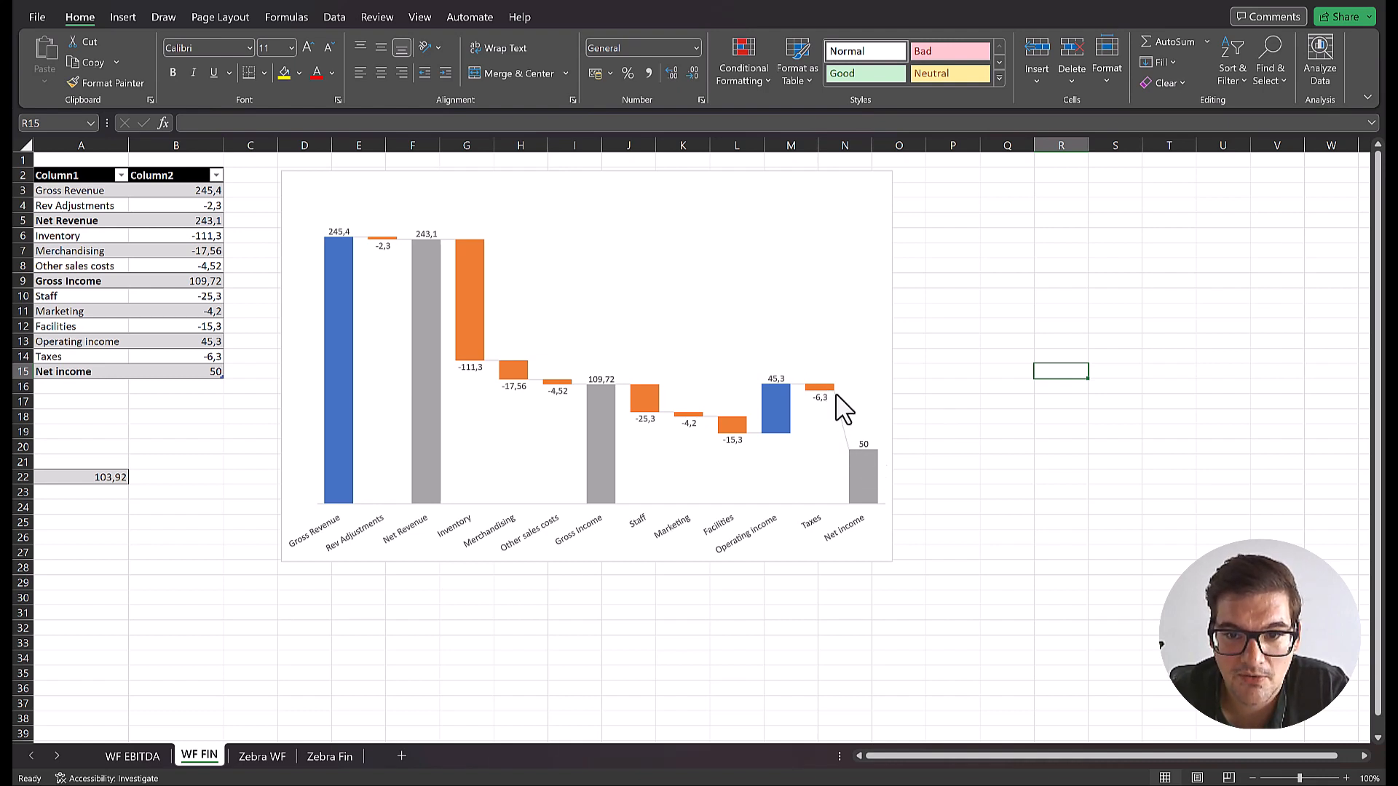
pyautogui.moveTo(855, 403)
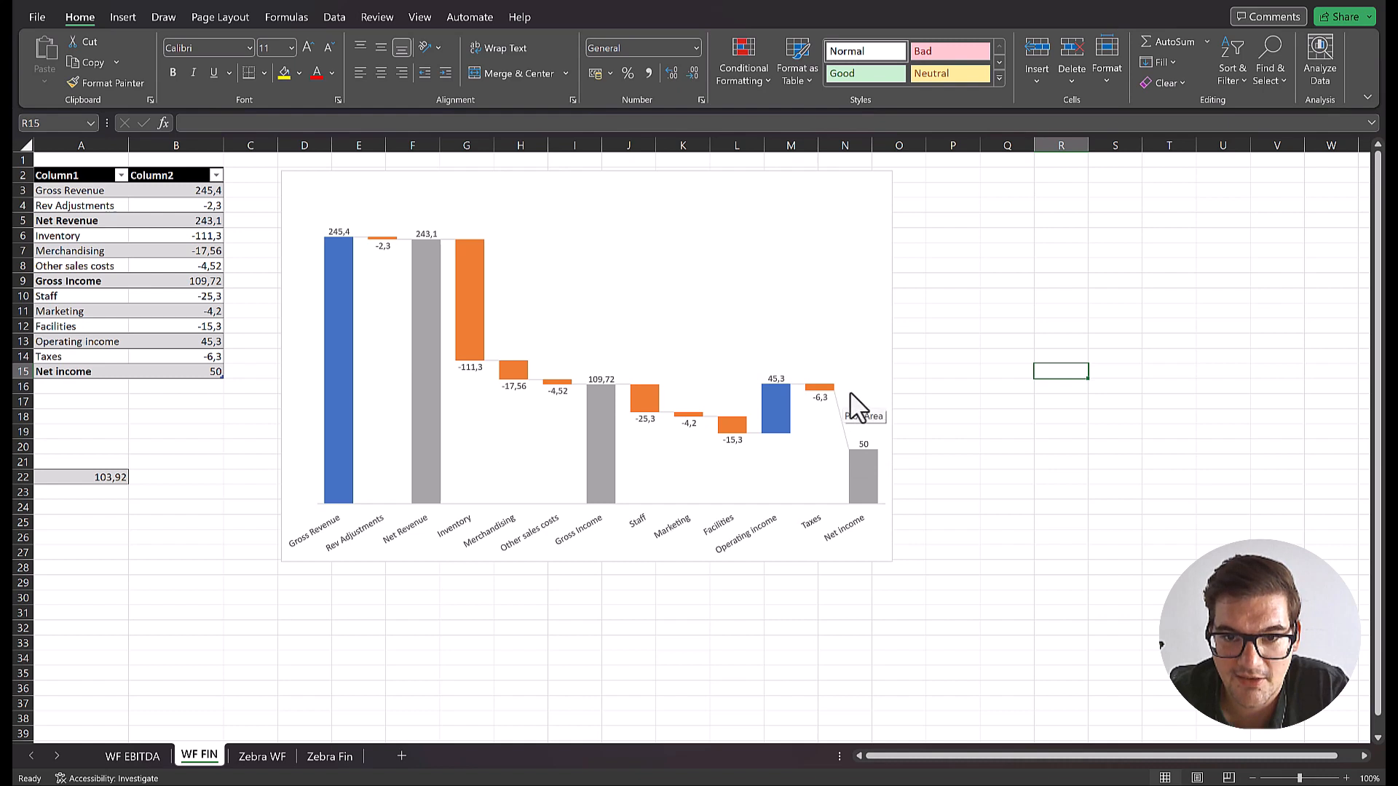
pyautogui.moveTo(813, 406)
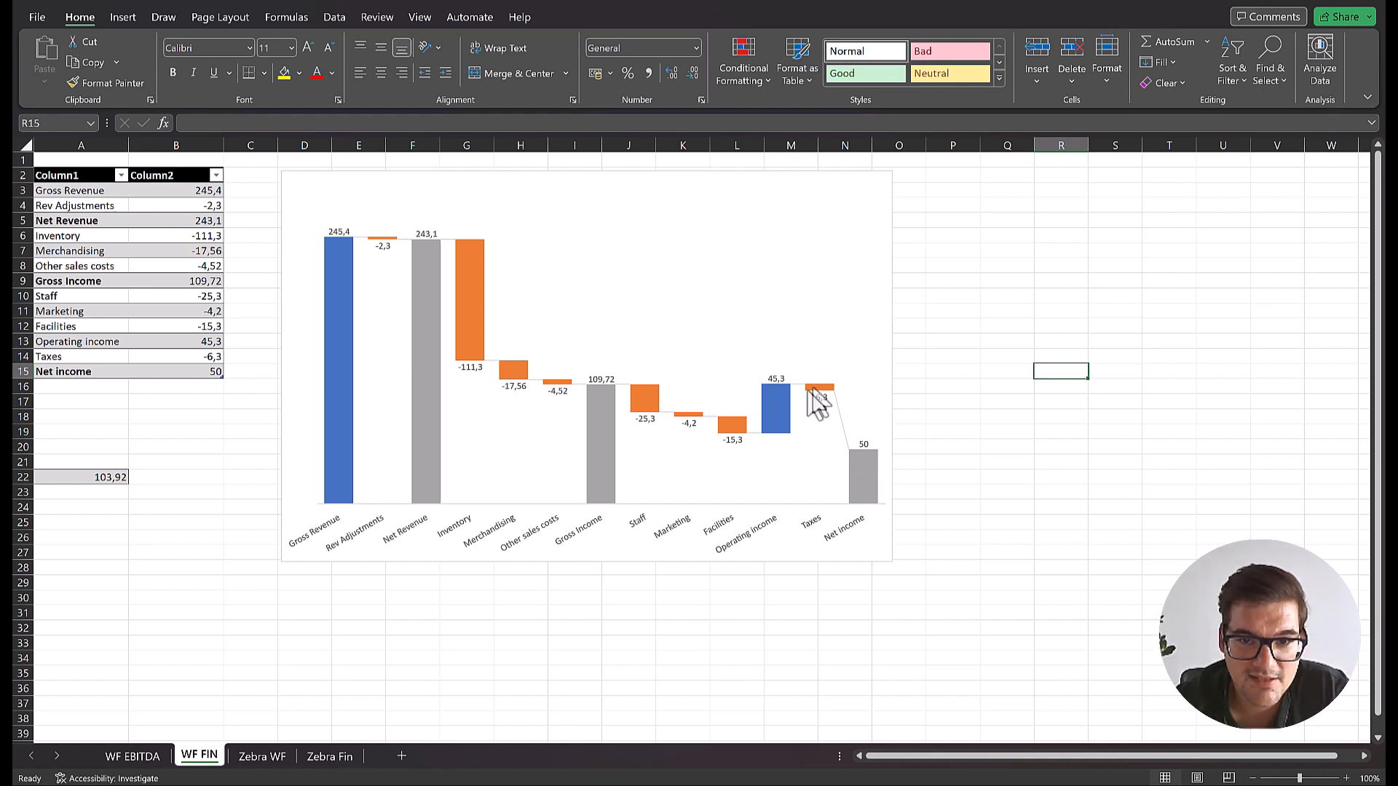
pyautogui.moveTo(852, 450)
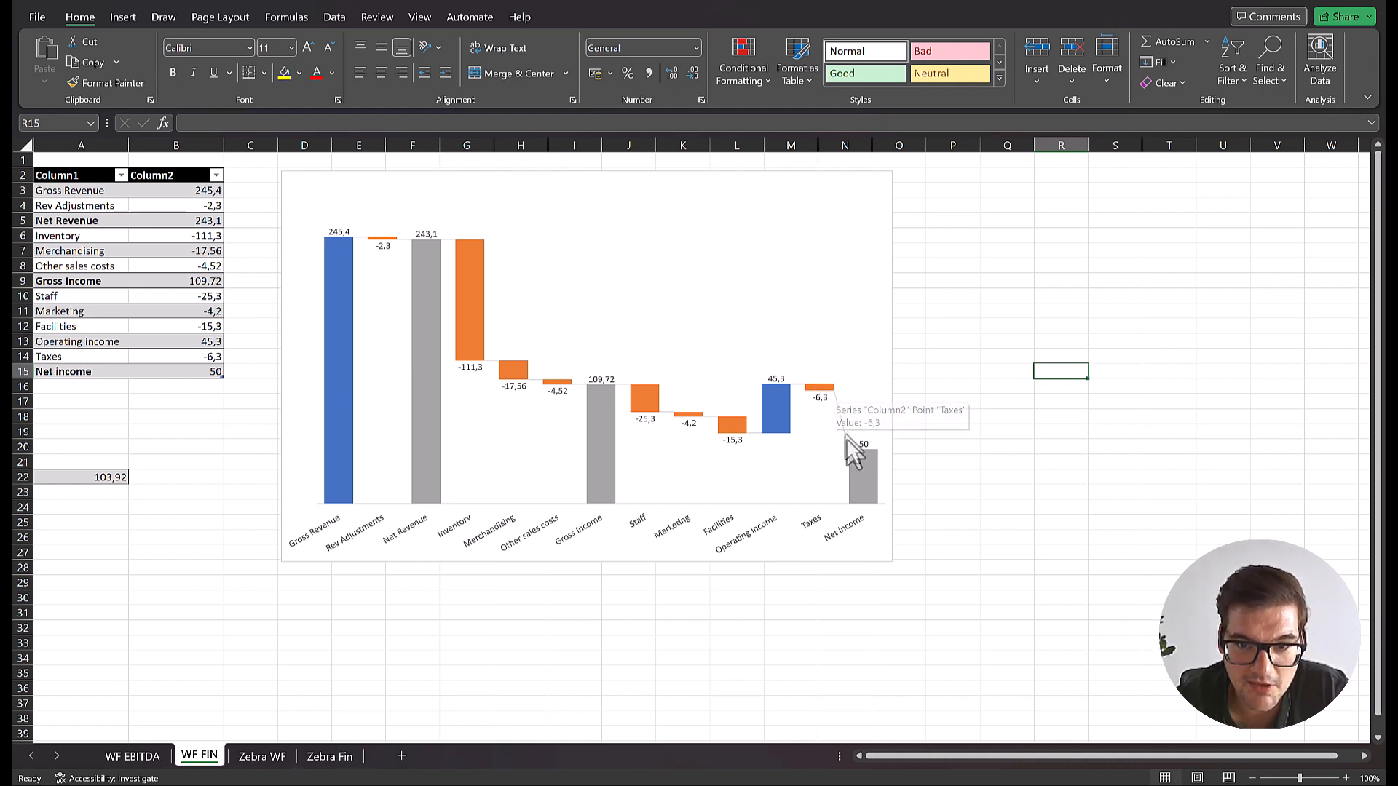
pyautogui.moveTo(882, 507)
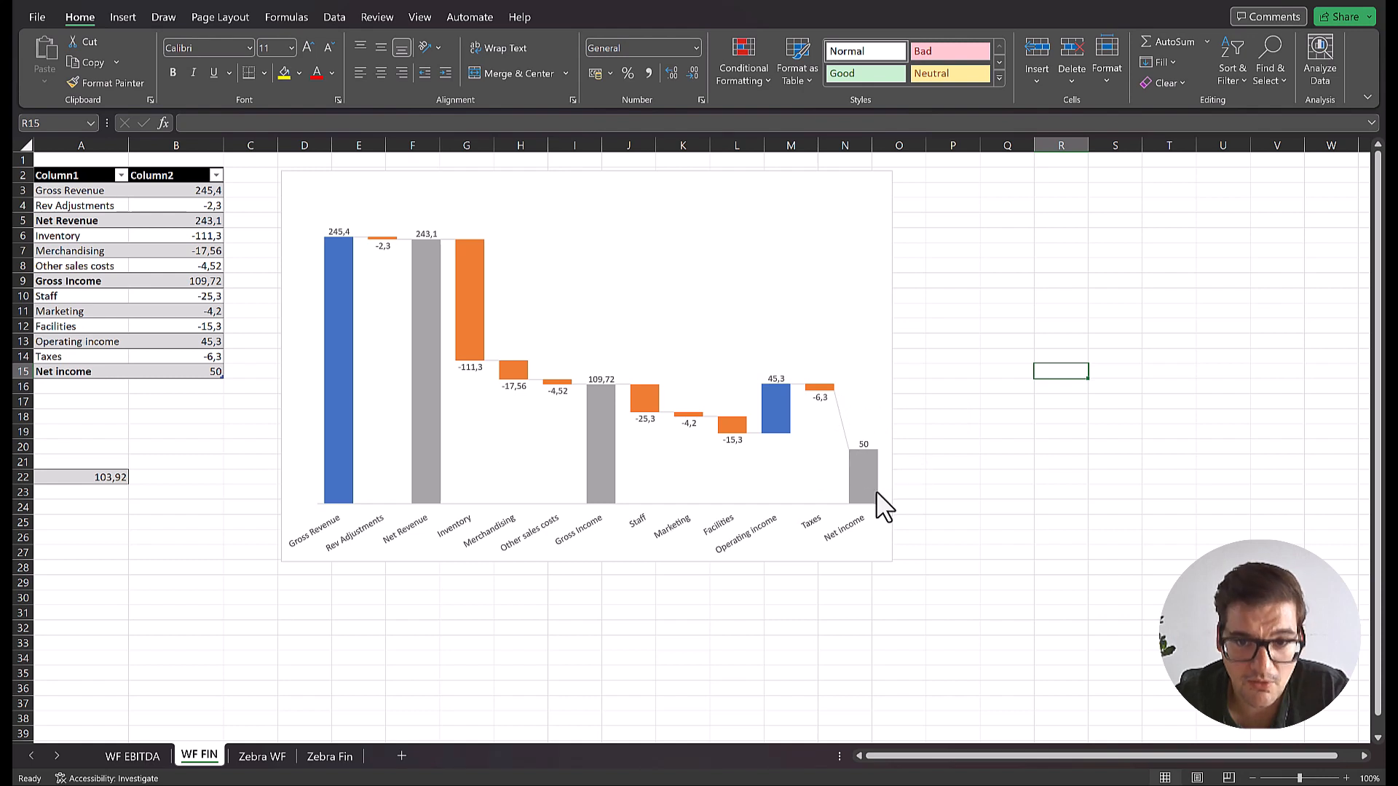
pyautogui.moveTo(325, 458)
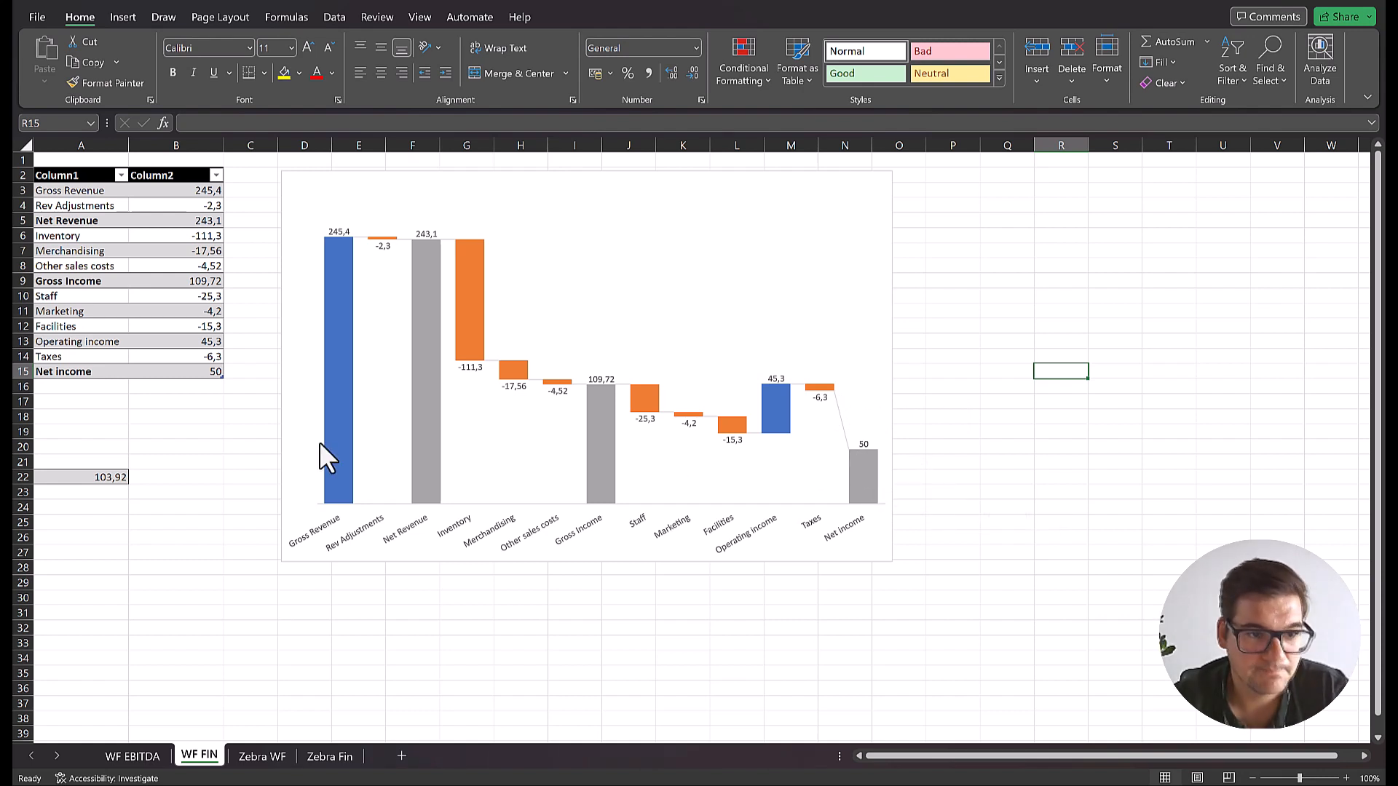
# Copy 103,92 from A22 into the Net income cell B15, updating the chart's final bar
pyautogui.click(82, 478)
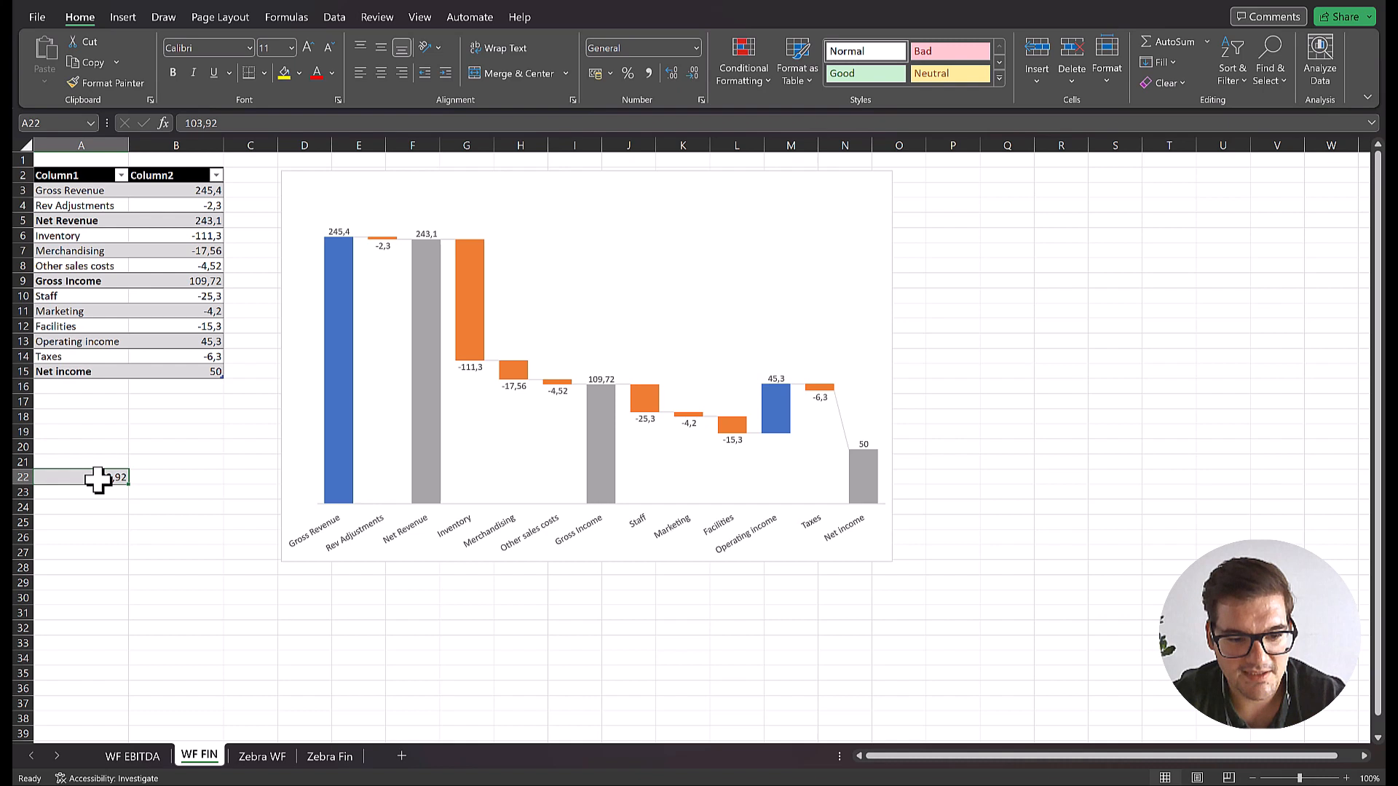
pyautogui.press('ctrl+c')
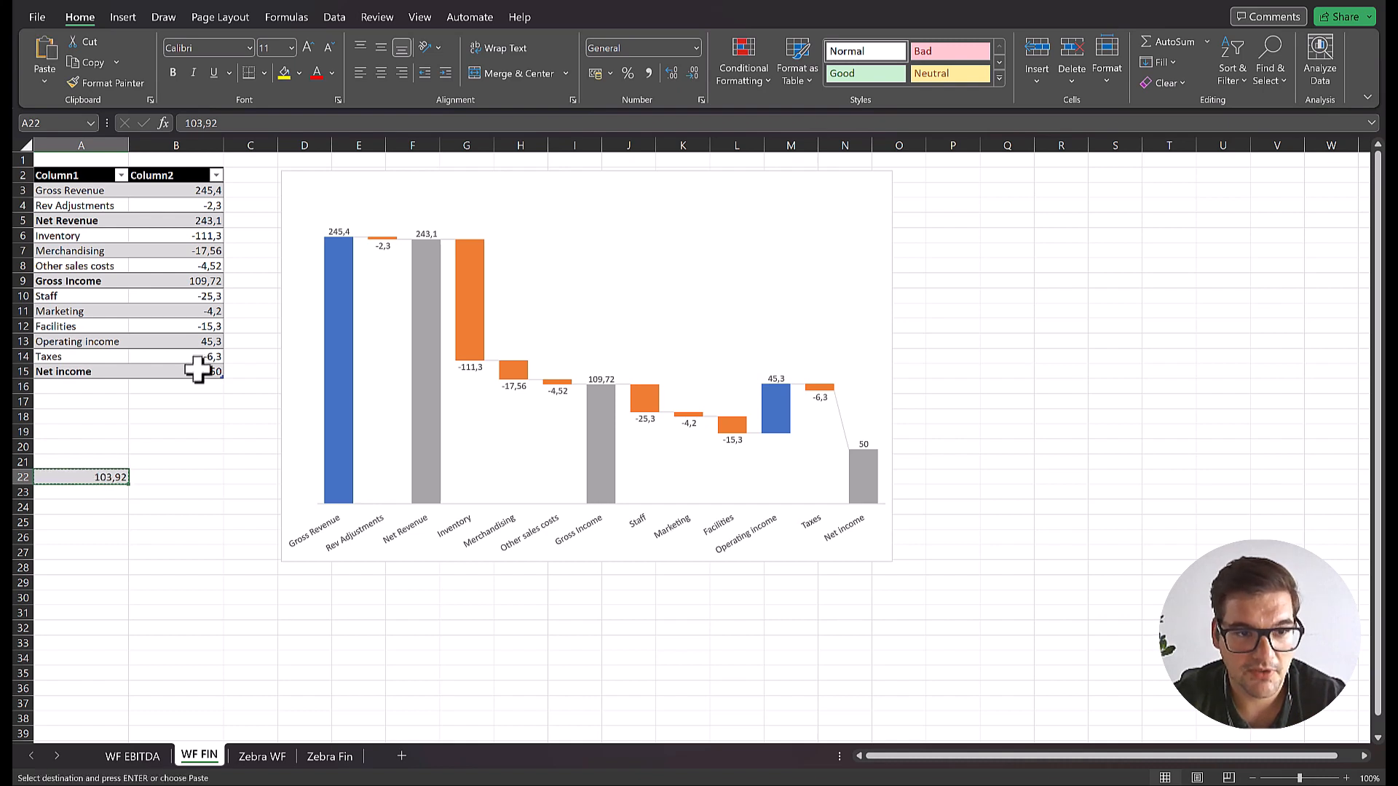
pyautogui.click(176, 371)
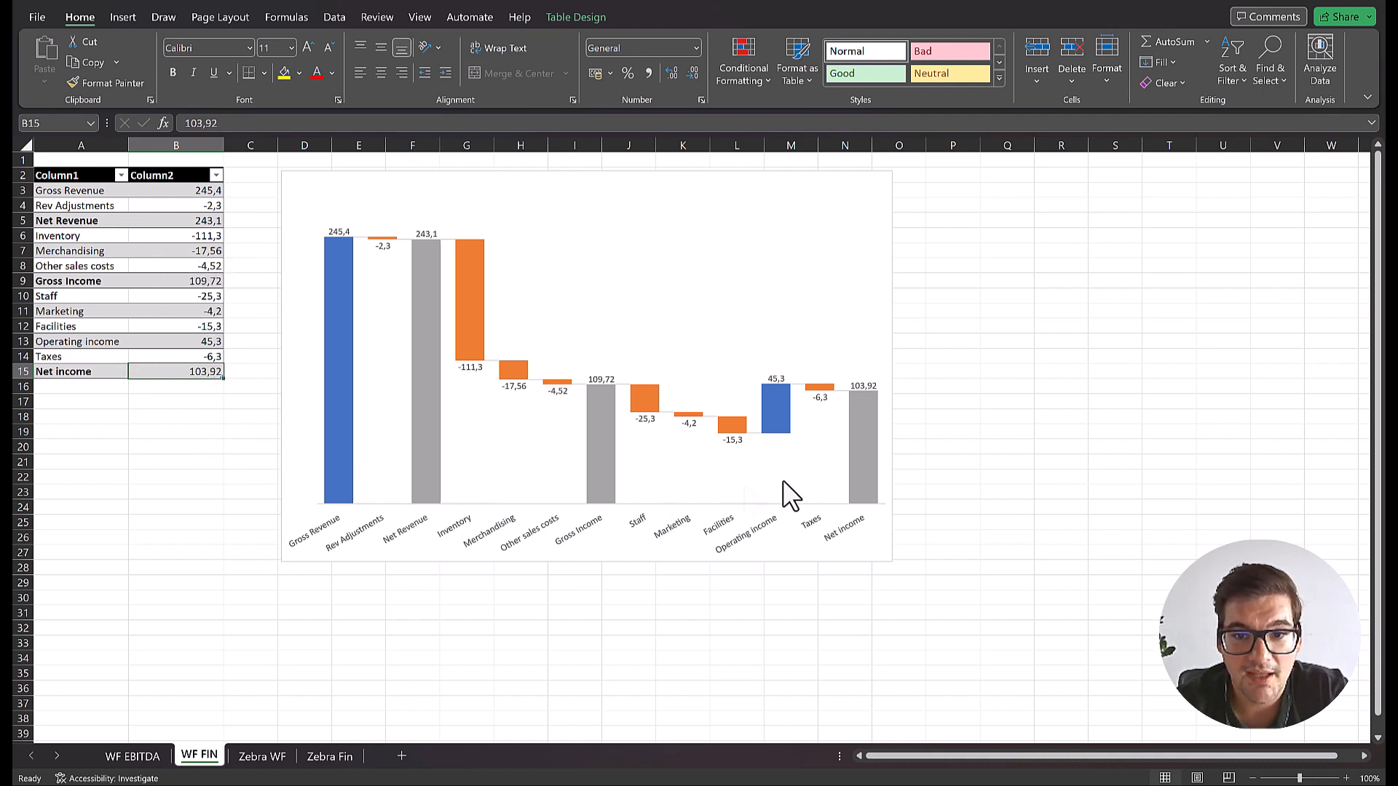
pyautogui.moveTo(1002, 498)
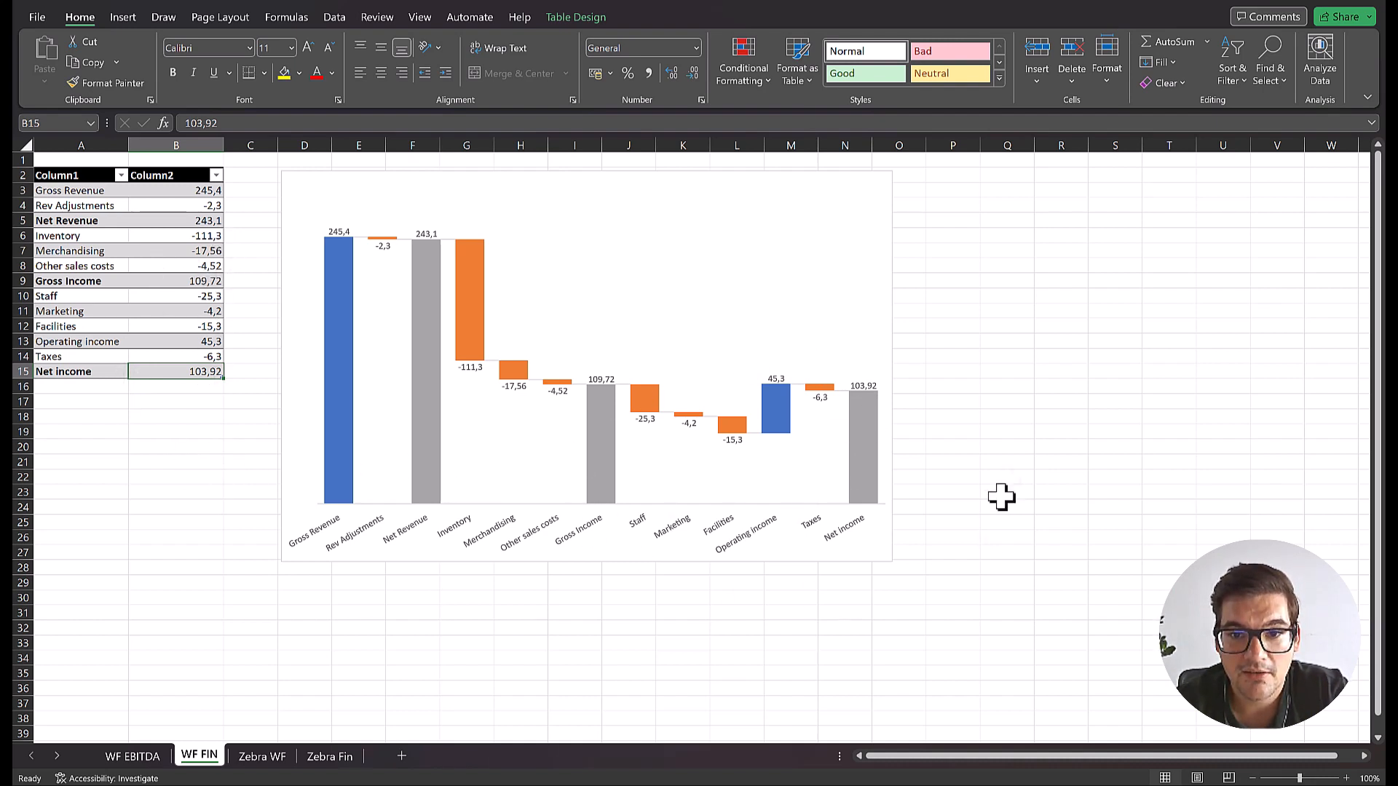
pyautogui.click(1007, 473)
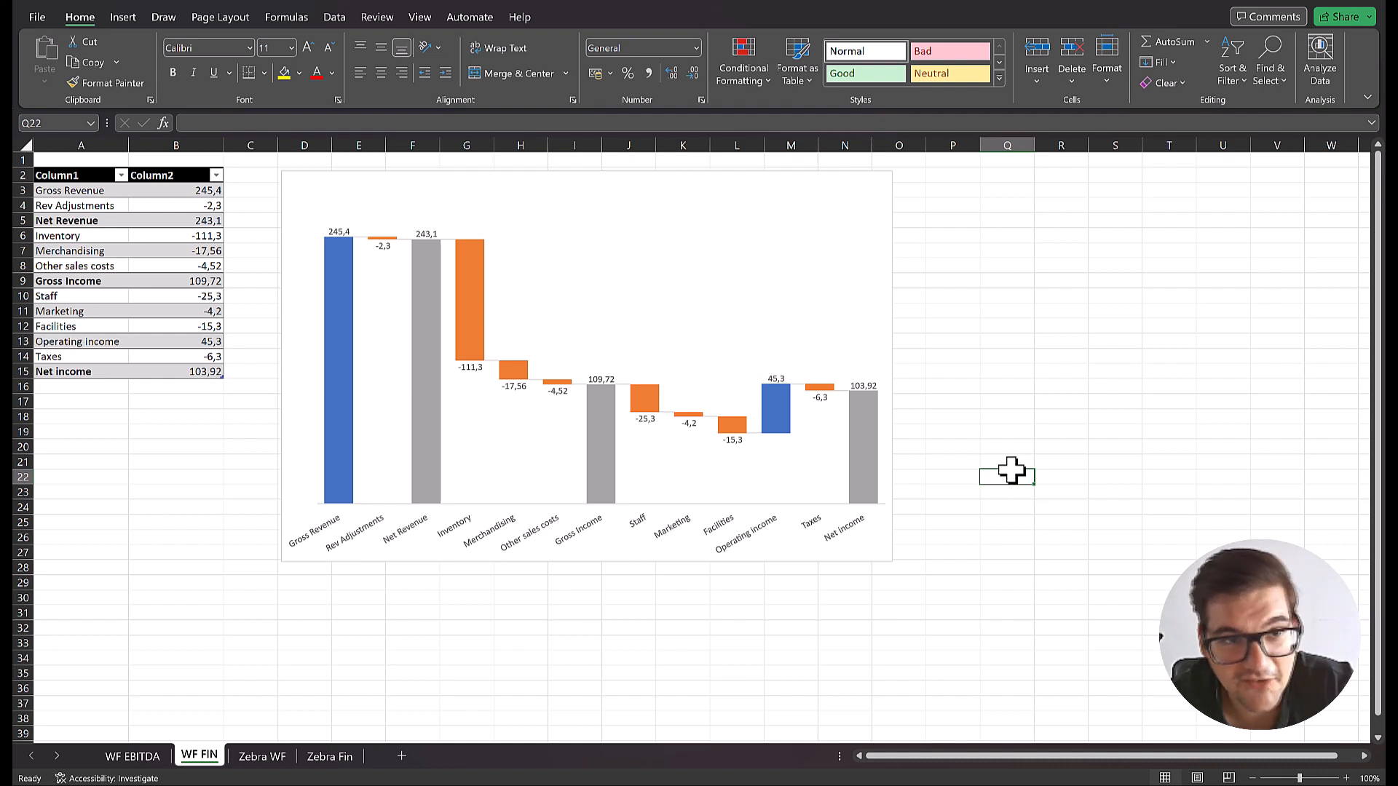
pyautogui.moveTo(484, 543)
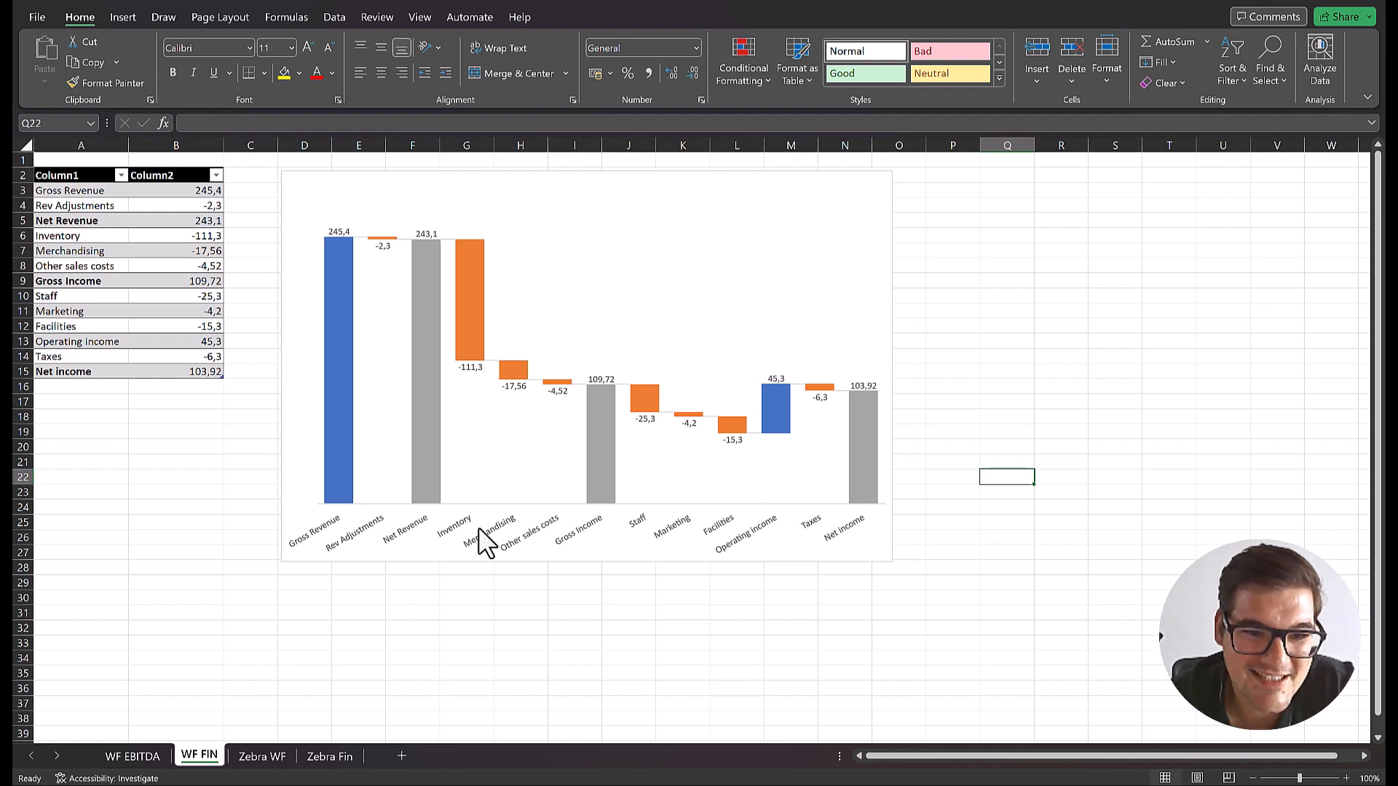
pyautogui.moveTo(658, 566)
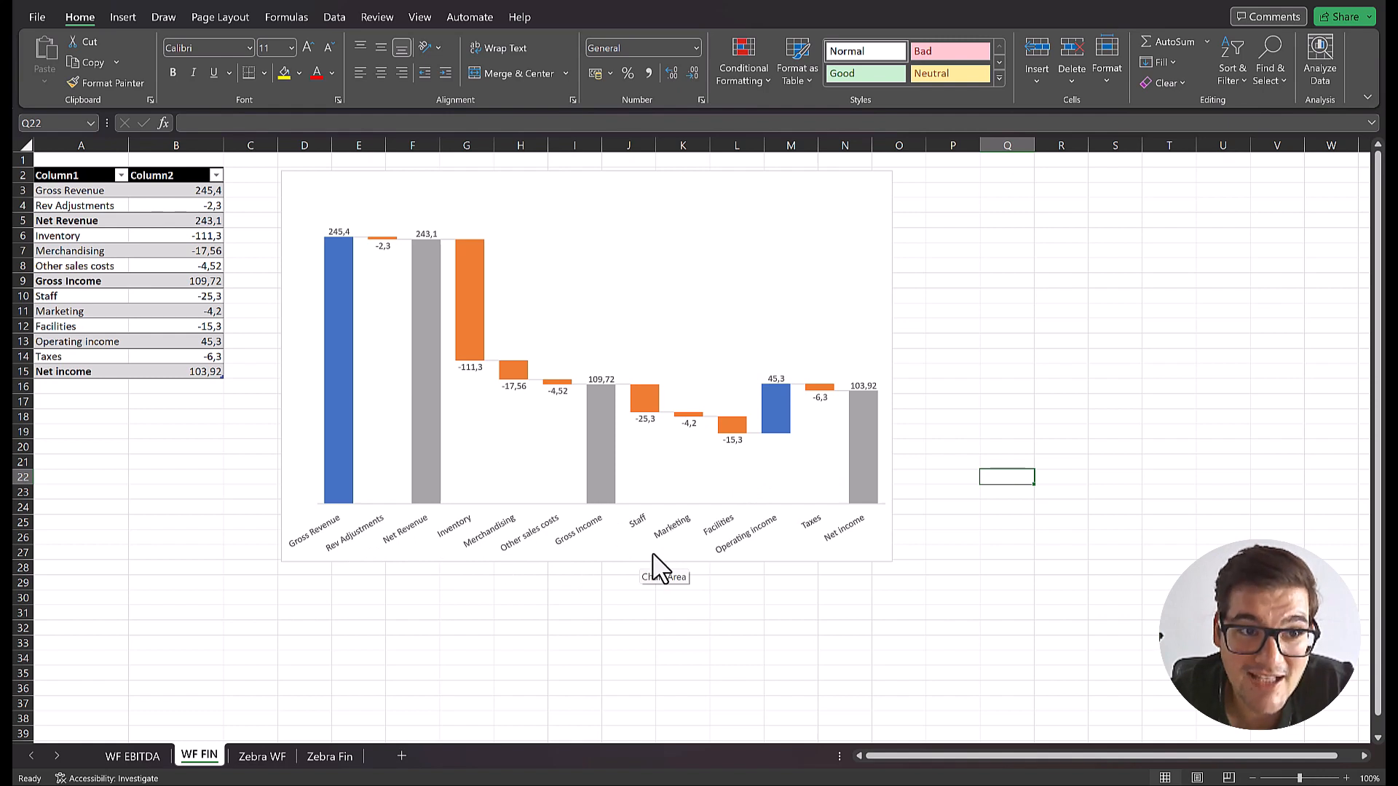
pyautogui.moveTo(655, 557)
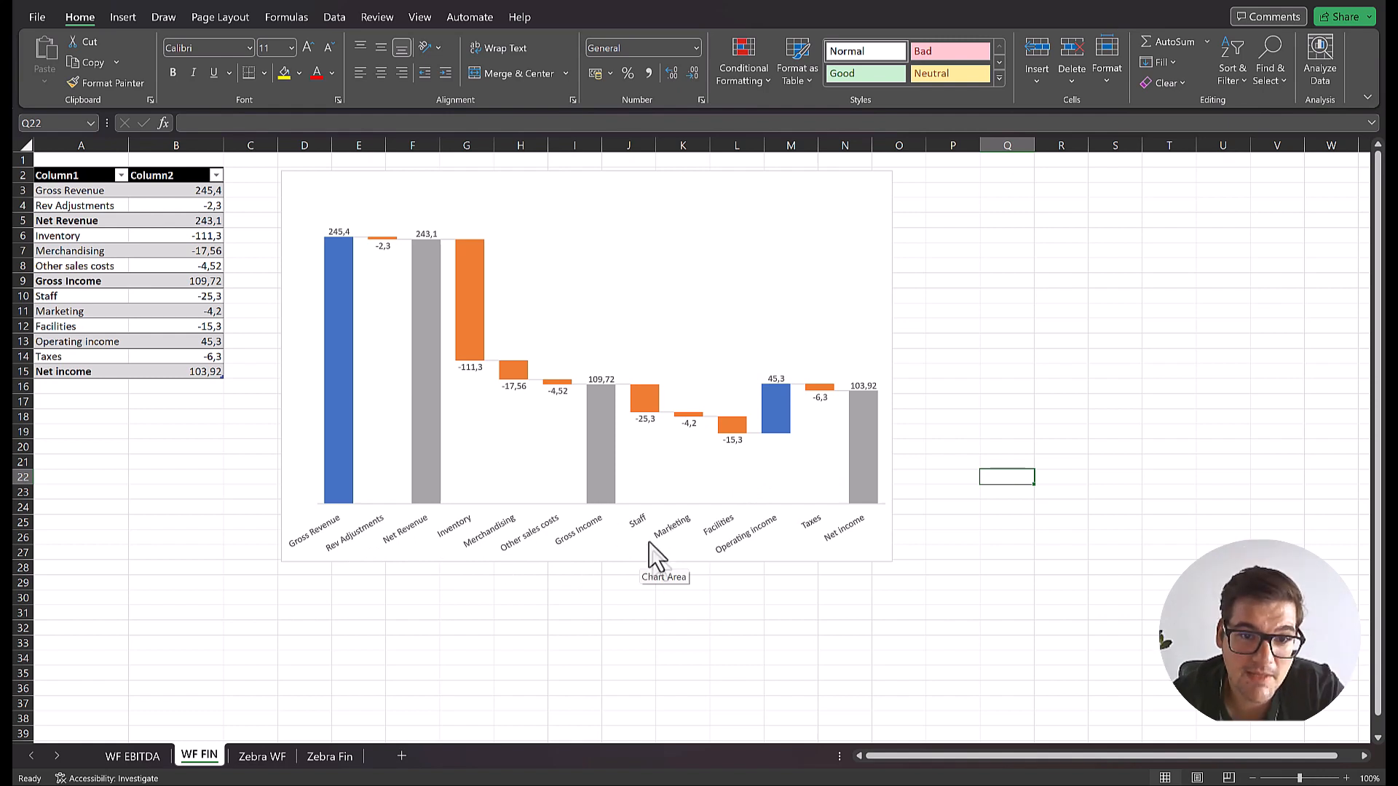
pyautogui.moveTo(758, 651)
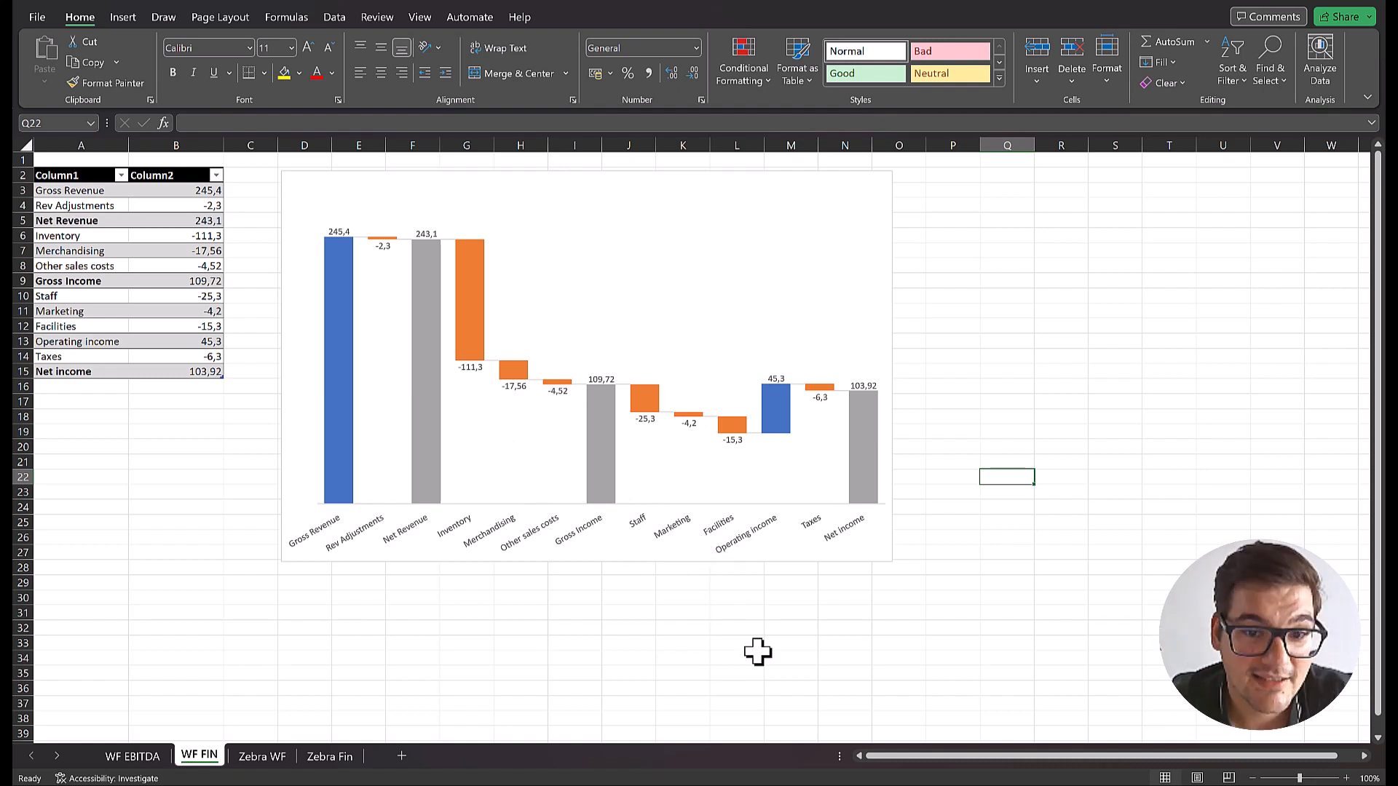
pyautogui.moveTo(926, 491)
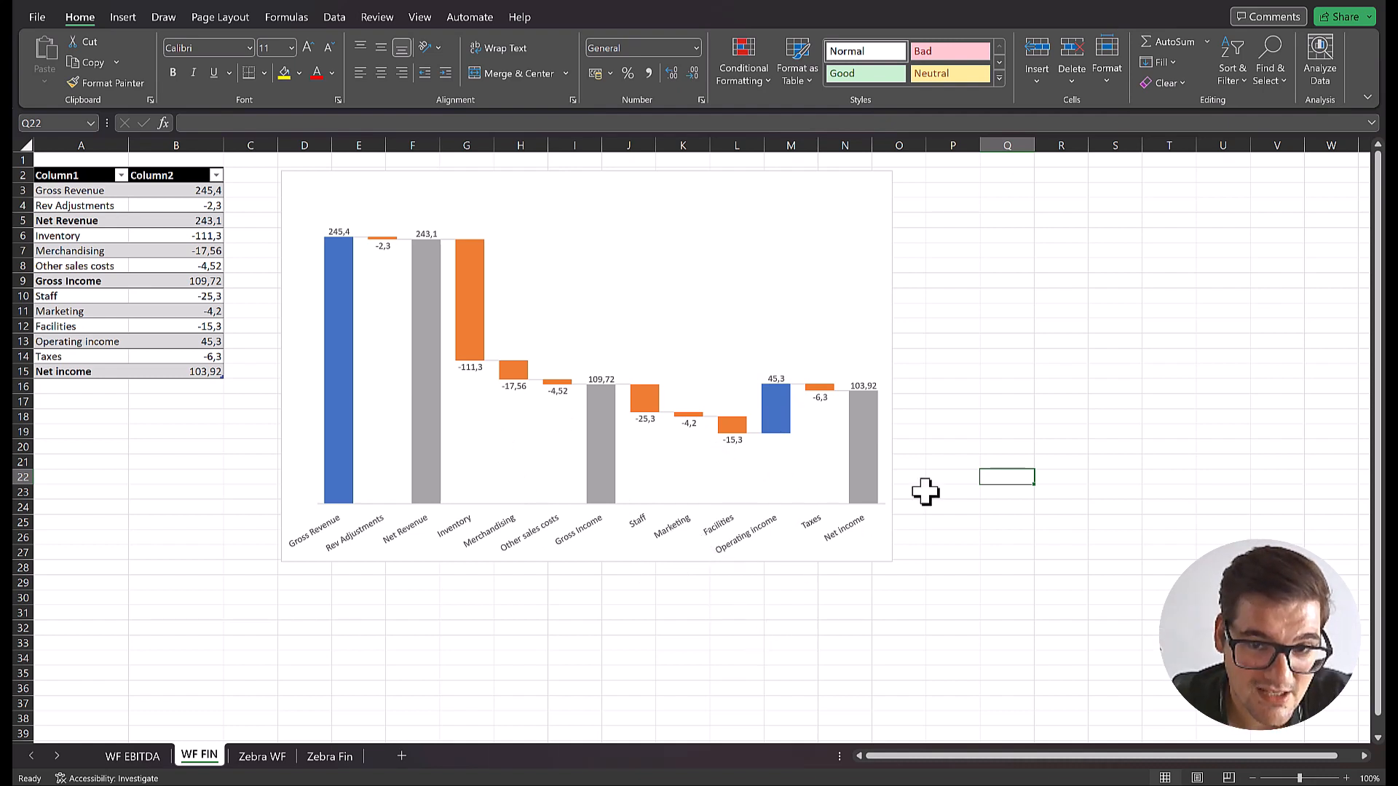
pyautogui.moveTo(938, 490)
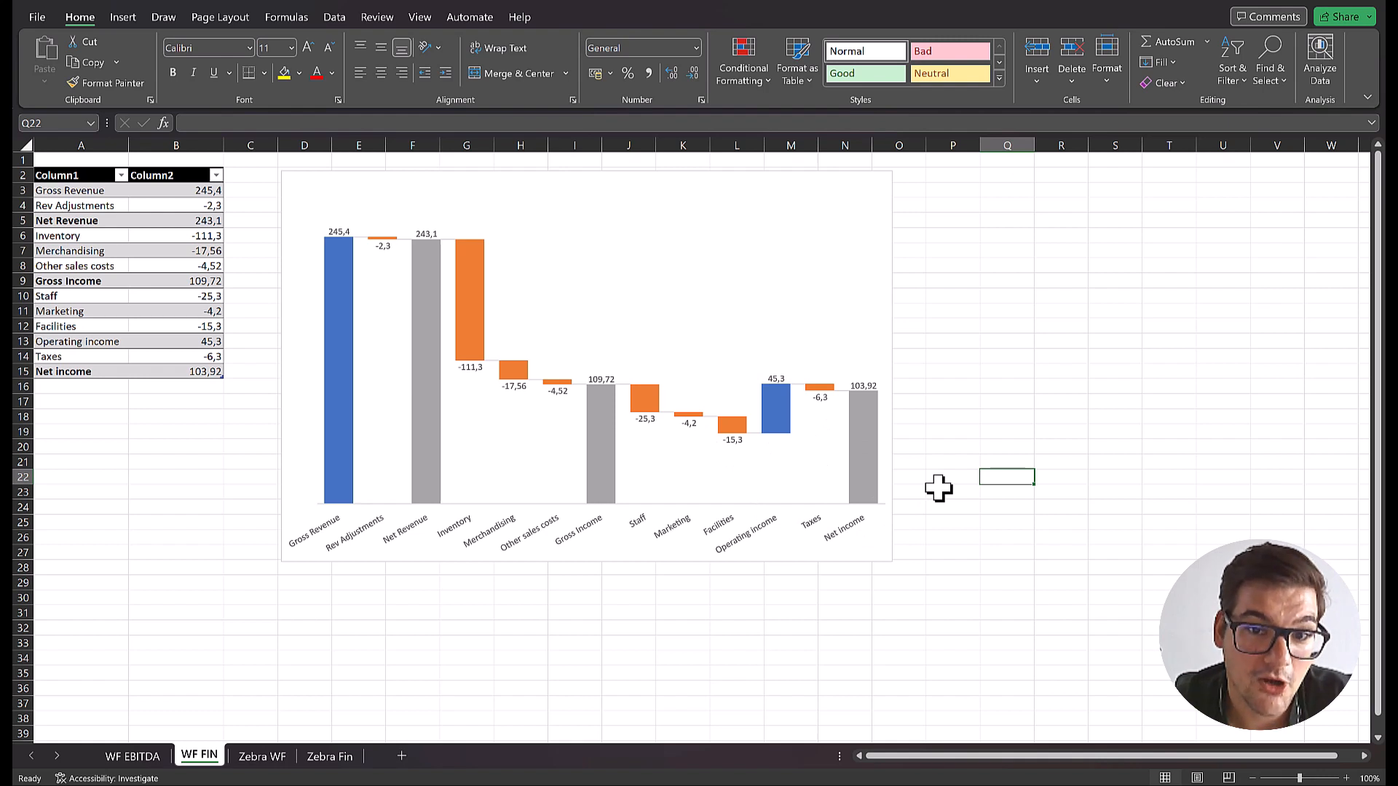
pyautogui.moveTo(971, 371)
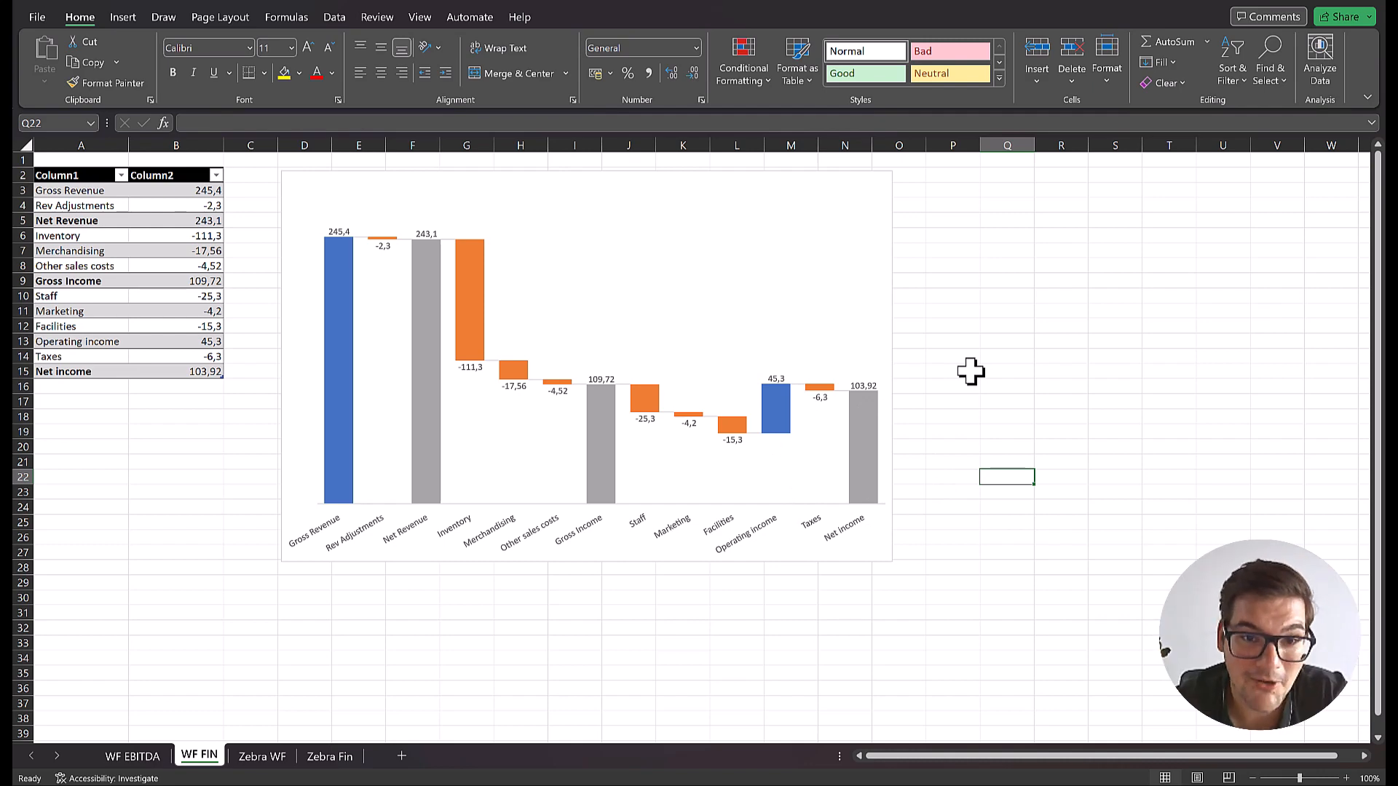
pyautogui.moveTo(764, 230)
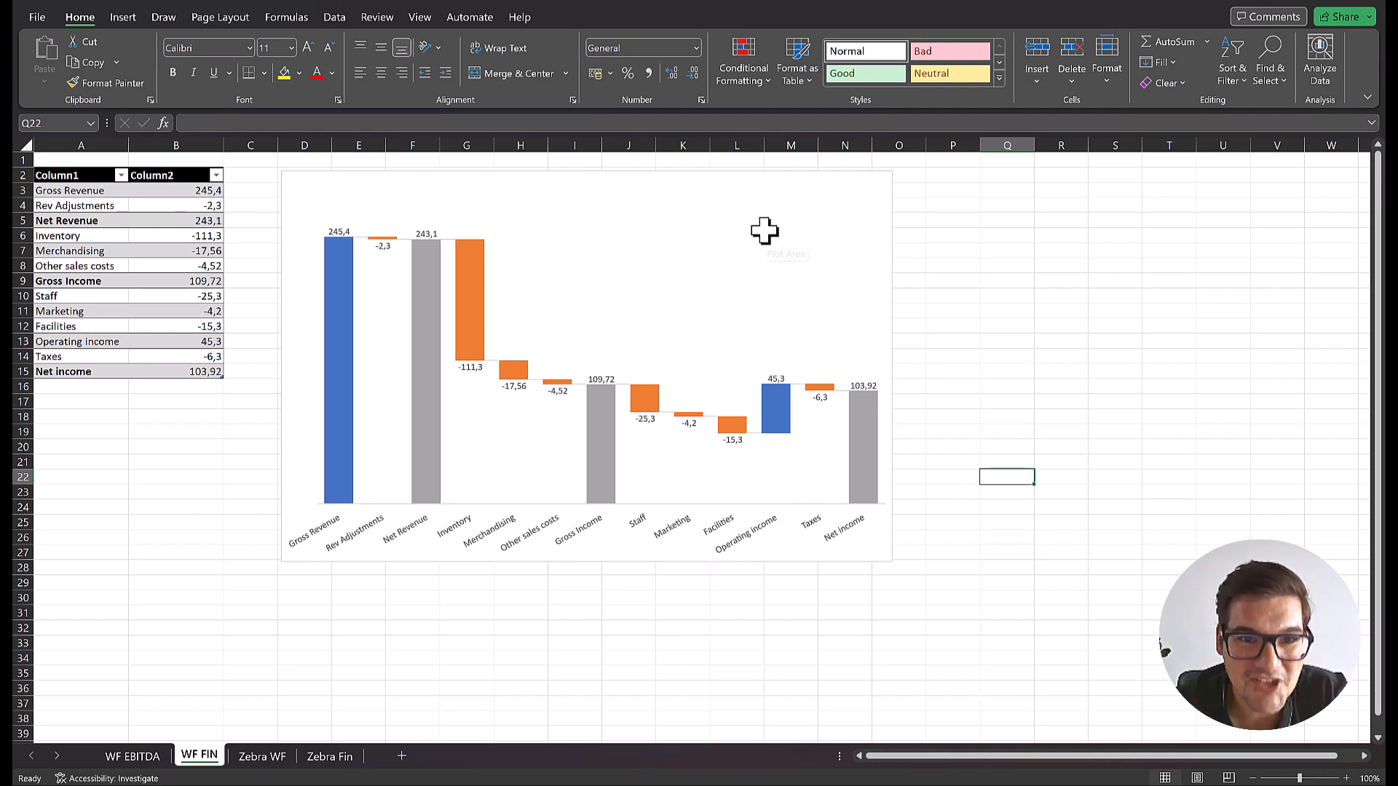
# Switch to the Zebra WF sheet and bring up the Insert ribbon for its EBITDA table
pyautogui.click(261, 756)
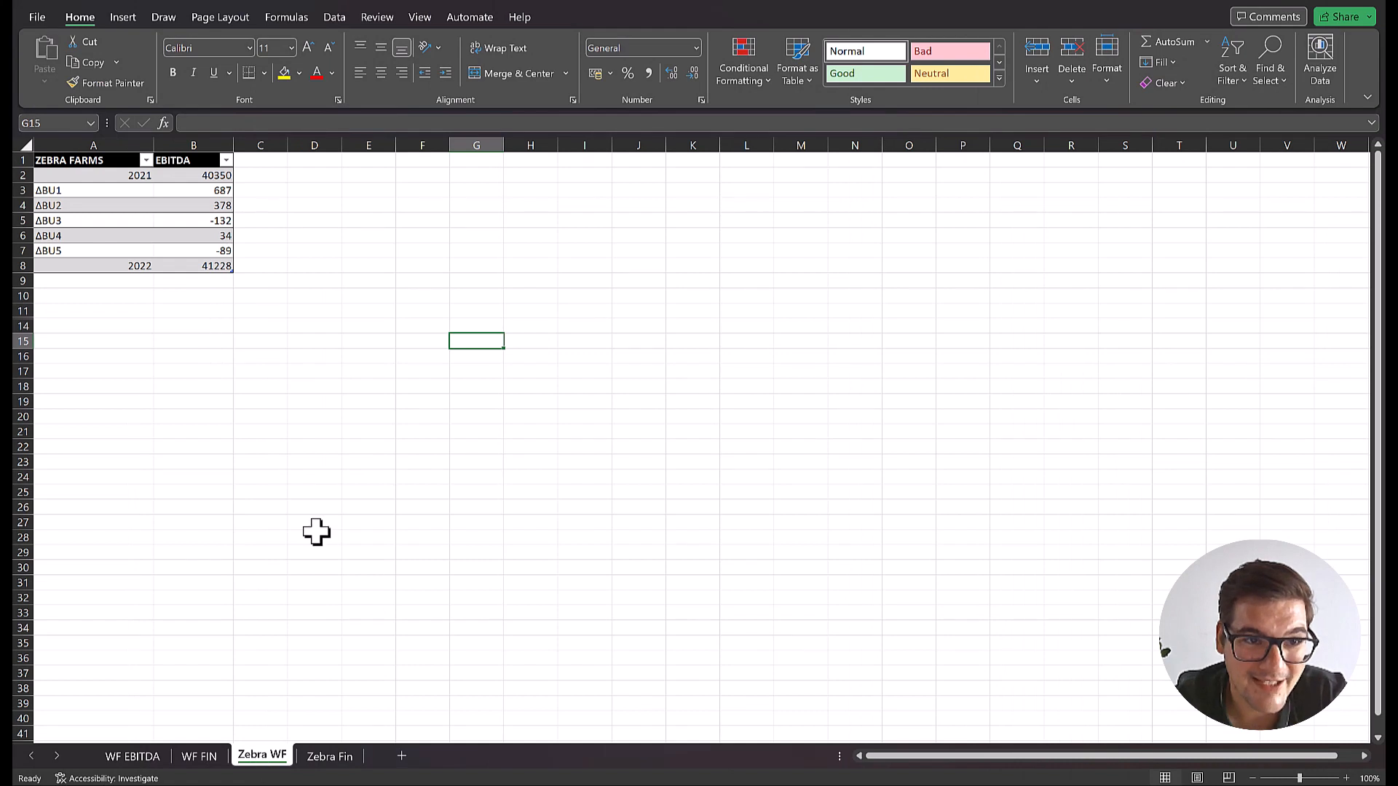
pyautogui.moveTo(105, 417)
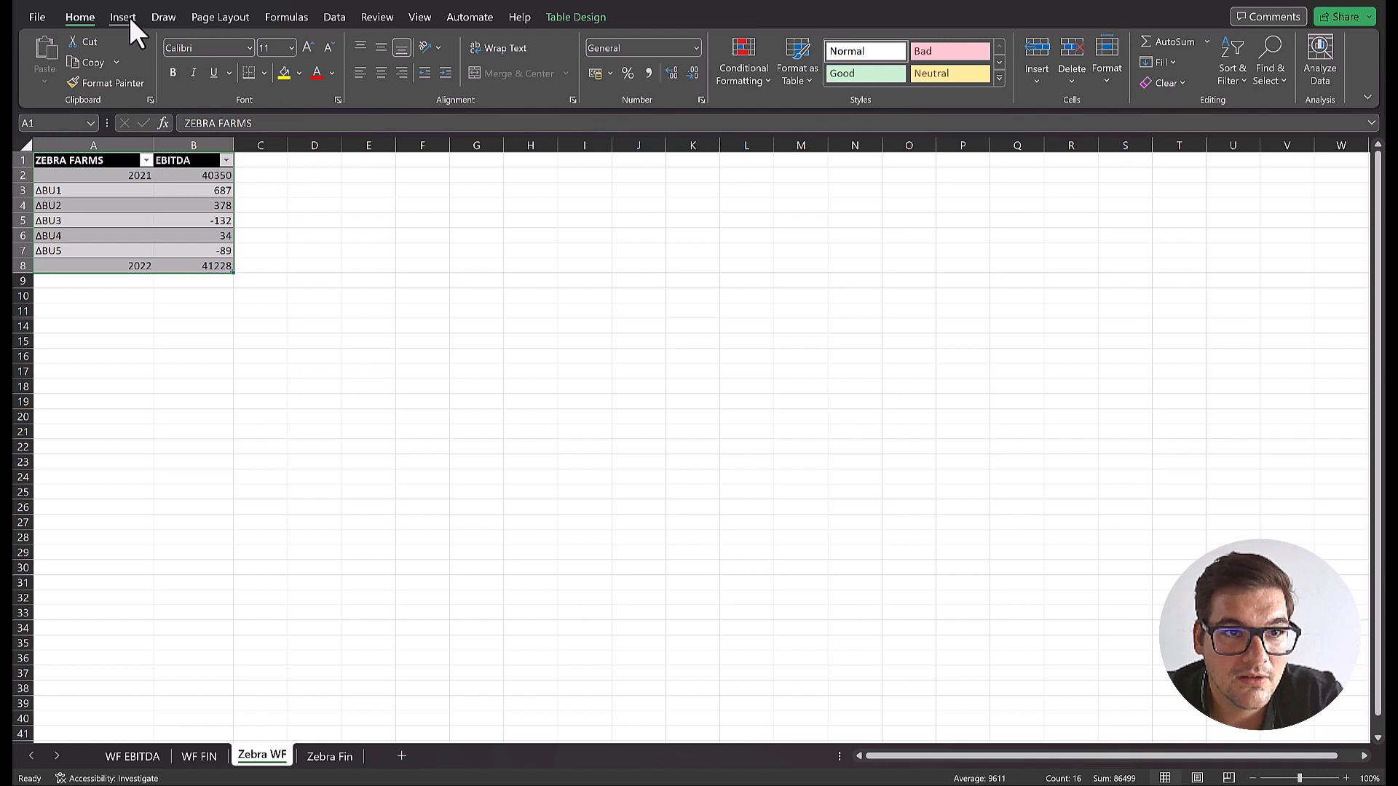
pyautogui.click(122, 16)
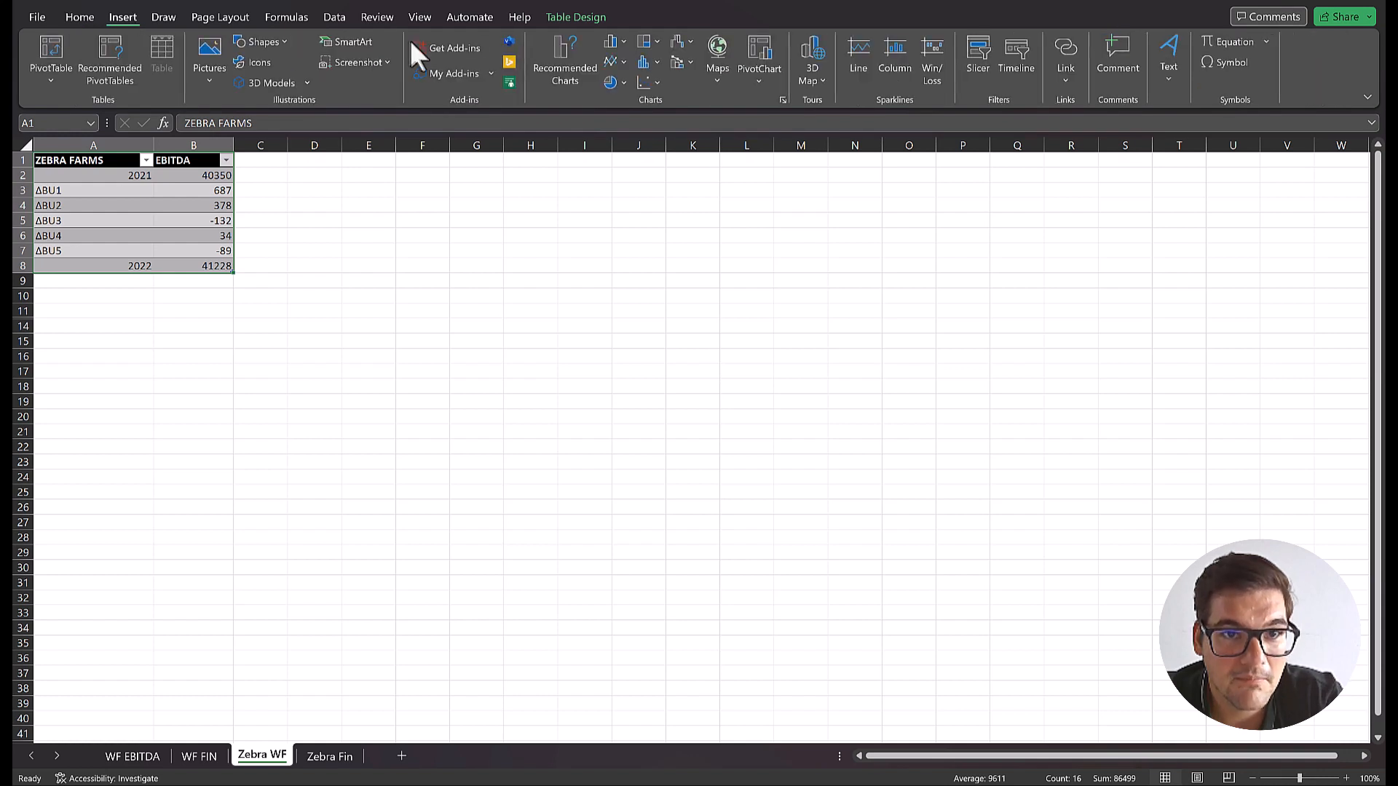
# Insert a Zebra BI EBITDA waterfall and mark the 2022 and 2021 bars as results
pyautogui.click(452, 73)
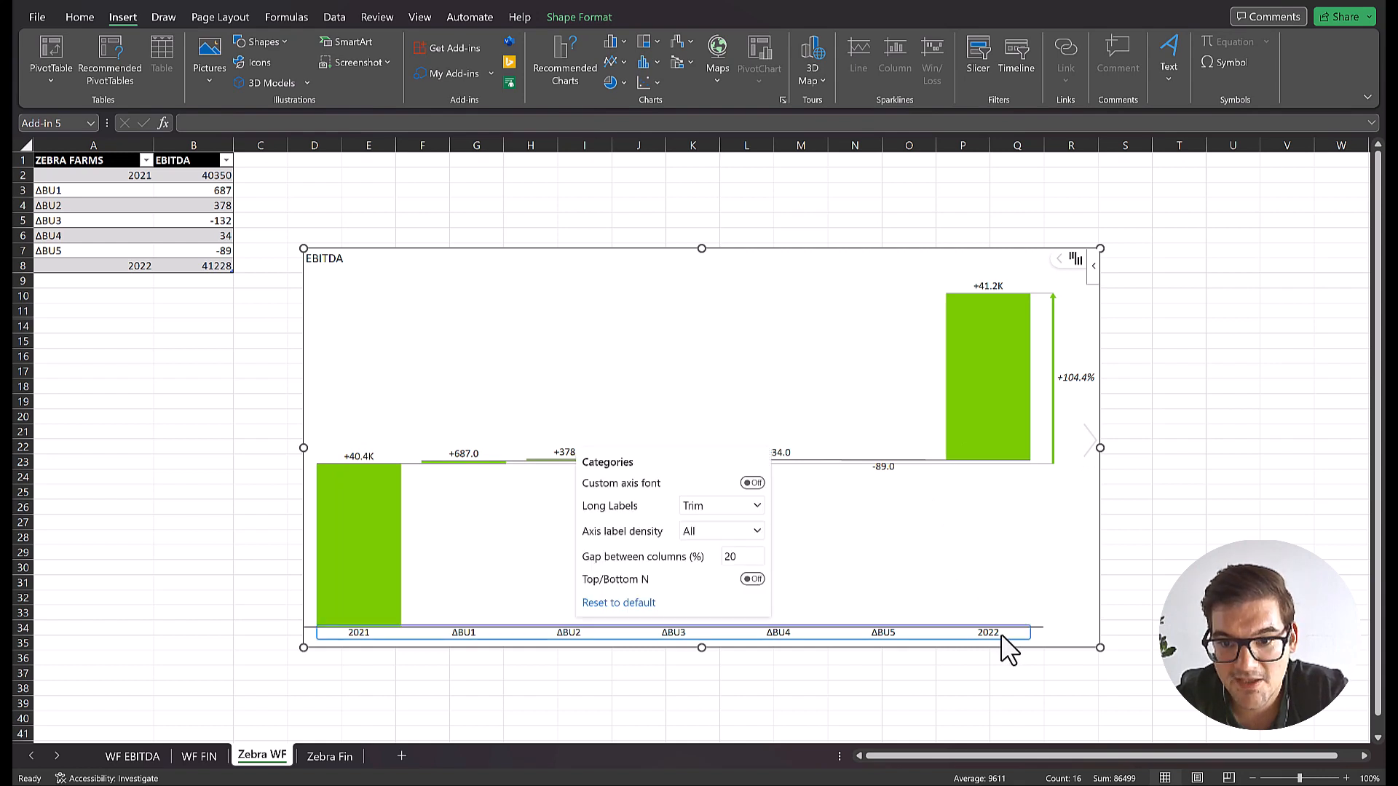
pyautogui.moveTo(1012, 642)
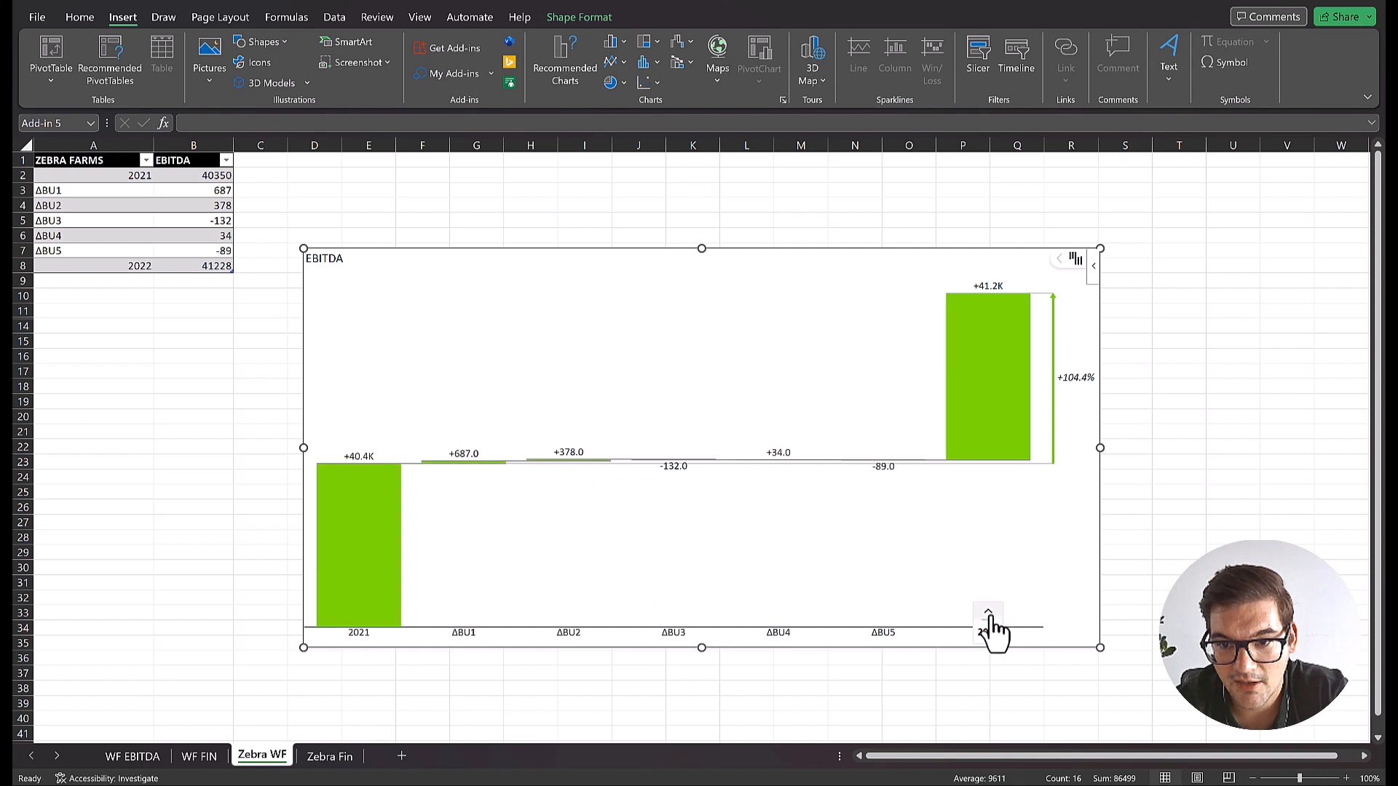
pyautogui.click(987, 617)
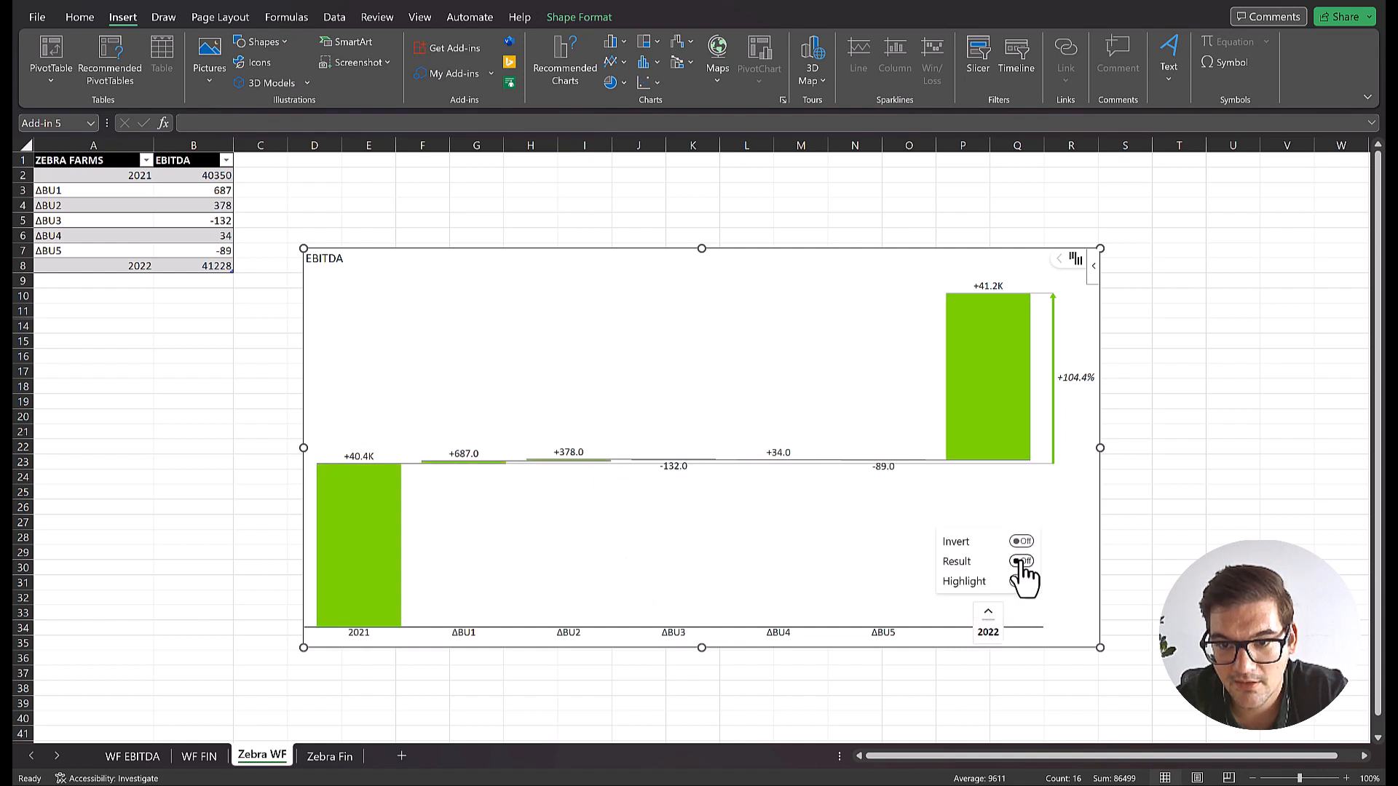
pyautogui.click(1022, 562)
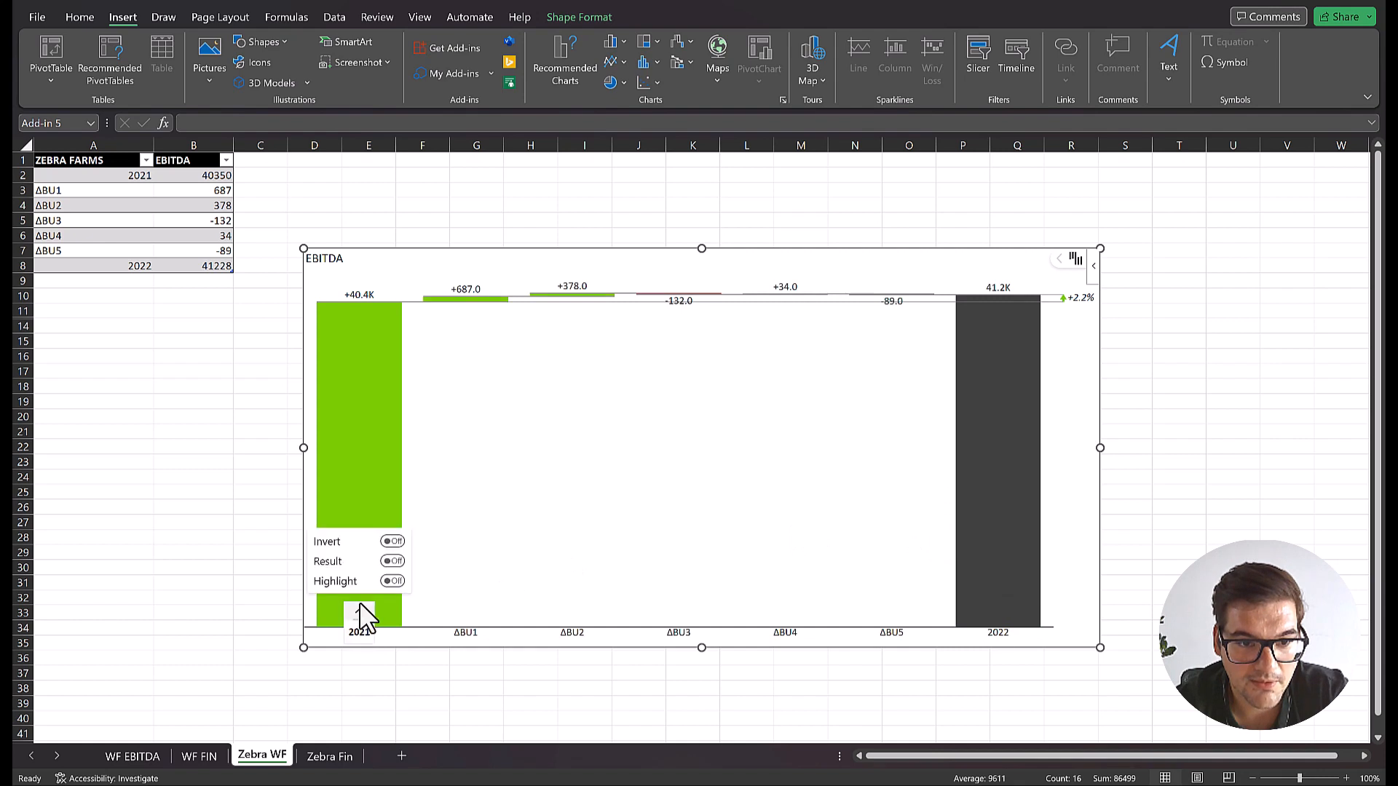
pyautogui.click(392, 561)
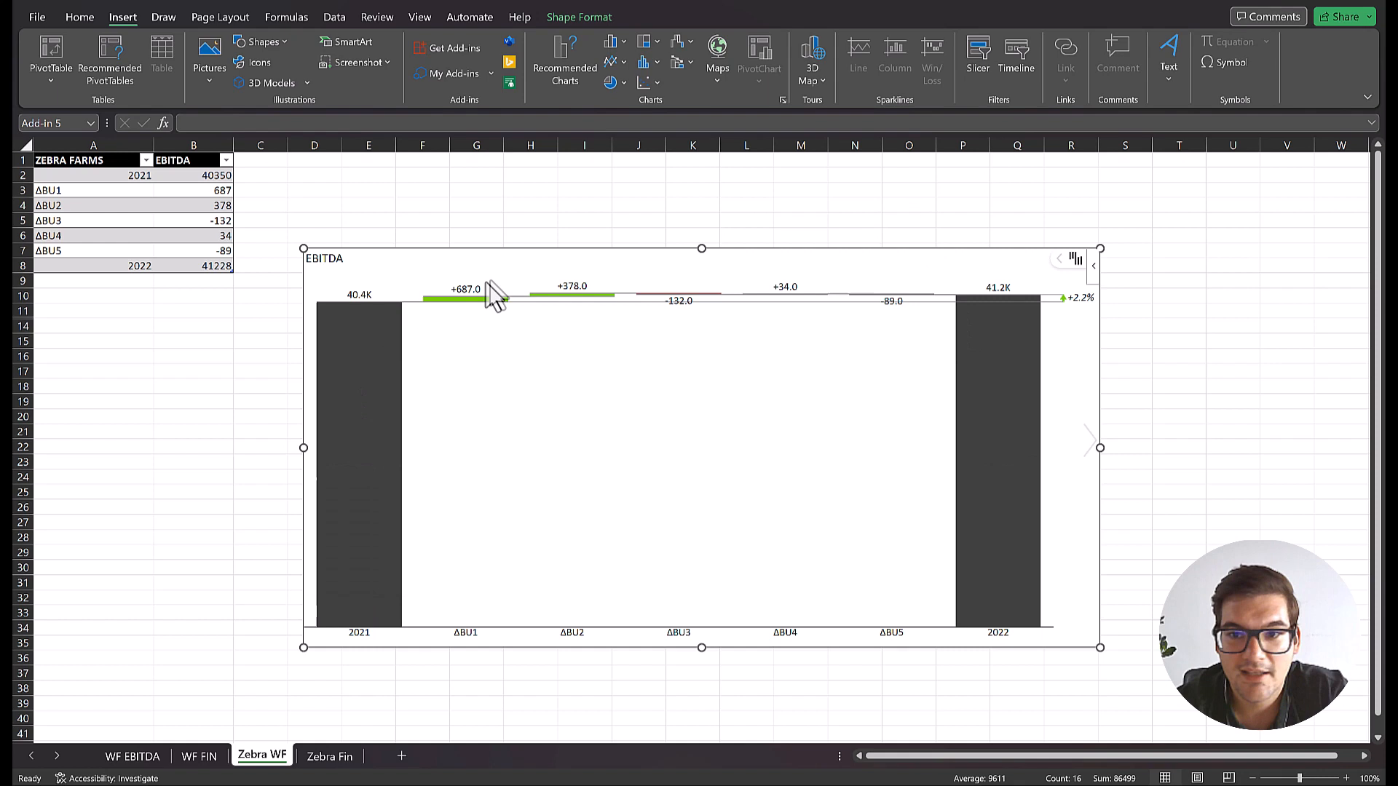
pyautogui.moveTo(1109, 294)
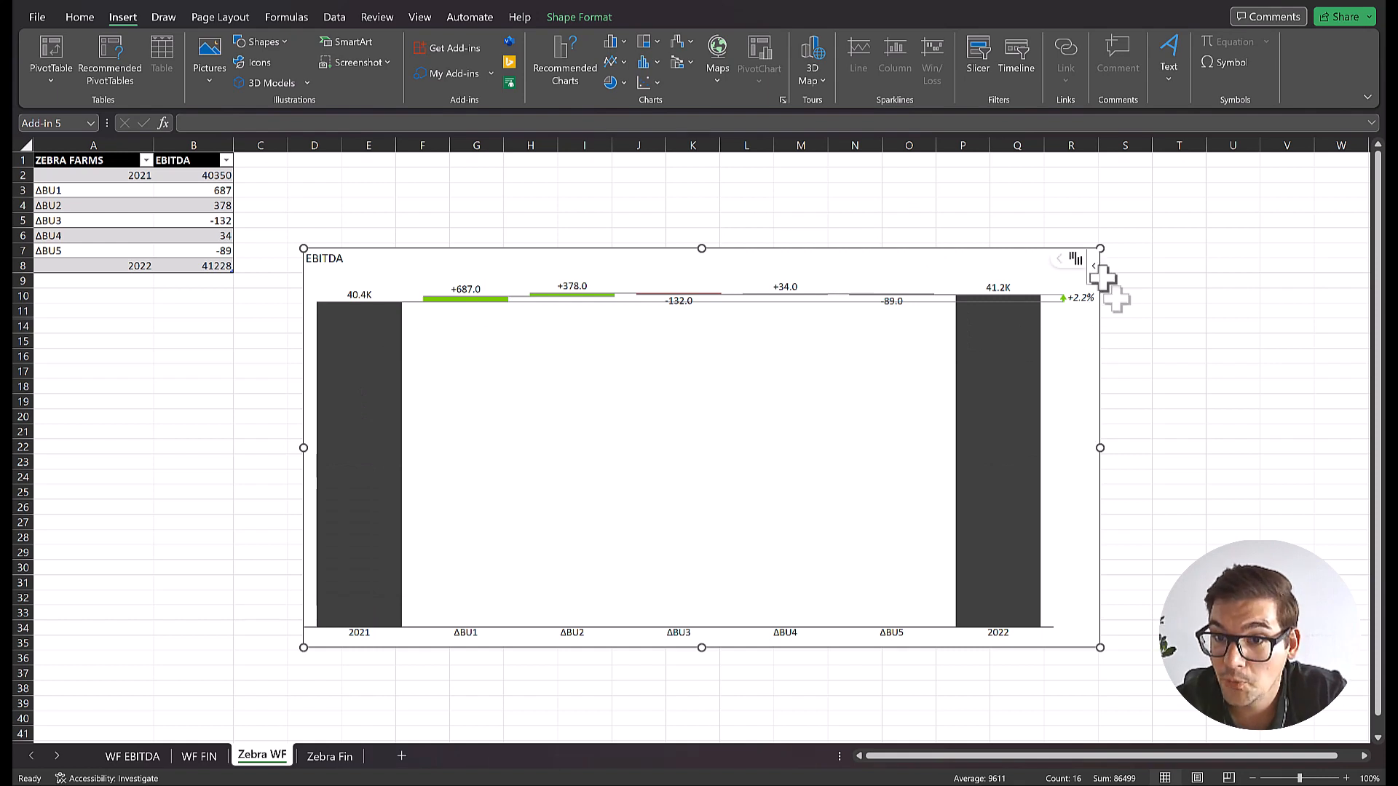
pyautogui.moveTo(1082, 297)
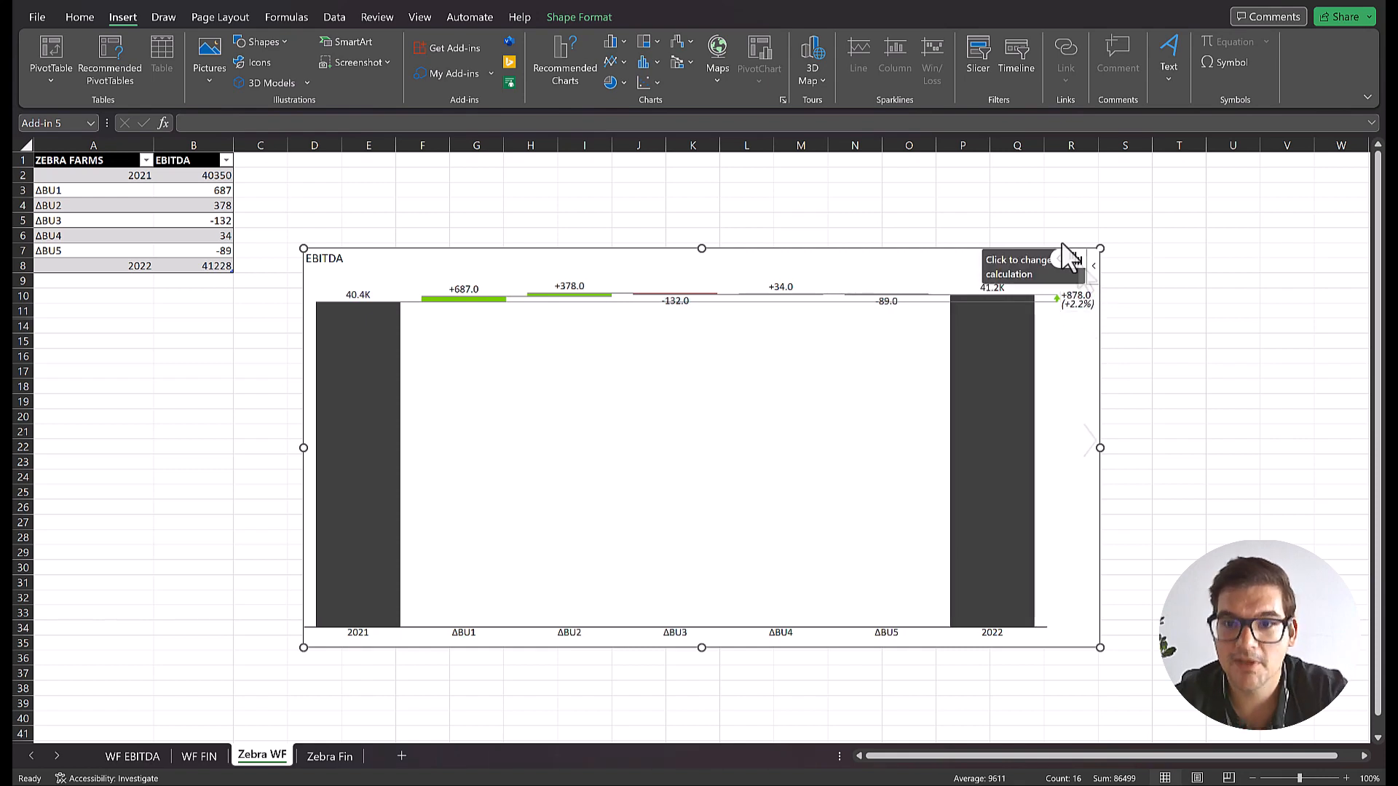
pyautogui.moveTo(1225, 308)
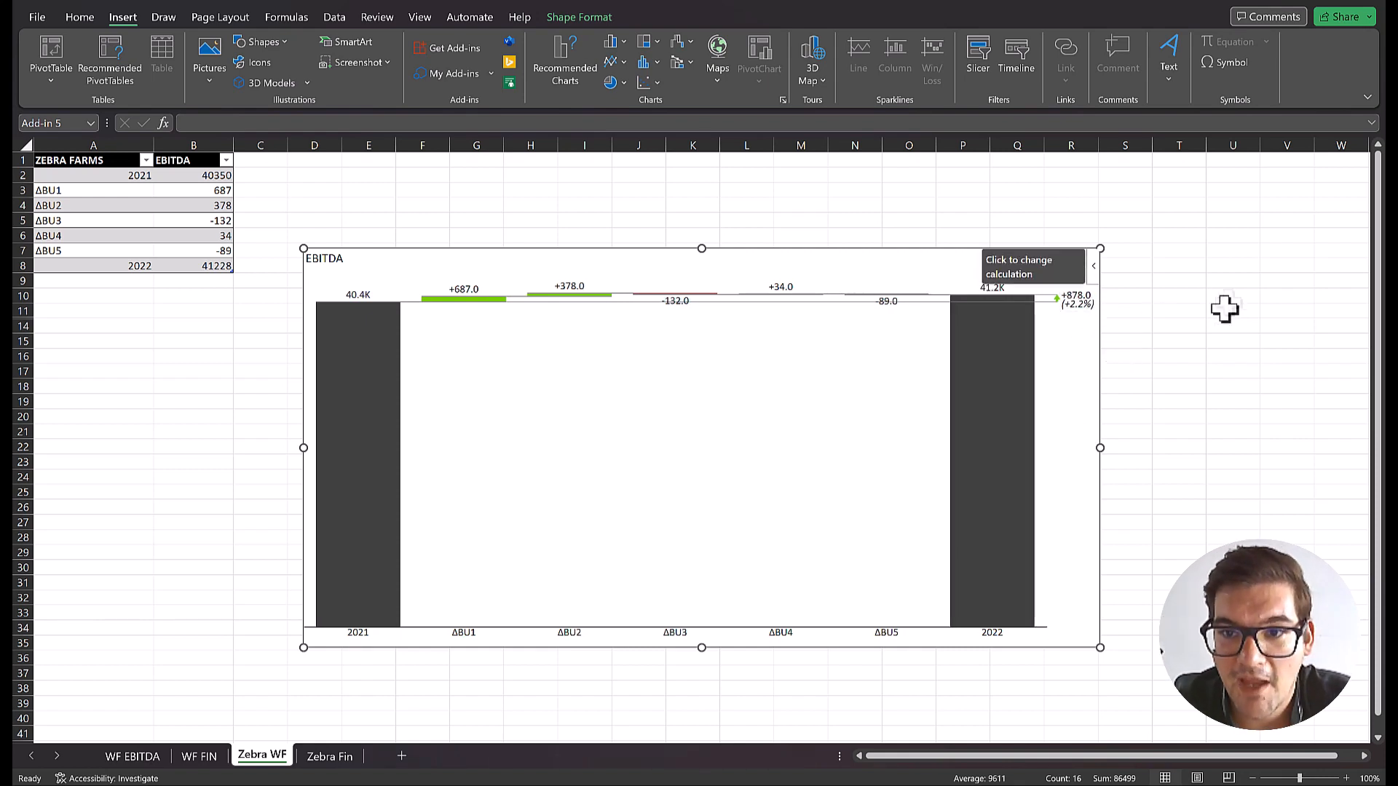
pyautogui.moveTo(658, 455)
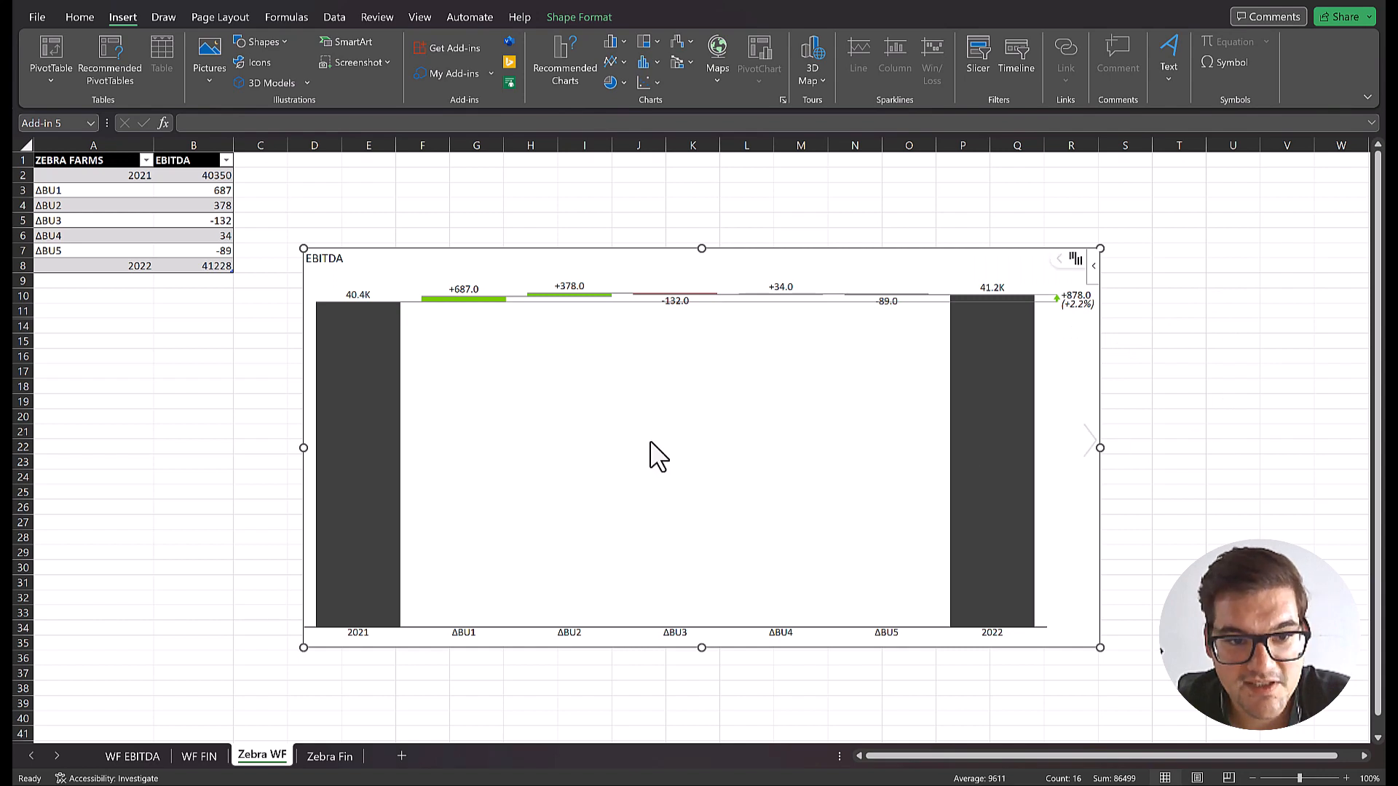
pyautogui.moveTo(407, 560)
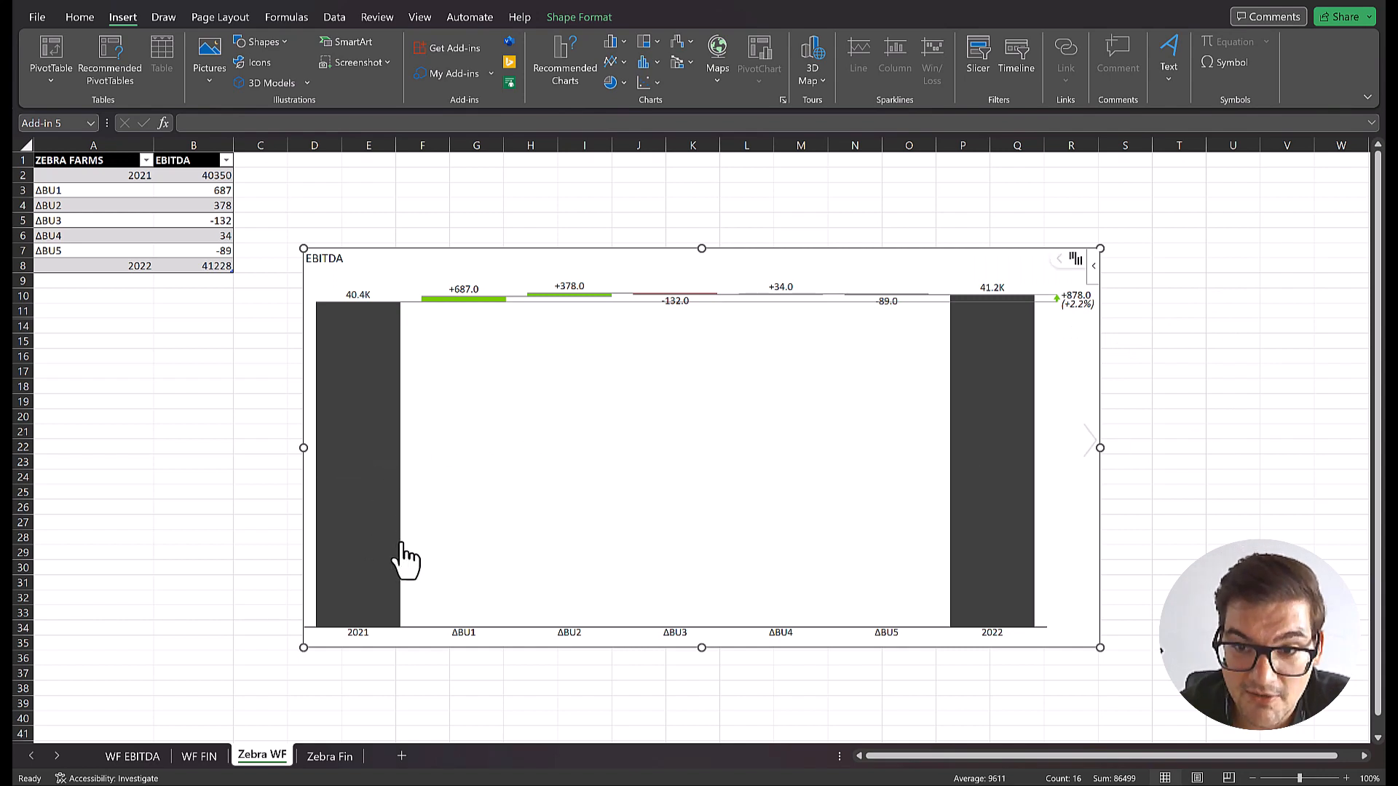
pyautogui.moveTo(579, 344)
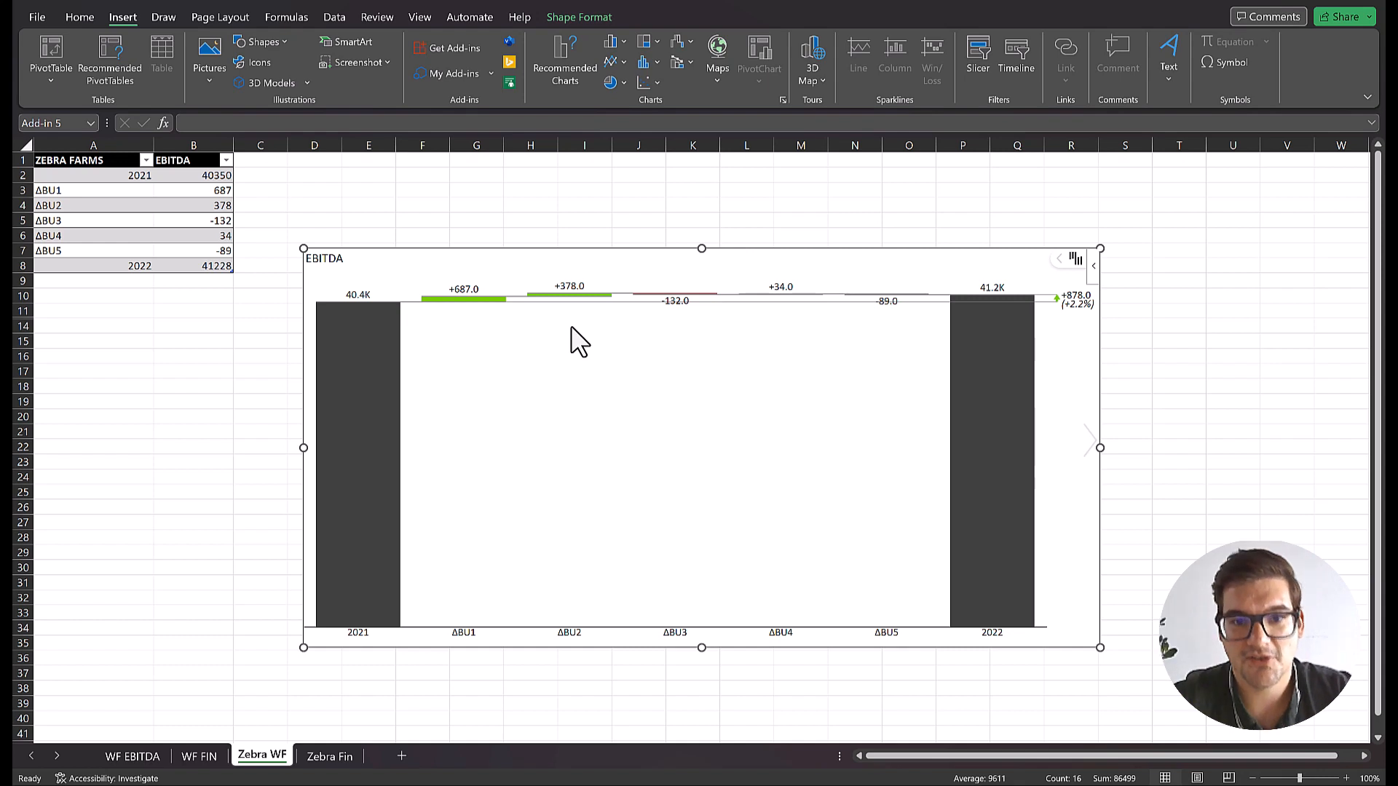
pyautogui.moveTo(870, 362)
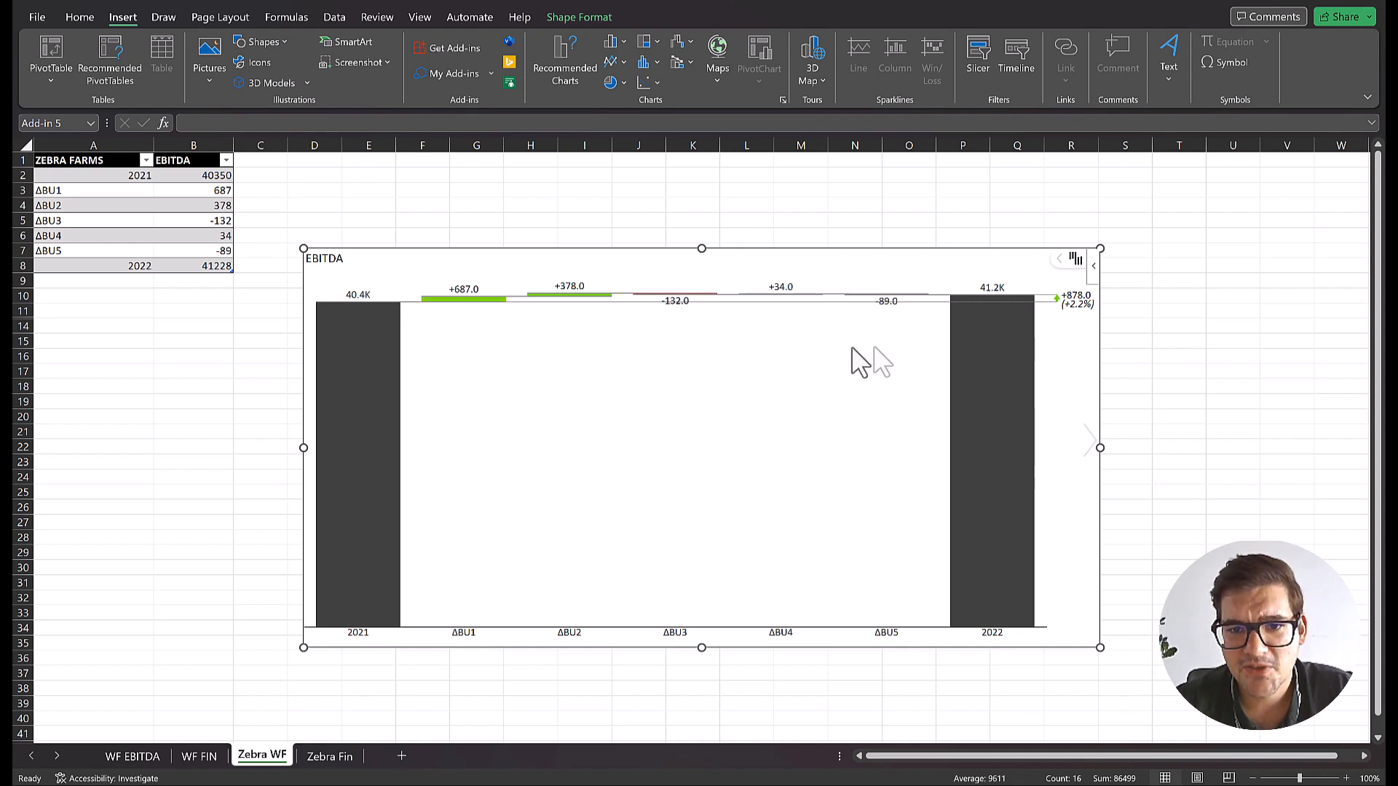
pyautogui.moveTo(794, 396)
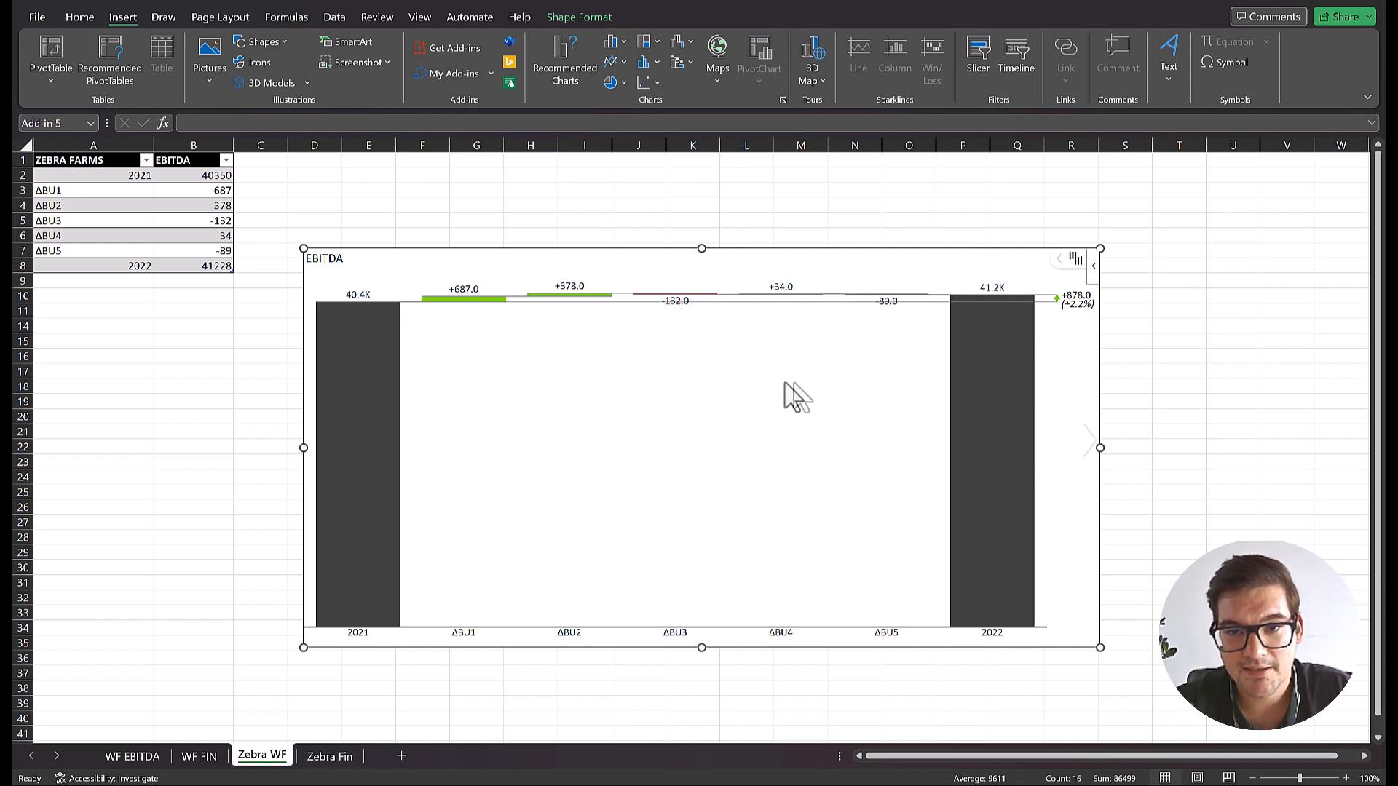
pyautogui.moveTo(801, 396)
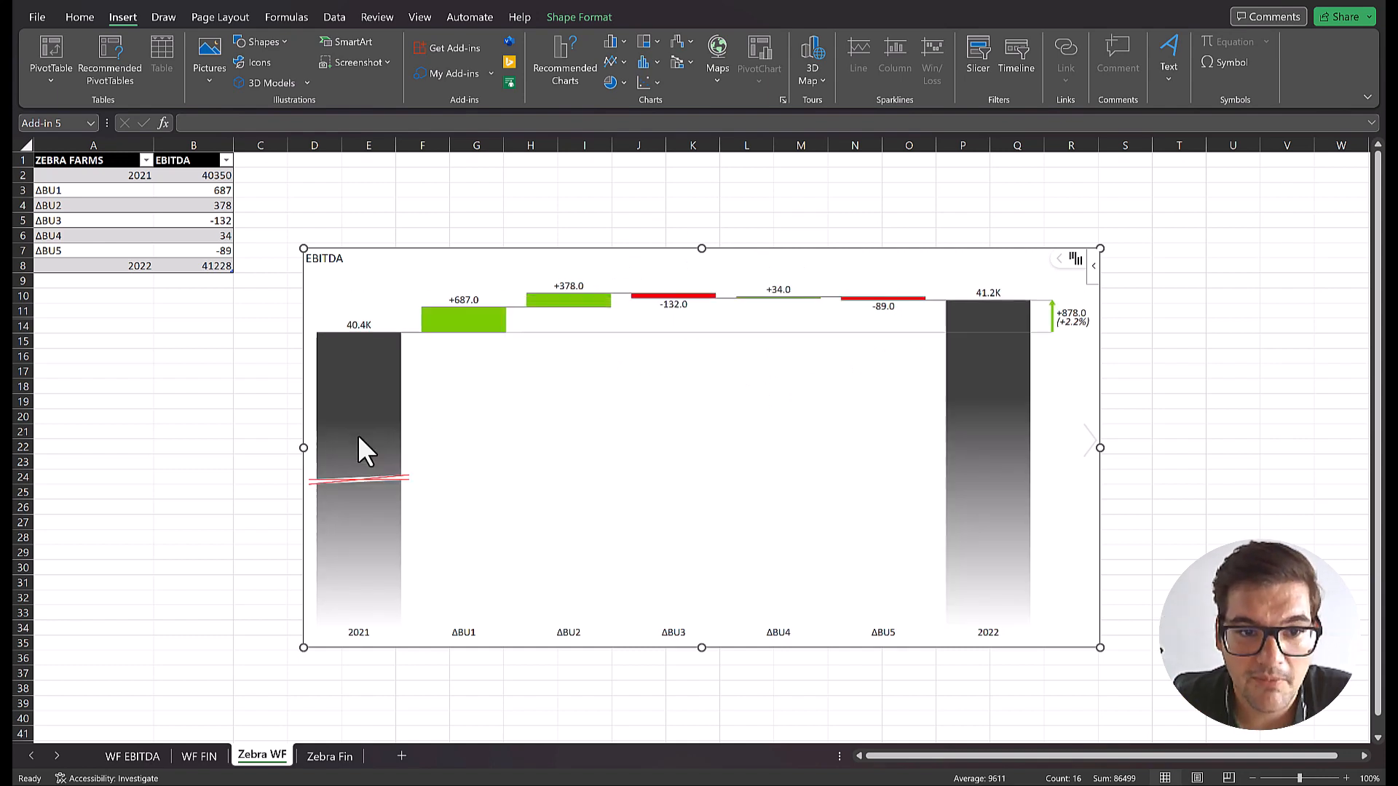
pyautogui.moveTo(641, 503)
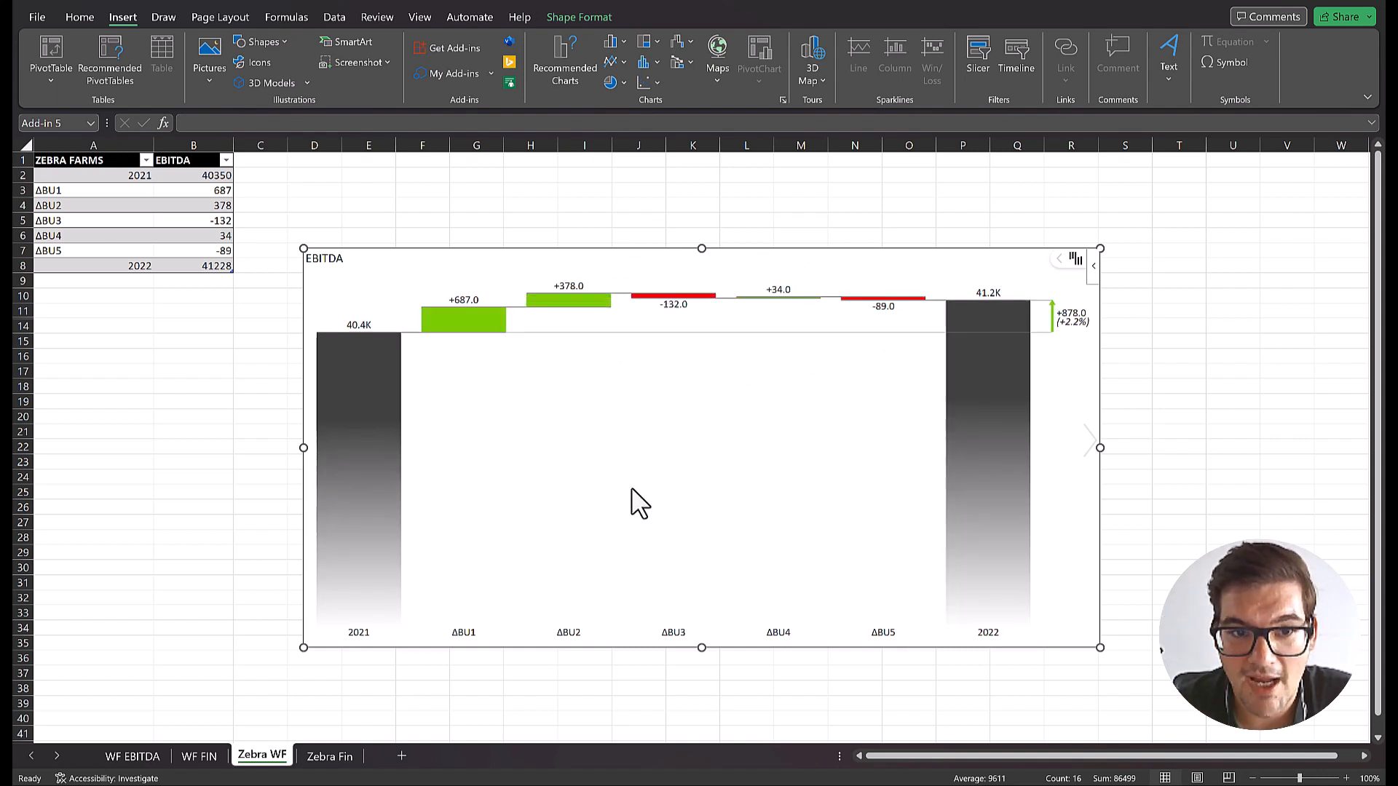
pyautogui.moveTo(798, 353)
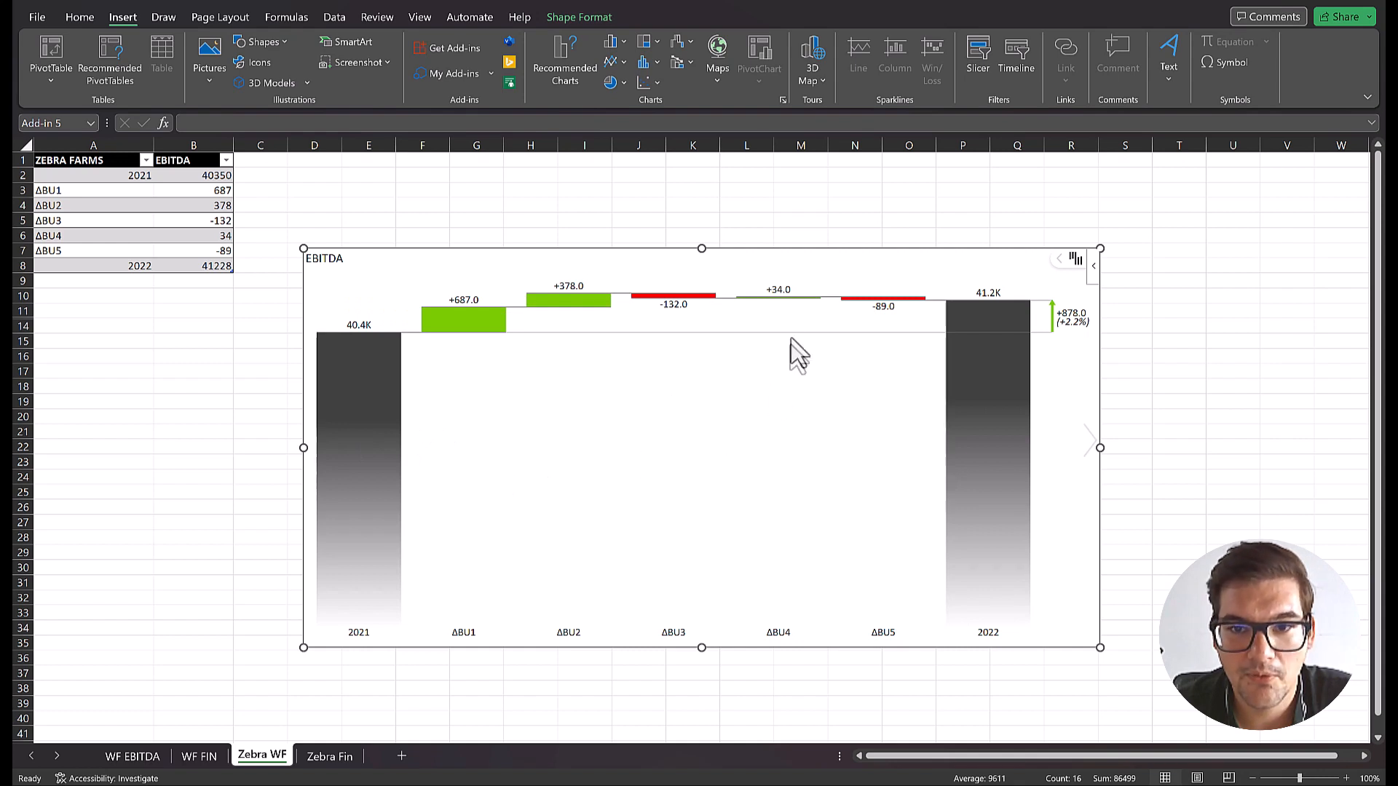
pyautogui.moveTo(753, 522)
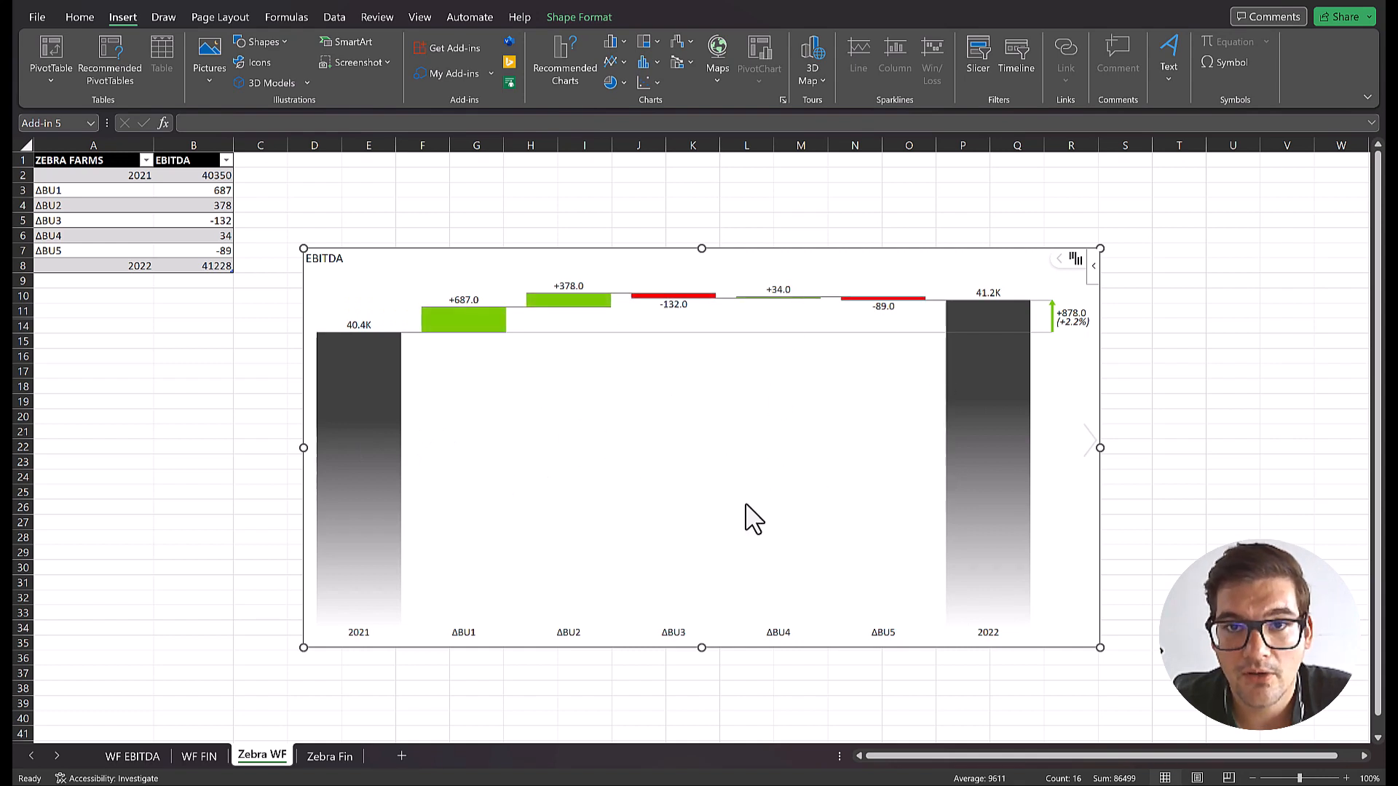
pyautogui.moveTo(511, 551)
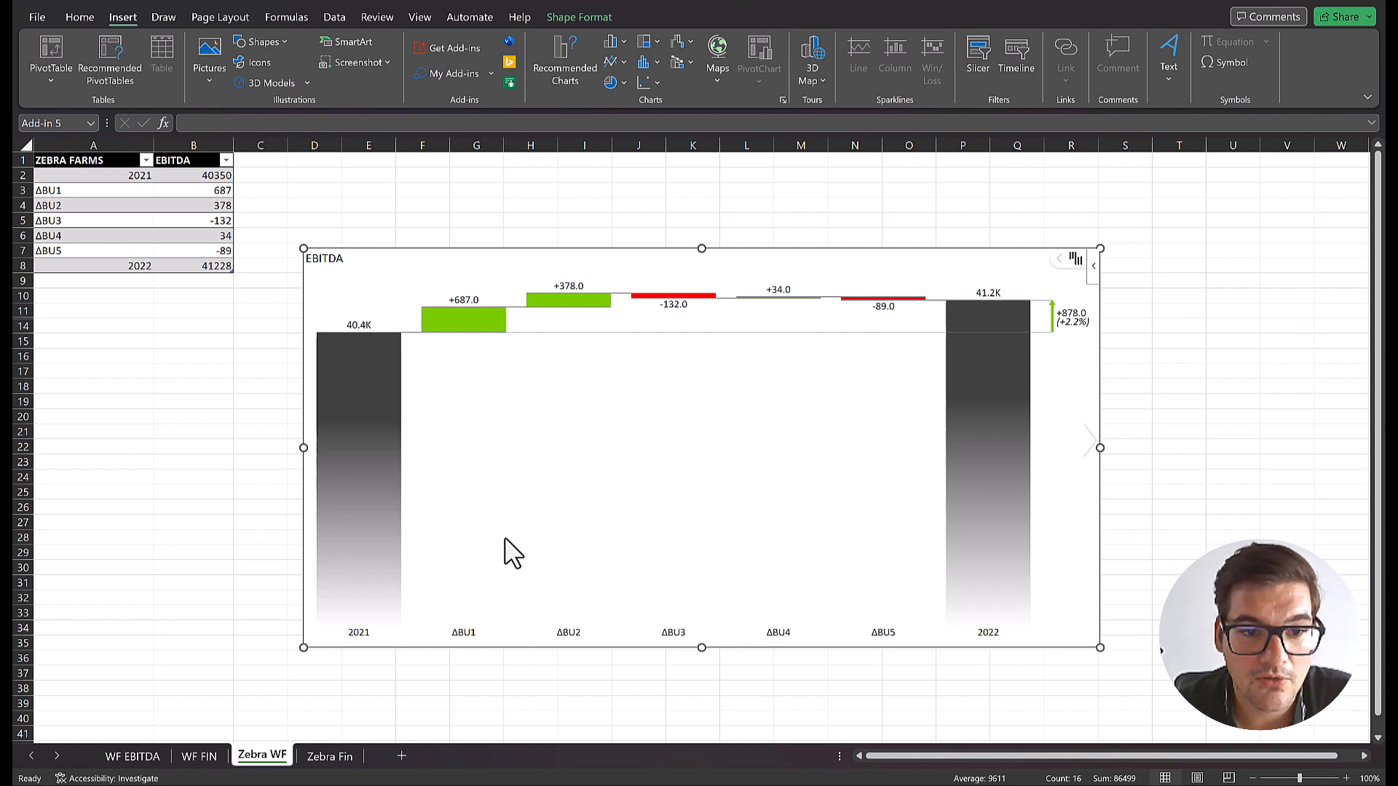
pyautogui.moveTo(305, 622)
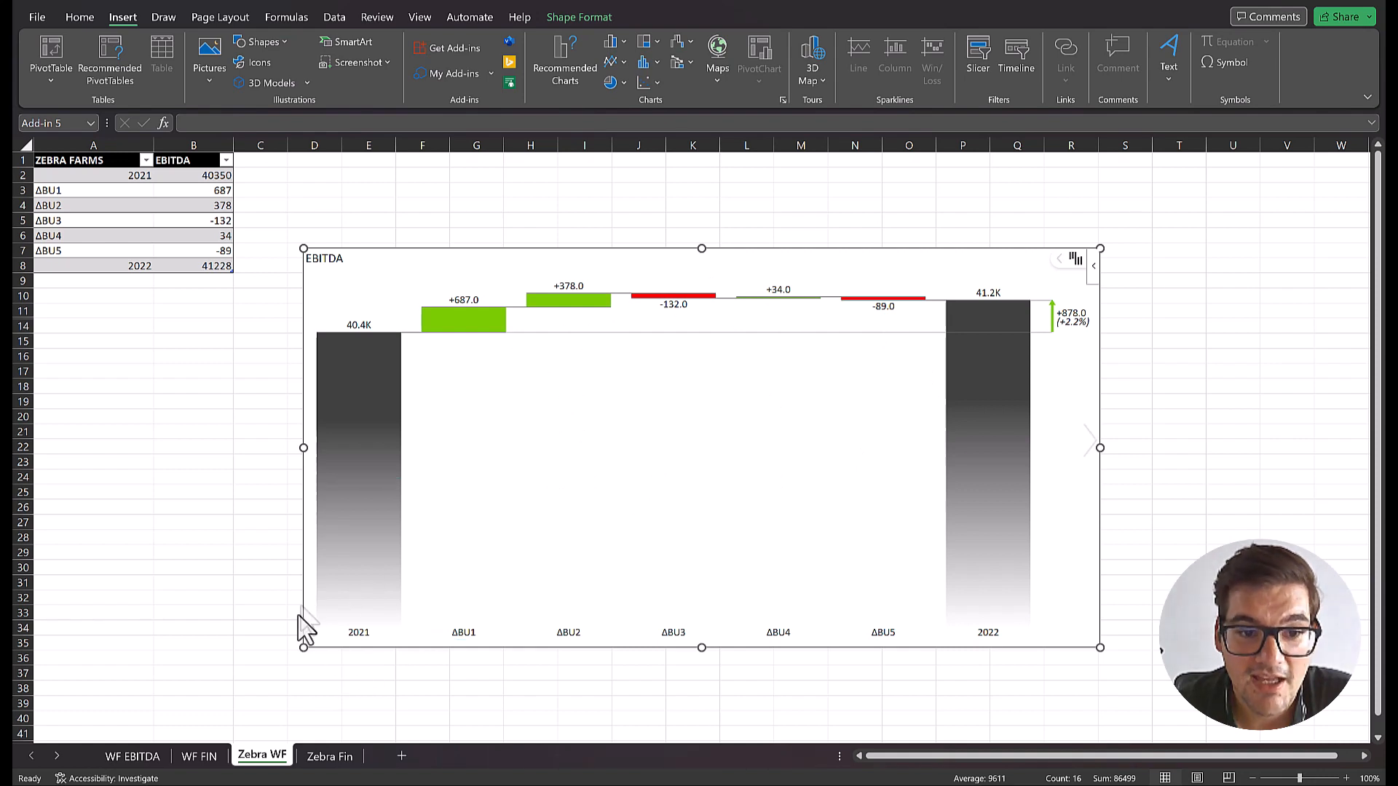
pyautogui.moveTo(573, 511)
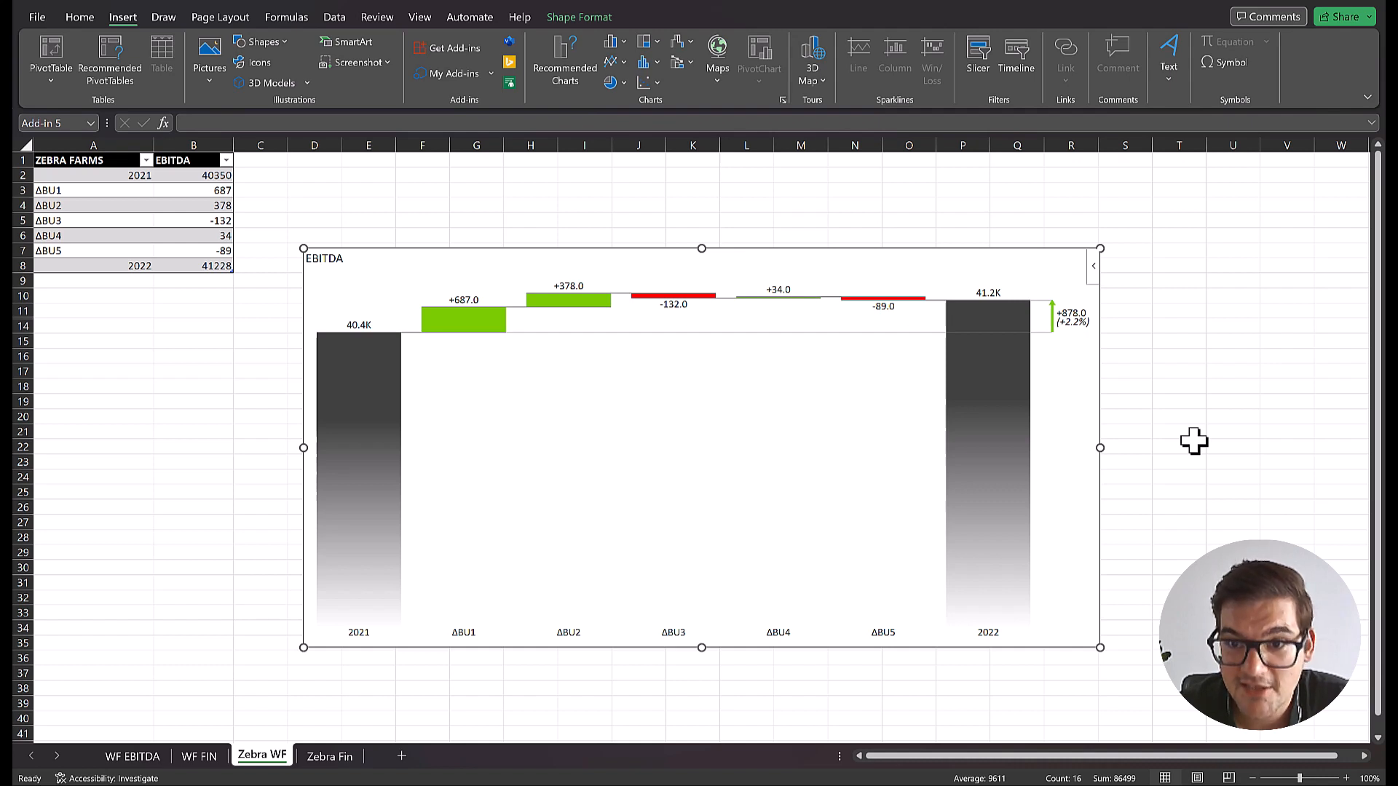
pyautogui.moveTo(504, 655)
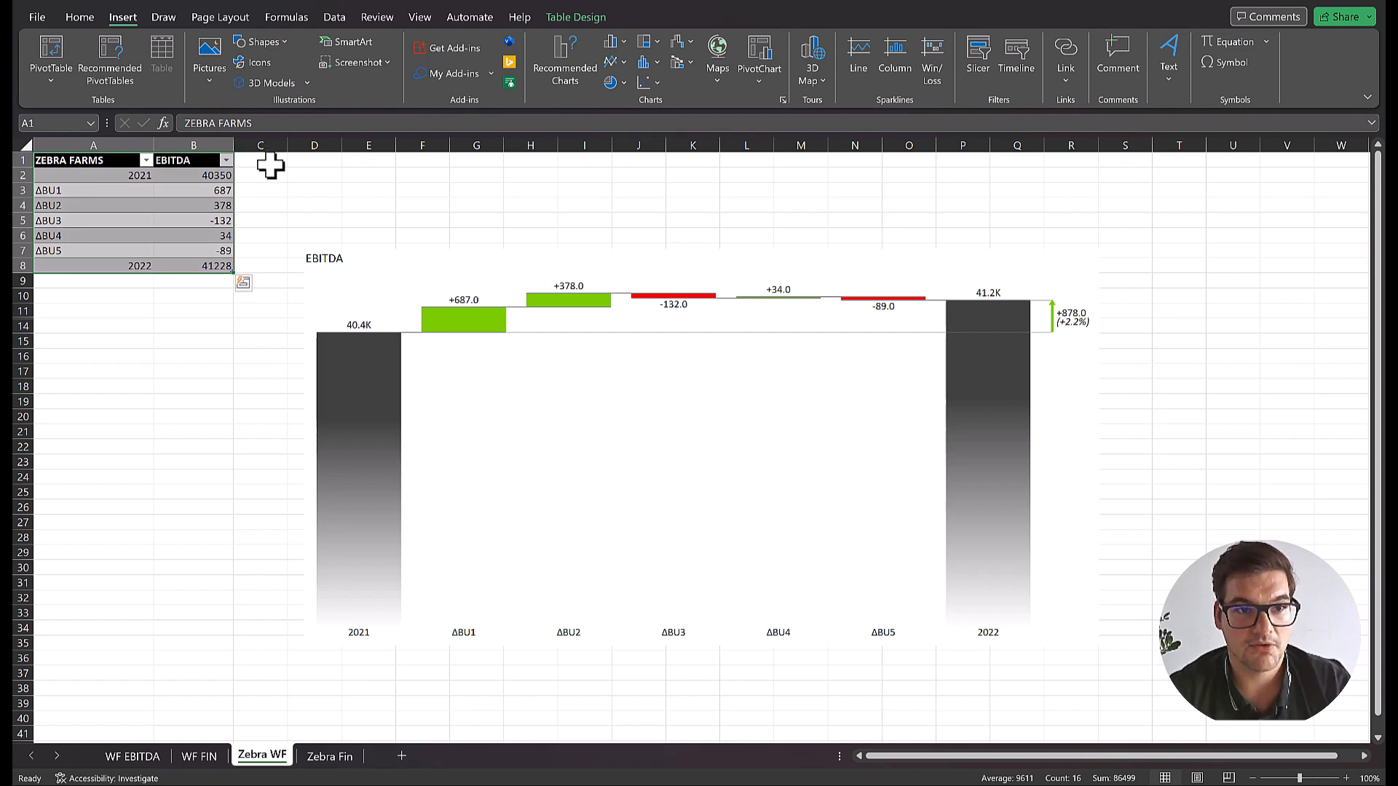
# Add a COMMENTS header and paste the ΔBU1 explanation so it shows as comment 1
pyautogui.click(261, 160)
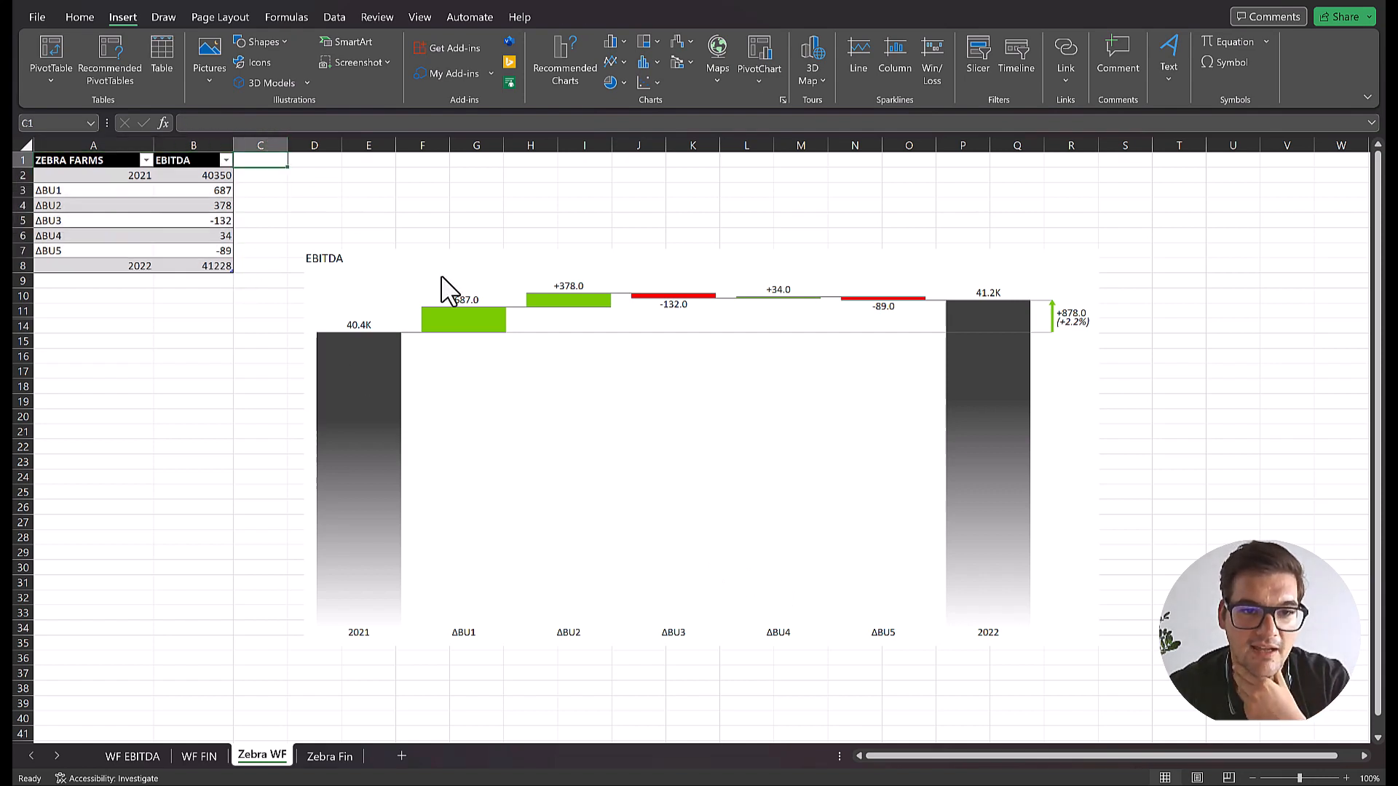
pyautogui.moveTo(509, 285)
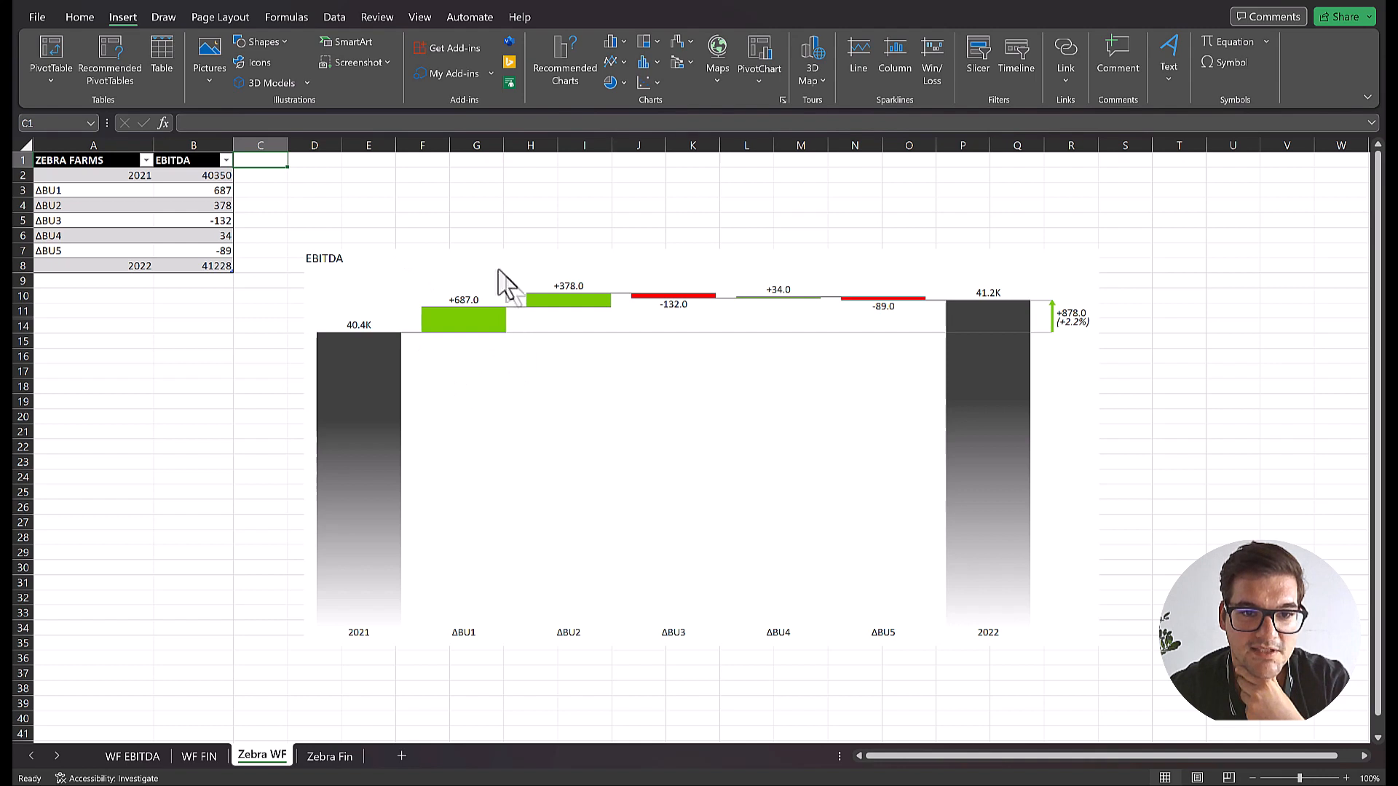
pyautogui.moveTo(500, 450)
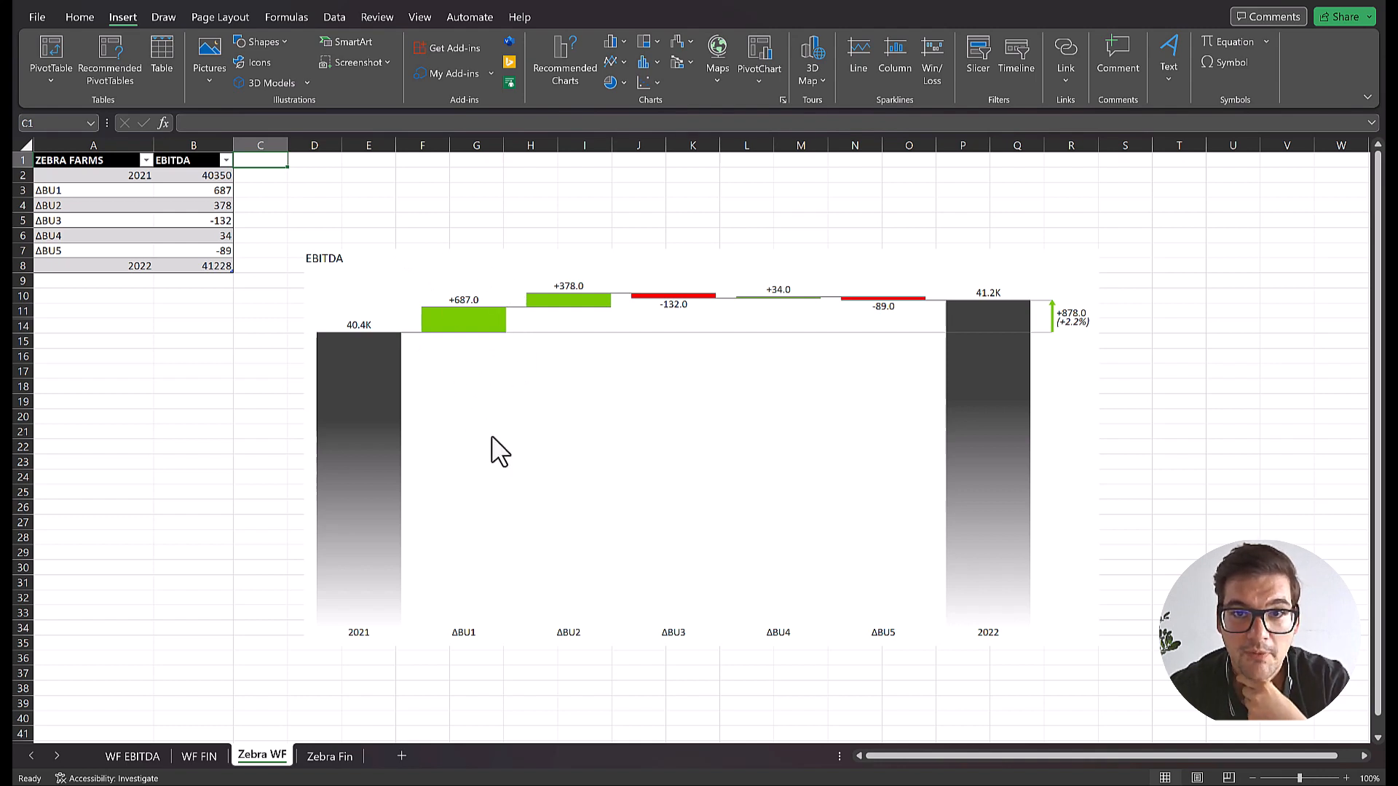
pyautogui.moveTo(625, 312)
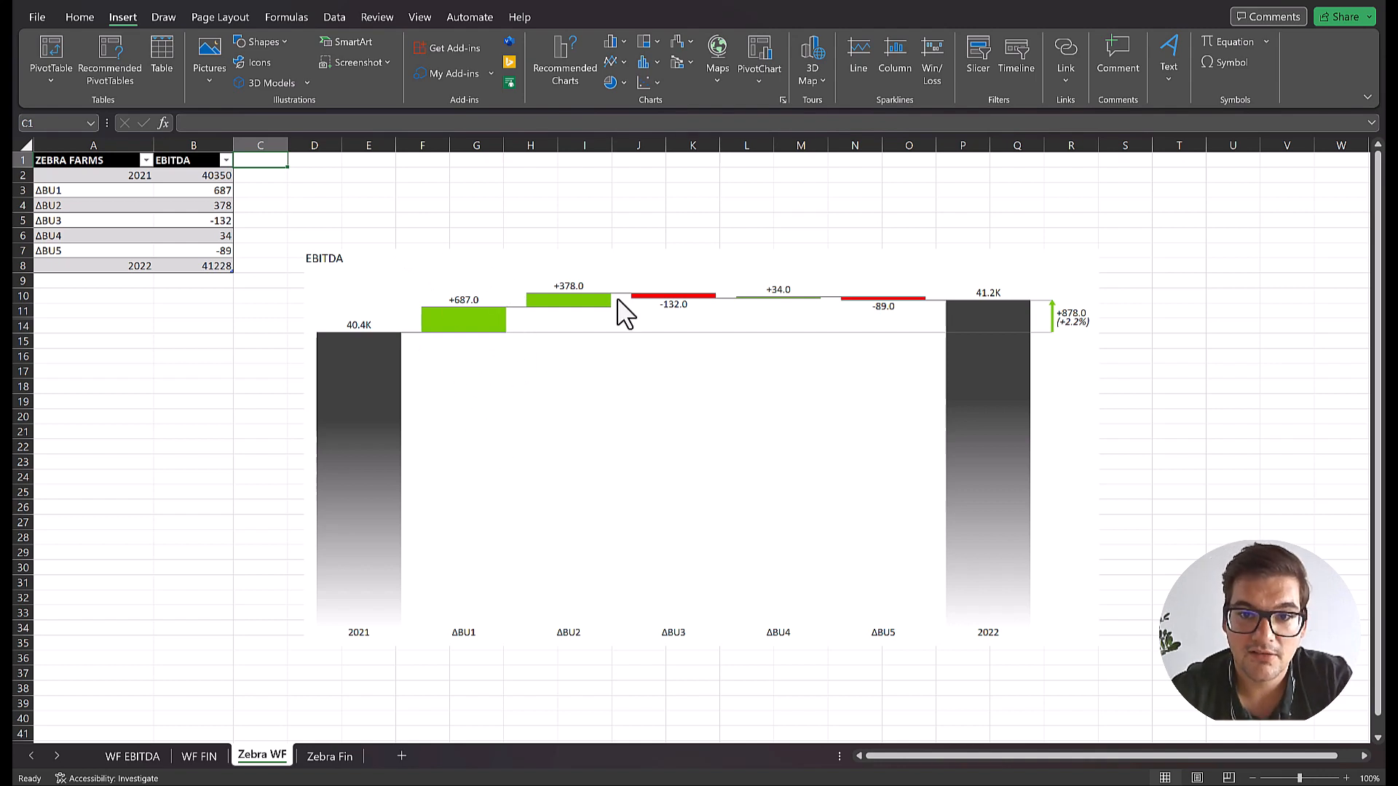
pyautogui.moveTo(776, 316)
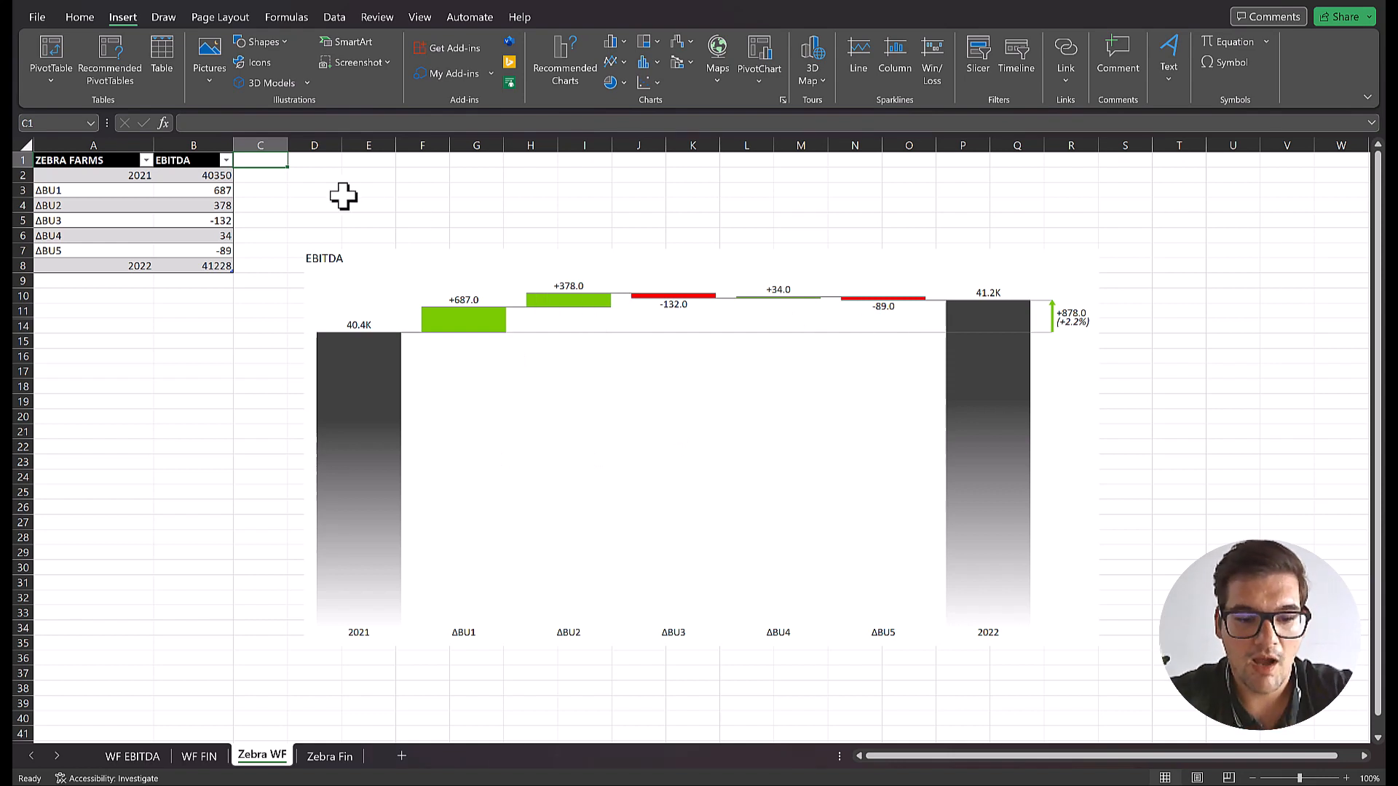
pyautogui.write('COM')
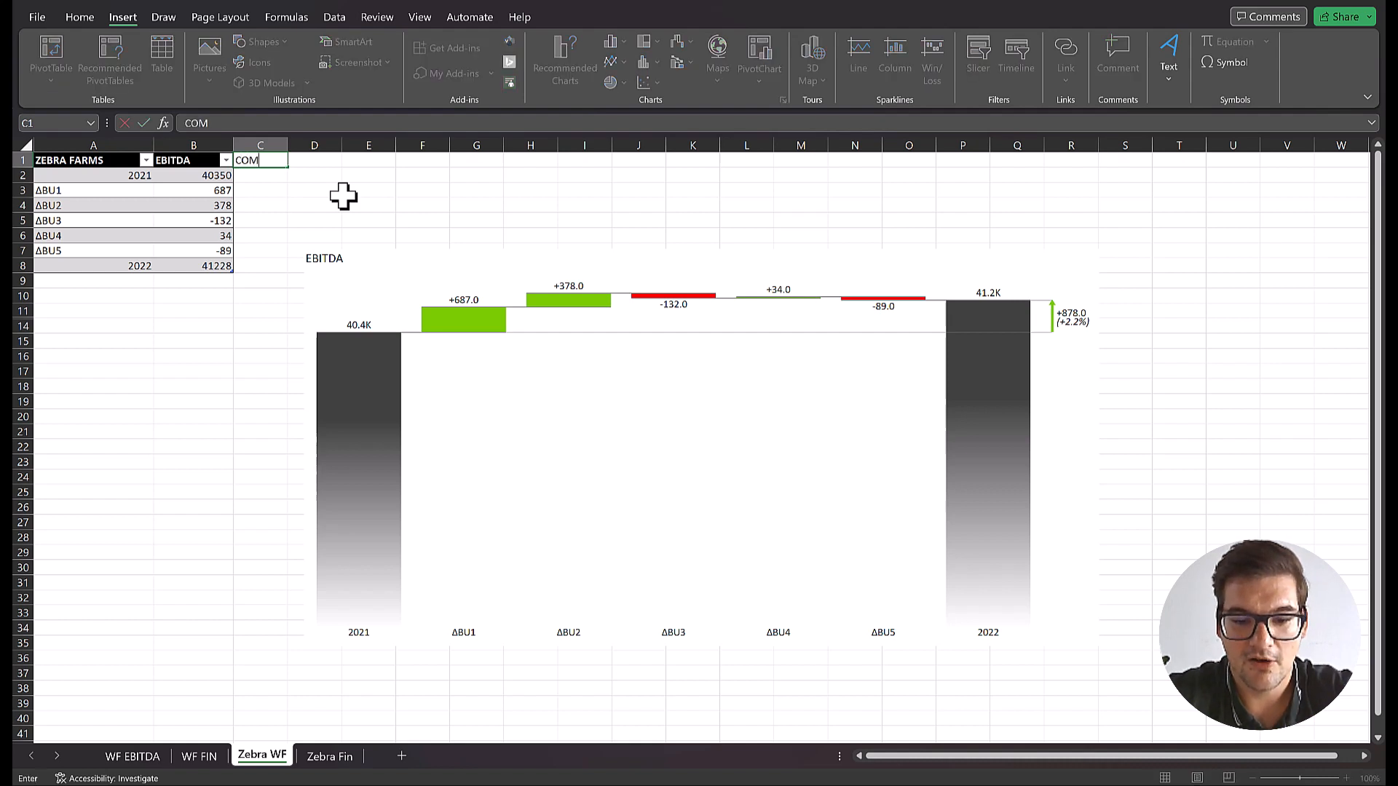
pyautogui.press('Return')
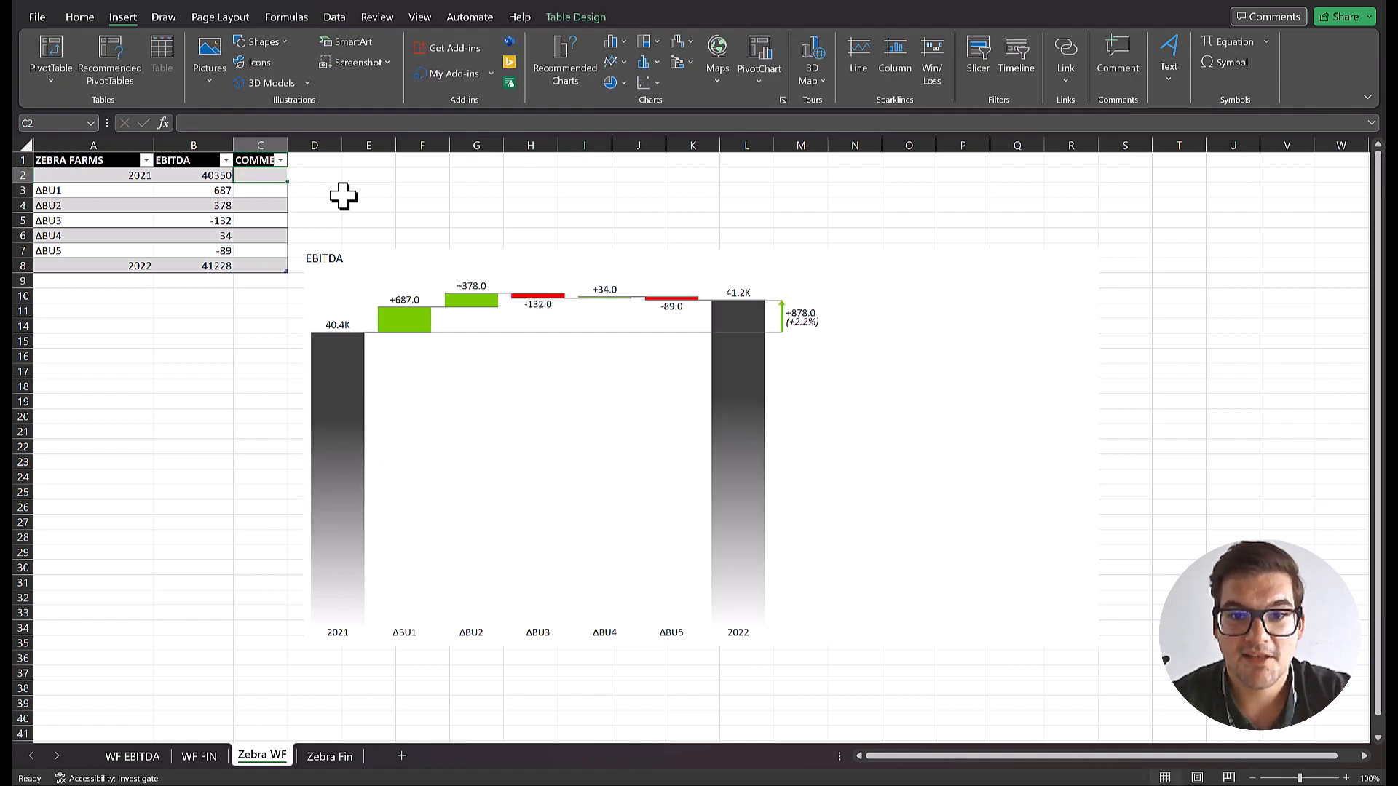
pyautogui.moveTo(869, 472)
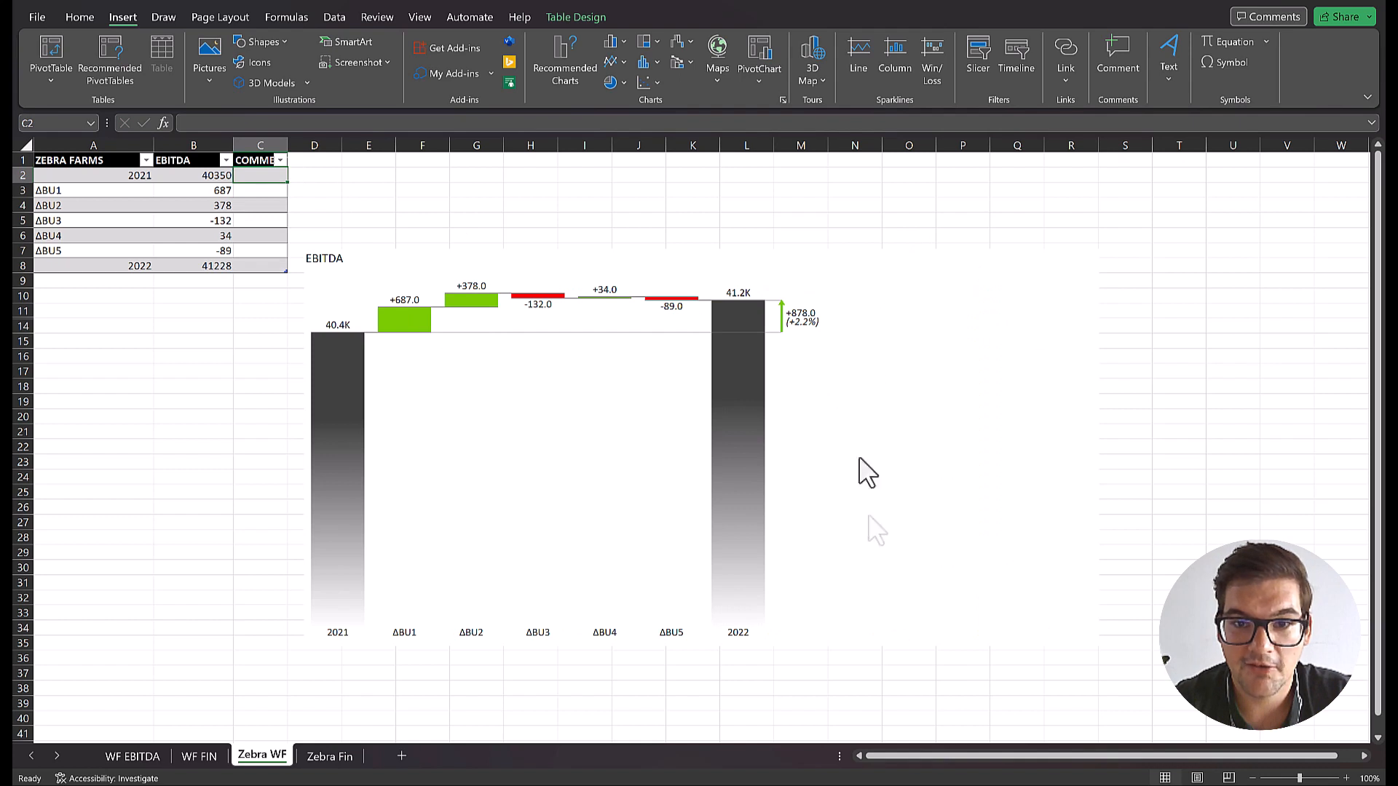
pyautogui.click(93, 295)
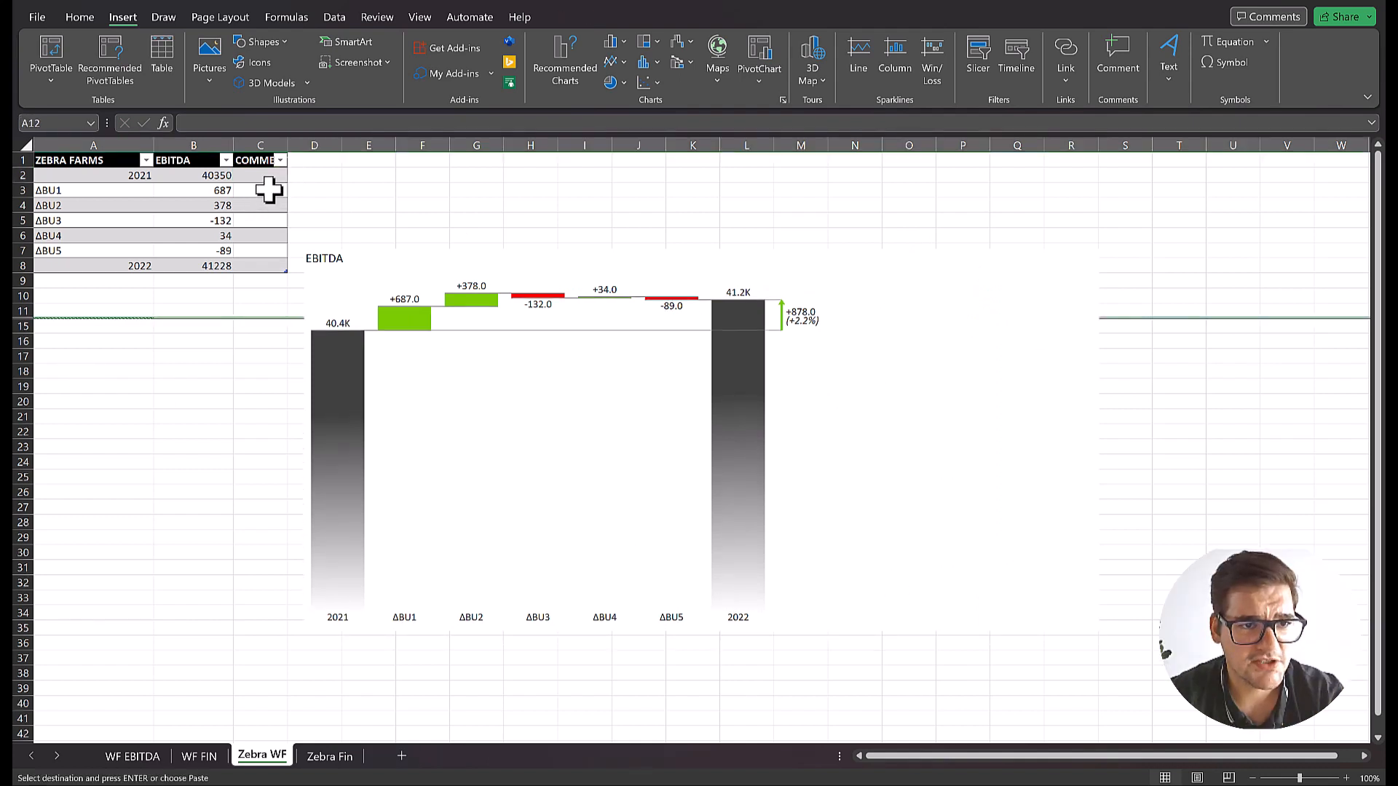
pyautogui.click(259, 189)
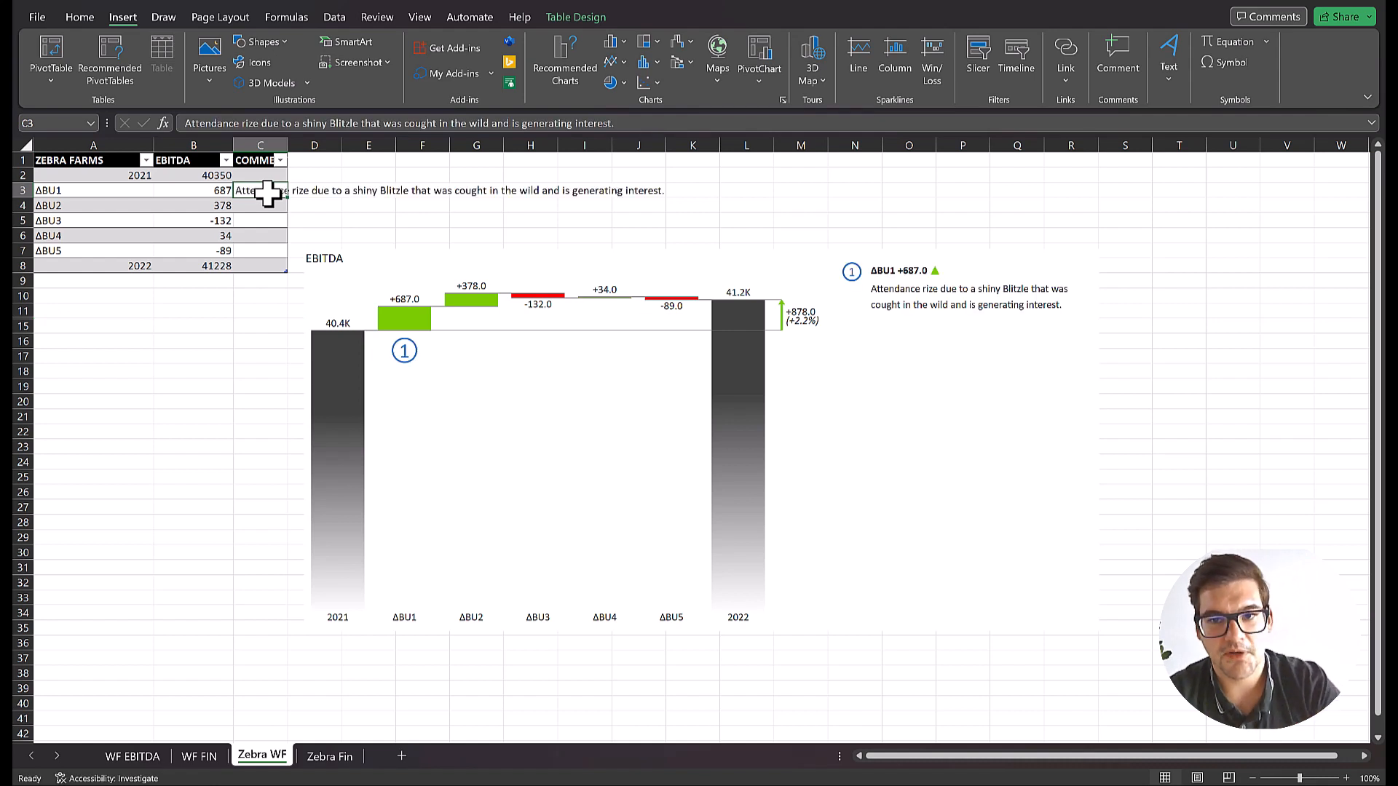
pyautogui.moveTo(382, 299)
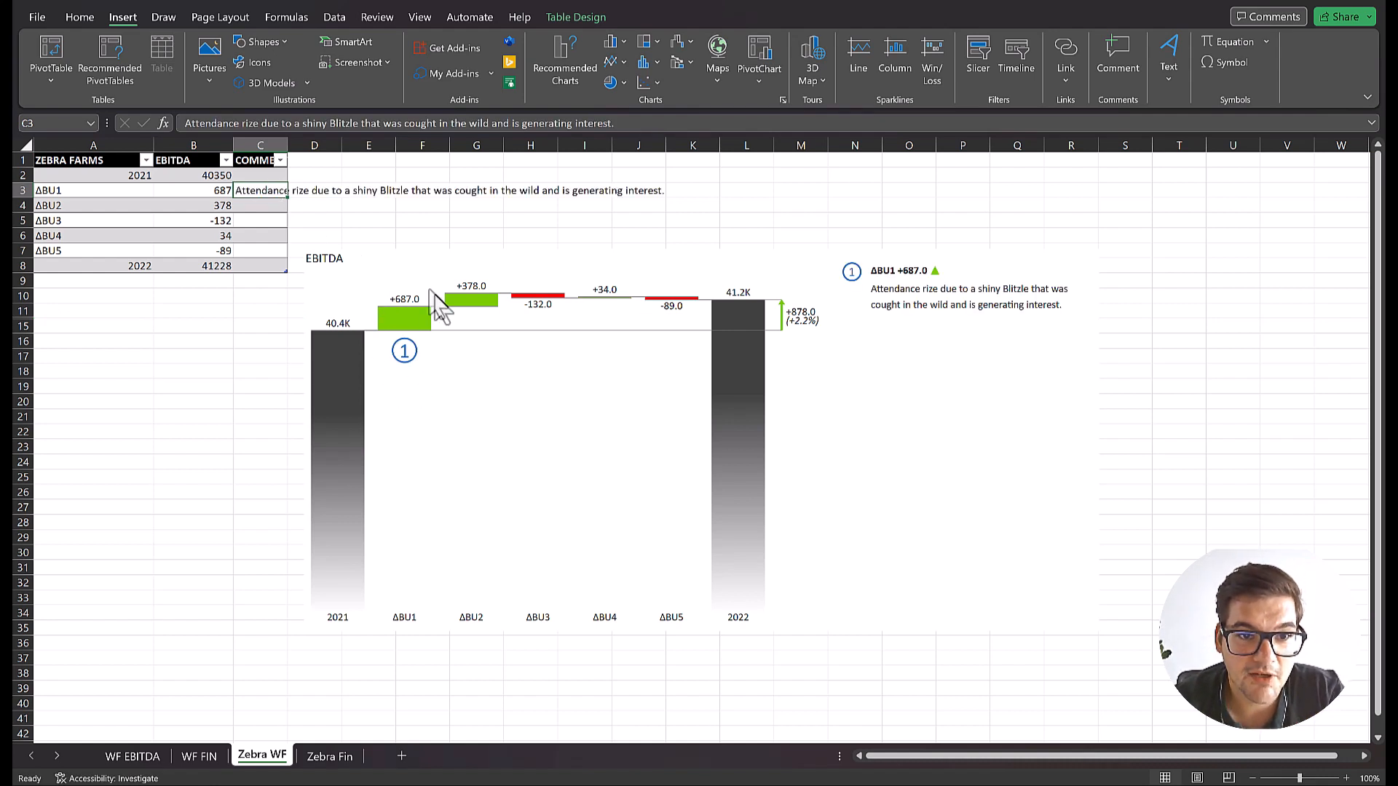
pyautogui.moveTo(942, 348)
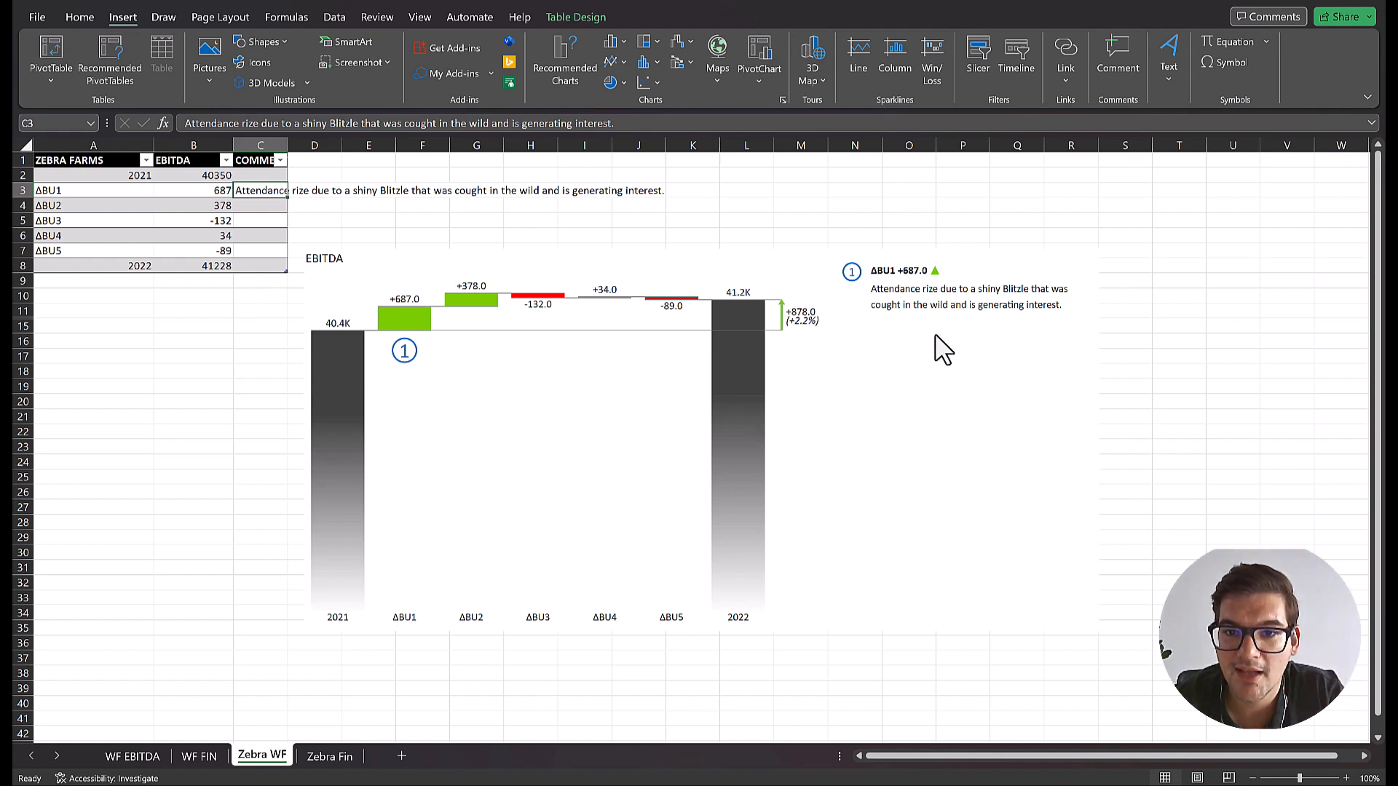
pyautogui.moveTo(923, 370)
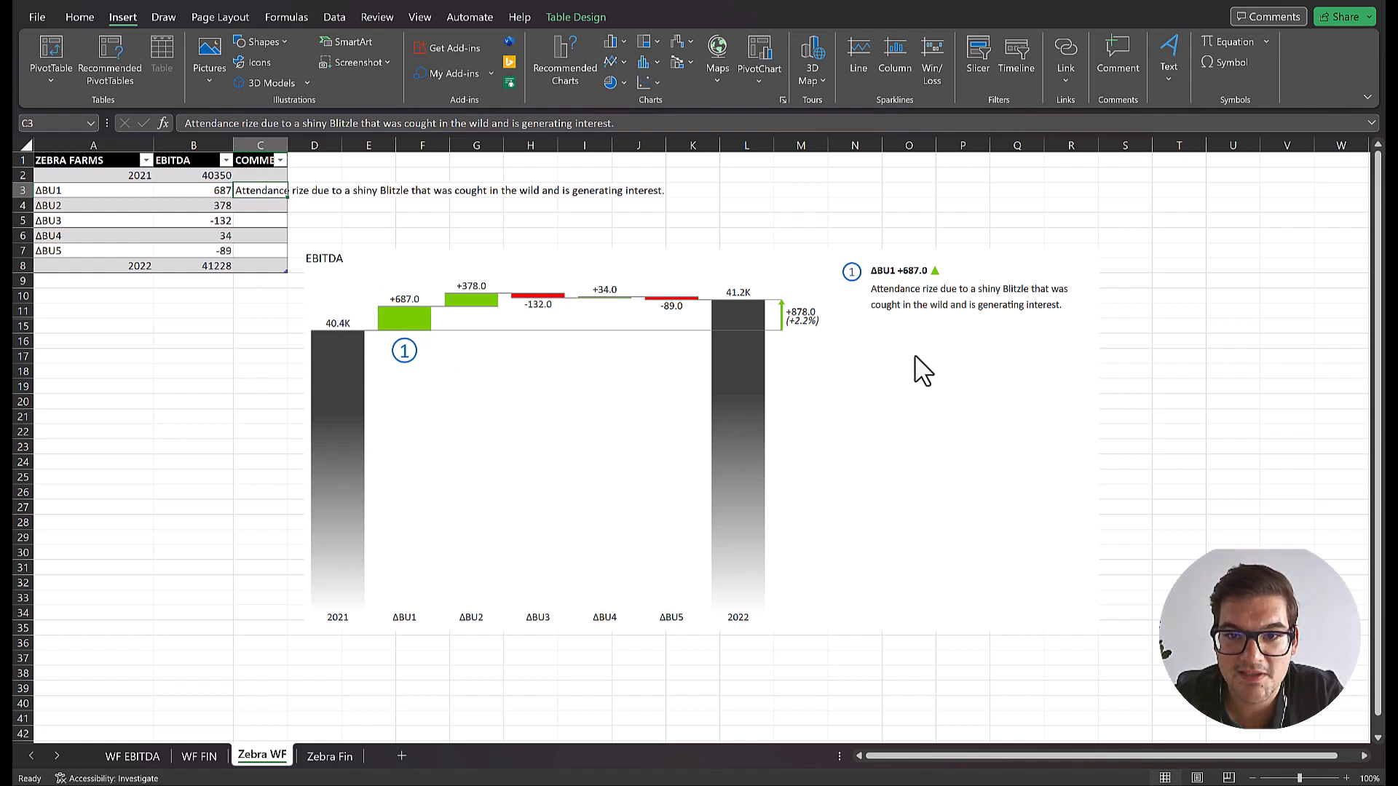
pyautogui.moveTo(1043, 343)
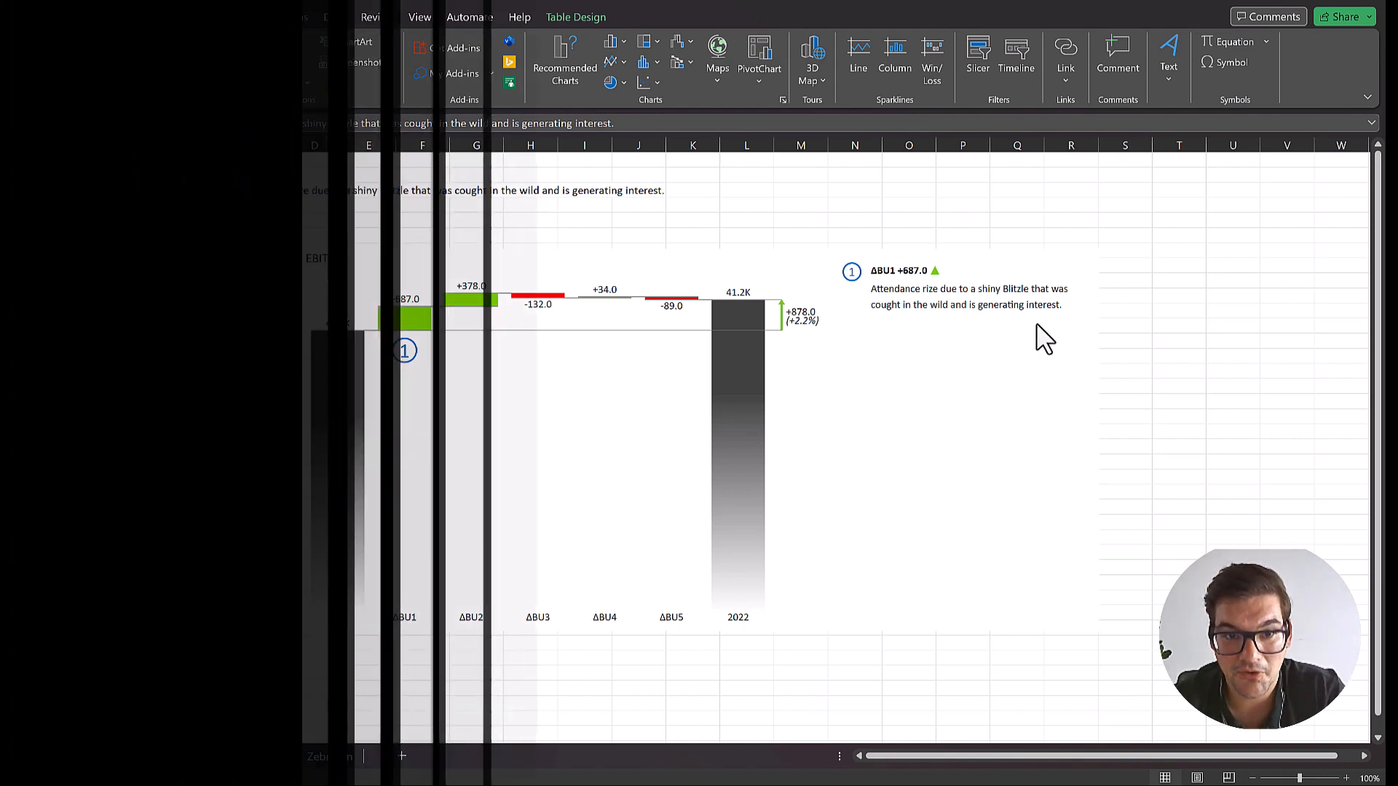
# On the Zebra Fin sheet, insert a Zebra BI AC-versus-PY variance chart with comments
pyautogui.click(330, 756)
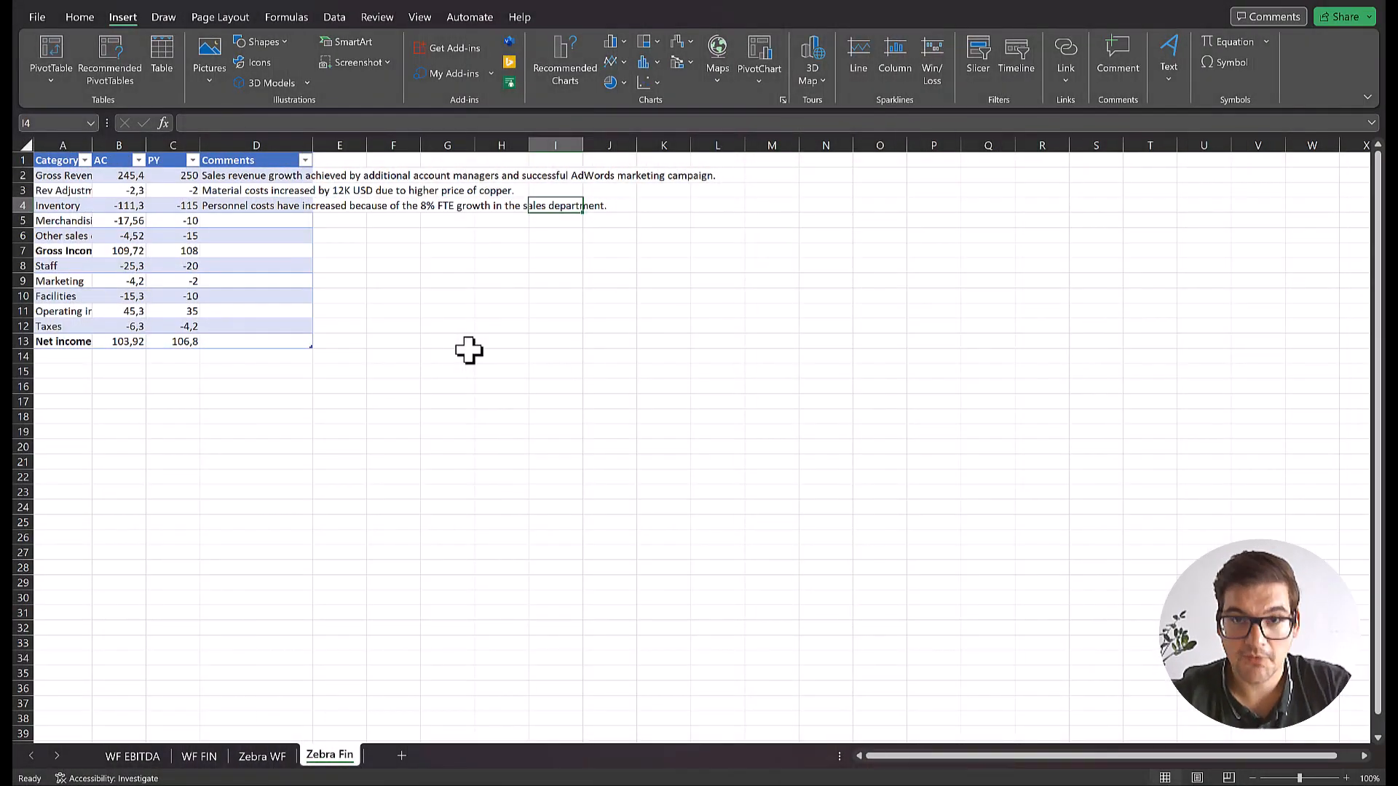
pyautogui.moveTo(325, 339)
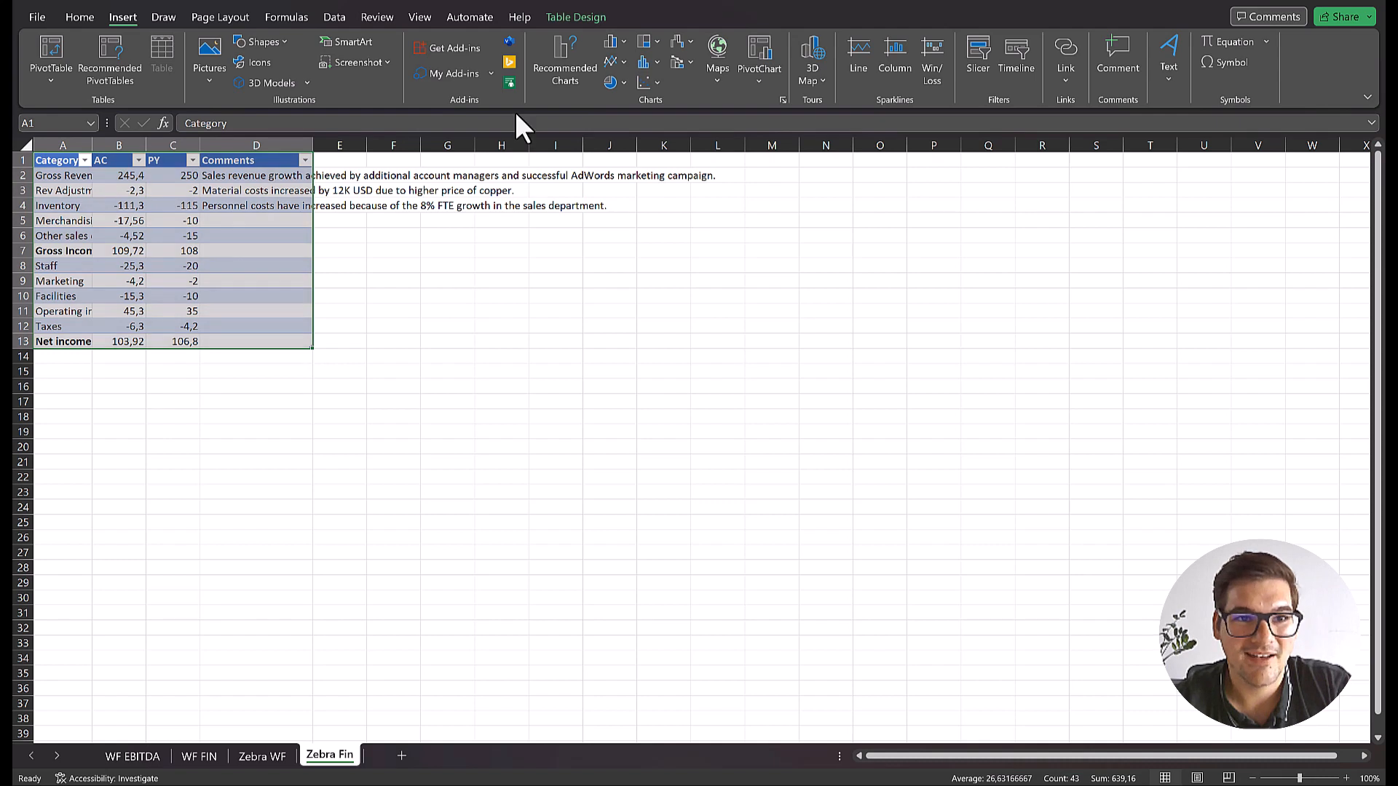
pyautogui.click(450, 73)
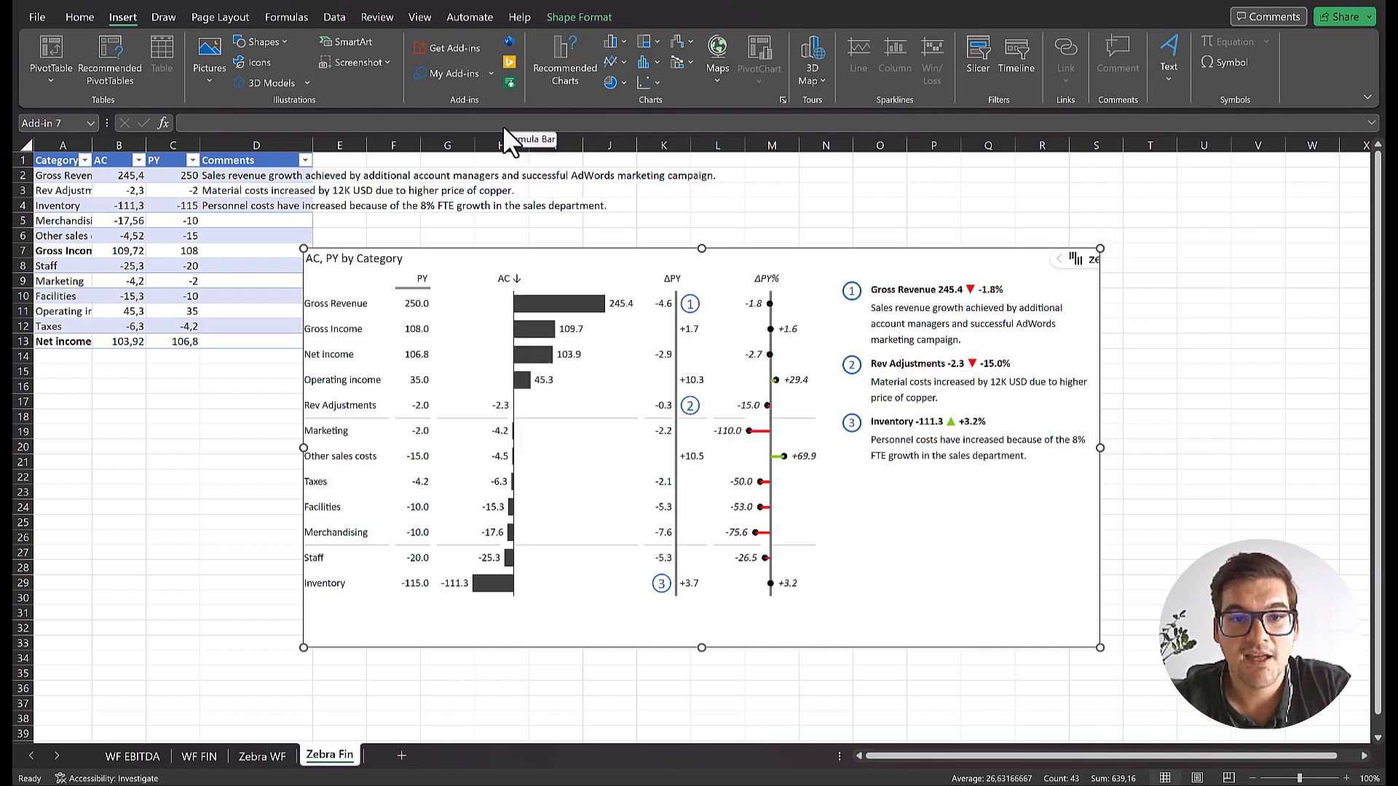
pyautogui.moveTo(370, 286)
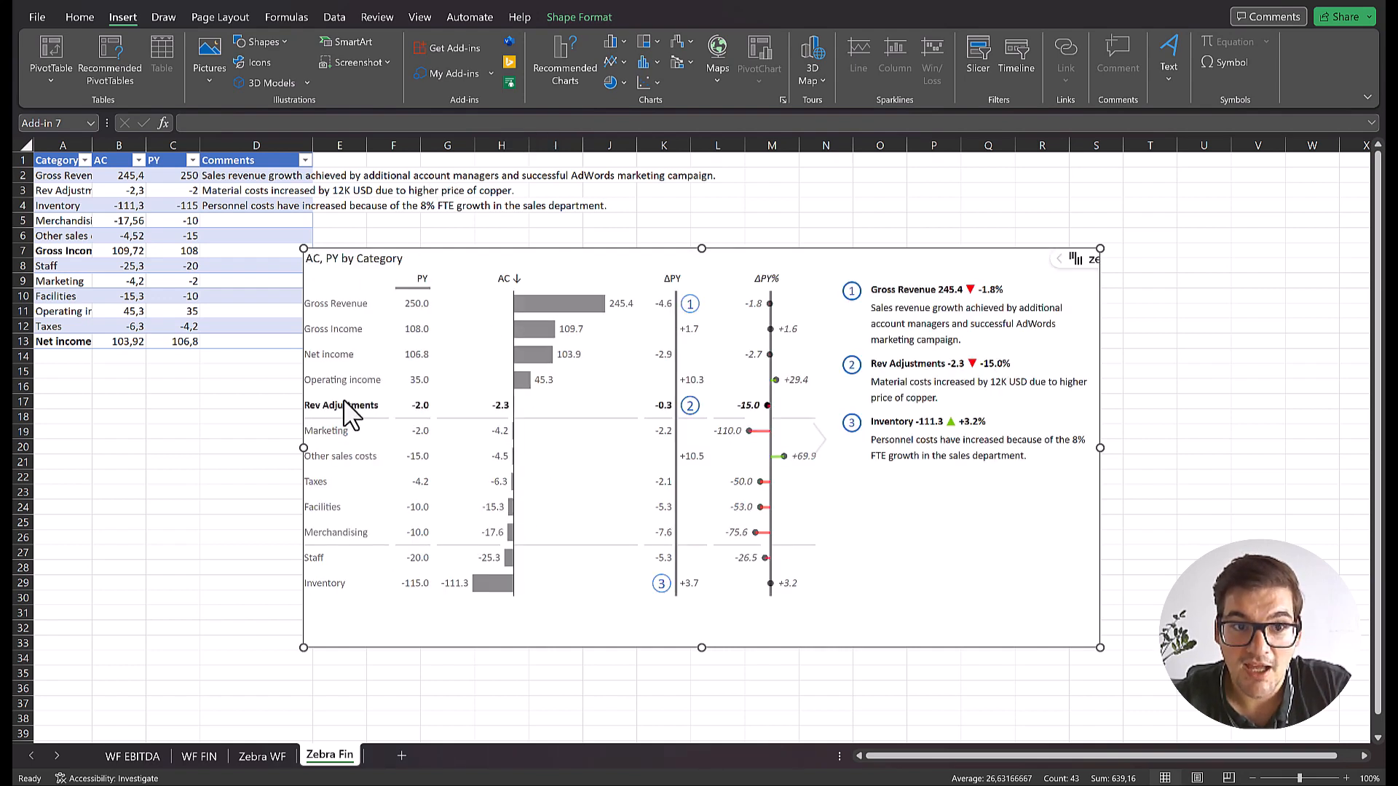
pyautogui.moveTo(504, 241)
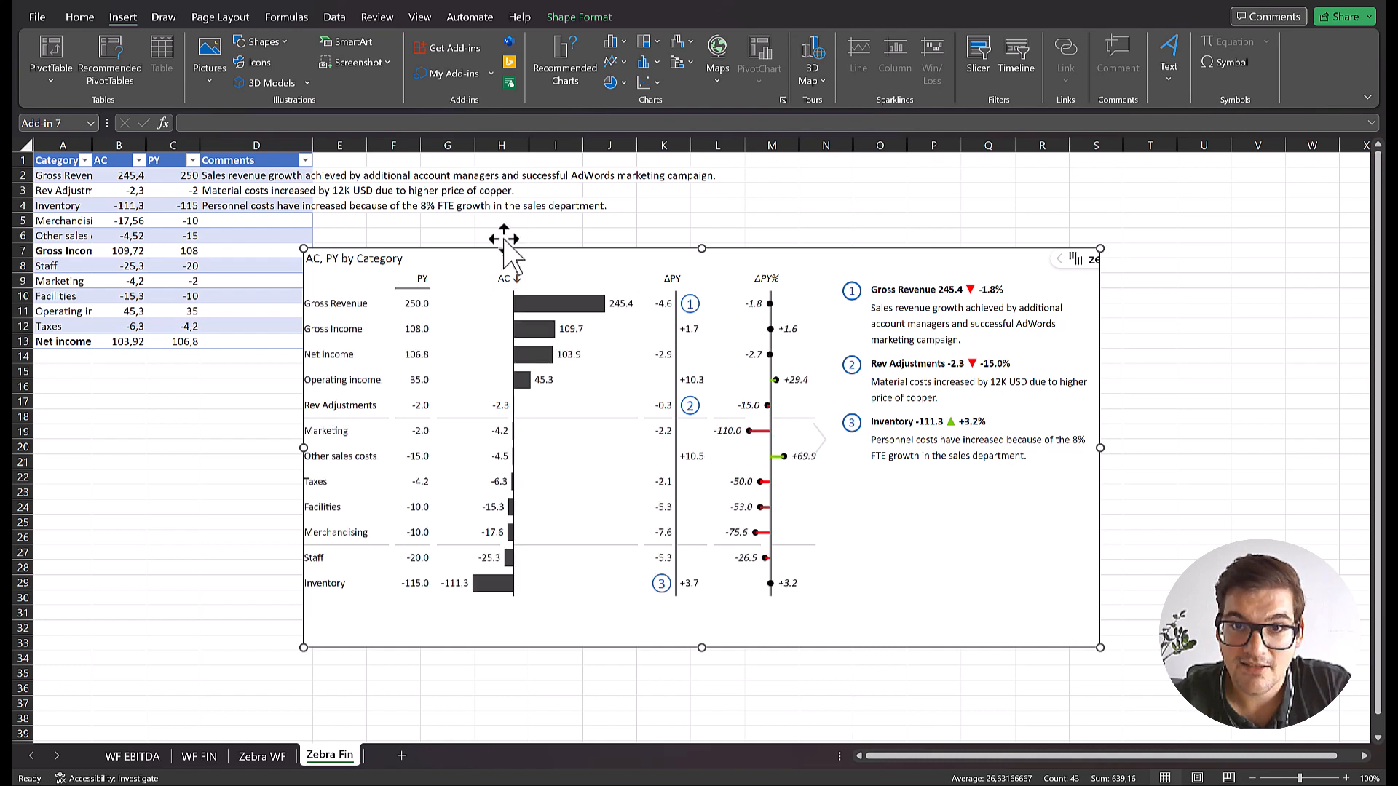
pyautogui.moveTo(478, 458)
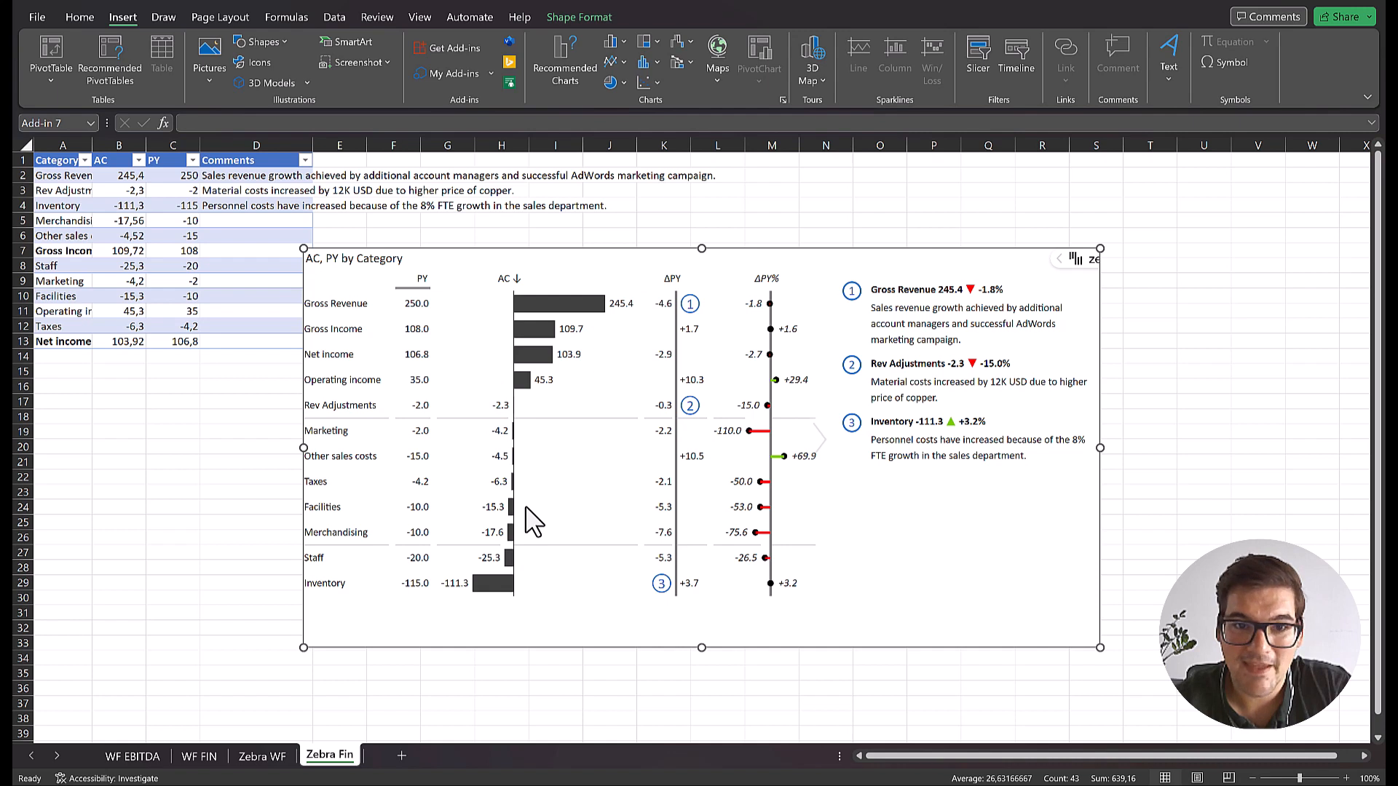
pyautogui.moveTo(534, 278)
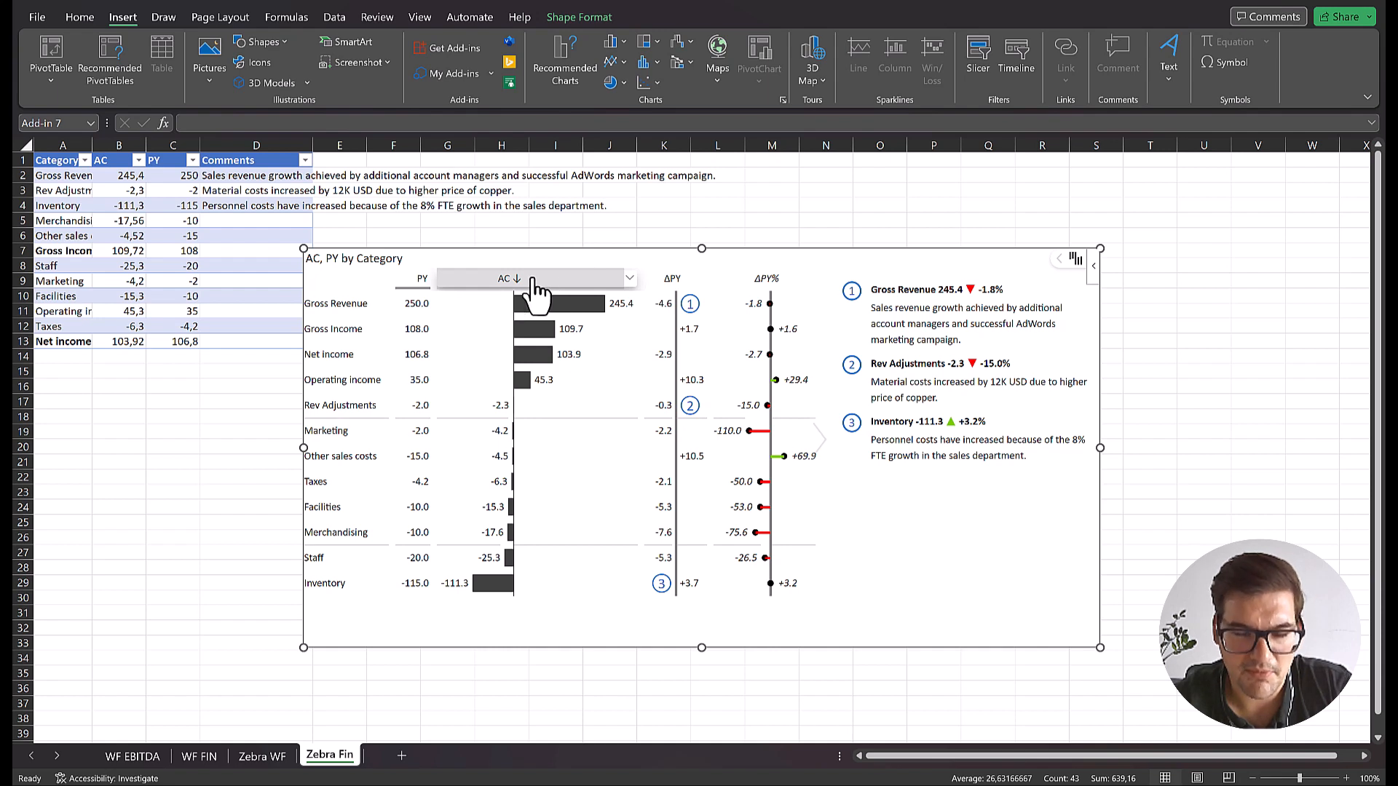
pyautogui.moveTo(535, 286)
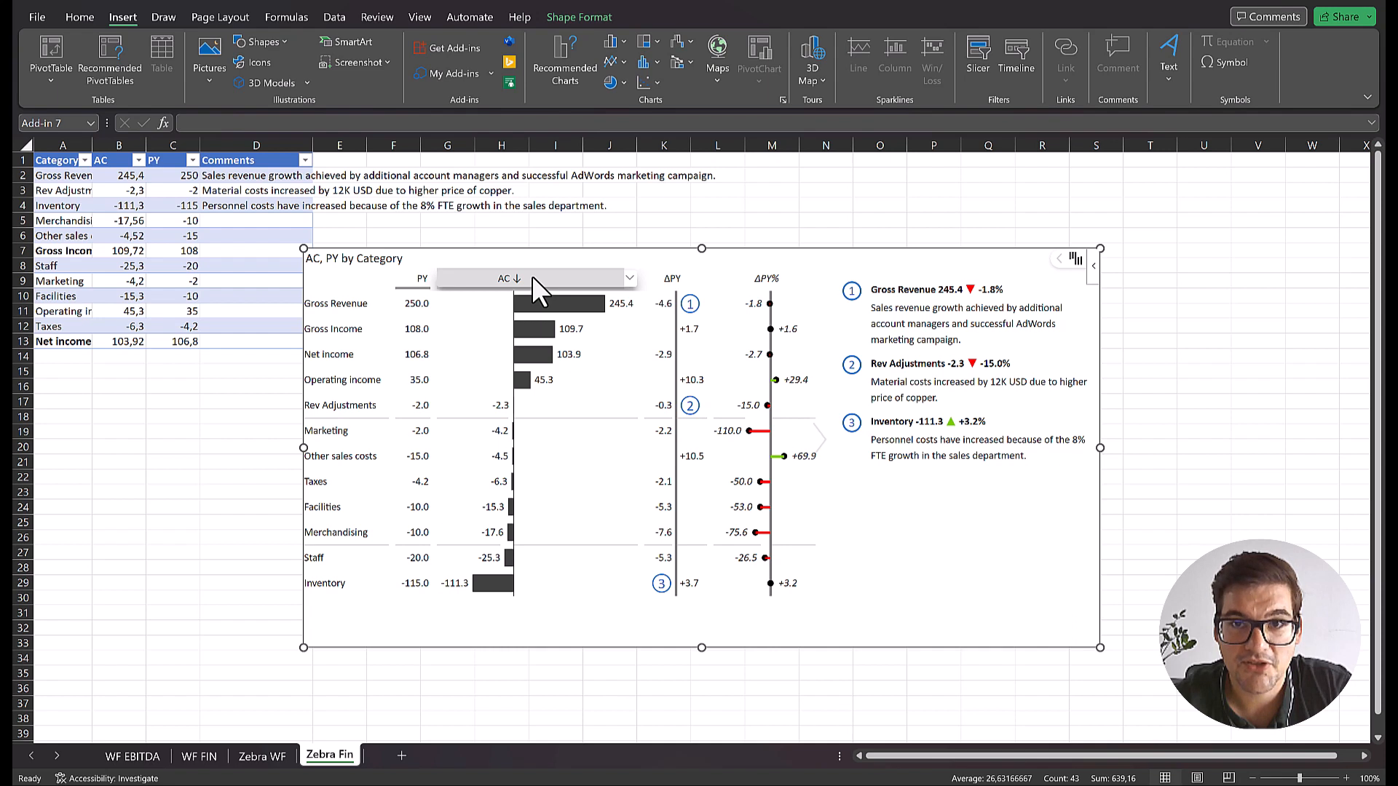
pyautogui.moveTo(525, 290)
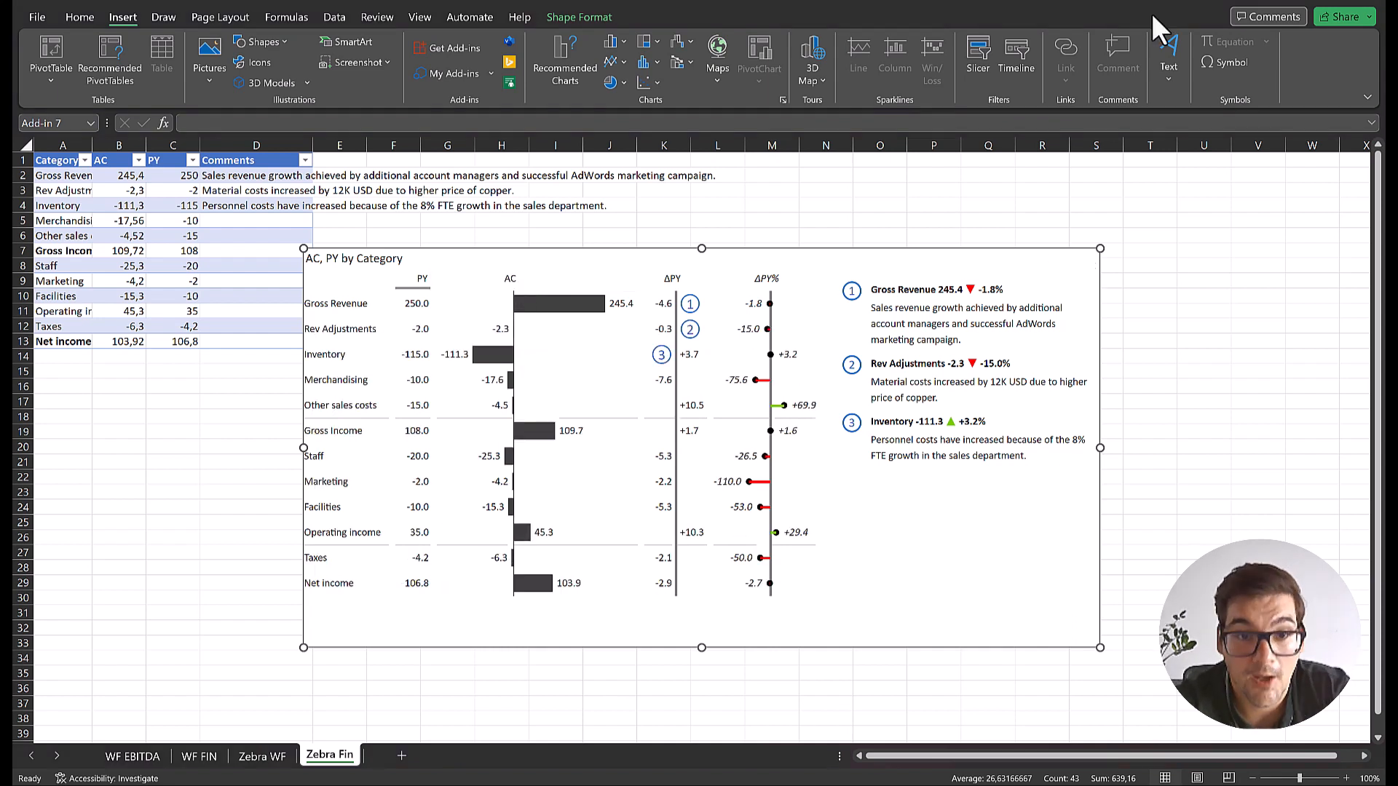
pyautogui.moveTo(478, 245)
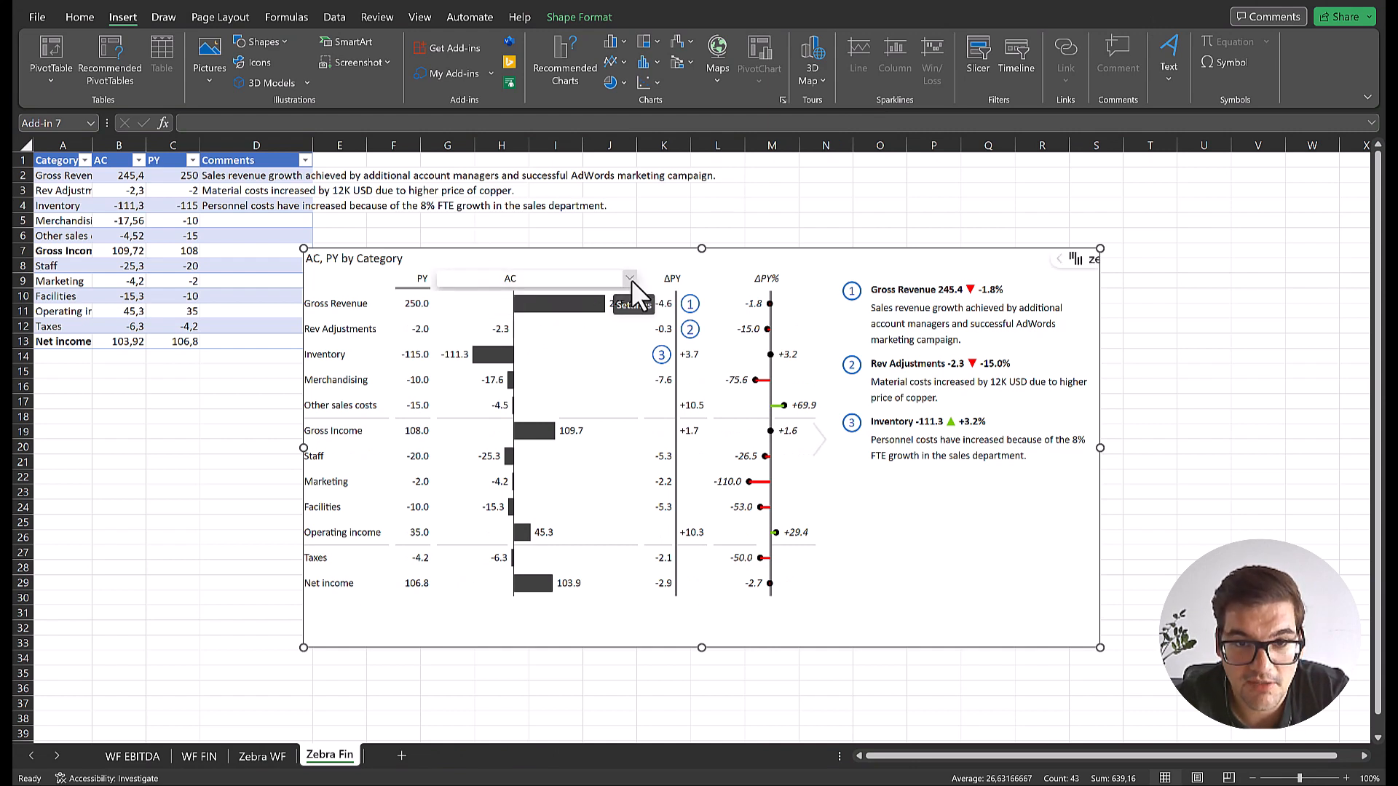
# Switch the AC column to a vertical waterfall ending at Net income 103.9
pyautogui.click(629, 278)
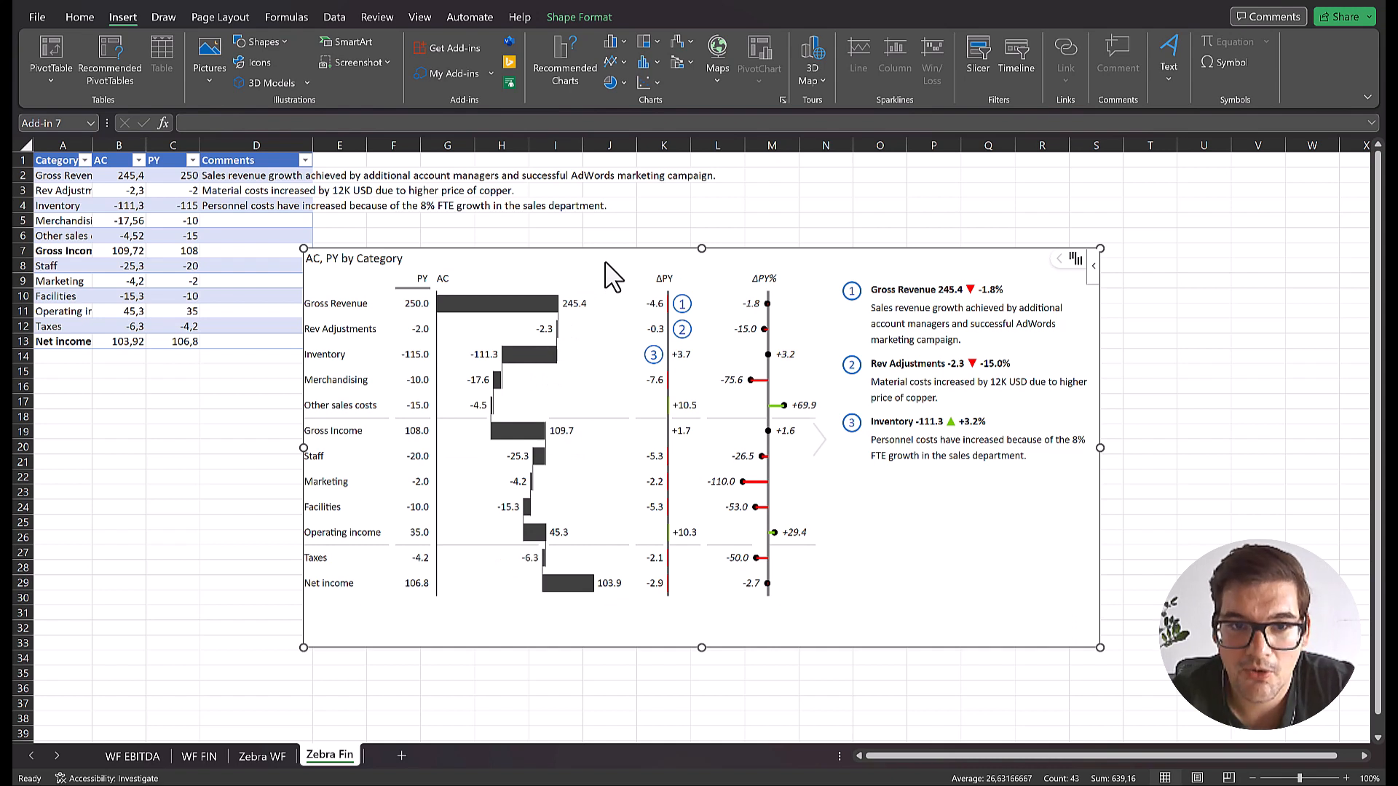
pyautogui.moveTo(354, 298)
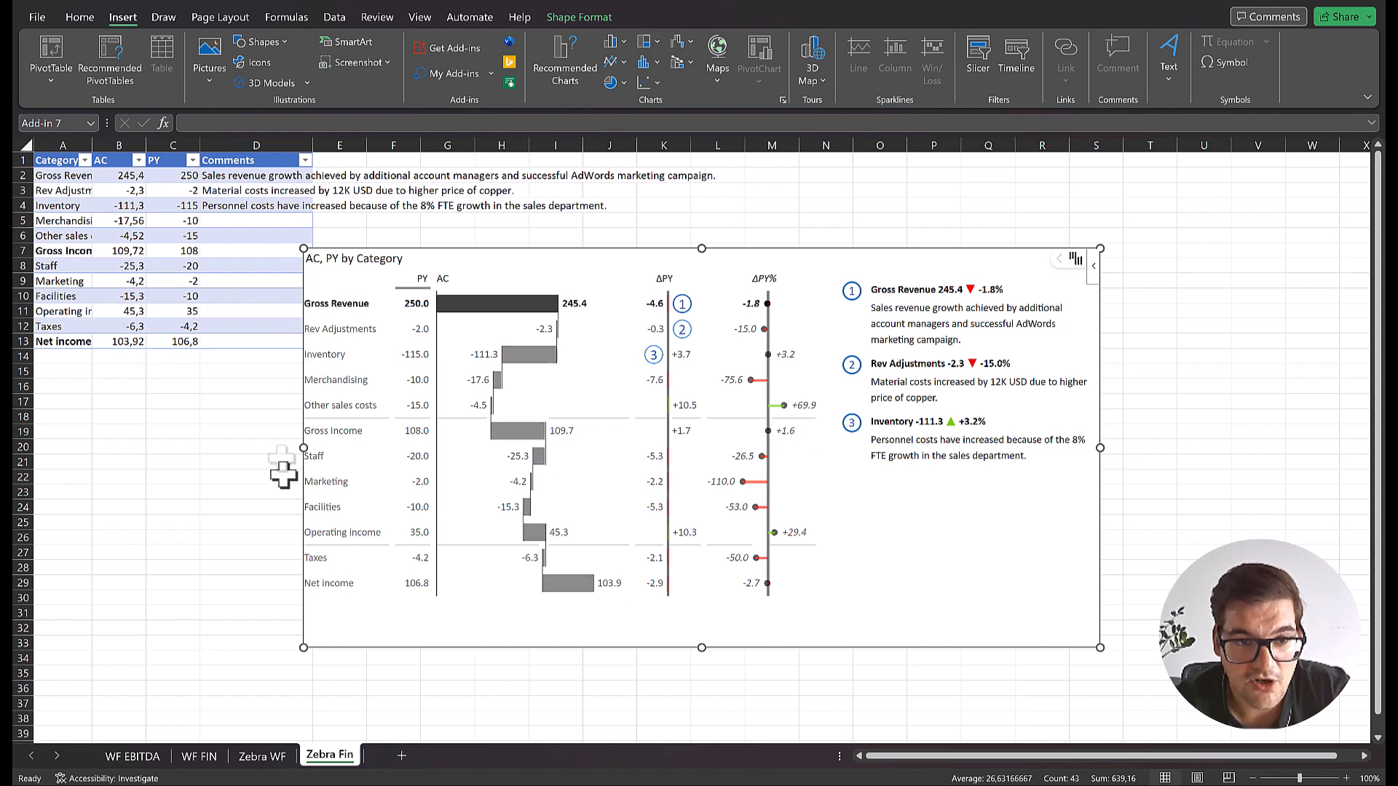
pyautogui.moveTo(513, 320)
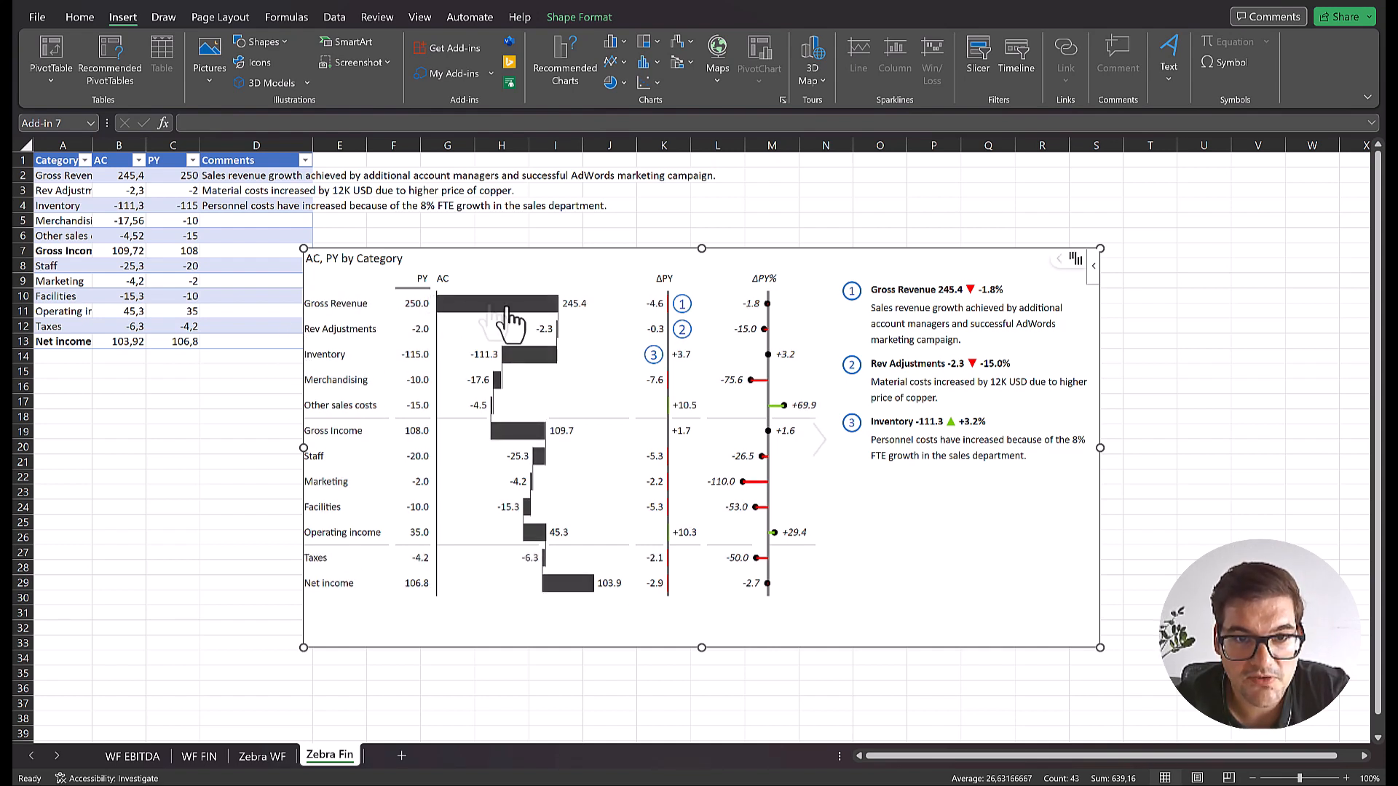
pyautogui.moveTo(546, 221)
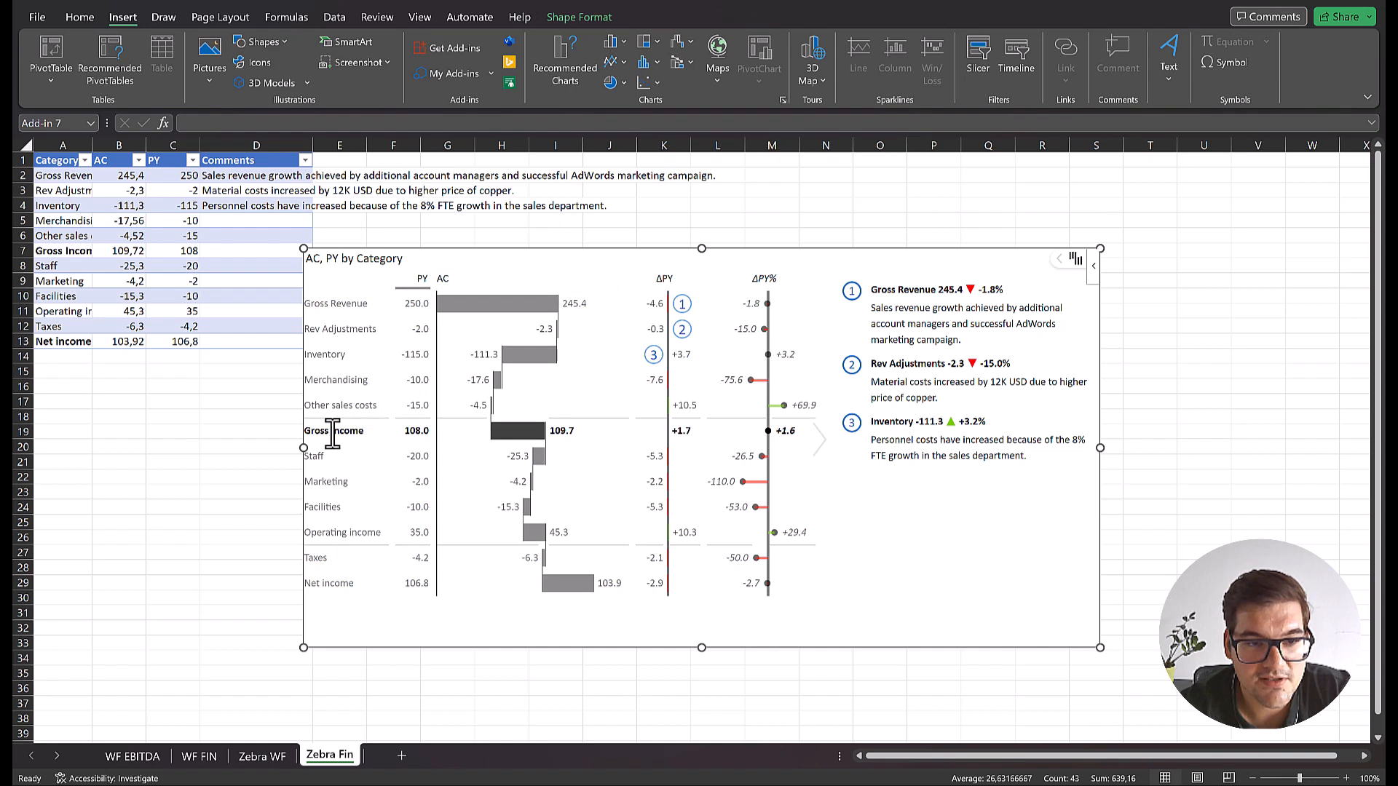
# Tick Result for the Gross Income and Net income rows so they start from zero
pyautogui.rightClick(335, 431)
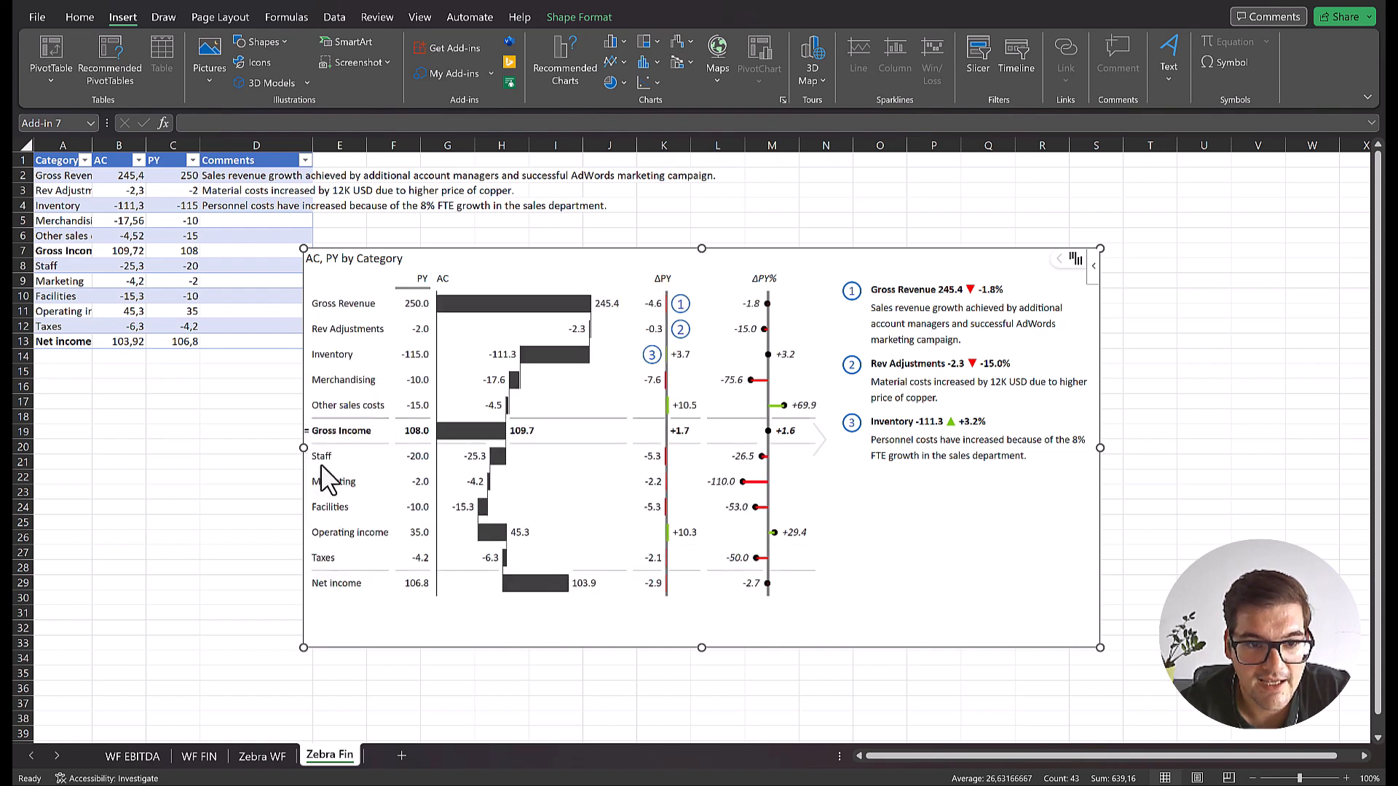
pyautogui.moveTo(335, 592)
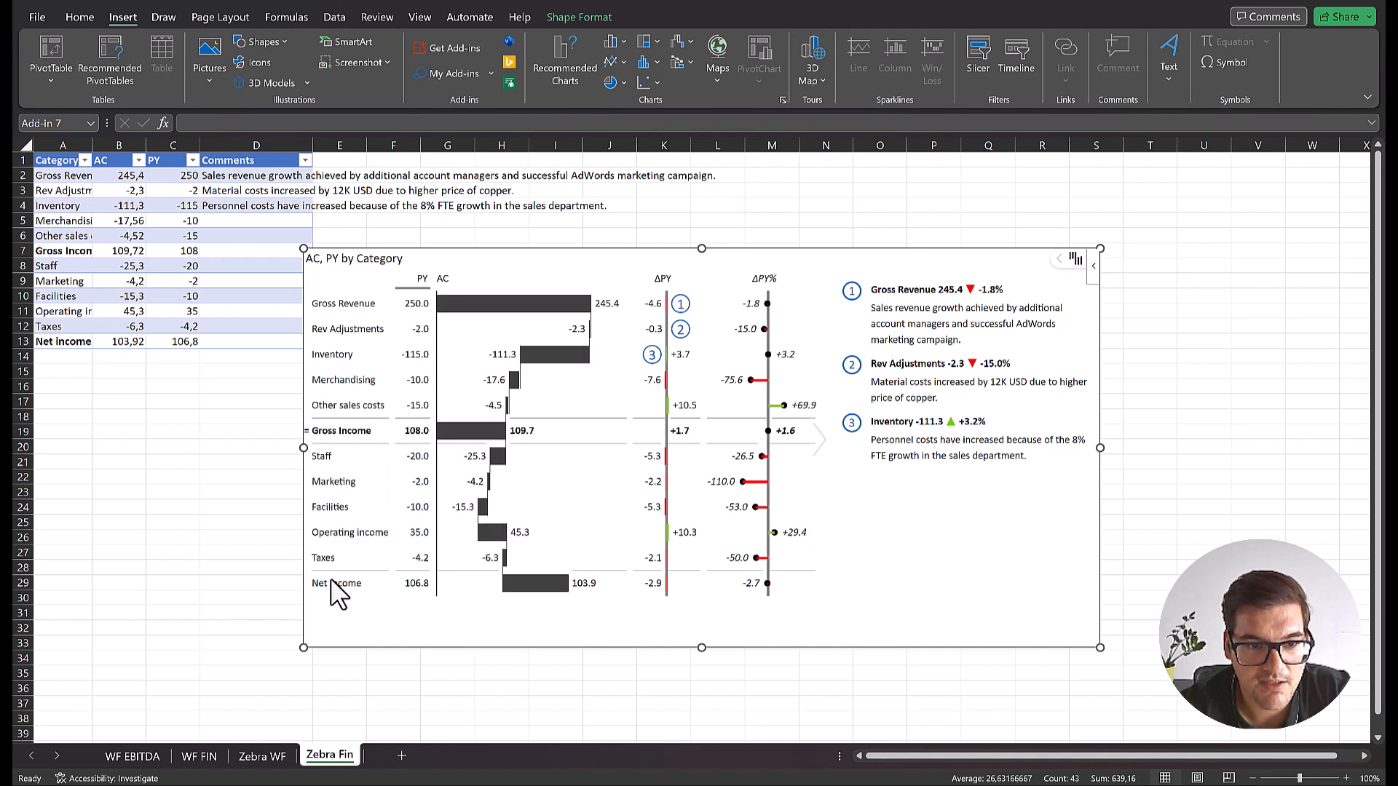
pyautogui.moveTo(341, 597)
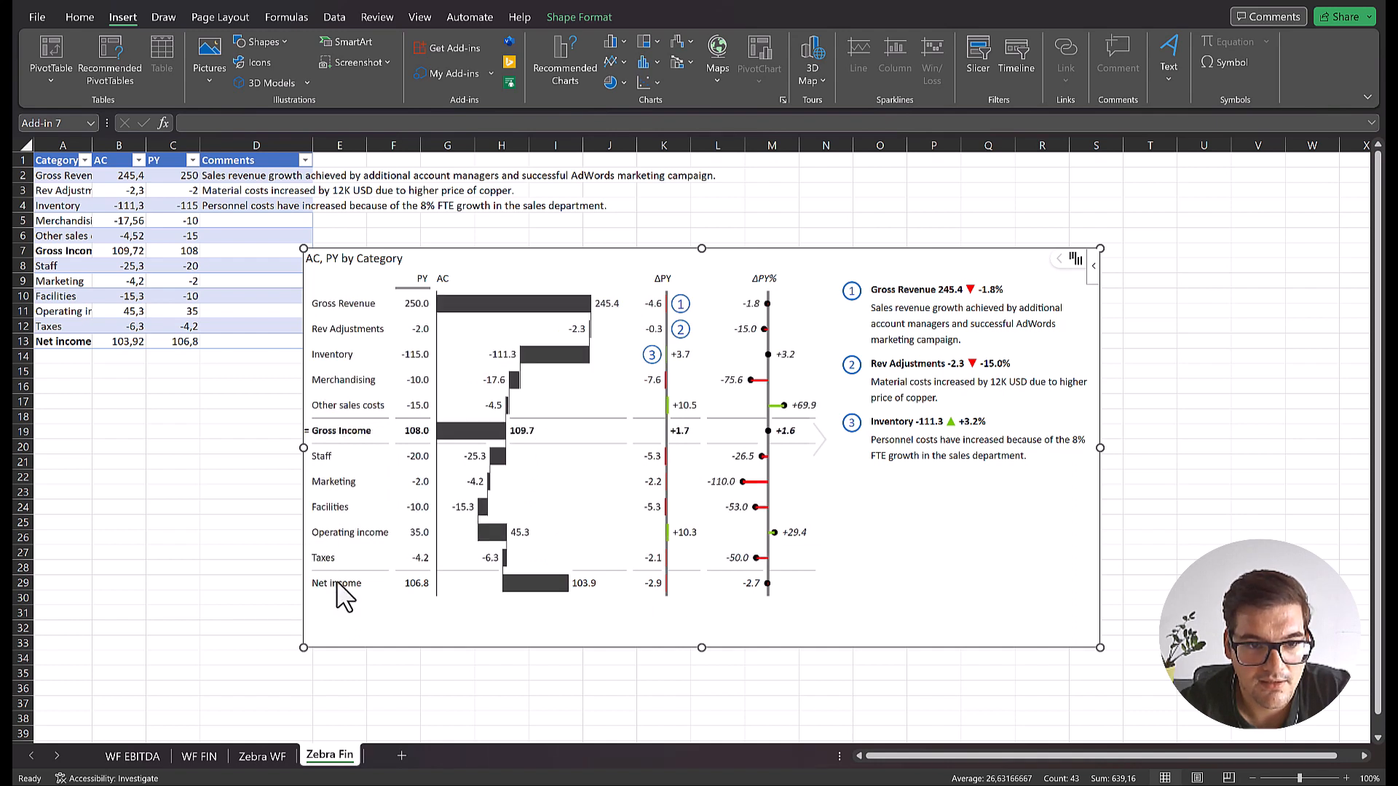
pyautogui.rightClick(336, 583)
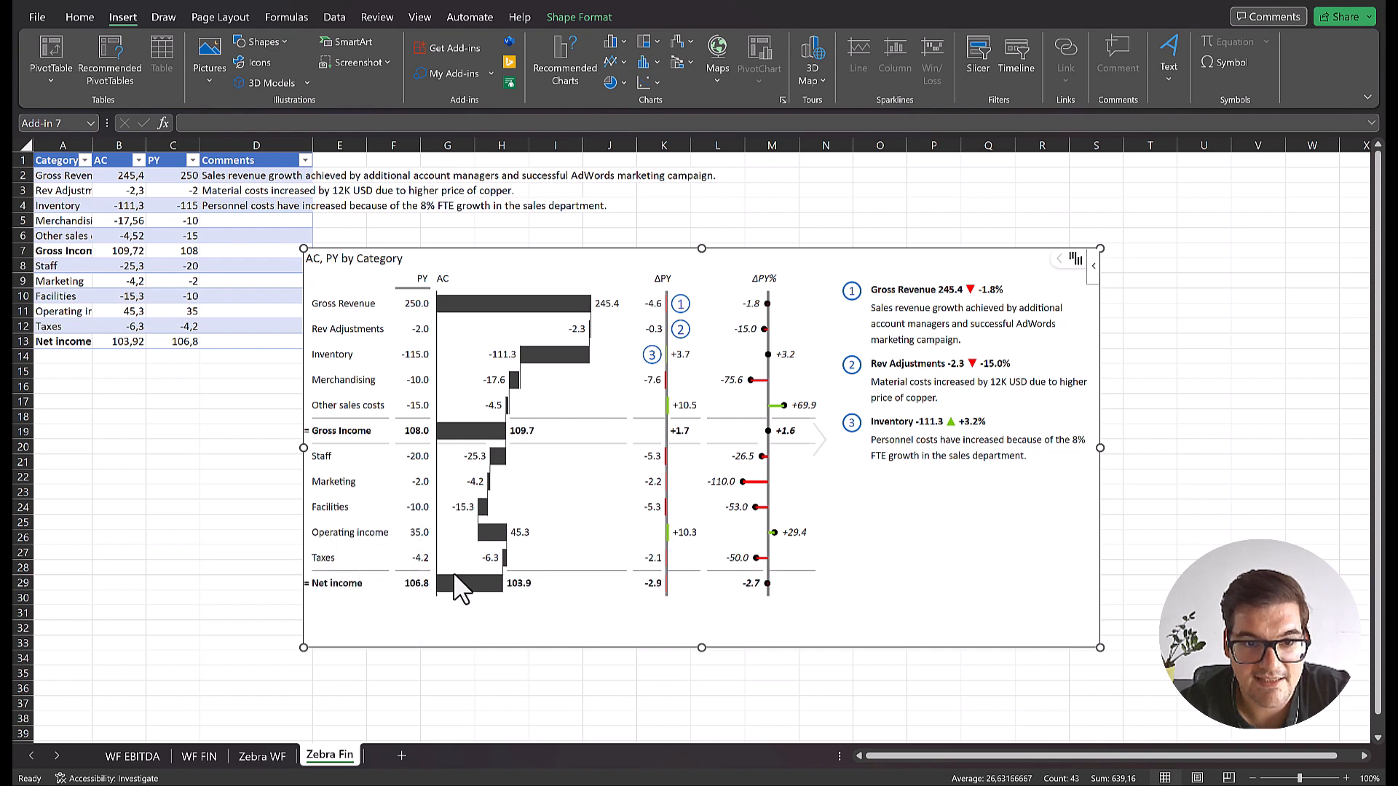
pyautogui.moveTo(526, 571)
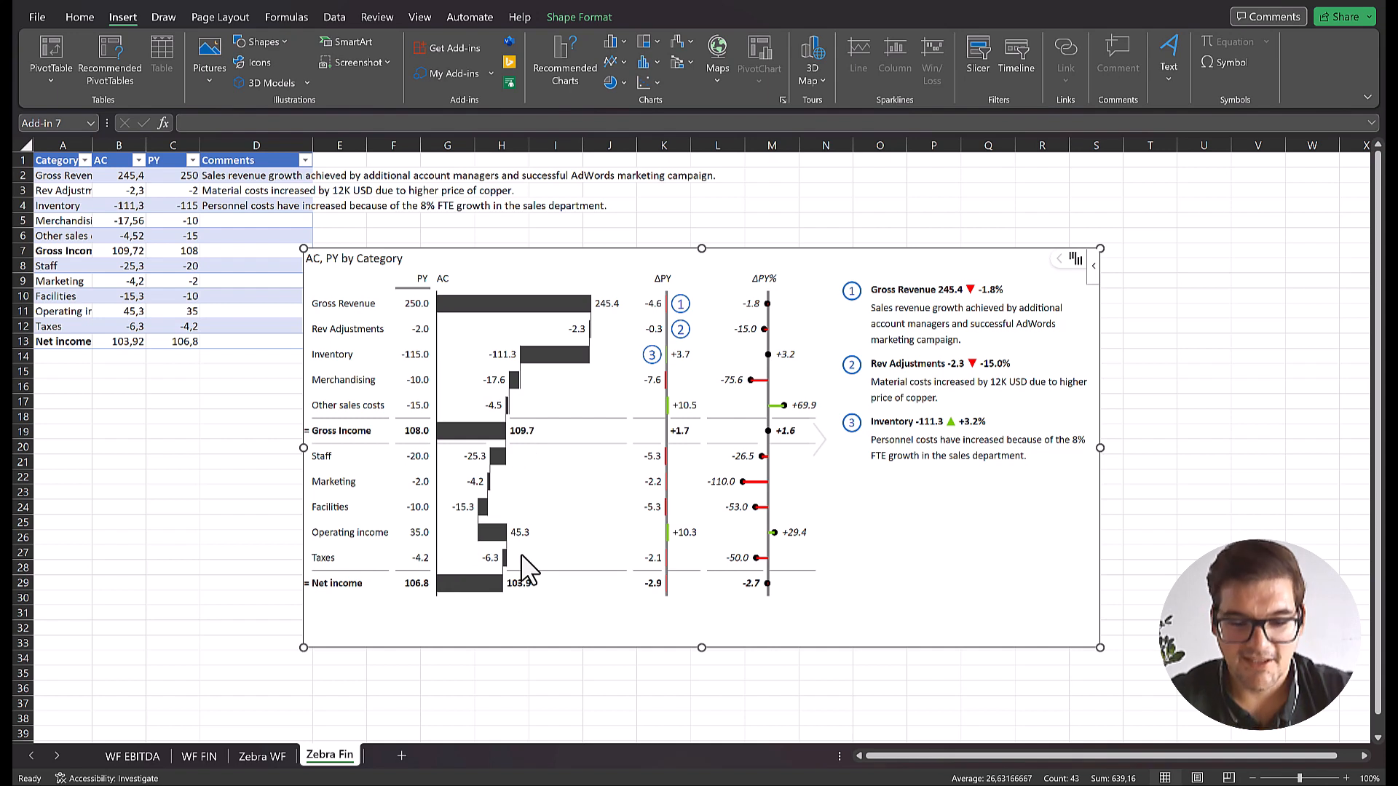
pyautogui.moveTo(495, 584)
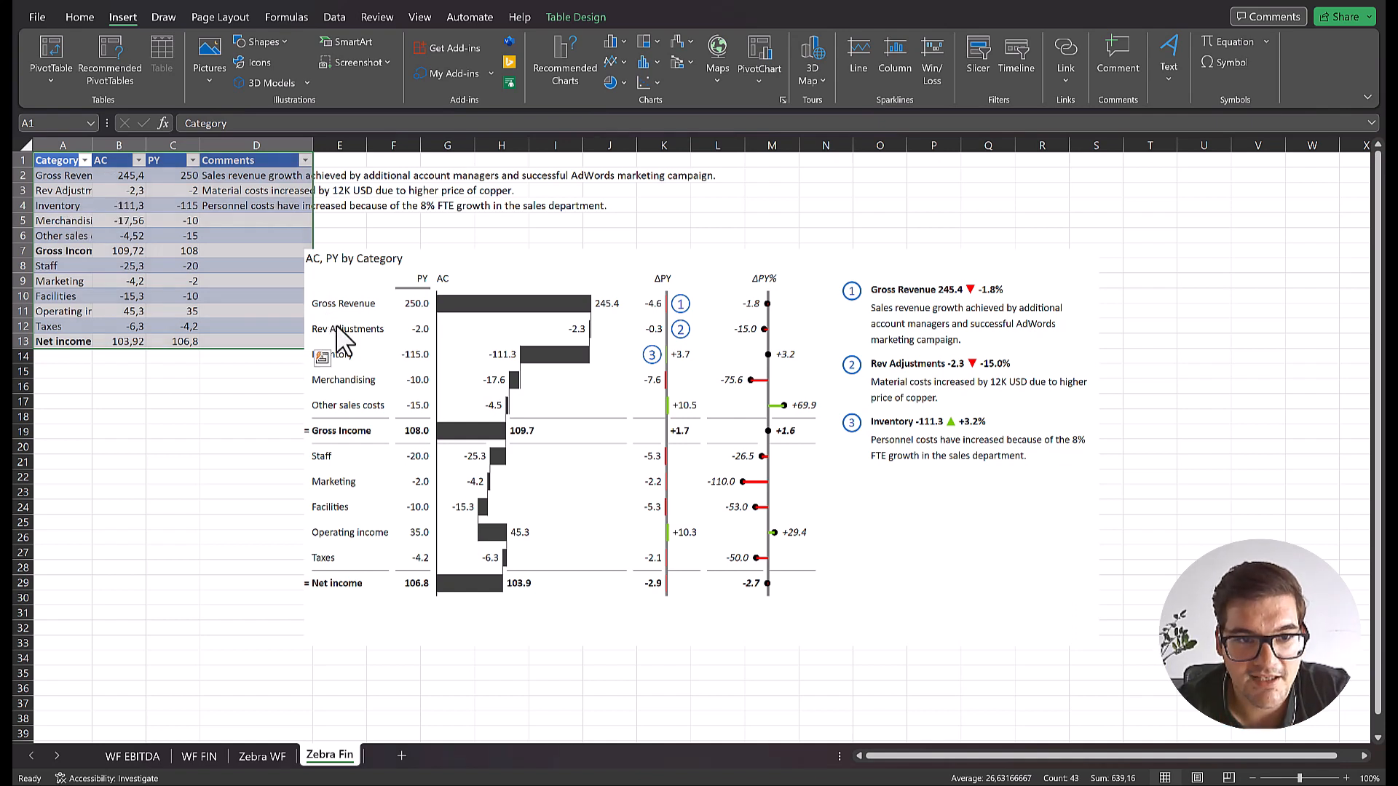
# Start a new formula row from the Rev Adjustments row and name it Net Revenues
pyautogui.rightClick(335, 327)
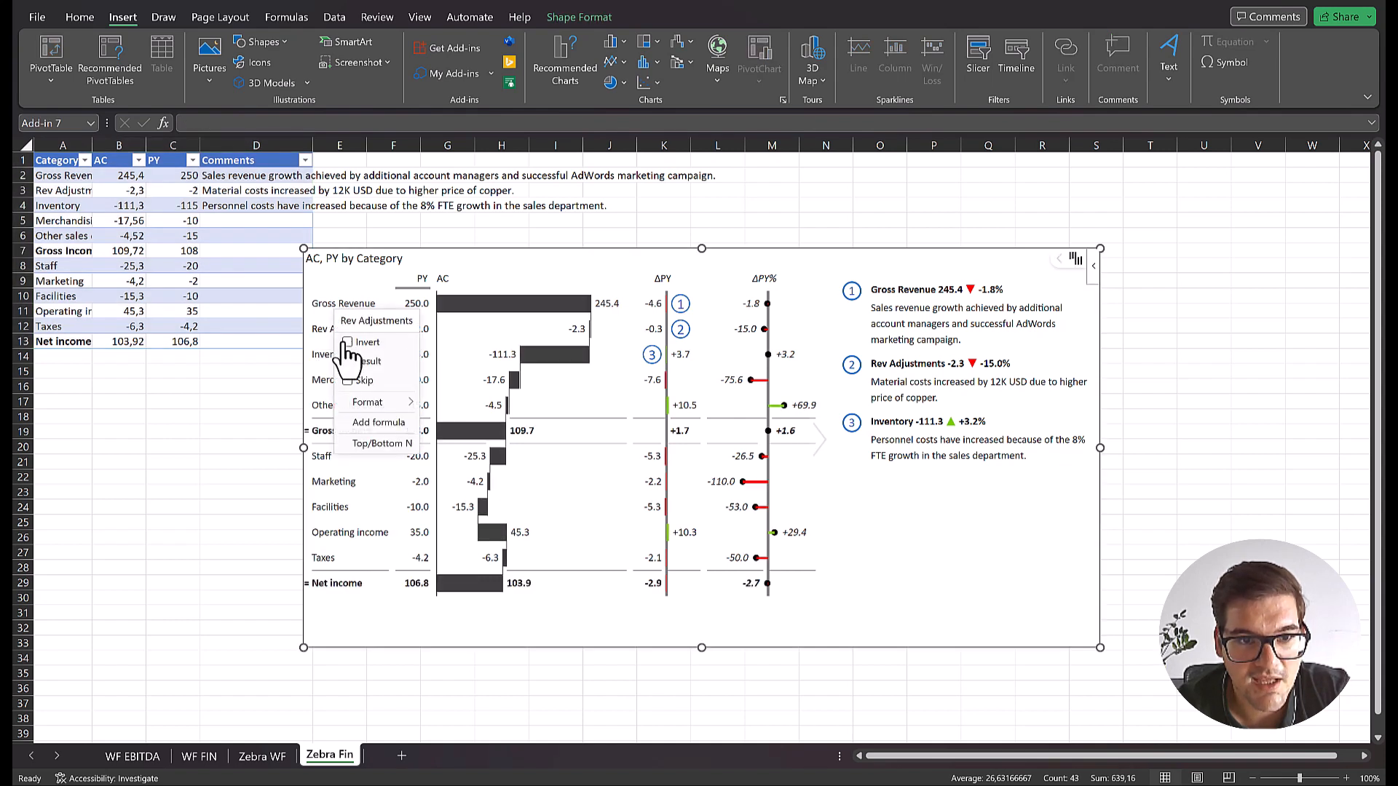
pyautogui.moveTo(379, 422)
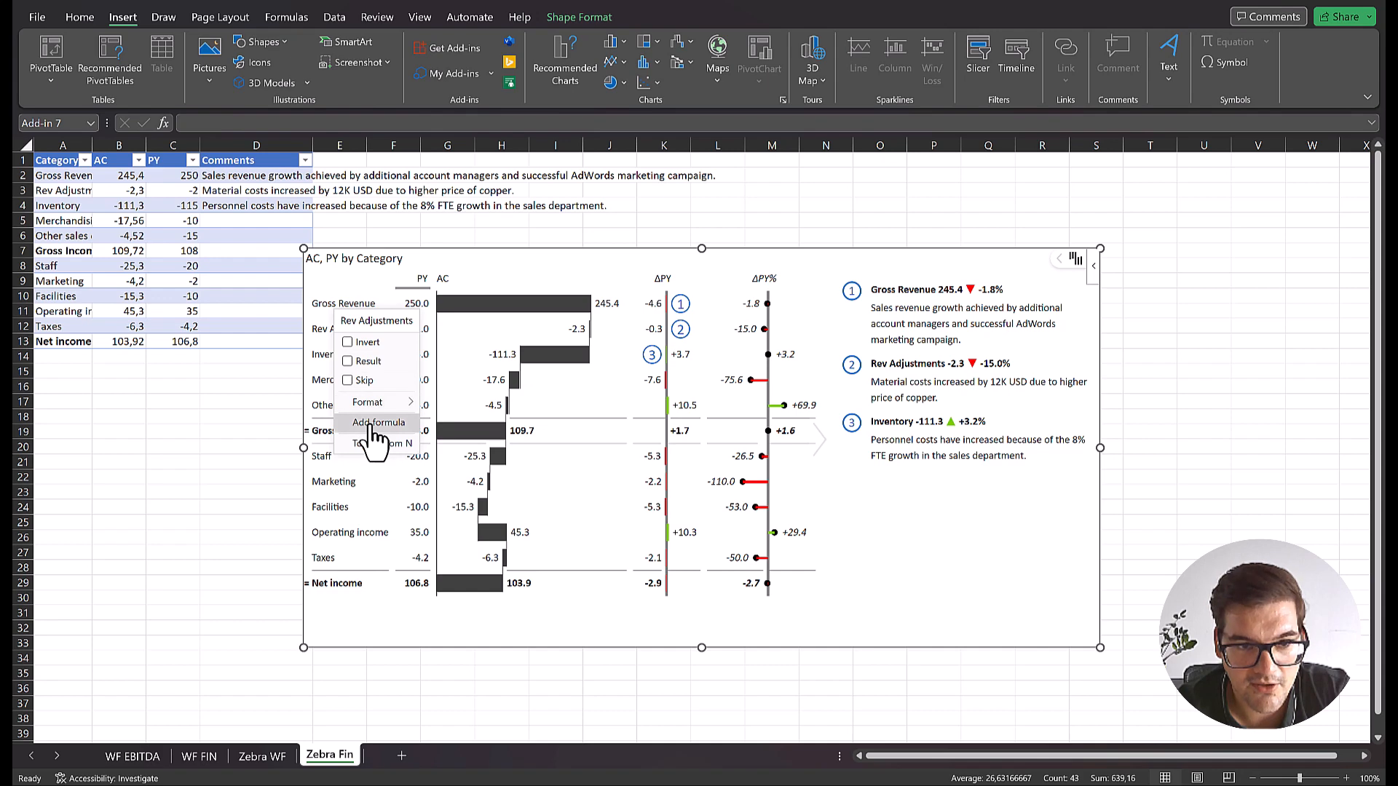
pyautogui.click(379, 423)
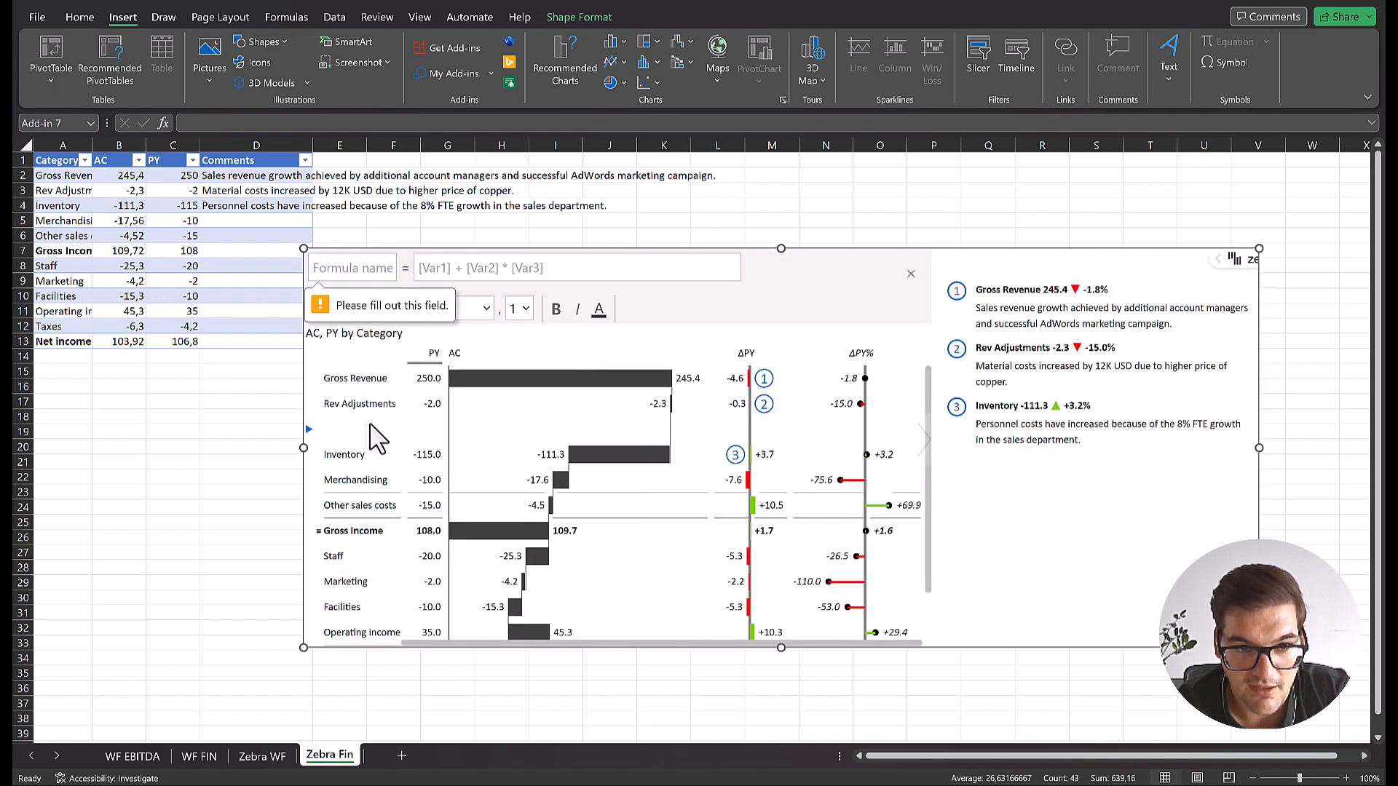
pyautogui.moveTo(464, 450)
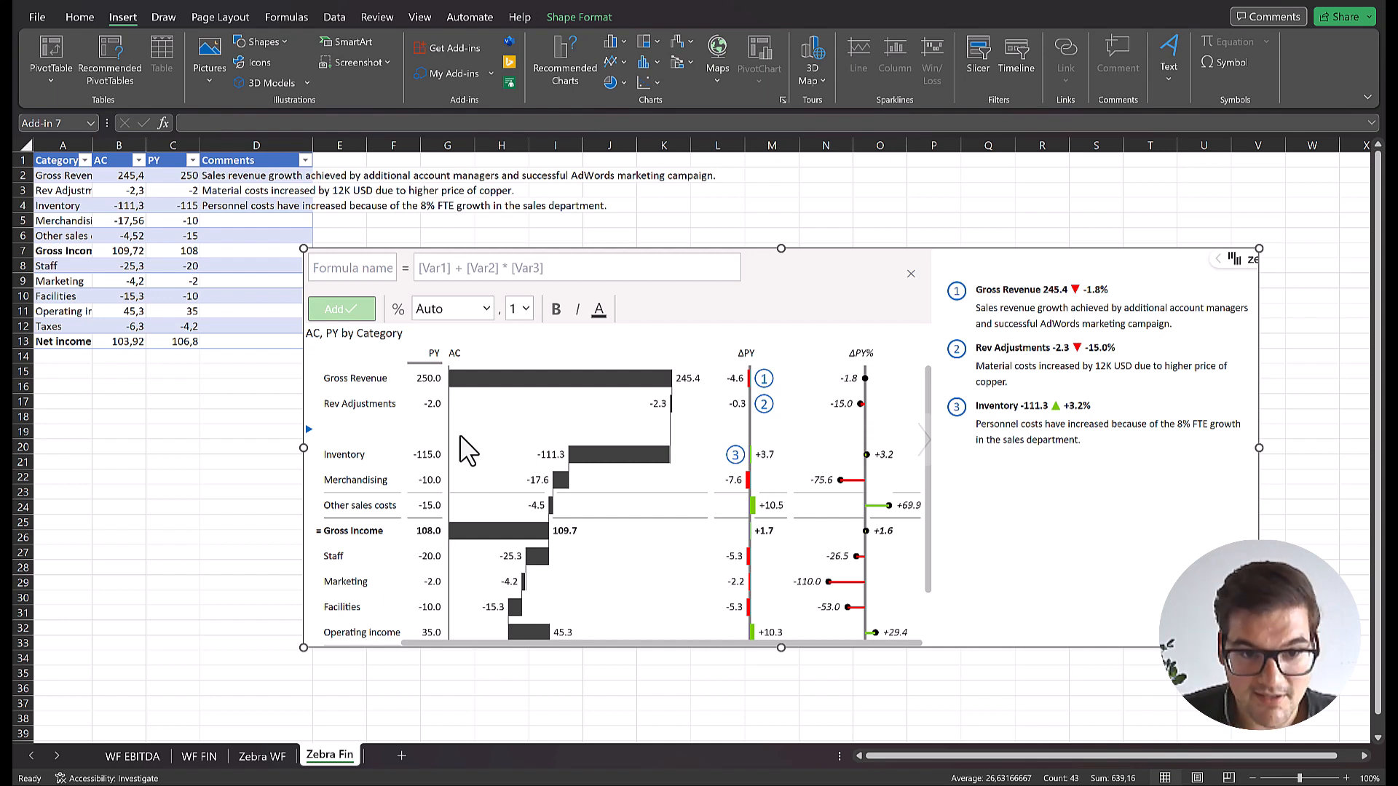
pyautogui.write('N')
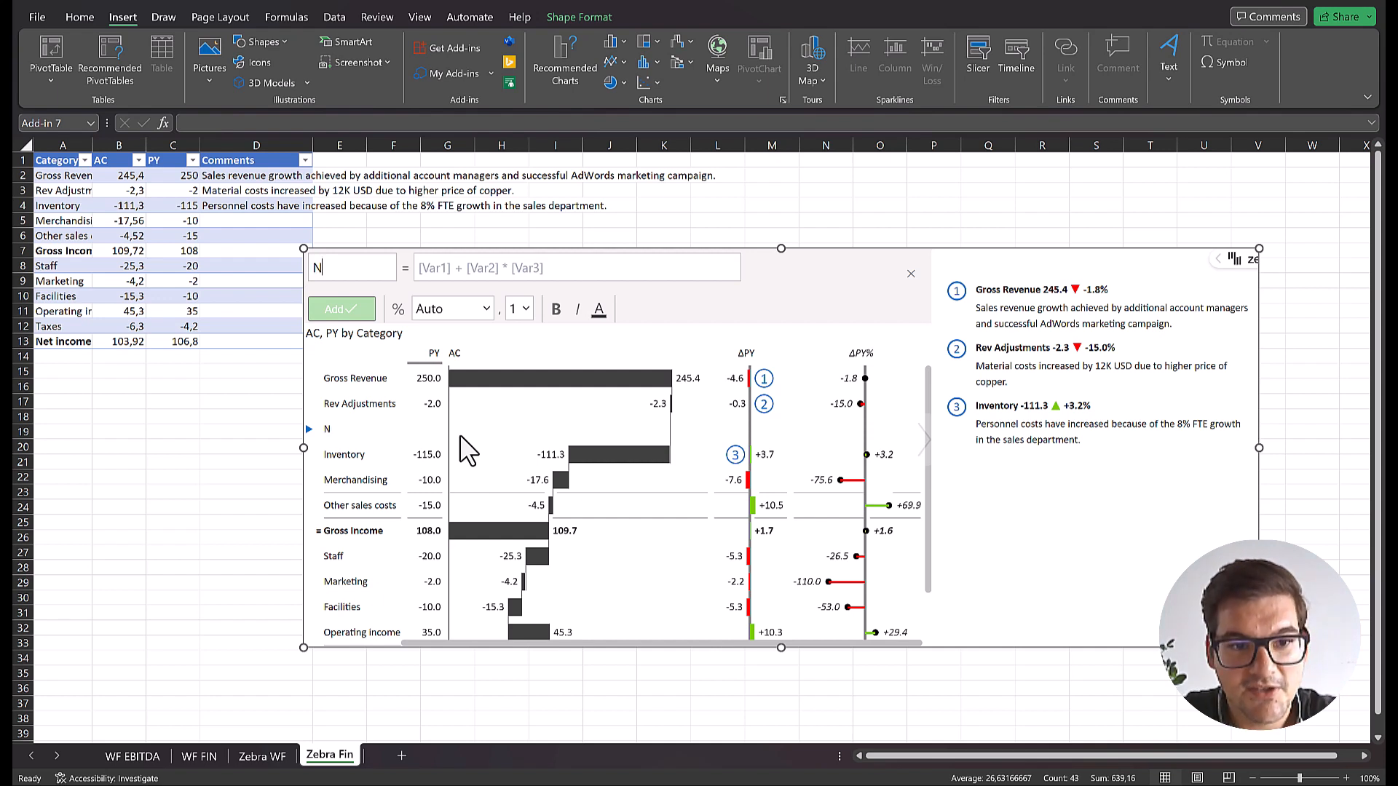
pyautogui.write('et Re')
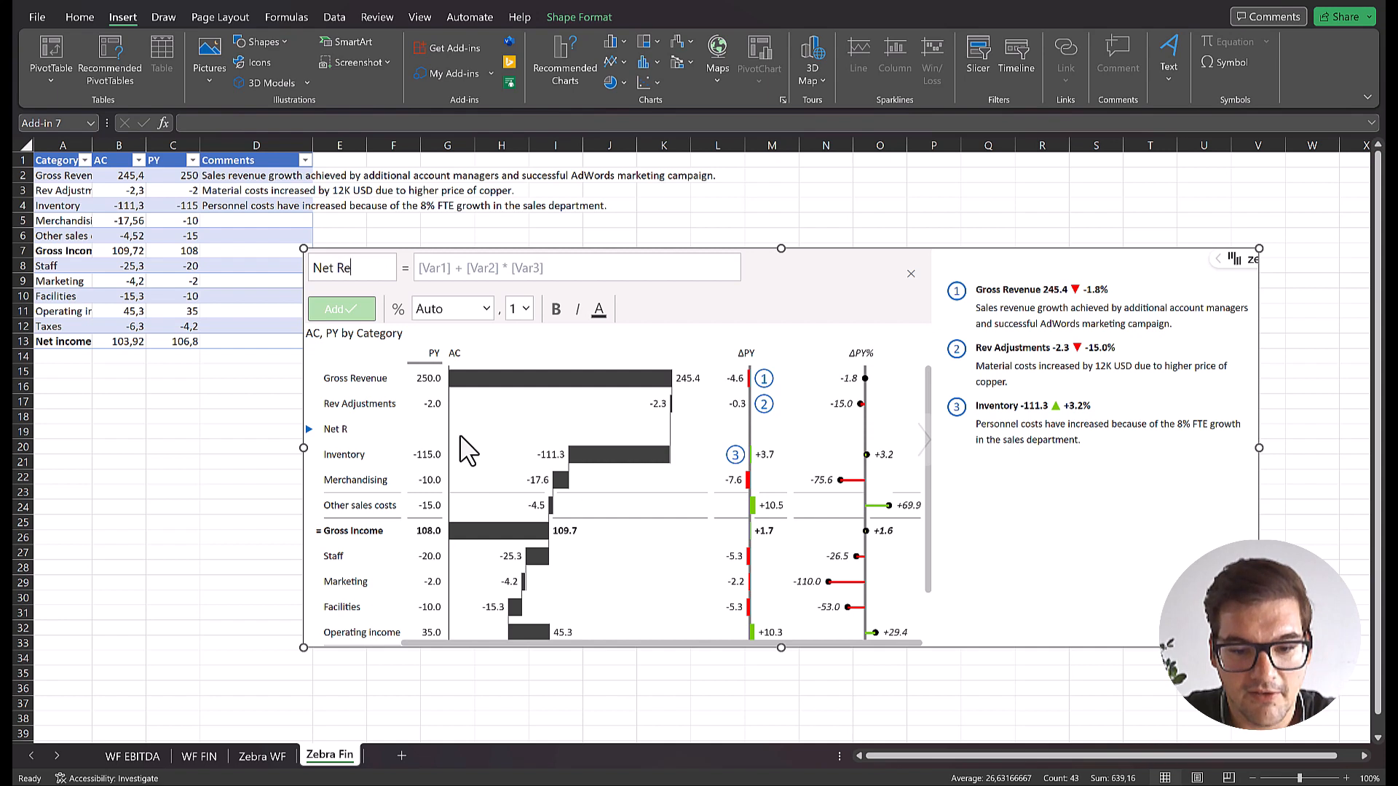
pyautogui.write('venues')
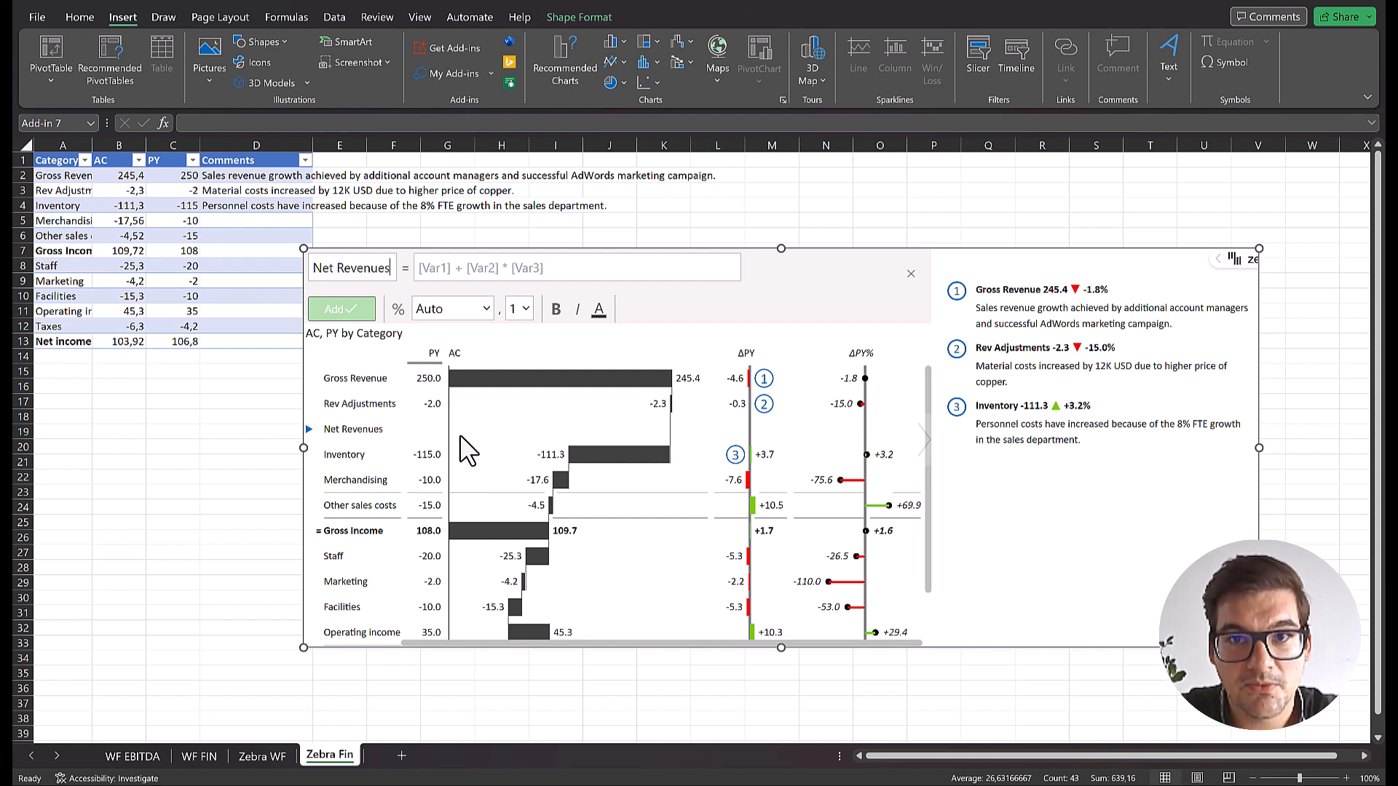
pyautogui.moveTo(423, 290)
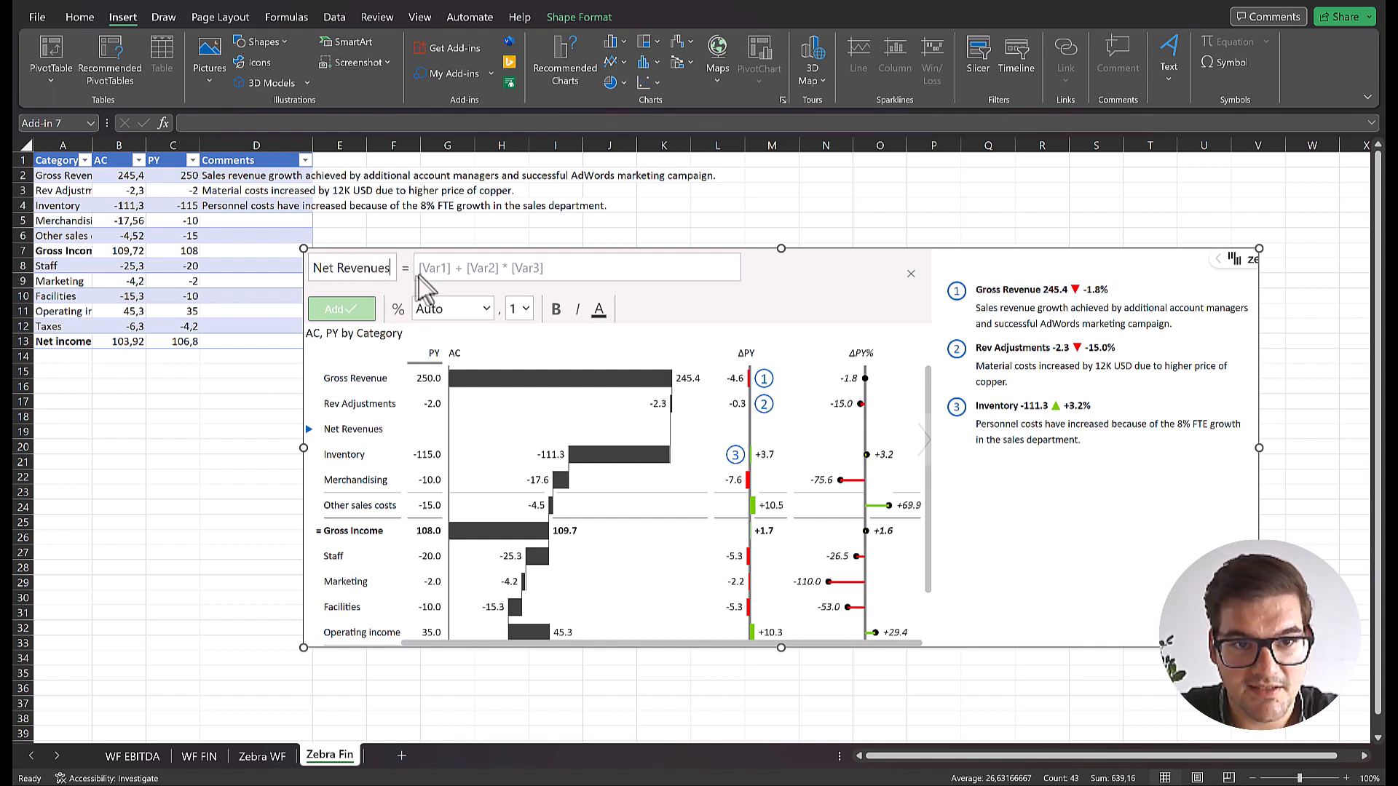
# Define the formula as [Gross Revenue] + [Rev Adjustments] and add the row
pyautogui.click(575, 268)
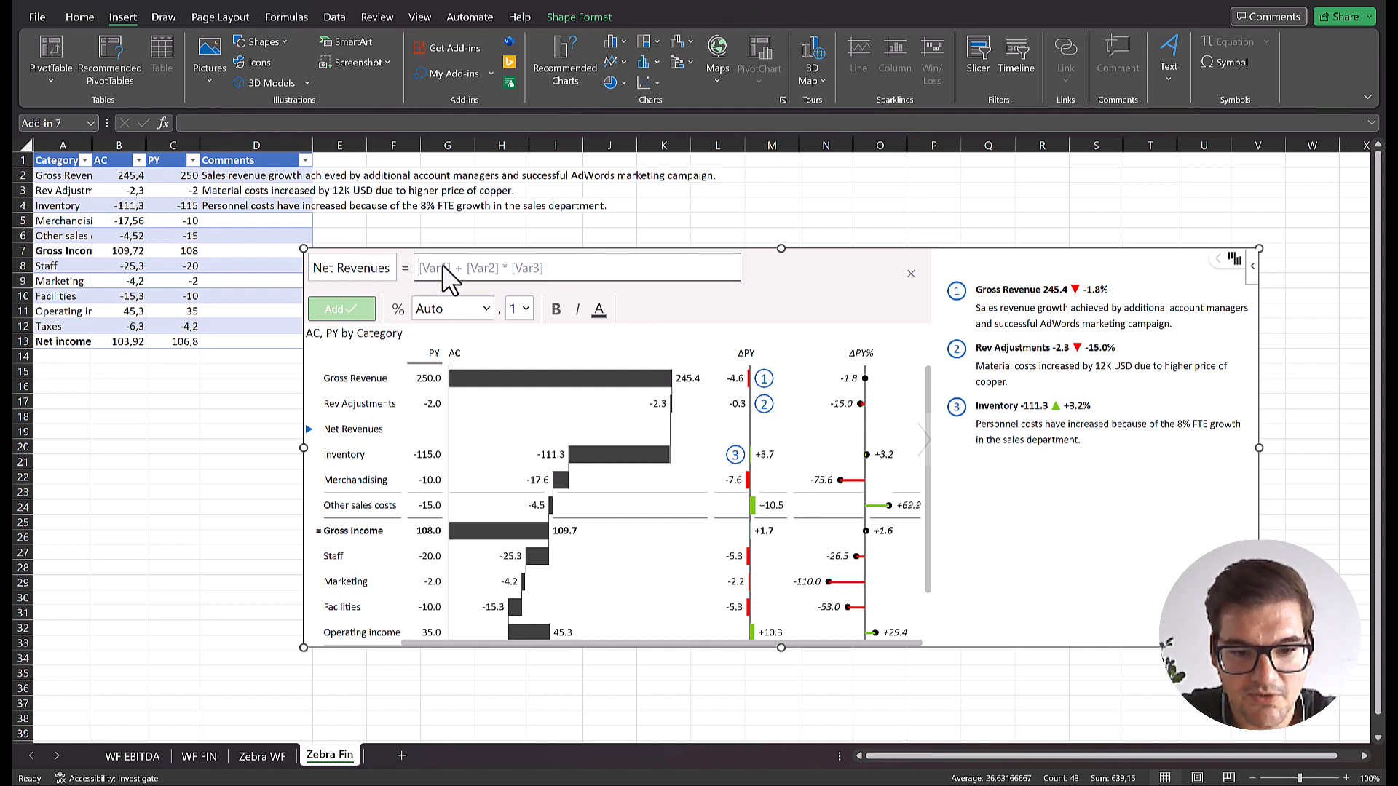
pyautogui.write('gre')
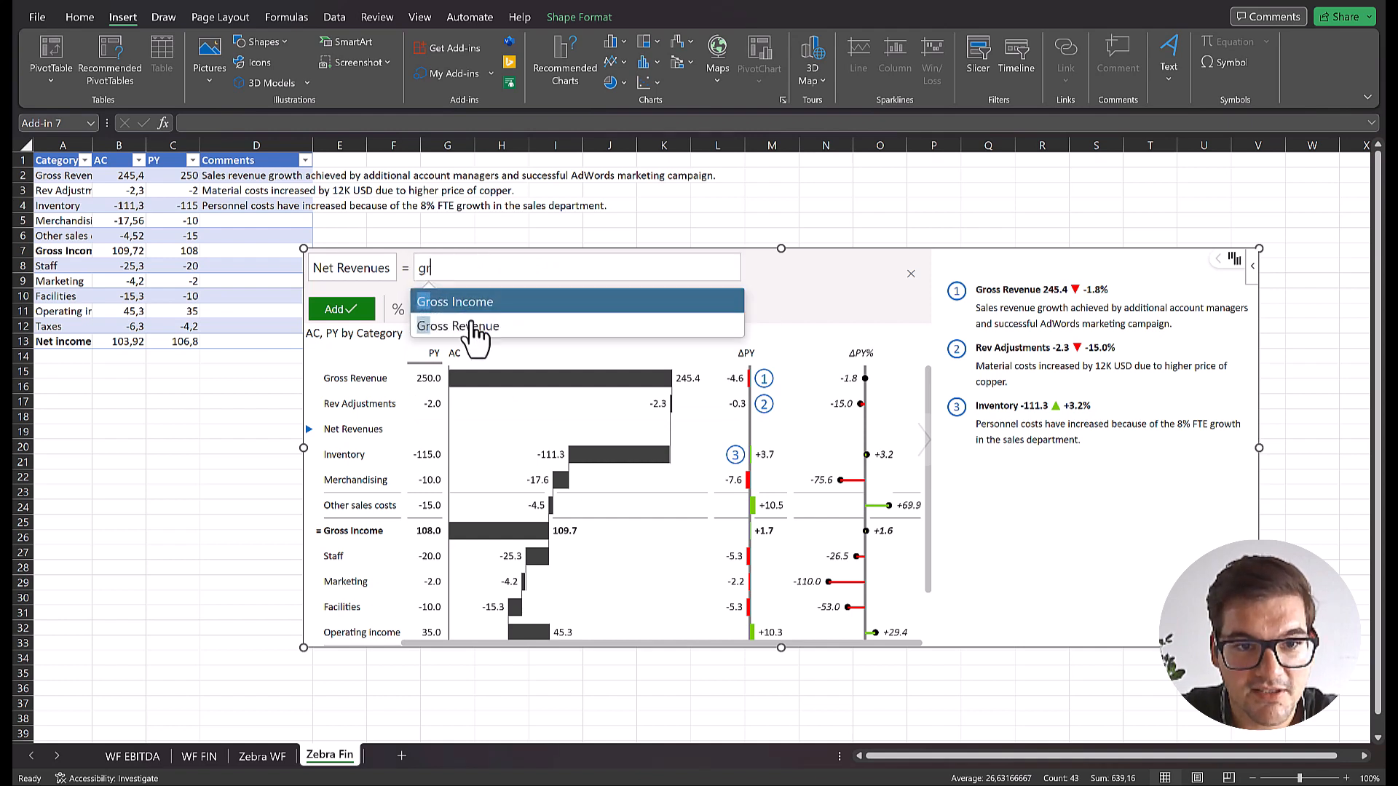
pyautogui.click(458, 325)
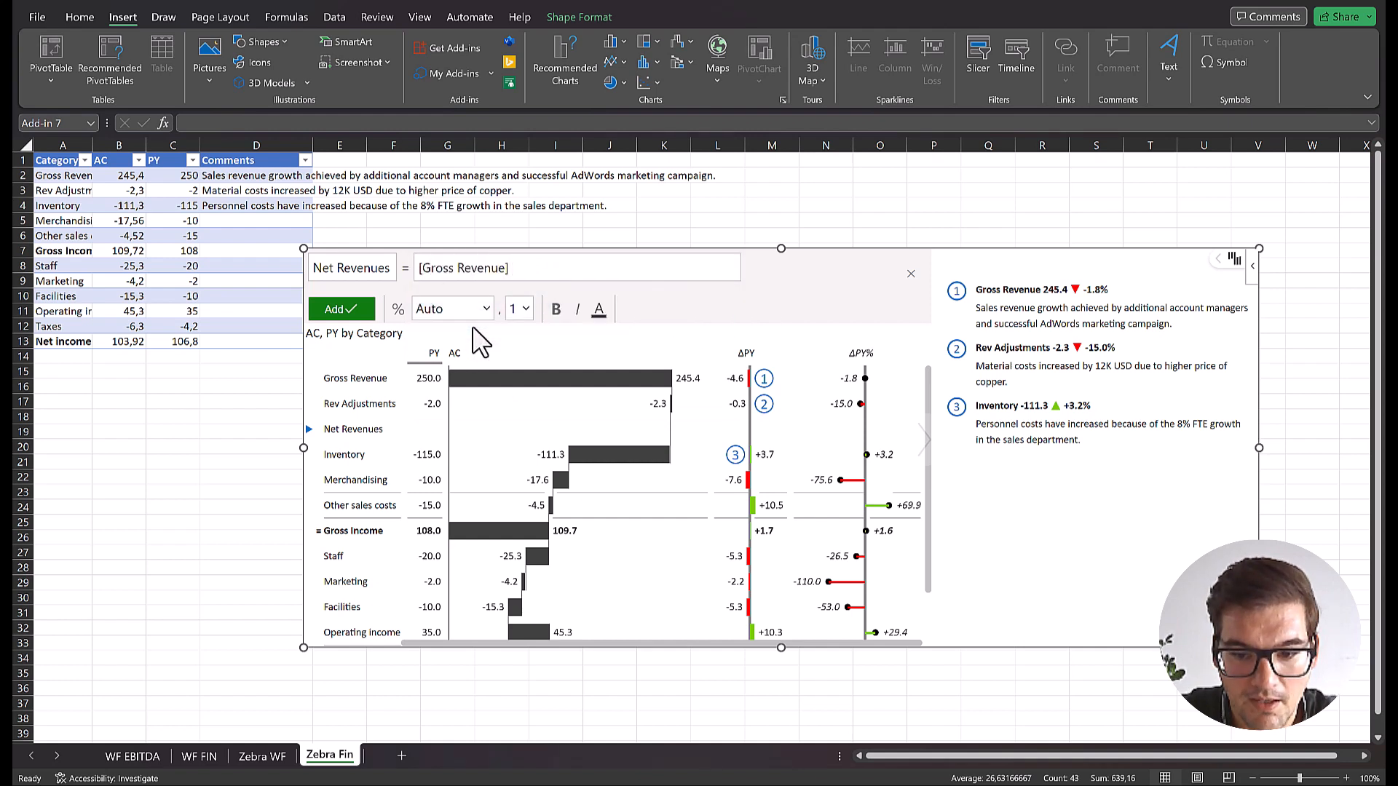
pyautogui.write('+')
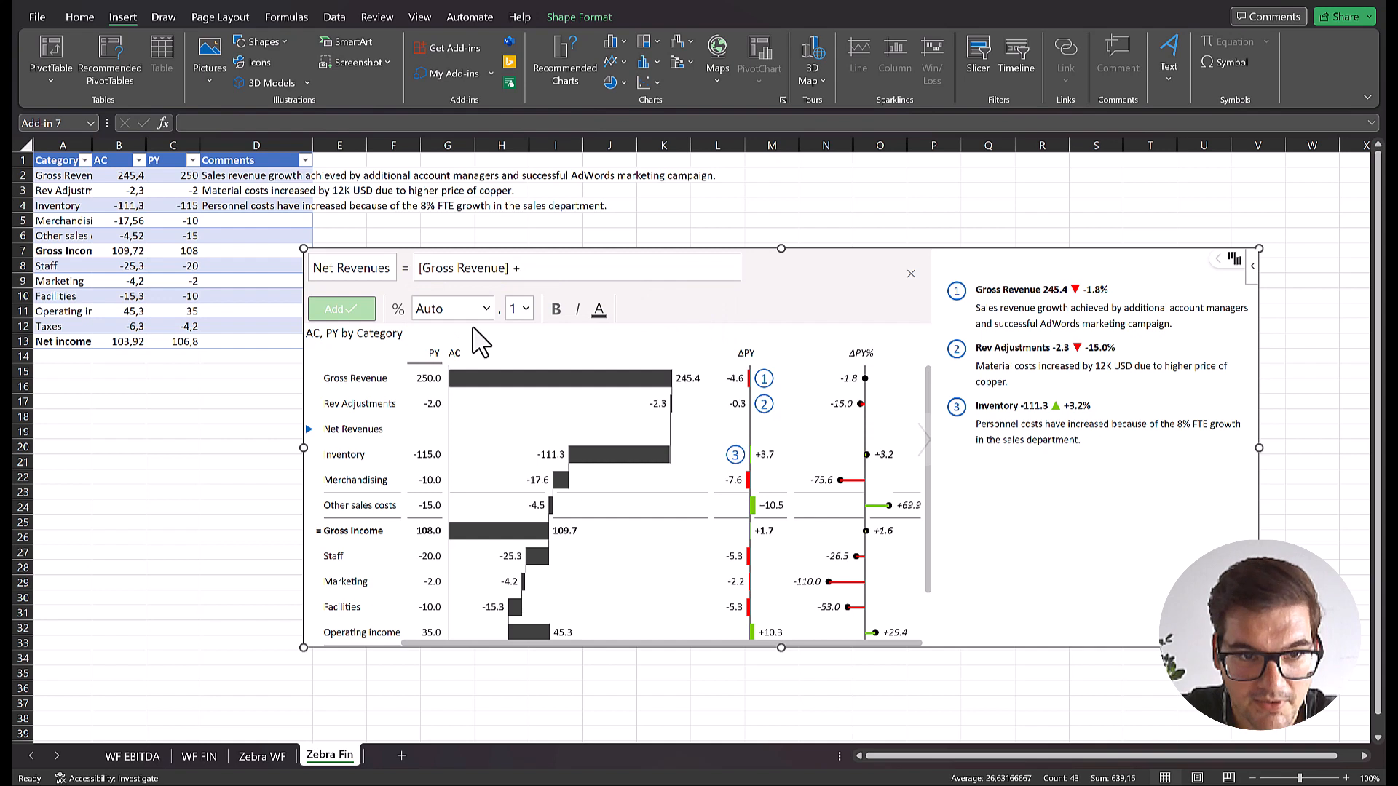
pyautogui.write('rev')
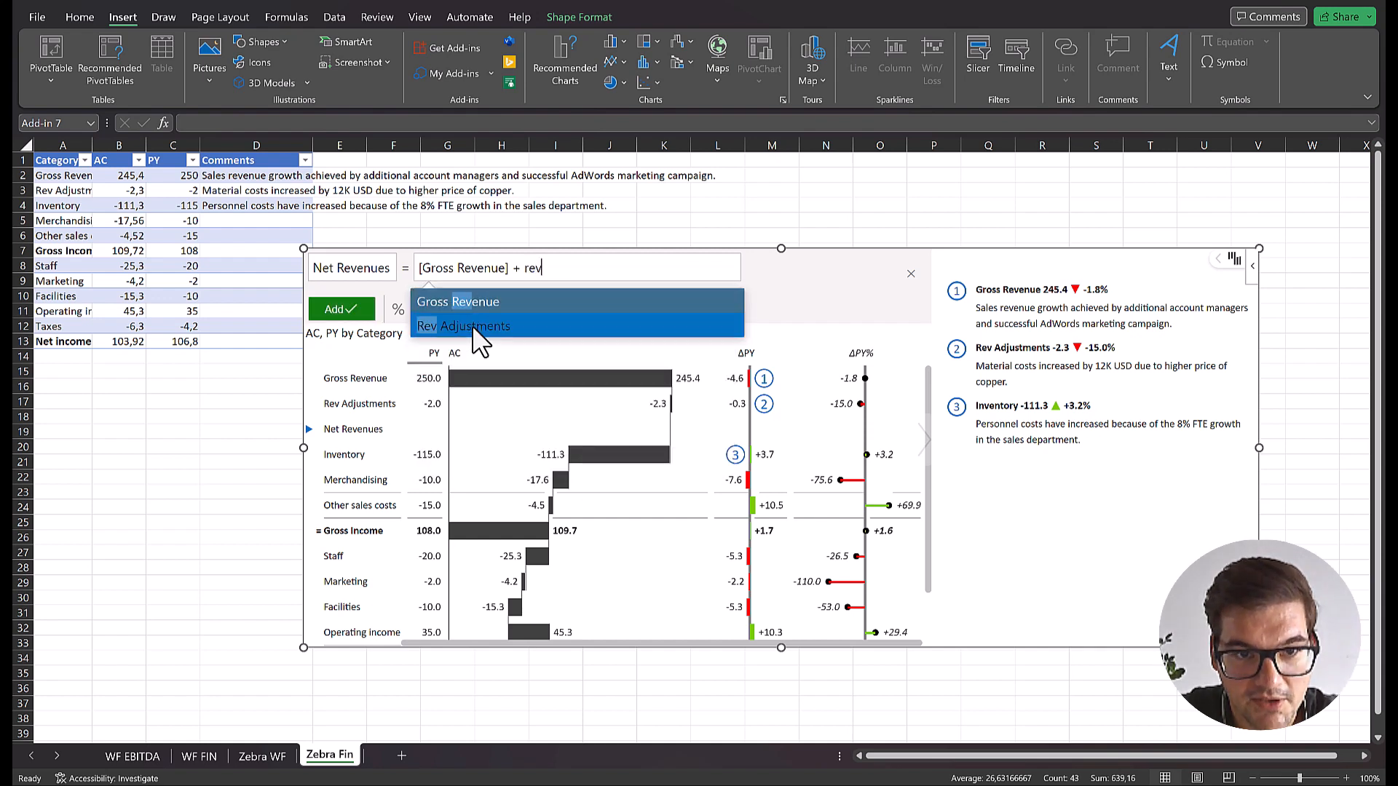
pyautogui.click(463, 325)
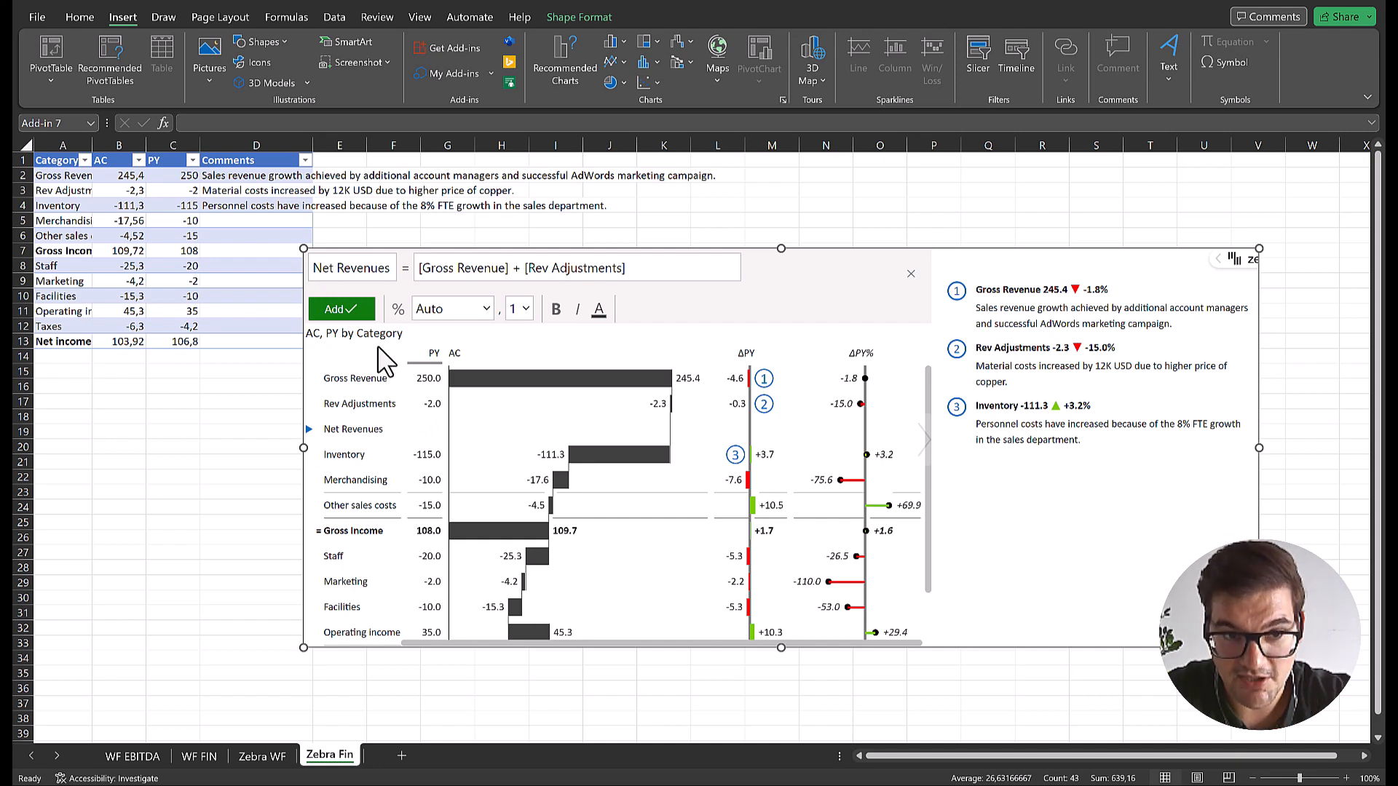
pyautogui.moveTo(341, 309)
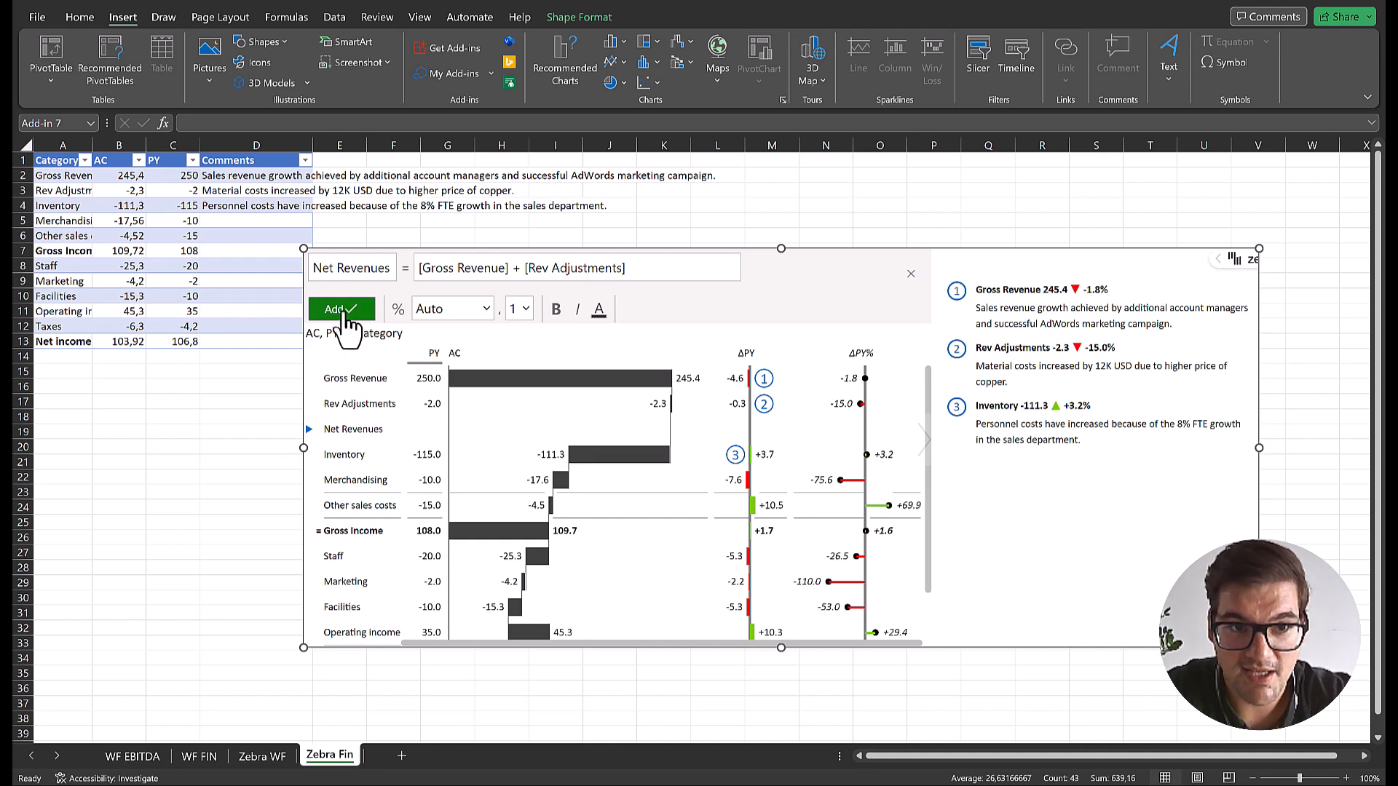
pyautogui.click(341, 309)
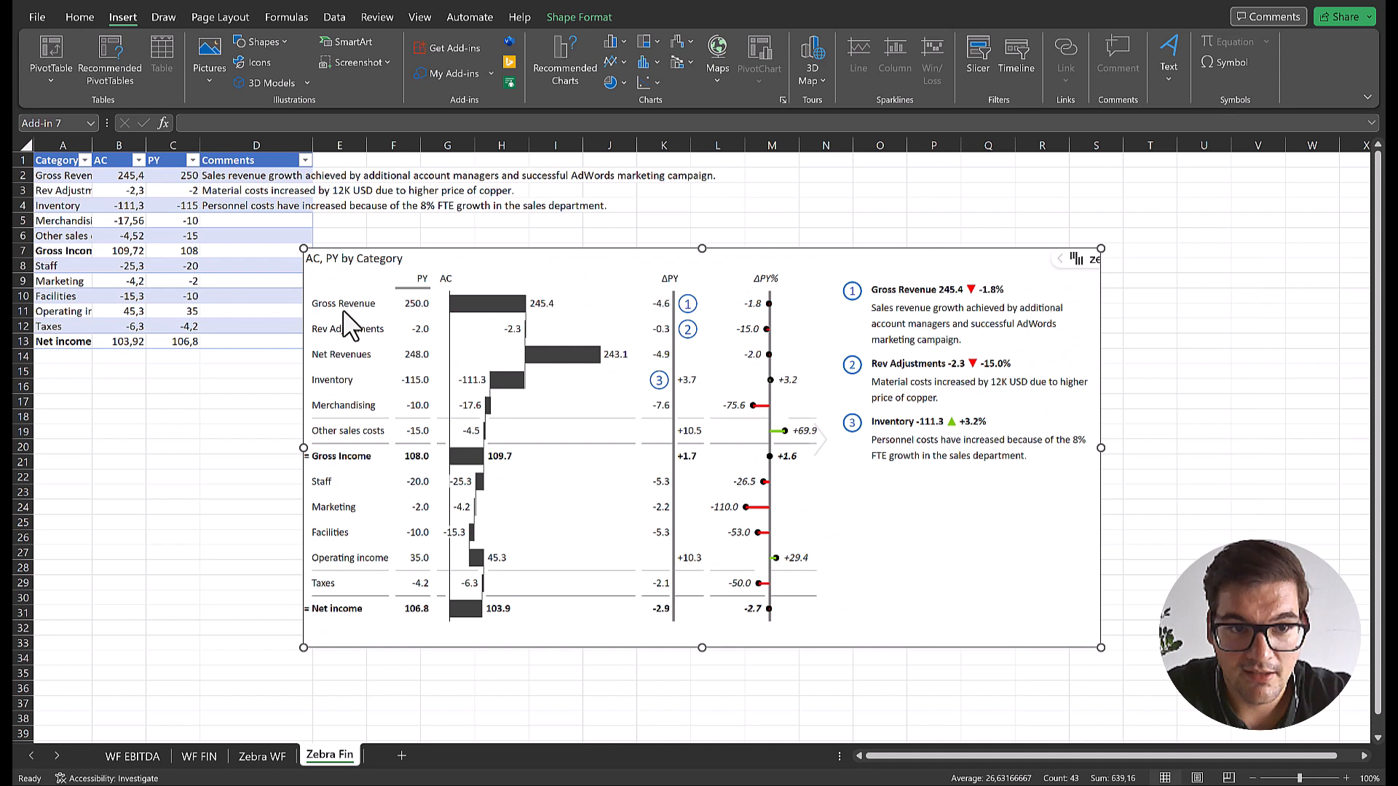
pyautogui.moveTo(349, 357)
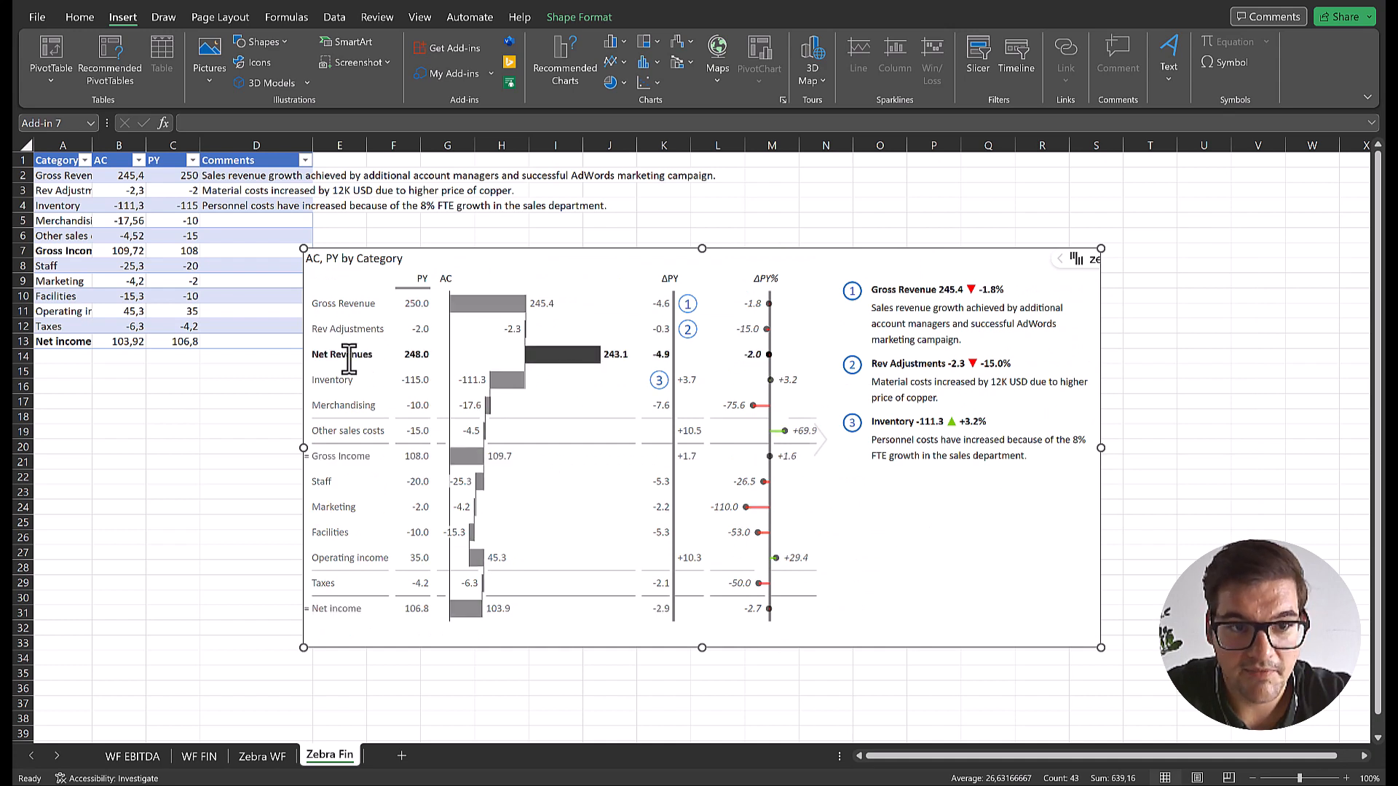
# Tick Result for Net Revenues so its 243.1 AC bar starts from zero
pyautogui.rightClick(341, 353)
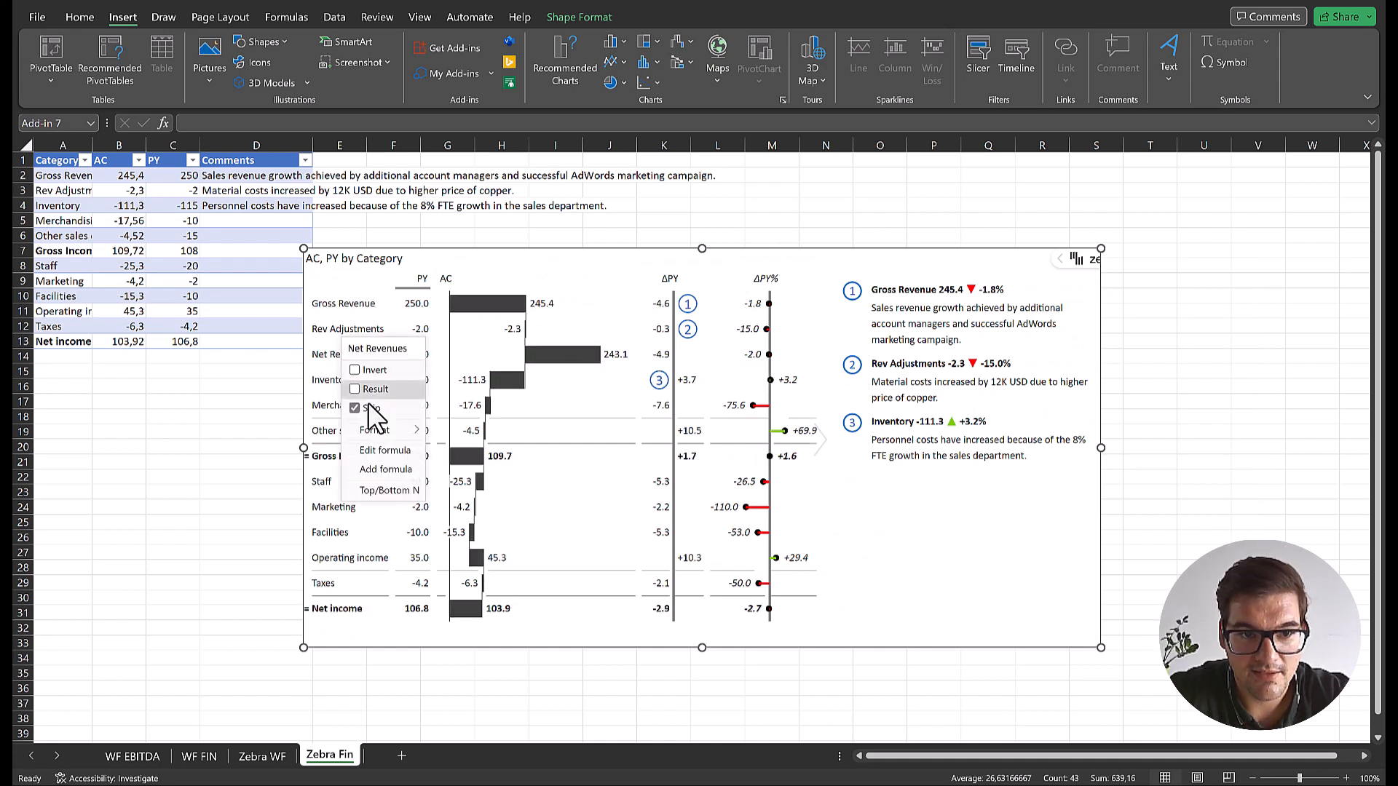
pyautogui.click(375, 389)
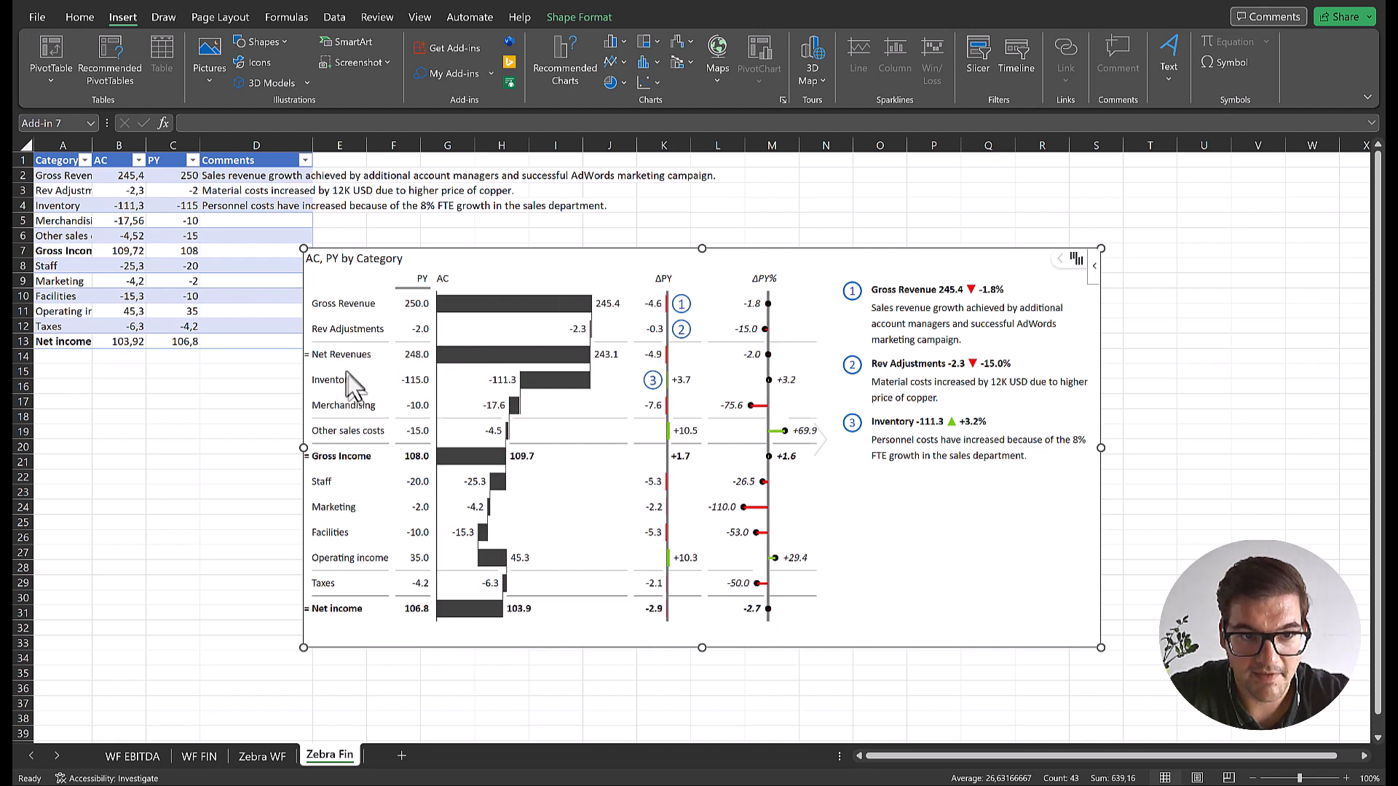
pyautogui.rightClick(341, 353)
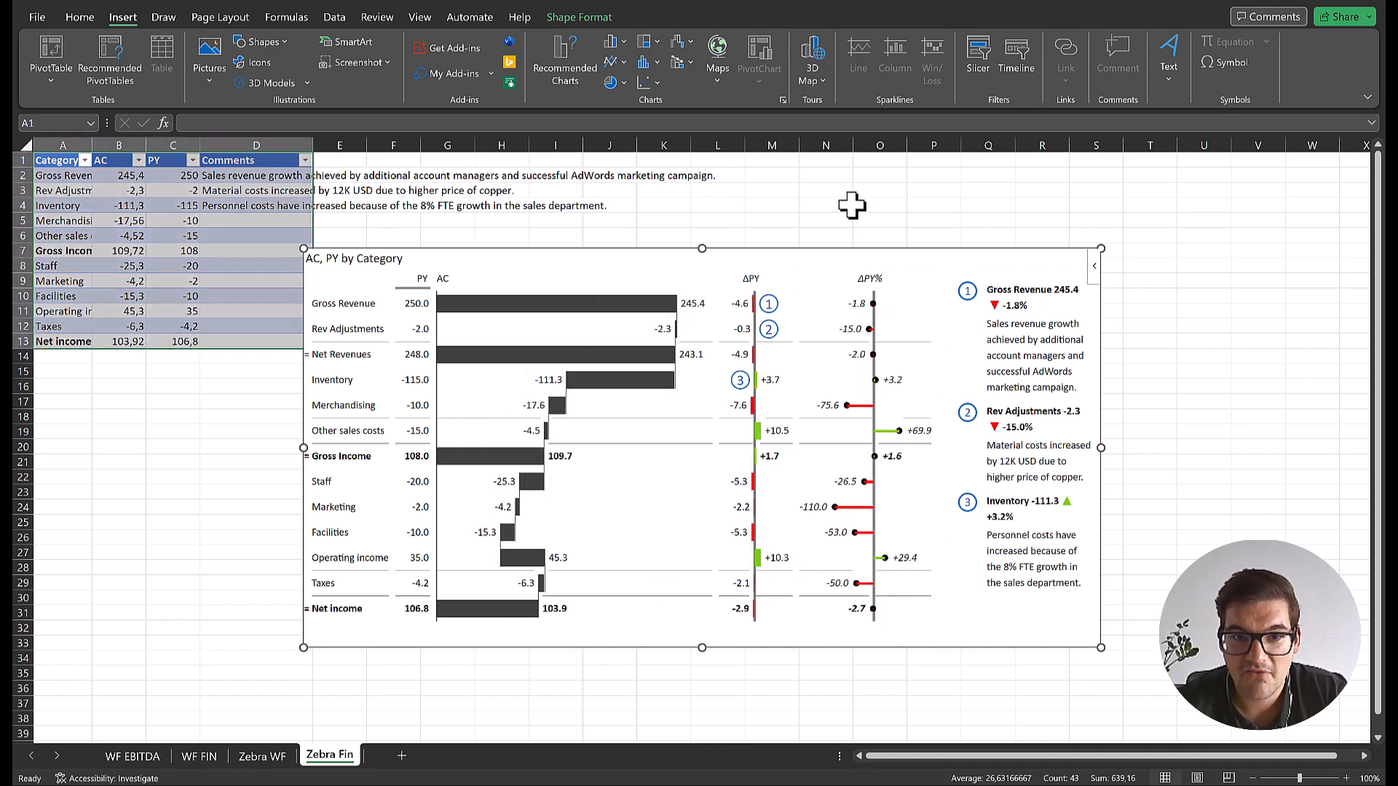
pyautogui.click(825, 205)
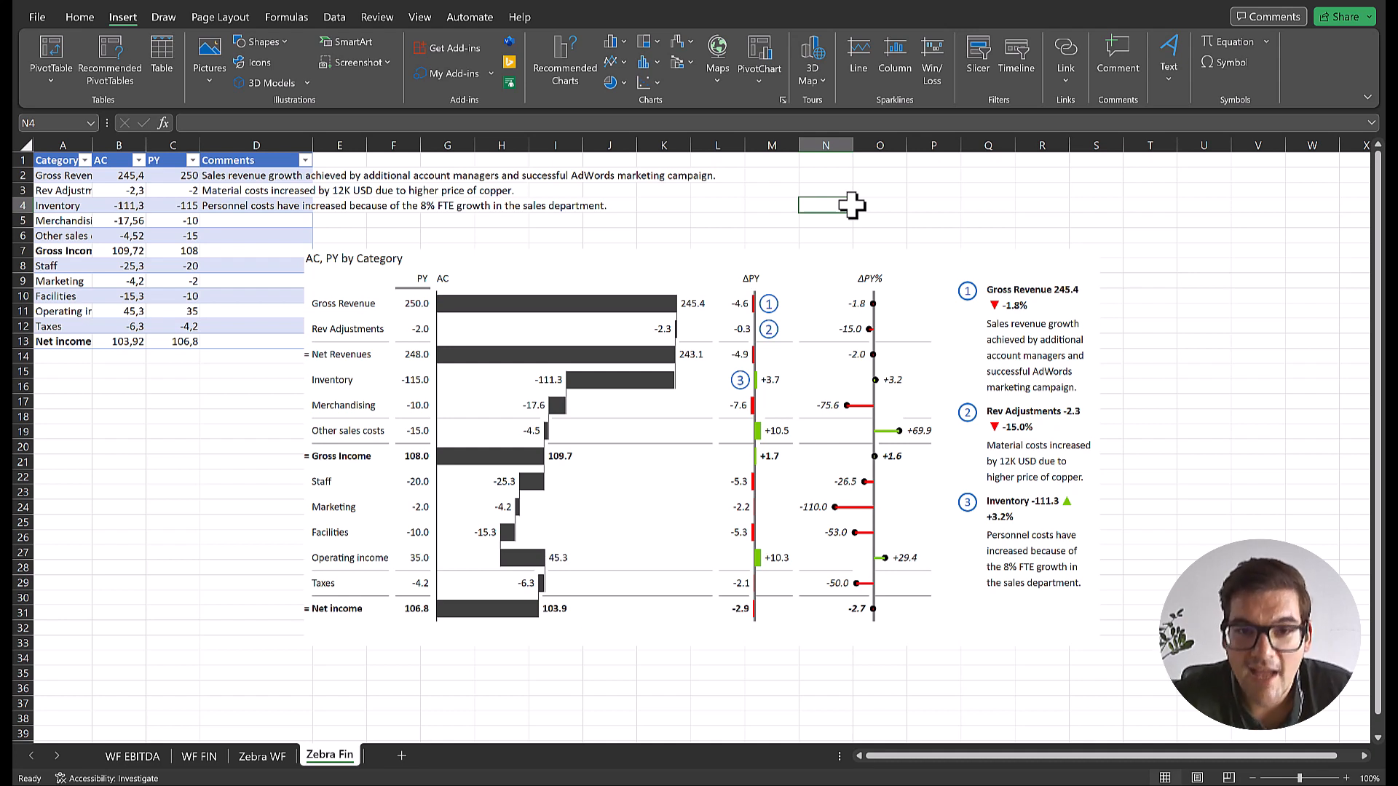
pyautogui.moveTo(783, 348)
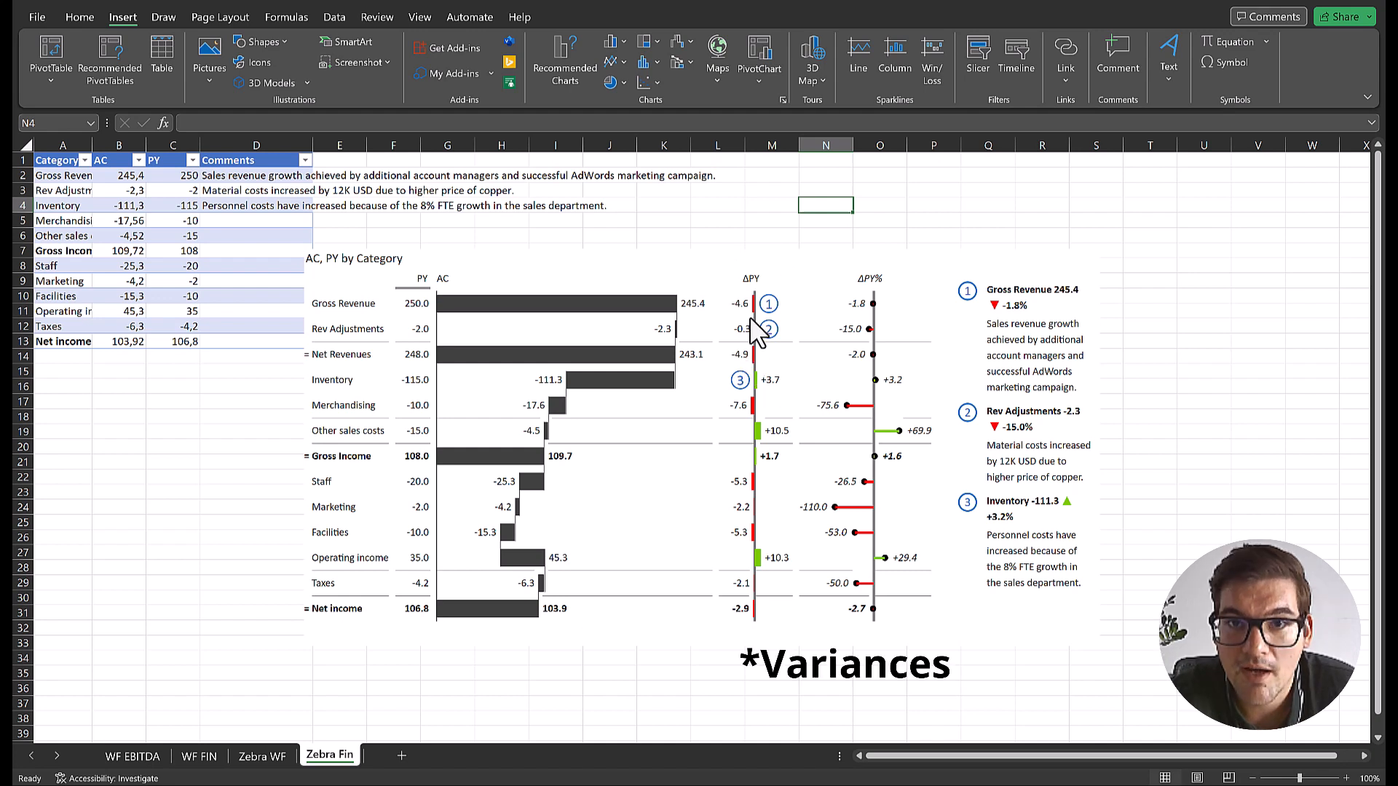
pyautogui.moveTo(726, 526)
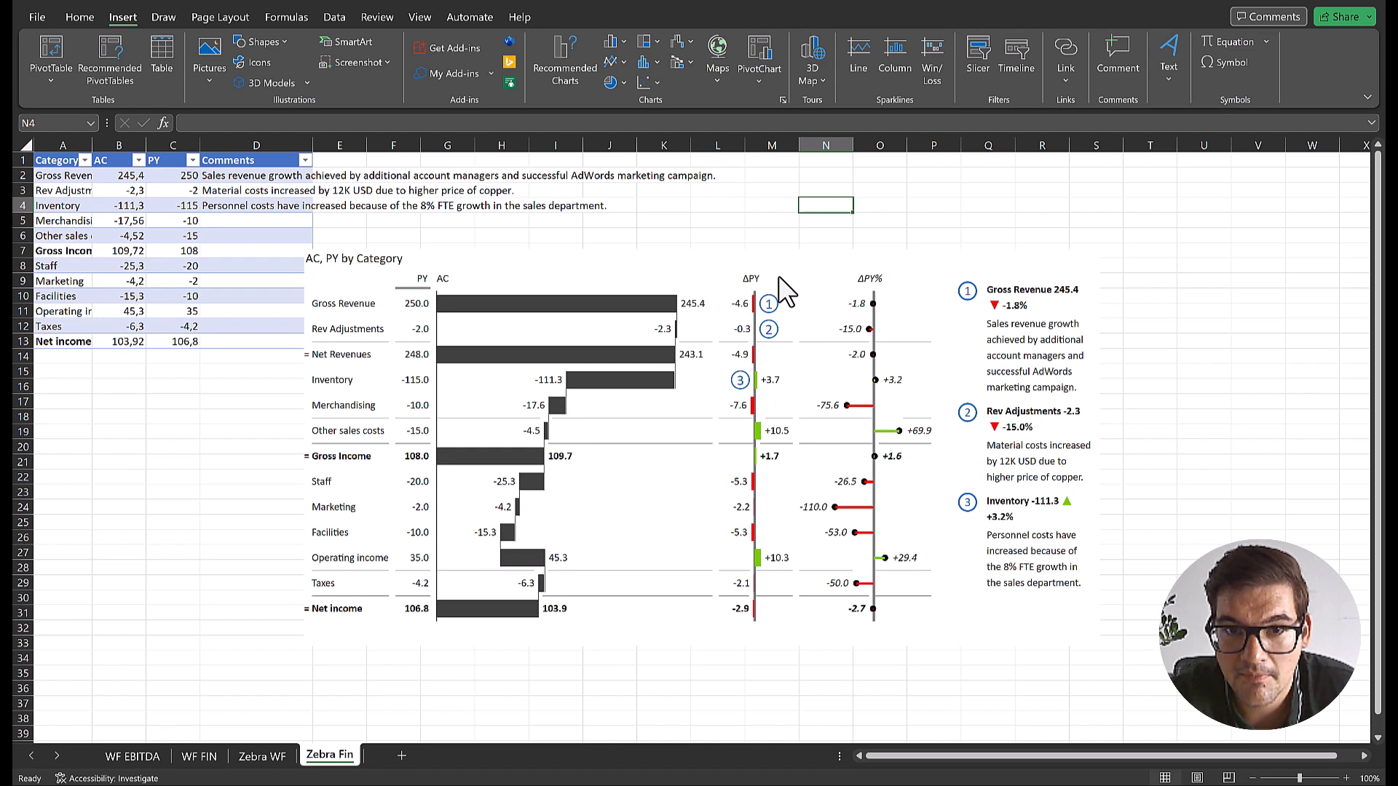
pyautogui.moveTo(801, 382)
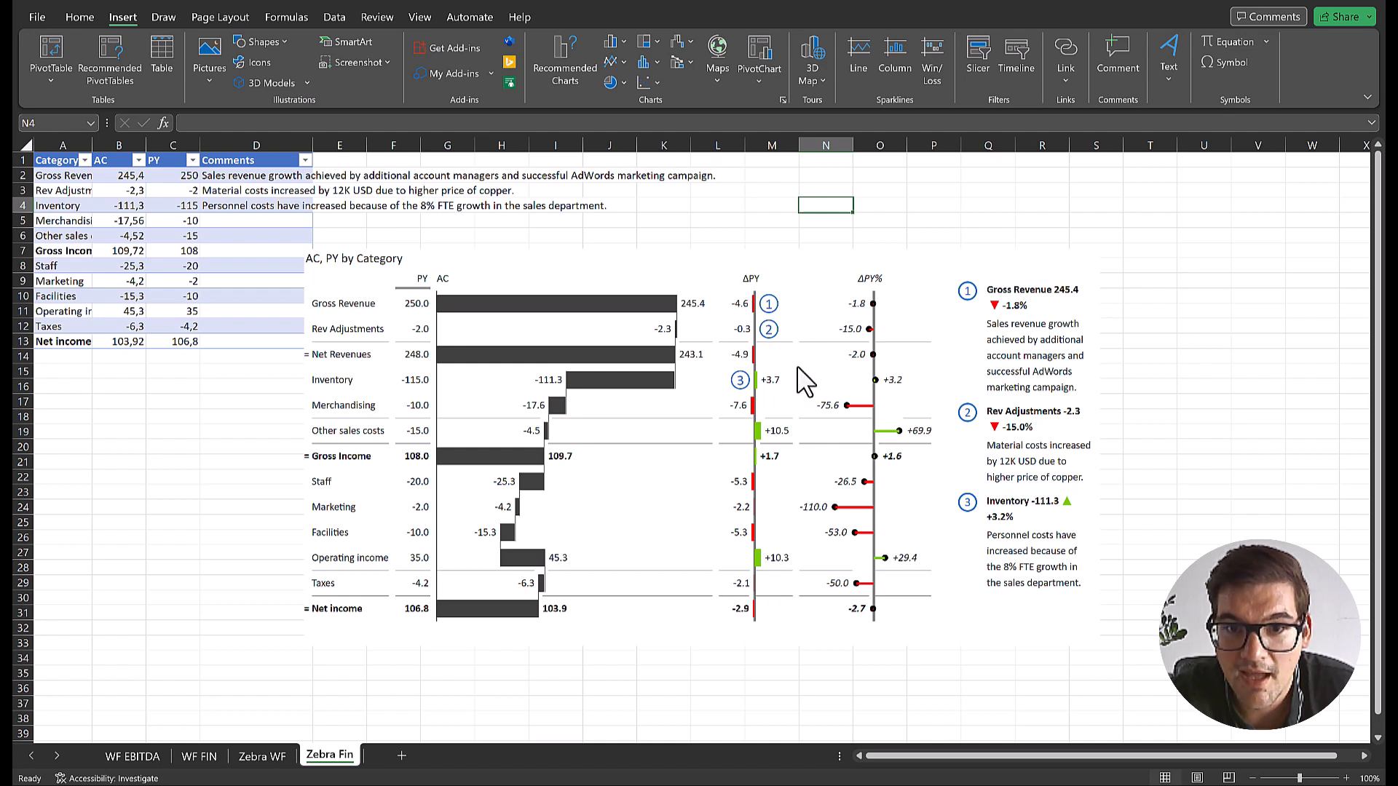
pyautogui.moveTo(861, 442)
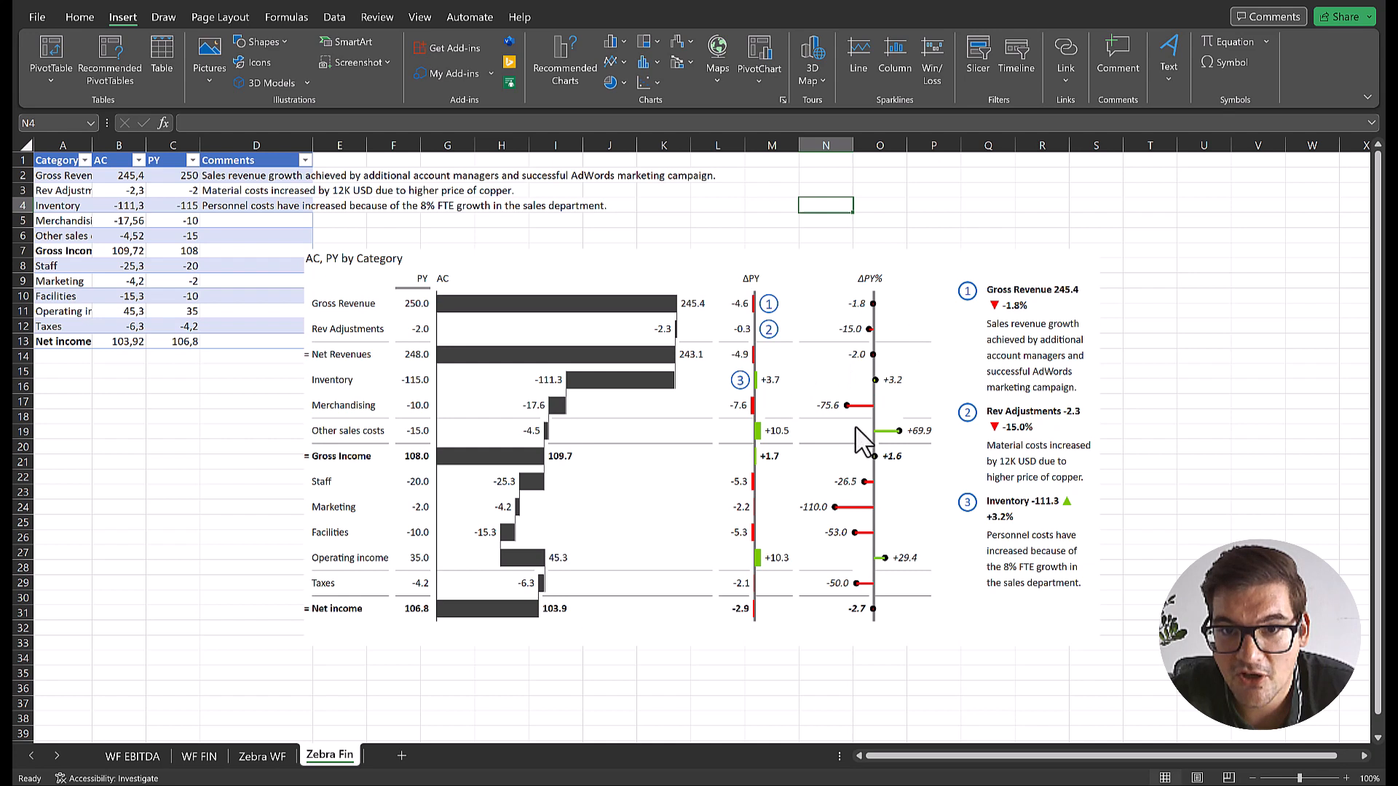
pyautogui.moveTo(904, 303)
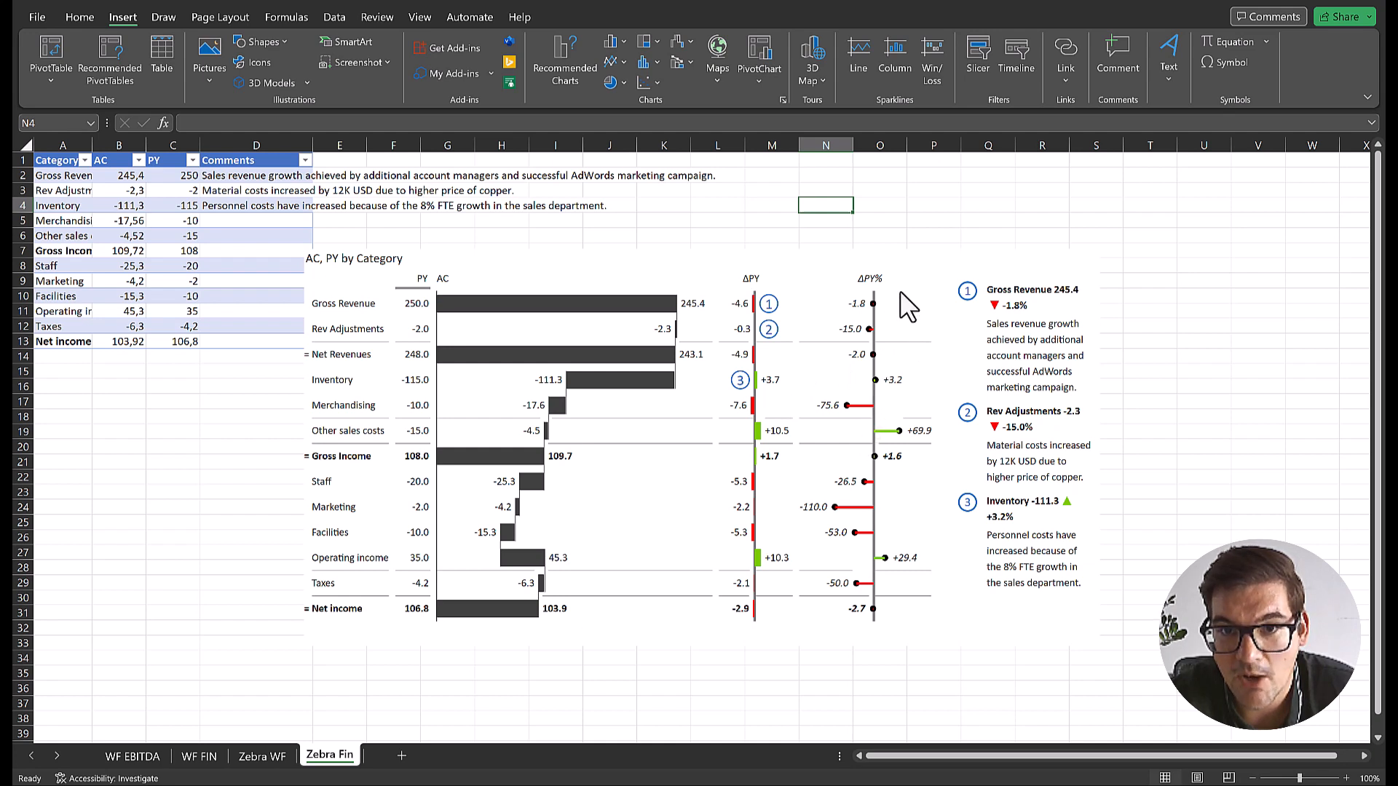
pyautogui.moveTo(914, 303)
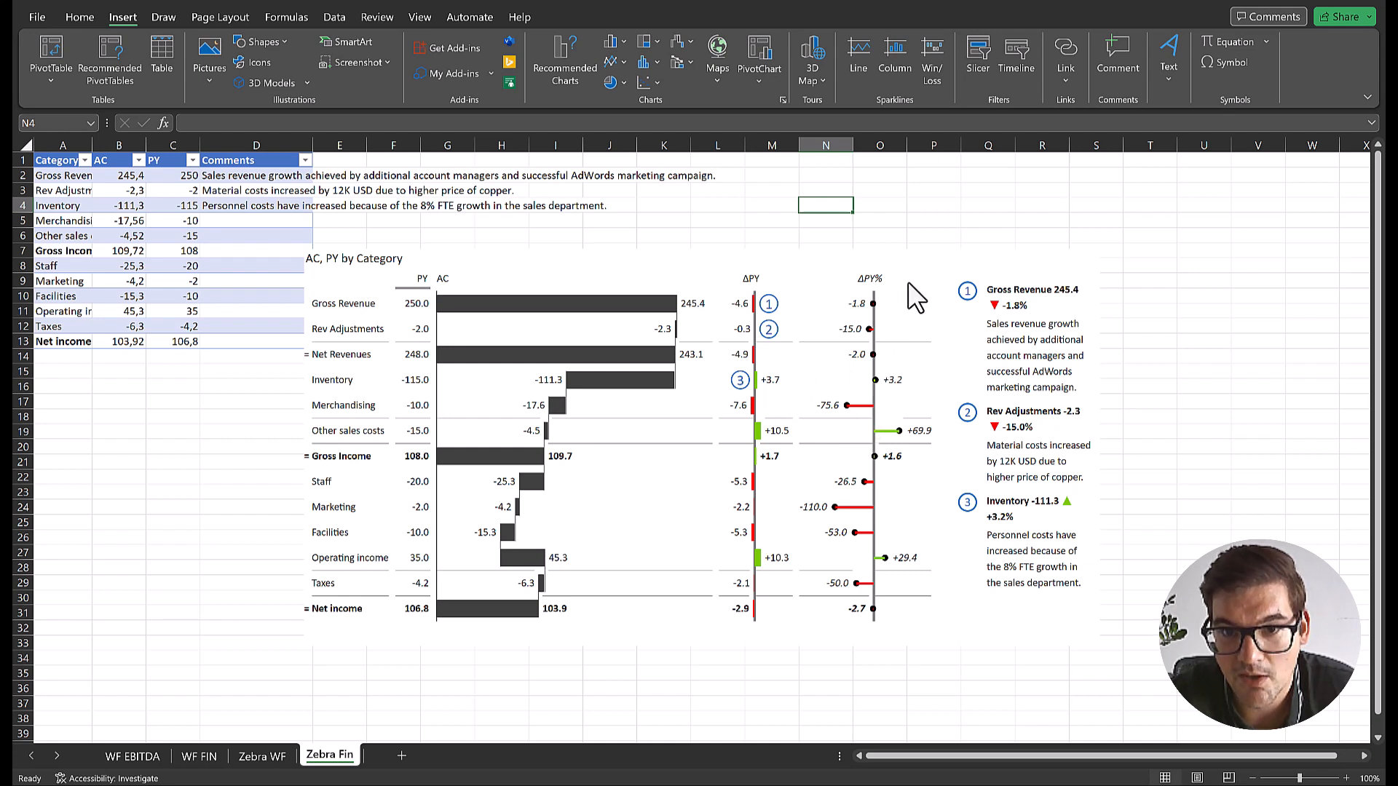
pyautogui.moveTo(855, 453)
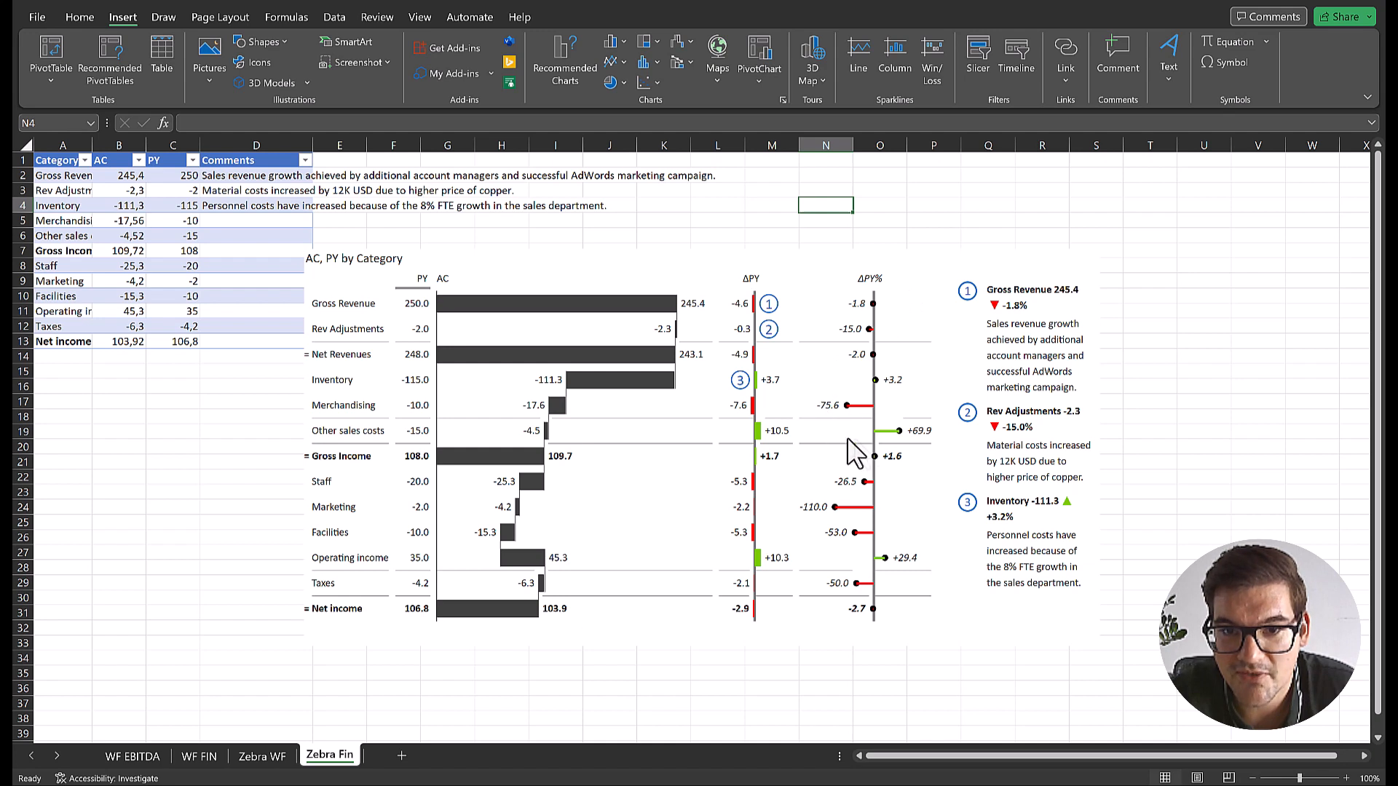
pyautogui.moveTo(833, 513)
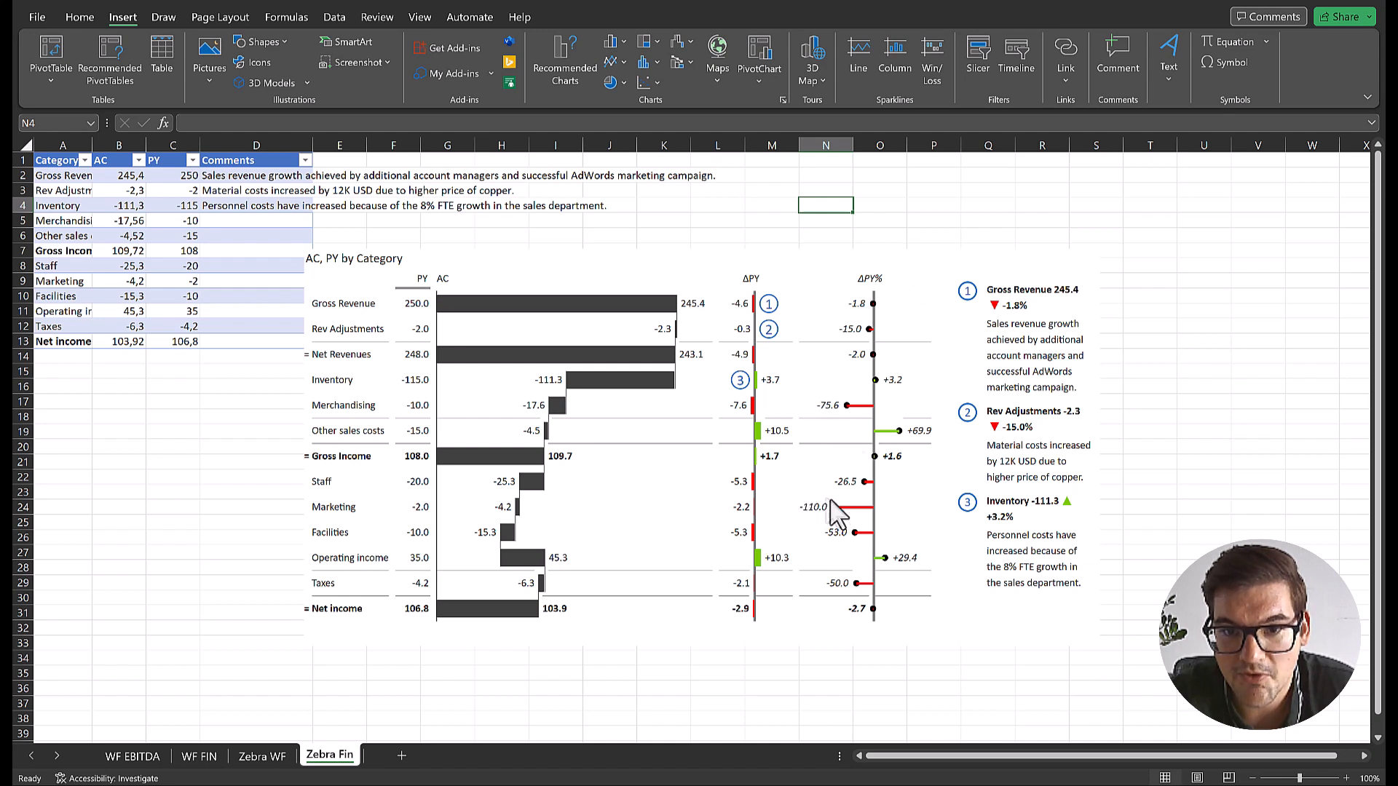
pyautogui.moveTo(1114, 392)
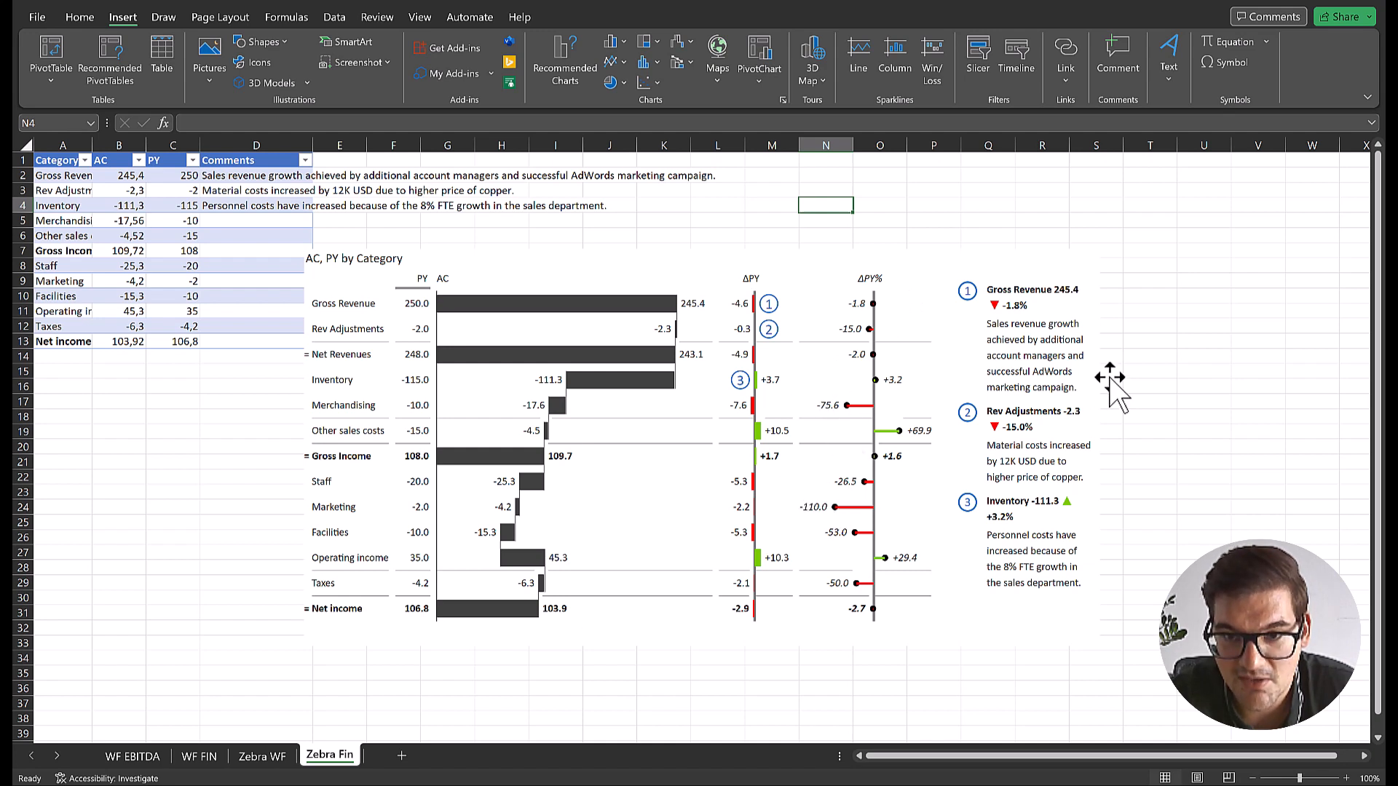
pyautogui.moveTo(1062, 495)
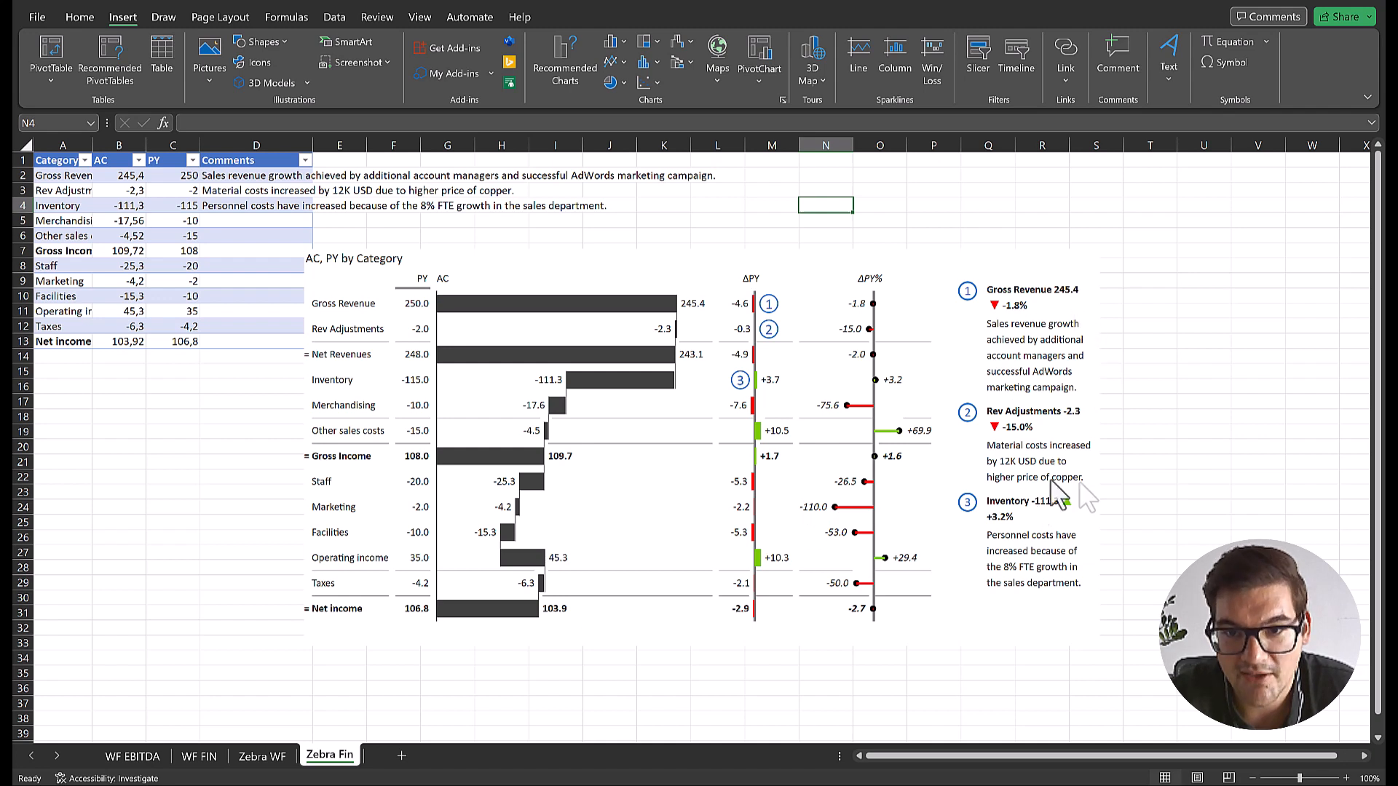
pyautogui.moveTo(1188, 431)
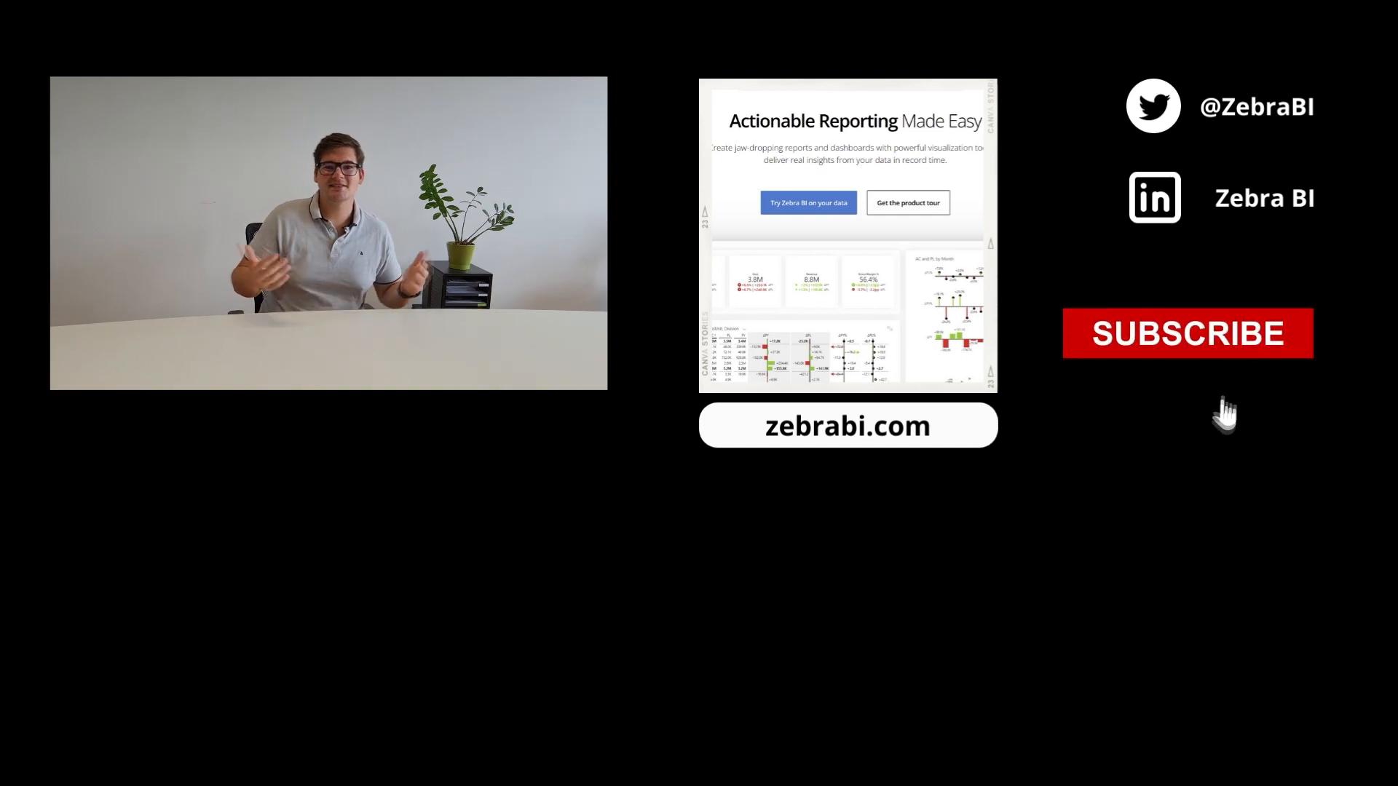
pyautogui.click(1188, 333)
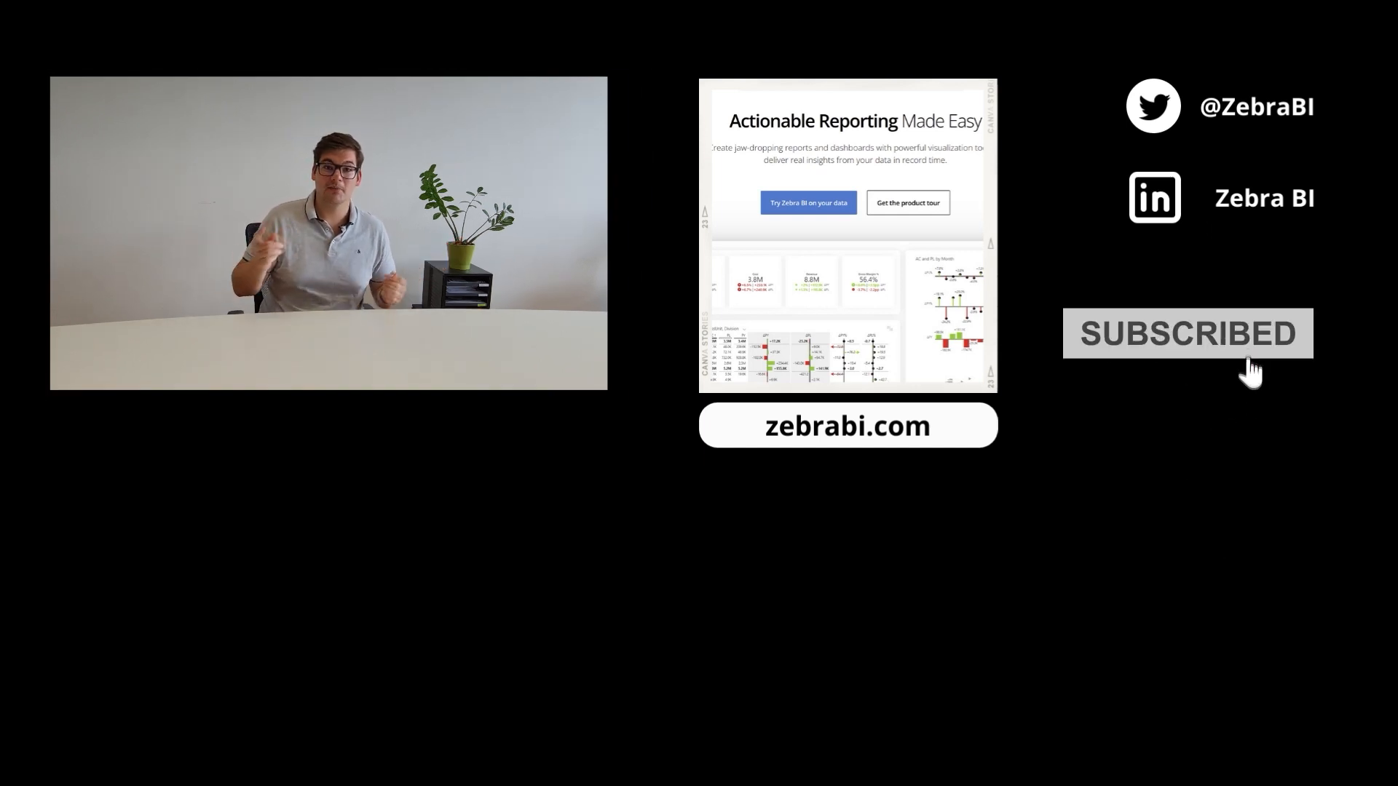